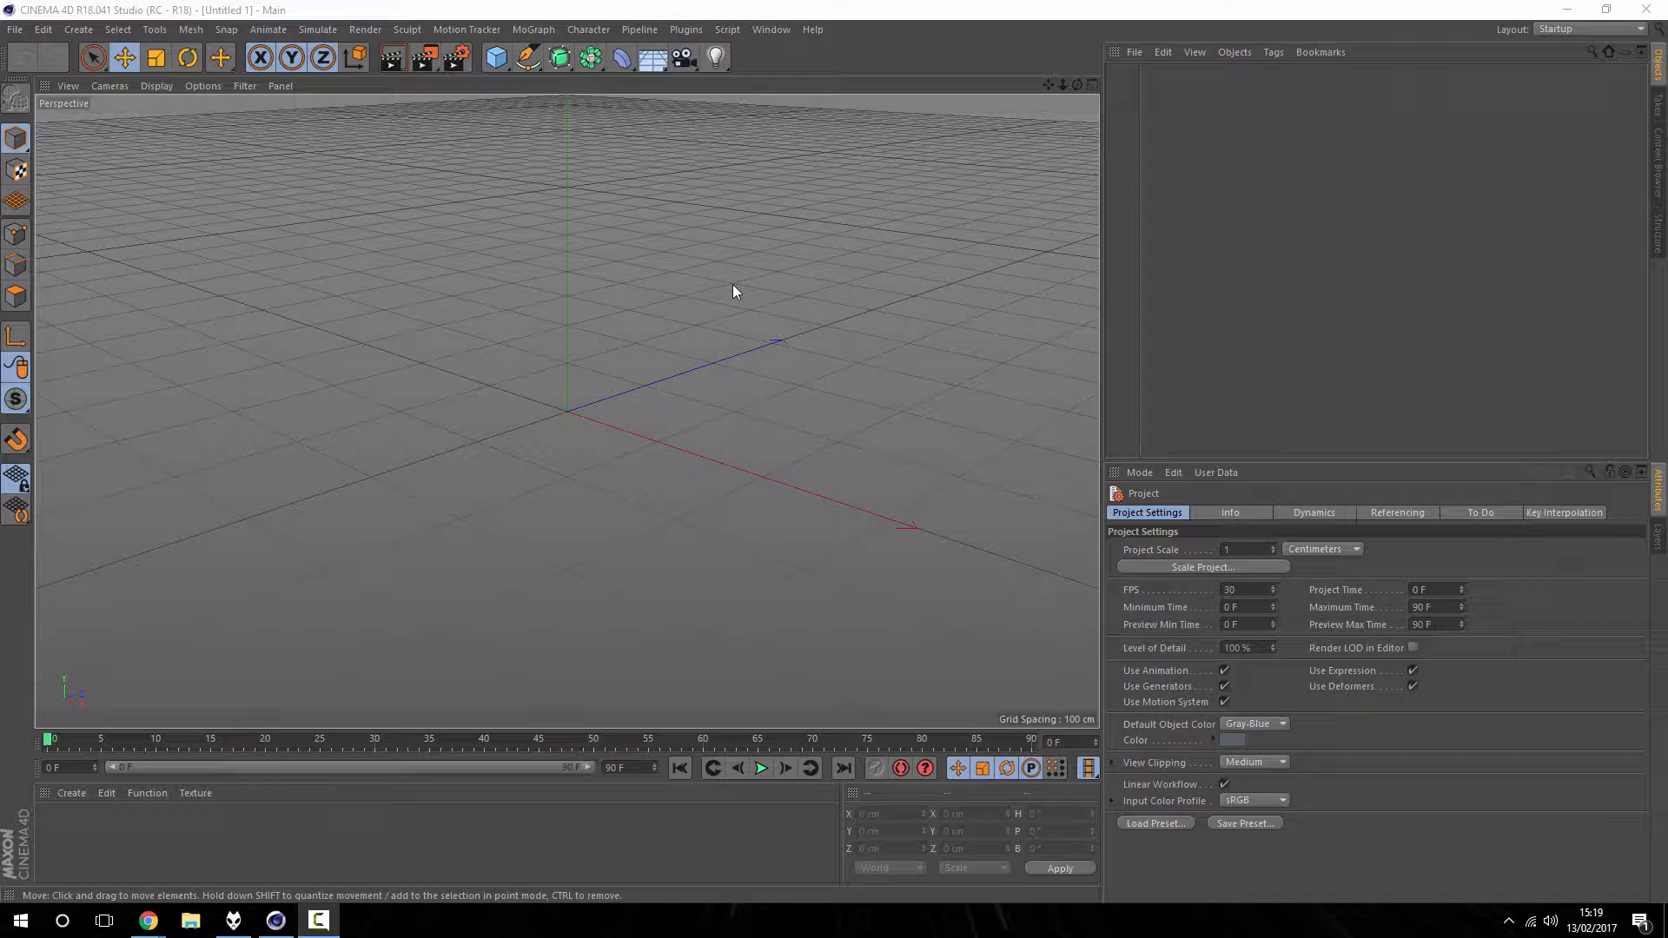
{"action": "mouse_move", "coordinate": [679, 271]}
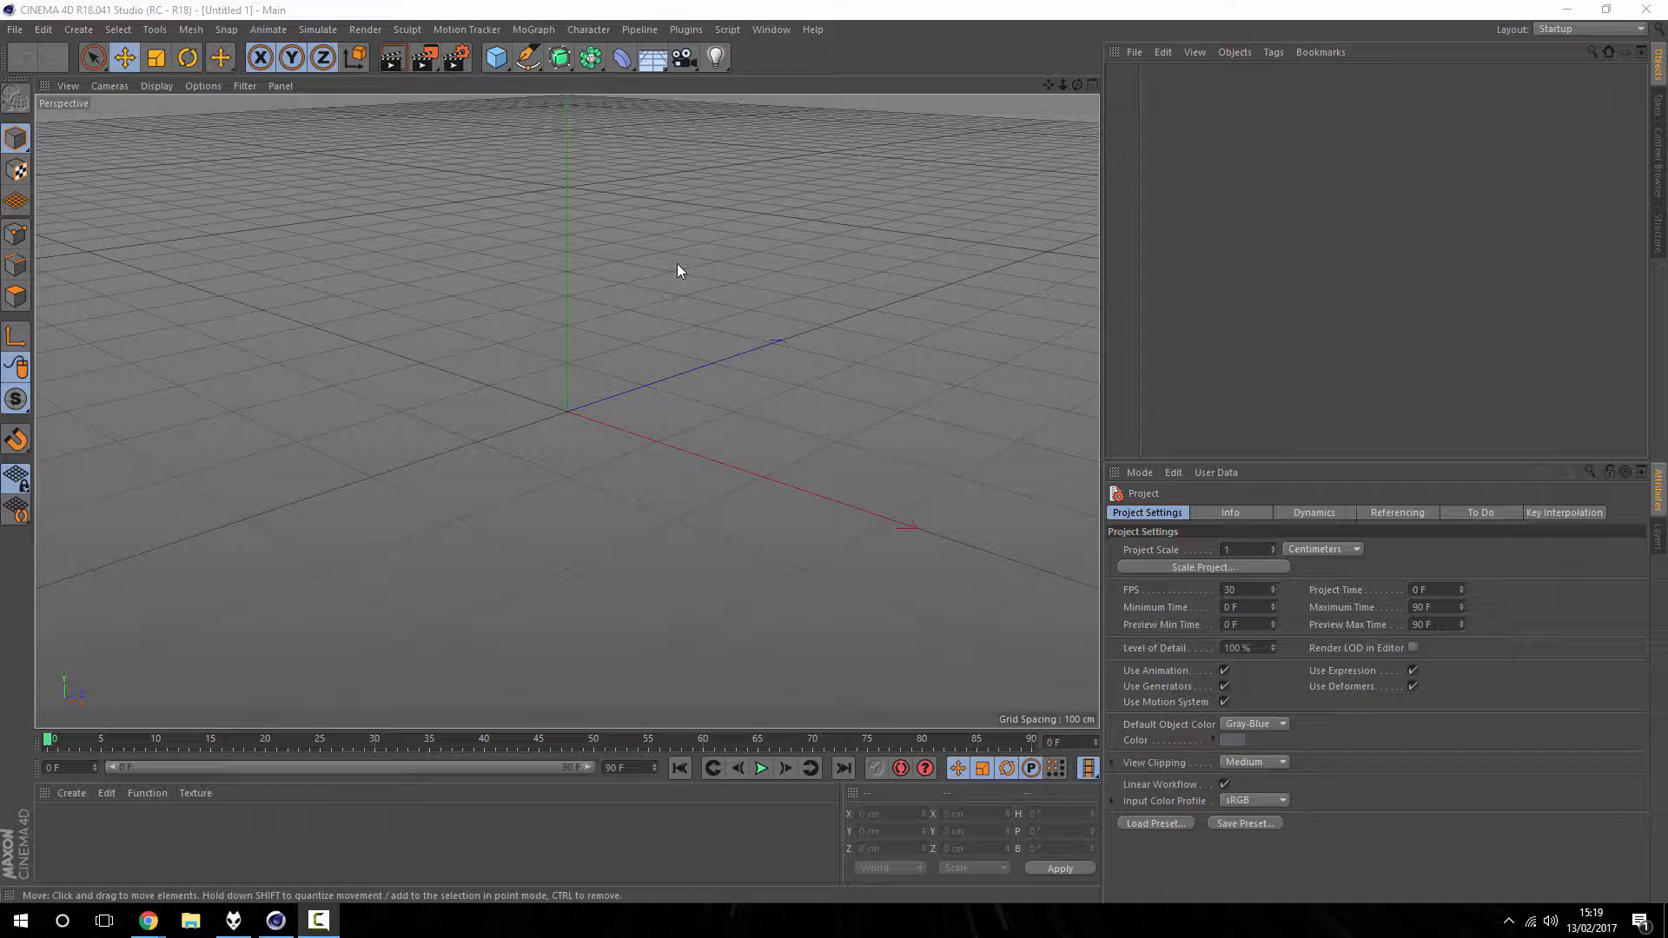
{"action": "mouse_move", "coordinate": [646, 309]}
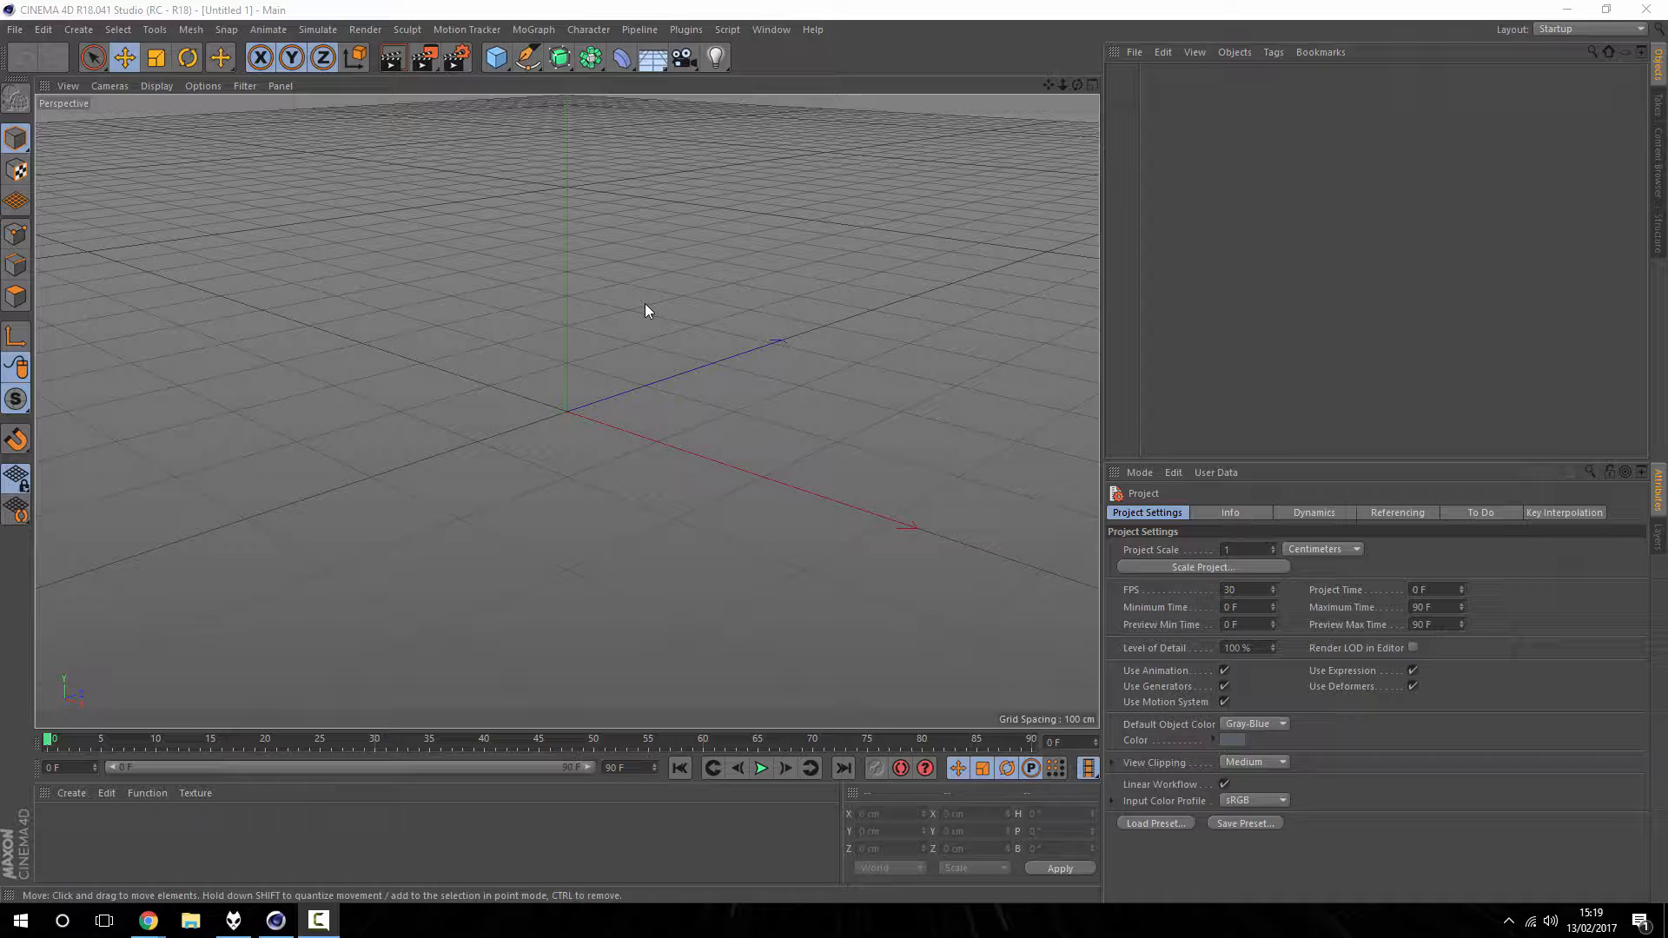
{"action": "mouse_move", "coordinate": [453, 351]}
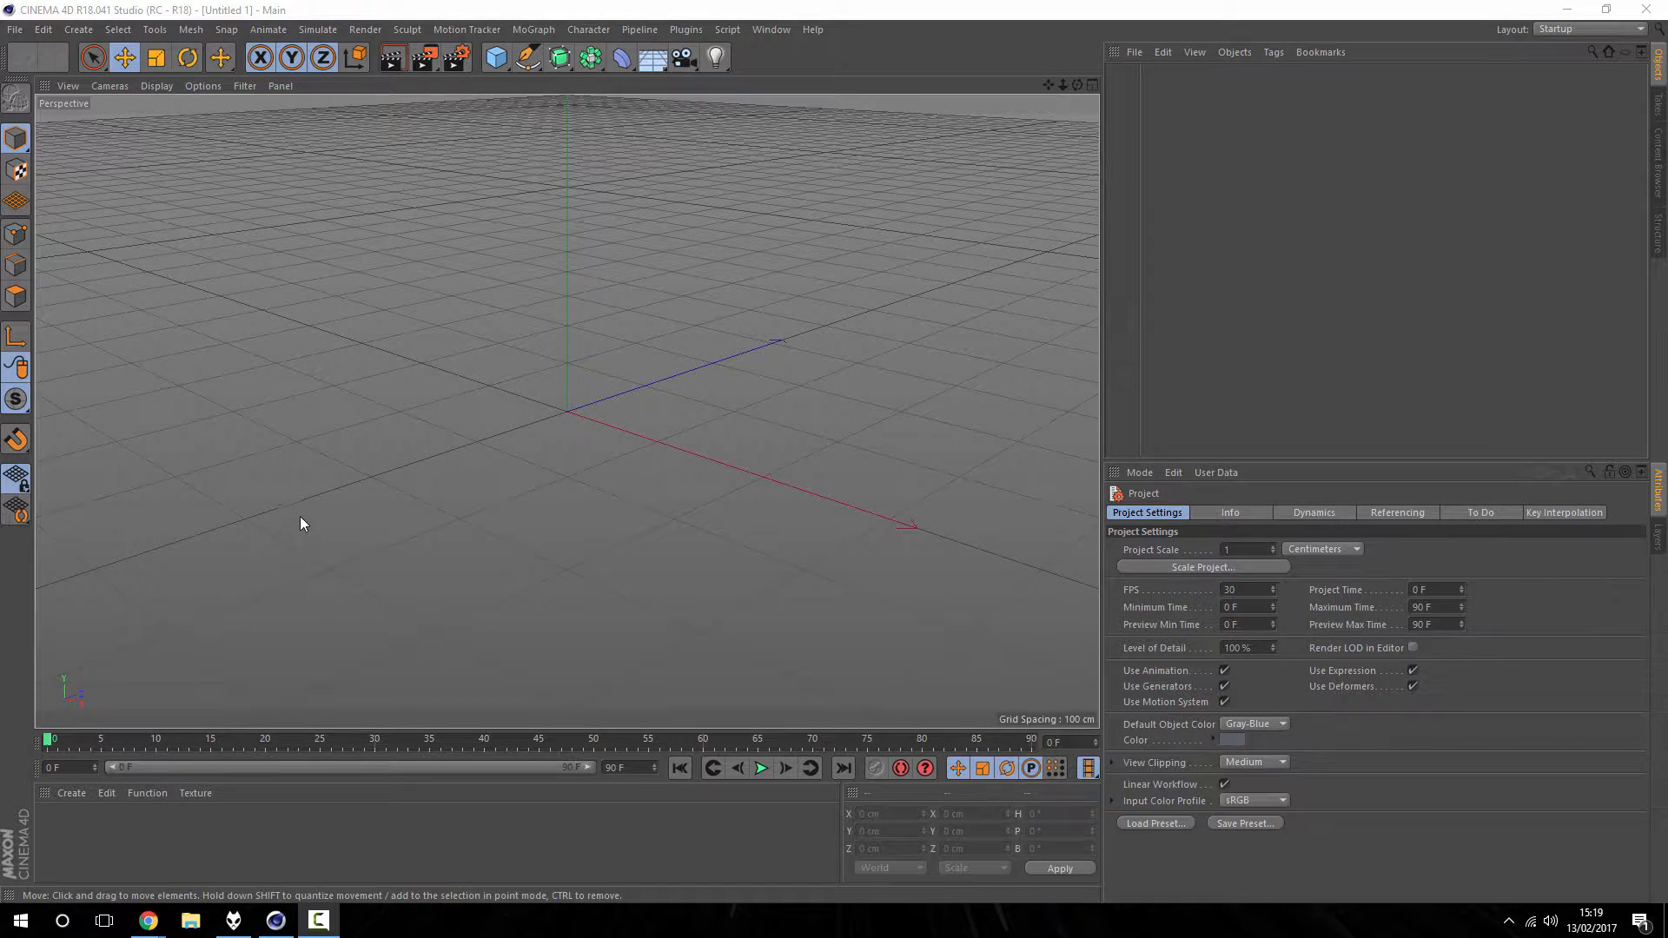
Step: Bring up Chrome on Google and search for 'depth of field'
{"action": "left_click", "coordinate": [148, 920]}
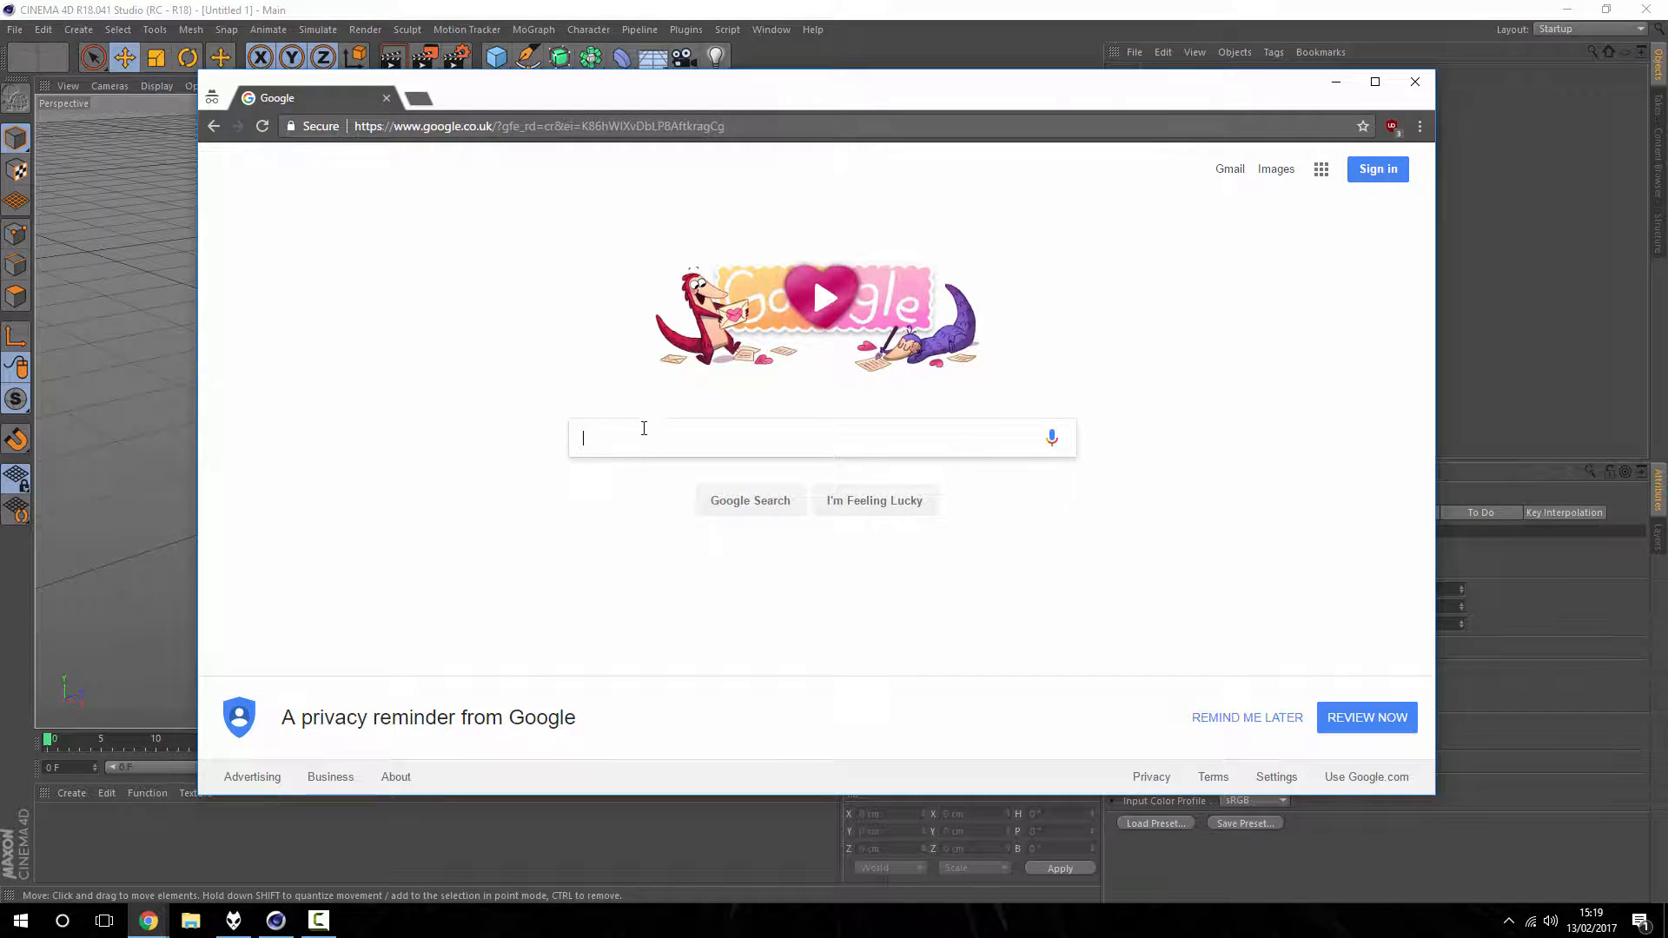
{"action": "mouse_move", "coordinate": [491, 341]}
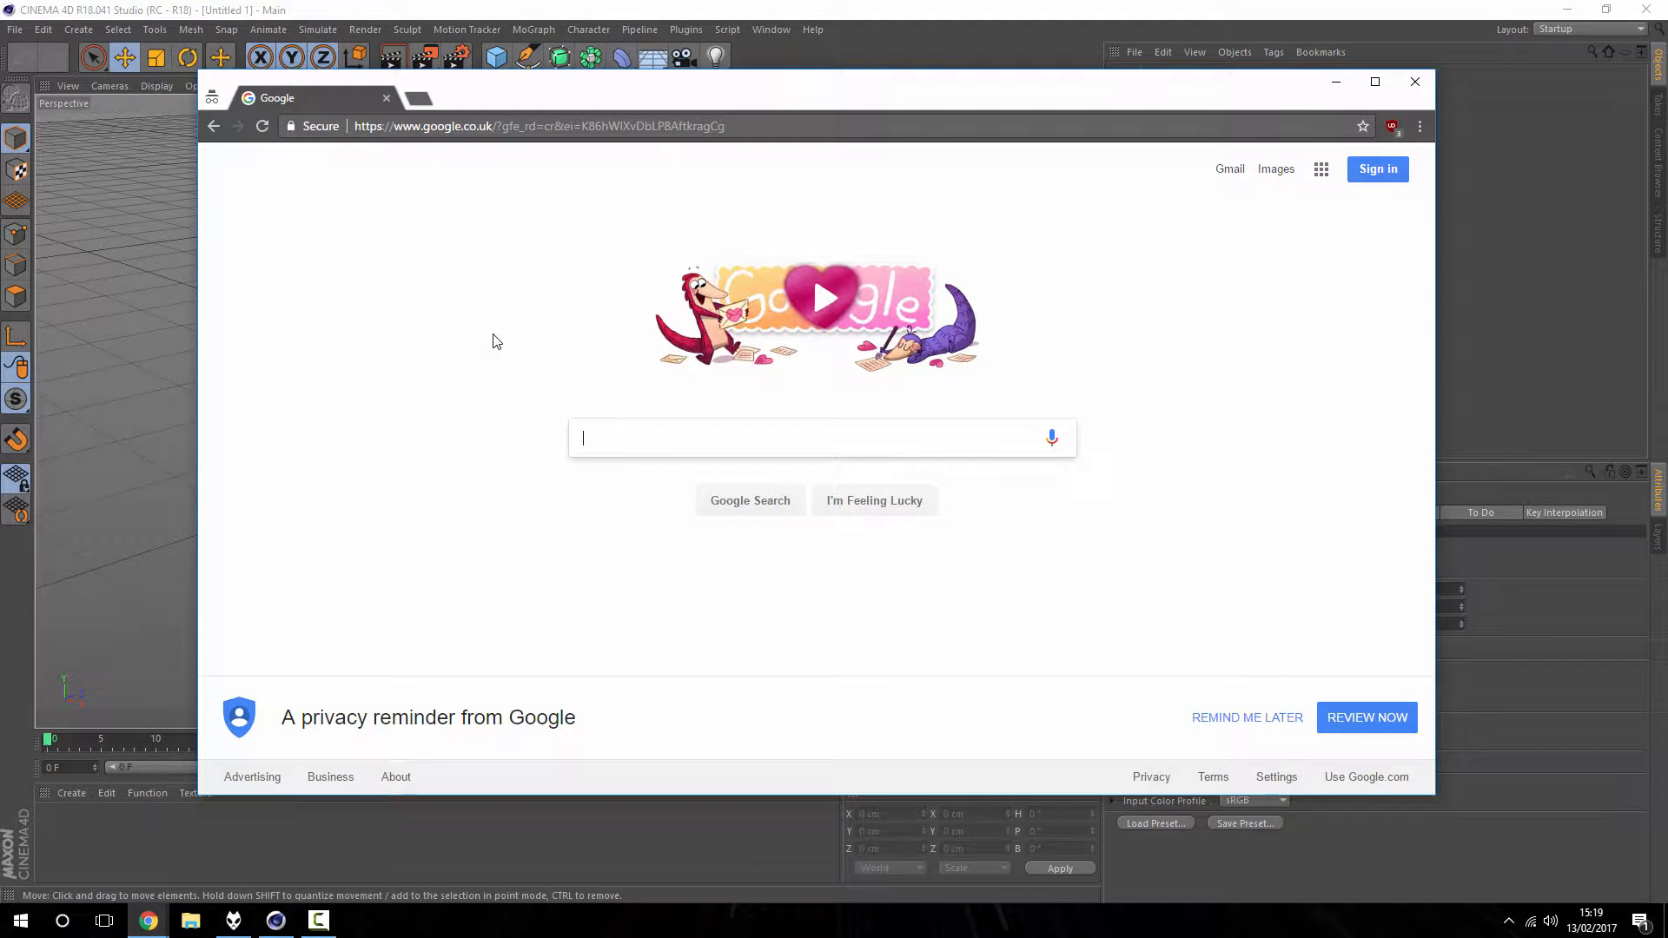
{"action": "type", "text": "depth"}
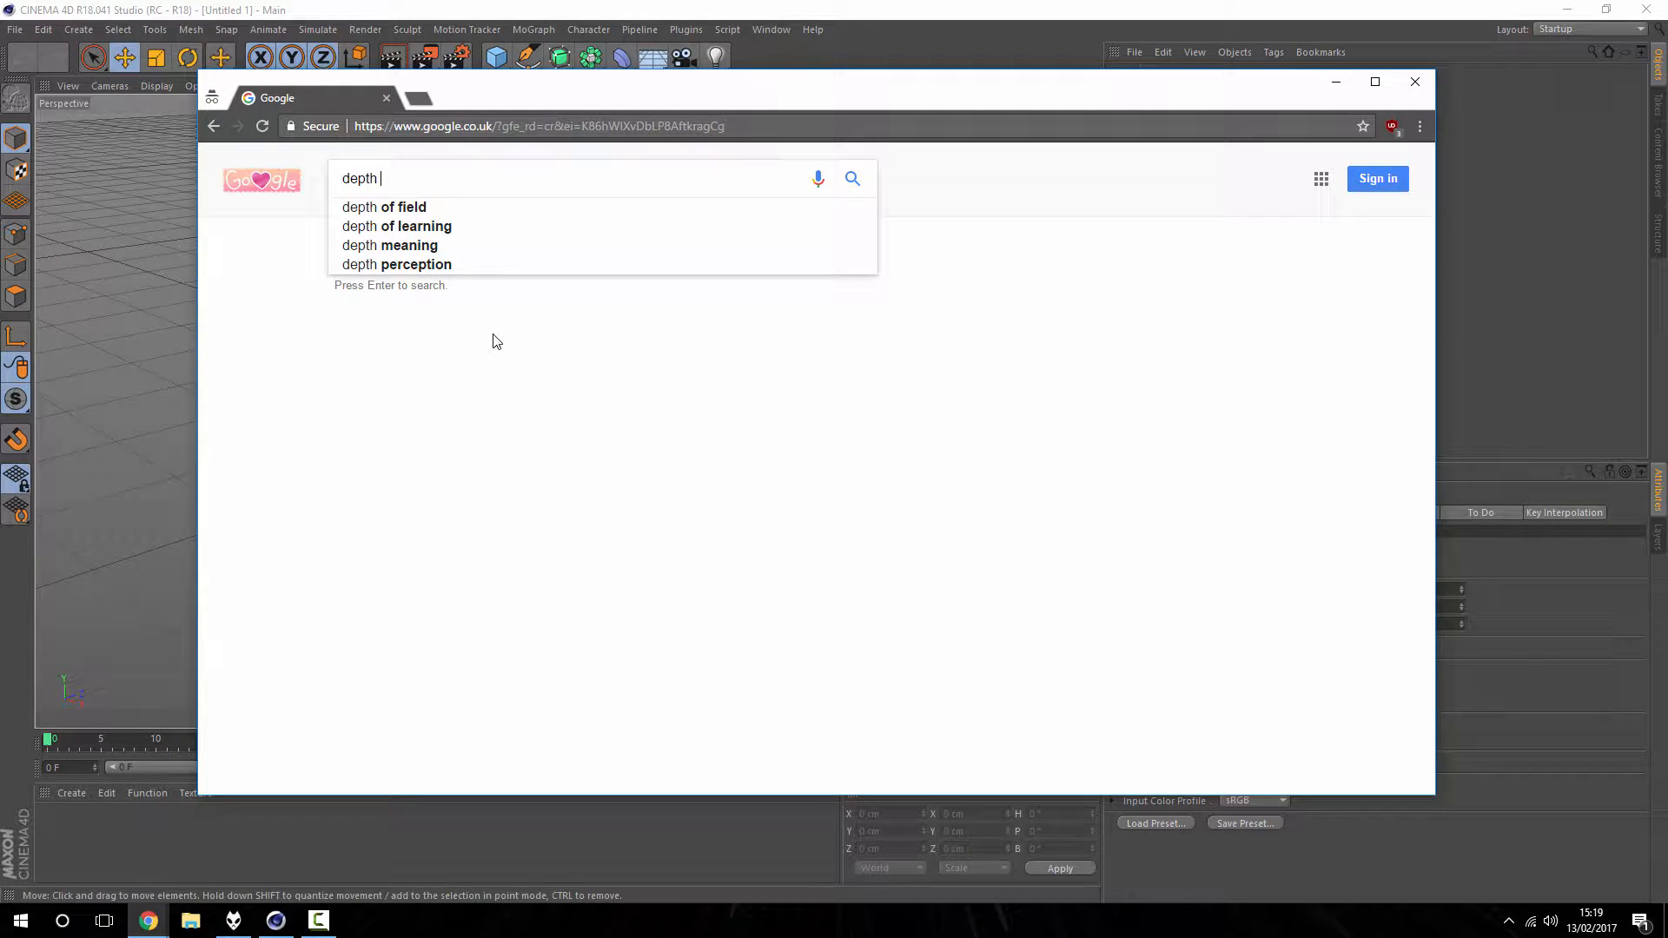
{"action": "left_click", "coordinate": [383, 207]}
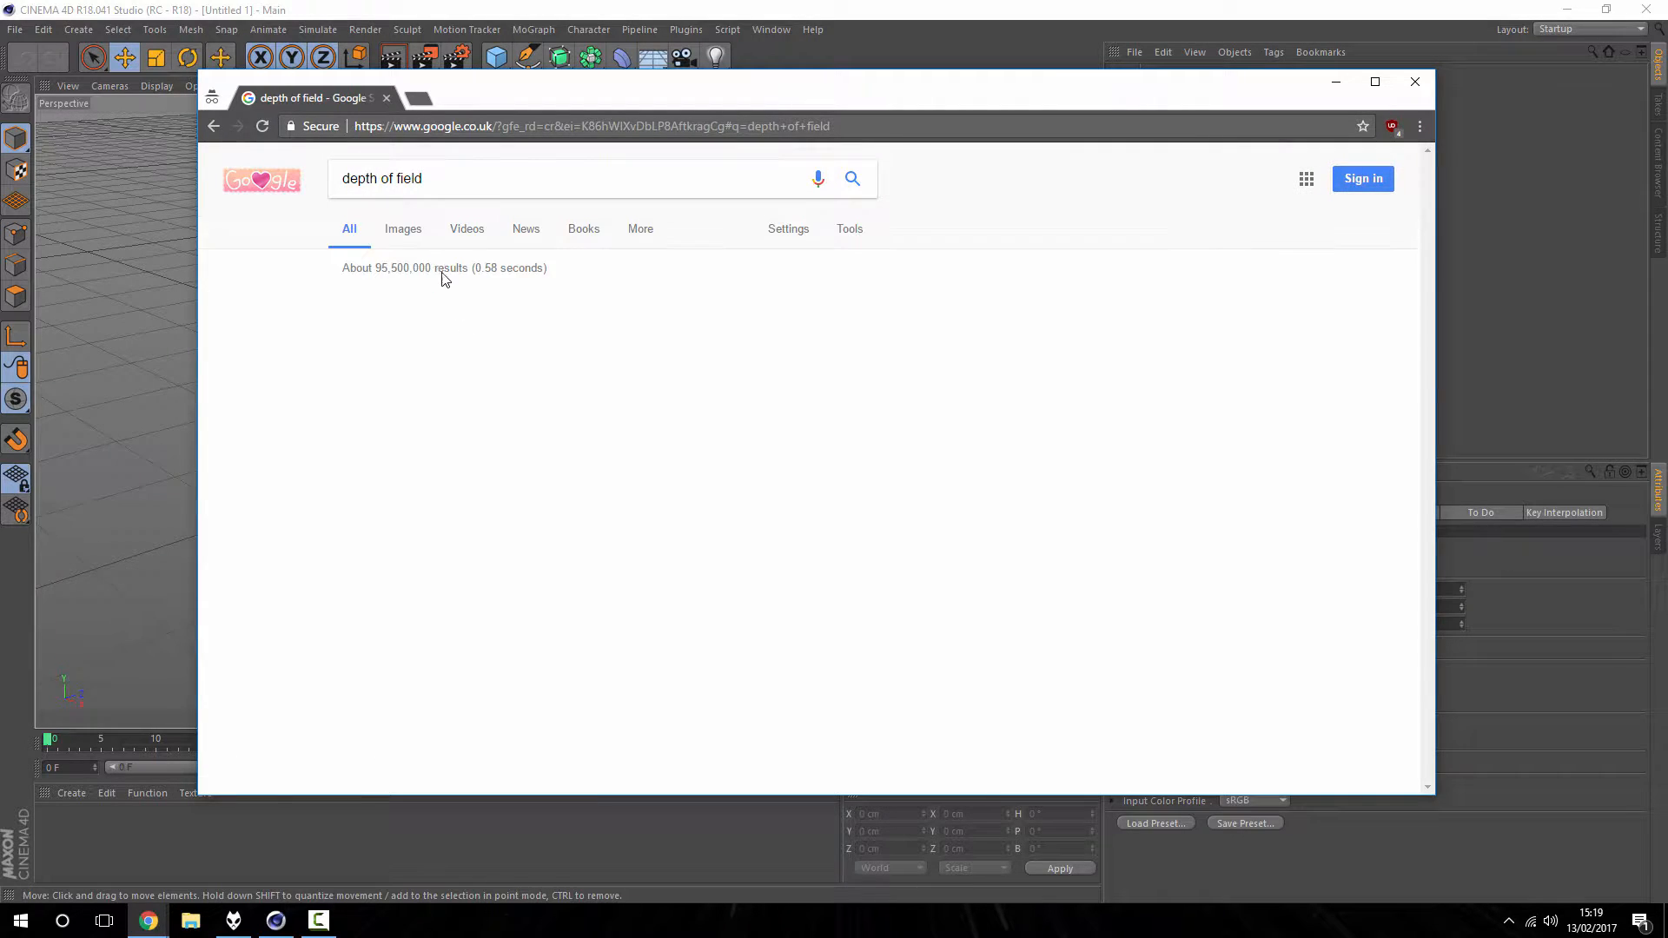
Step: Switch to image results and preview the f2 versus f22 monkey photo with its link options
{"action": "left_click", "coordinate": [402, 228]}
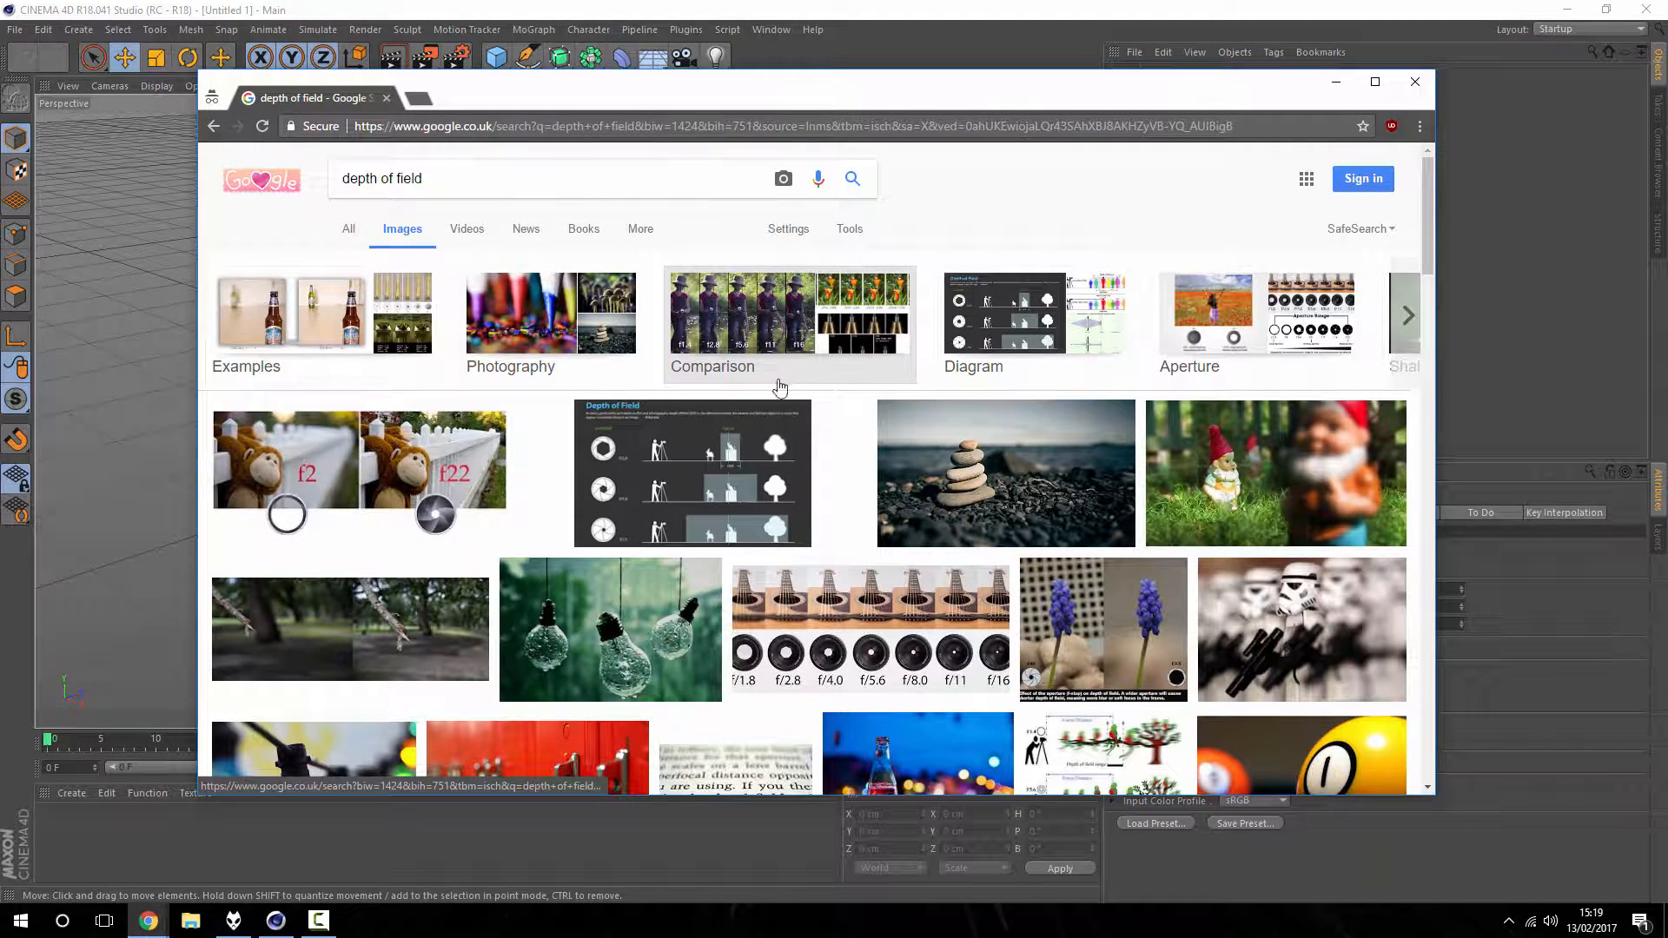
{"action": "left_click", "coordinate": [359, 459]}
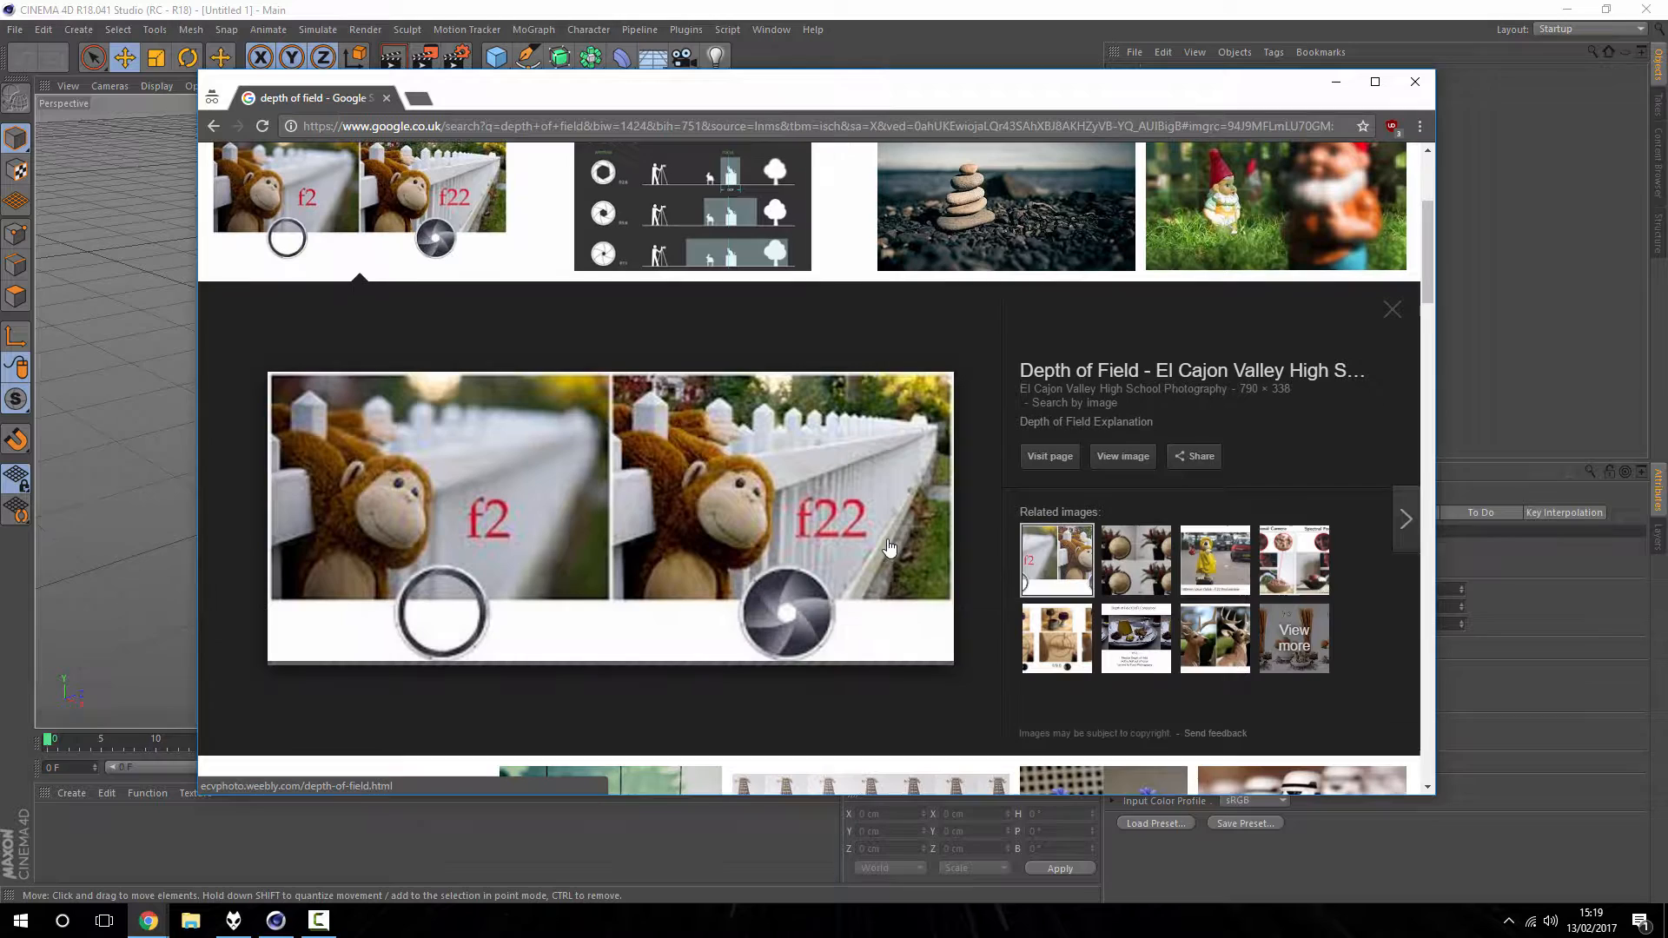
{"action": "right_click", "coordinate": [890, 548]}
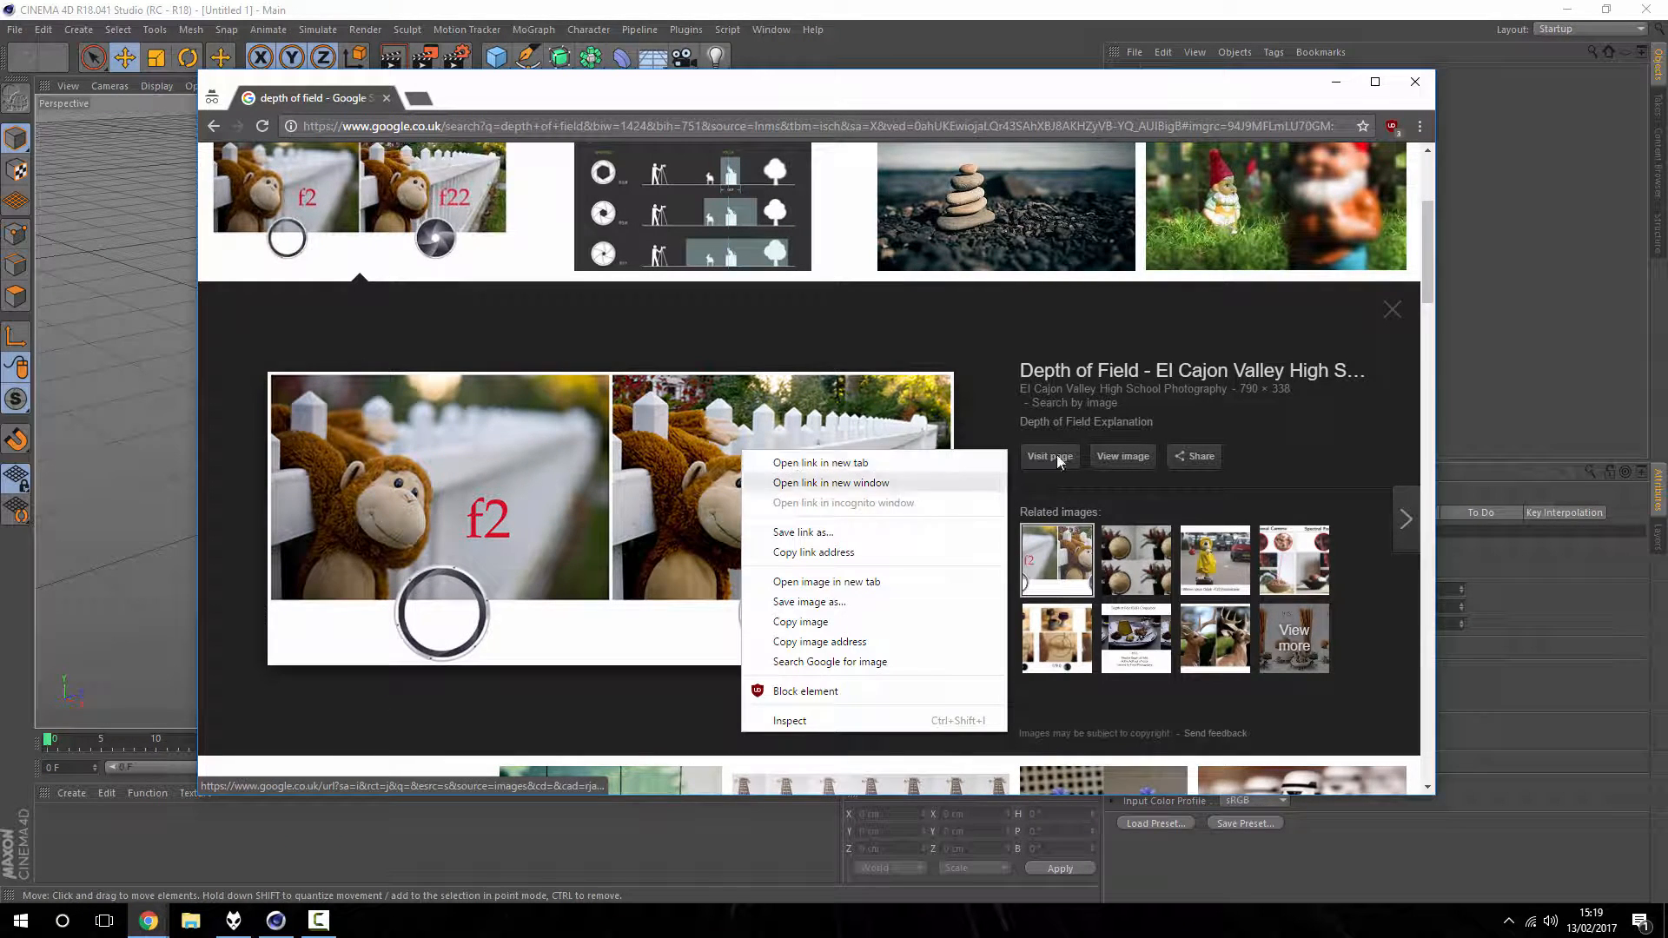
Step: Open the f2 versus f22 comparison image full size in its own Chrome tab
{"action": "left_click", "coordinate": [826, 581]}
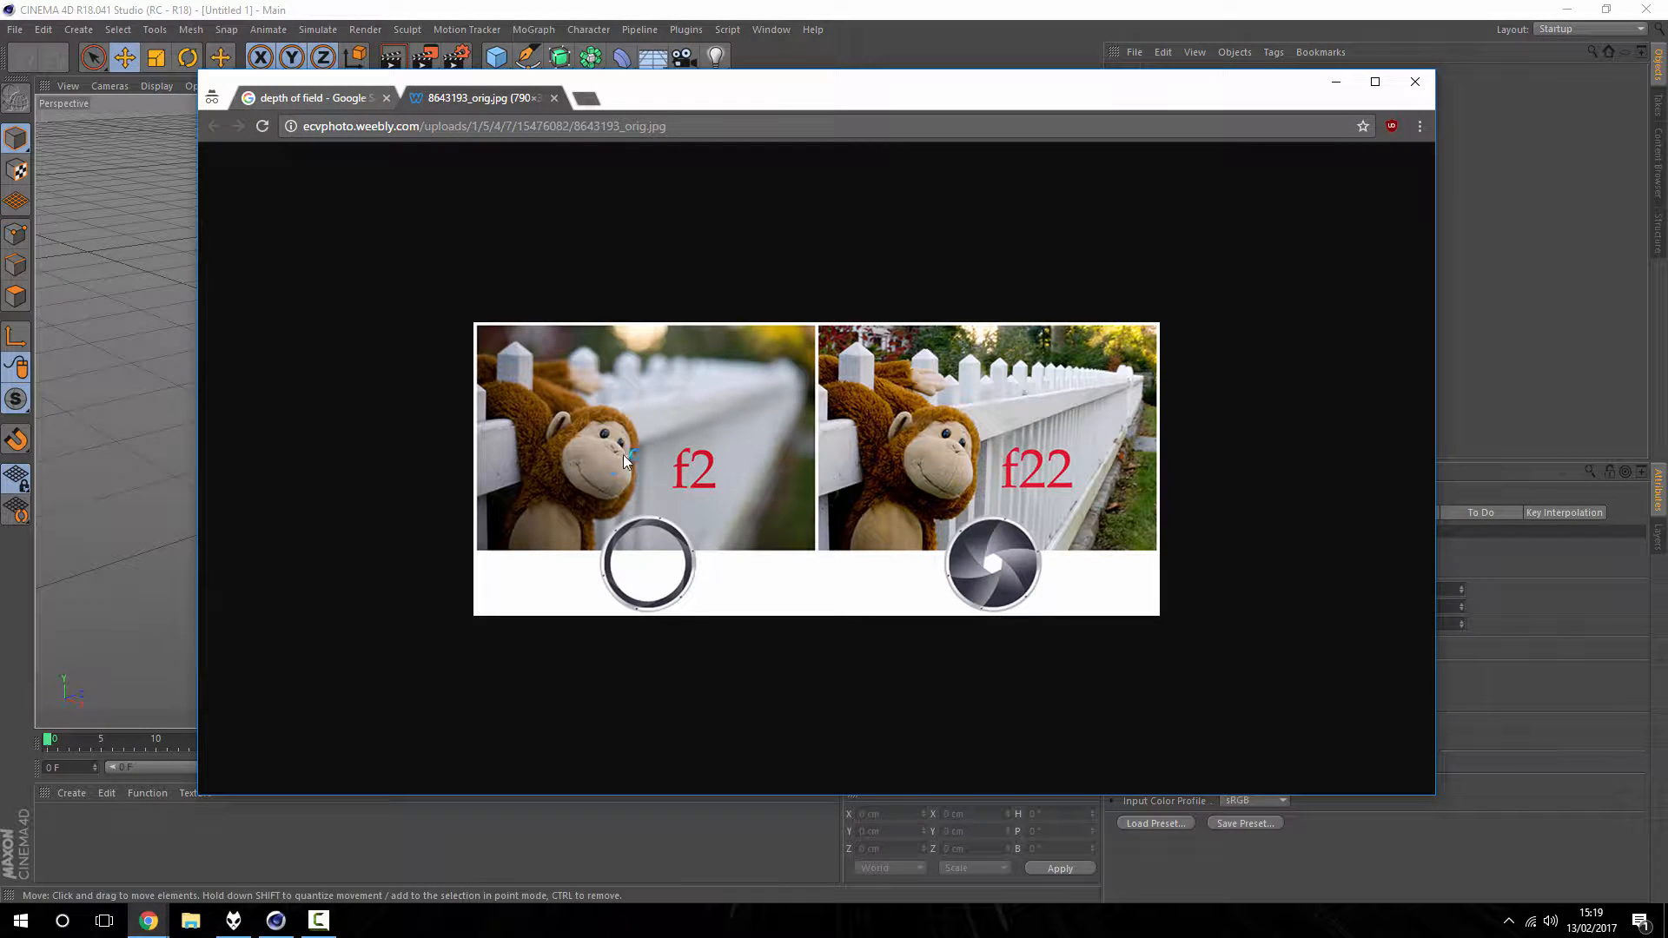
{"action": "mouse_move", "coordinate": [488, 457]}
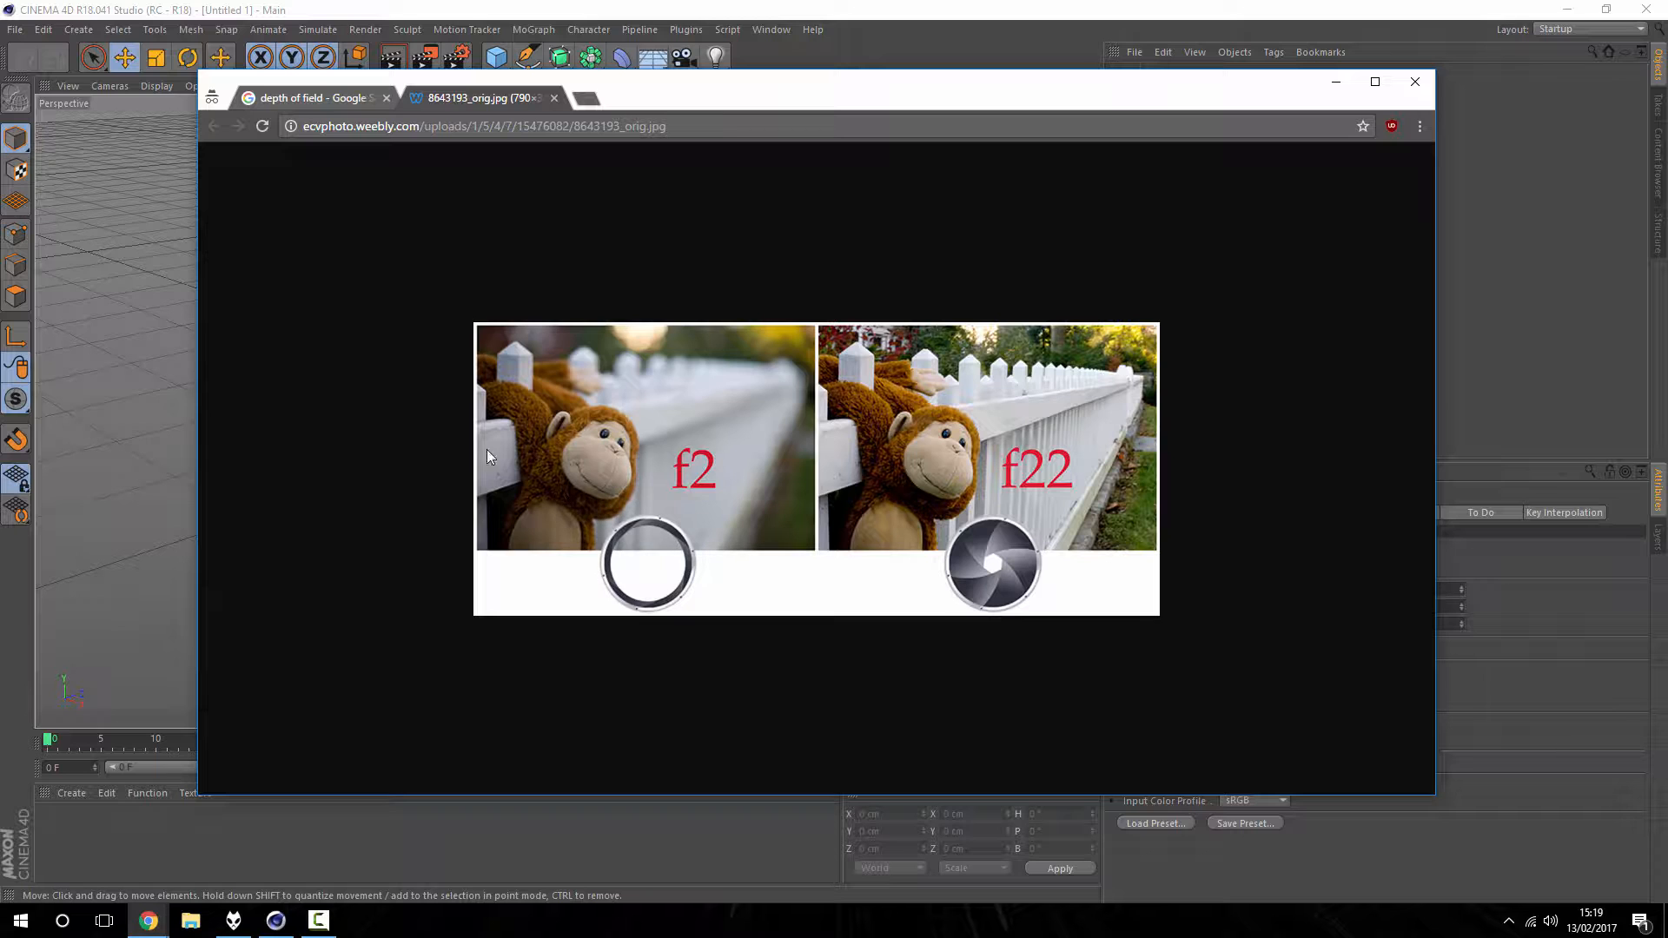
{"action": "mouse_move", "coordinate": [579, 473]}
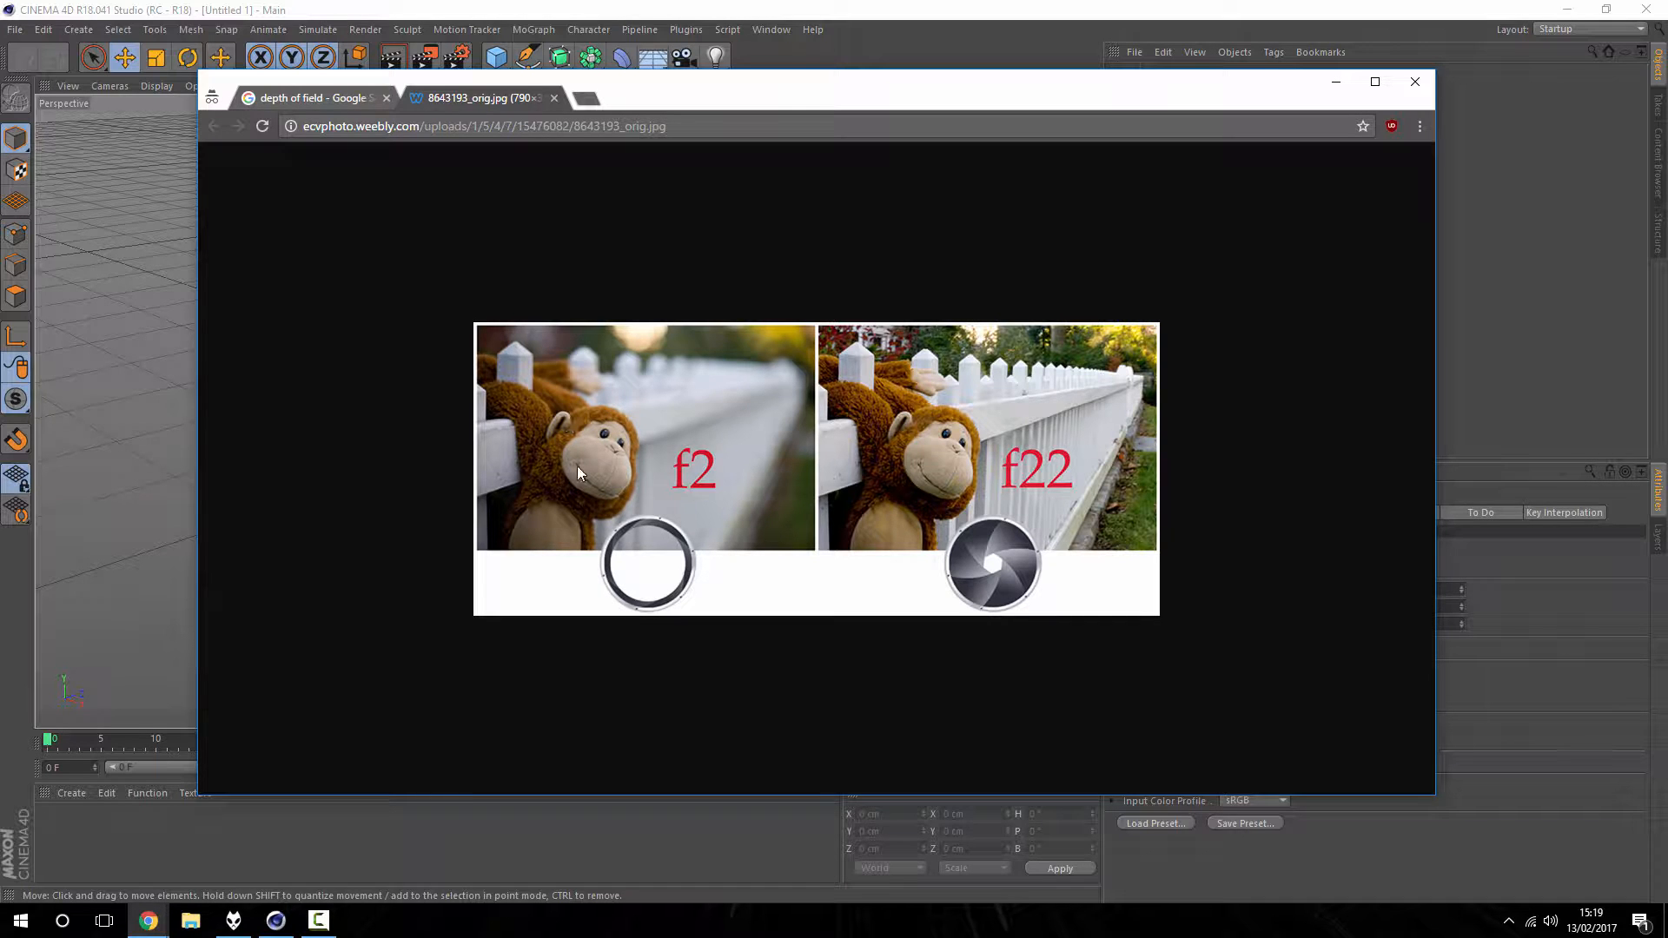
{"action": "mouse_move", "coordinate": [625, 378]}
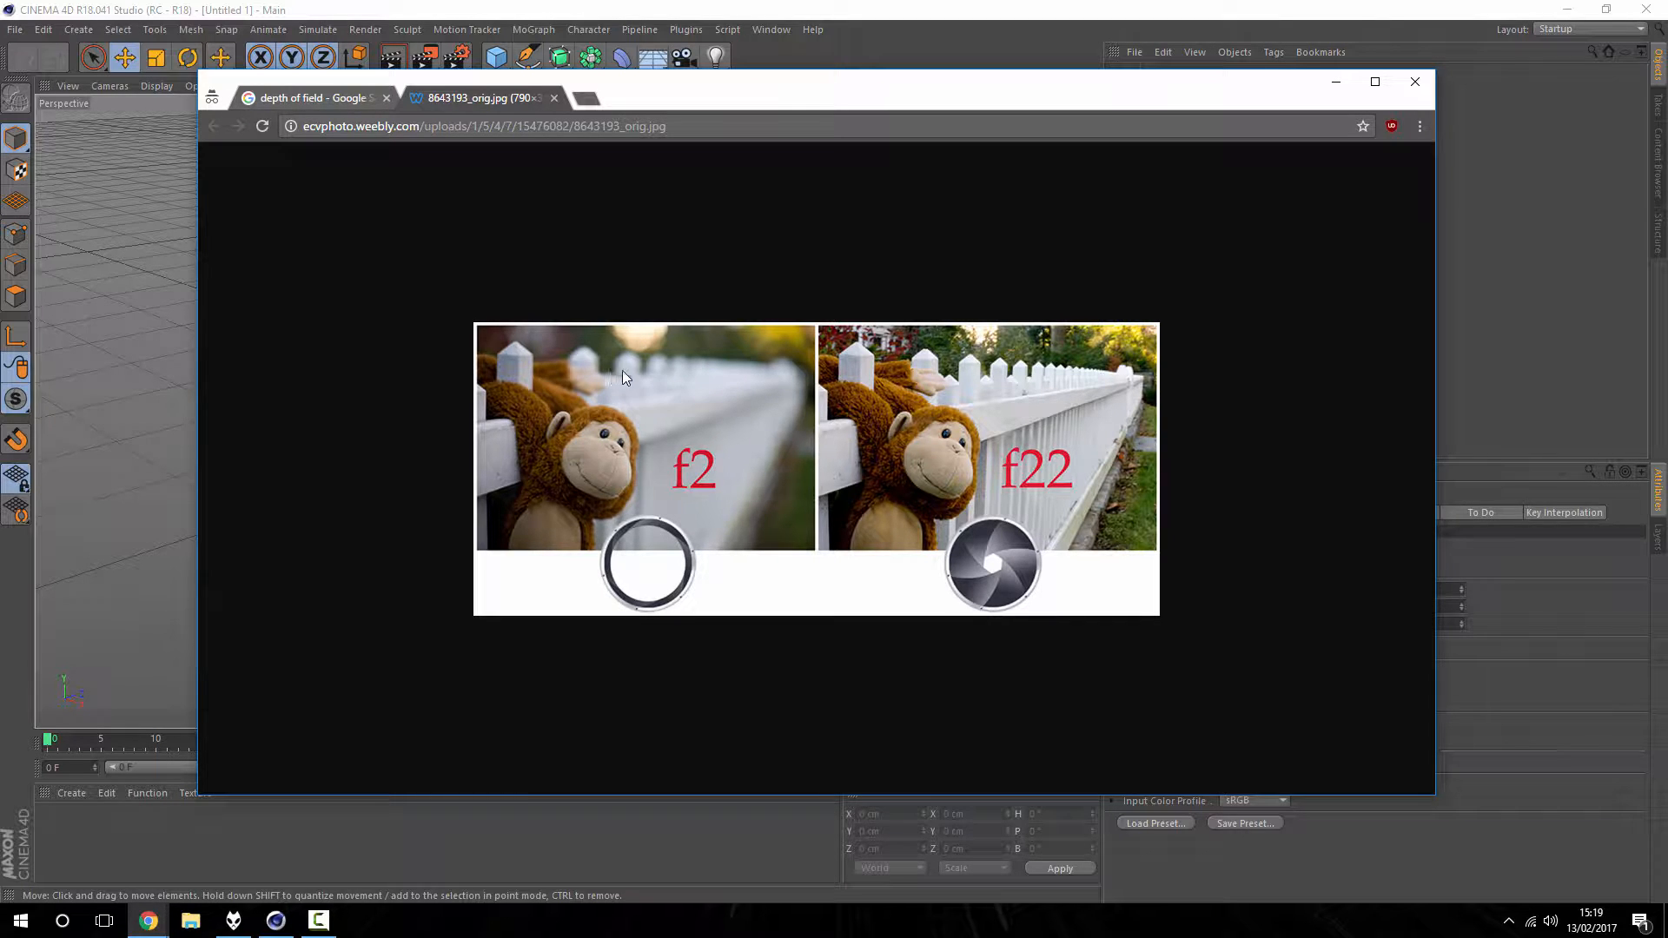
{"action": "mouse_move", "coordinate": [744, 401]}
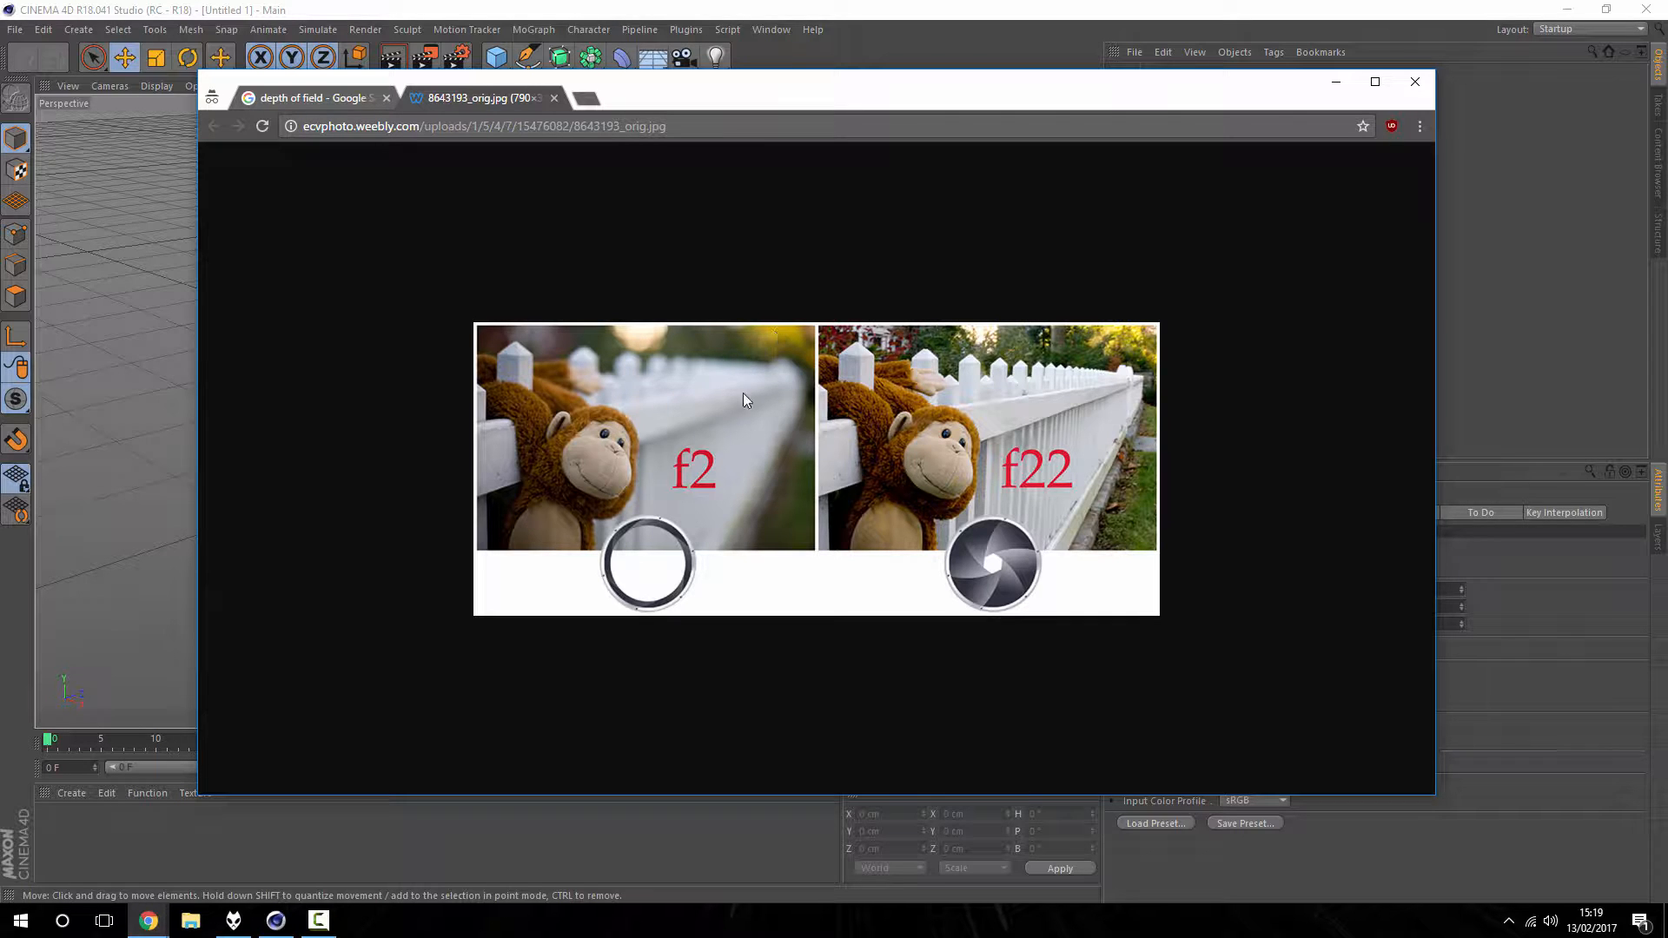
{"action": "mouse_move", "coordinate": [604, 365]}
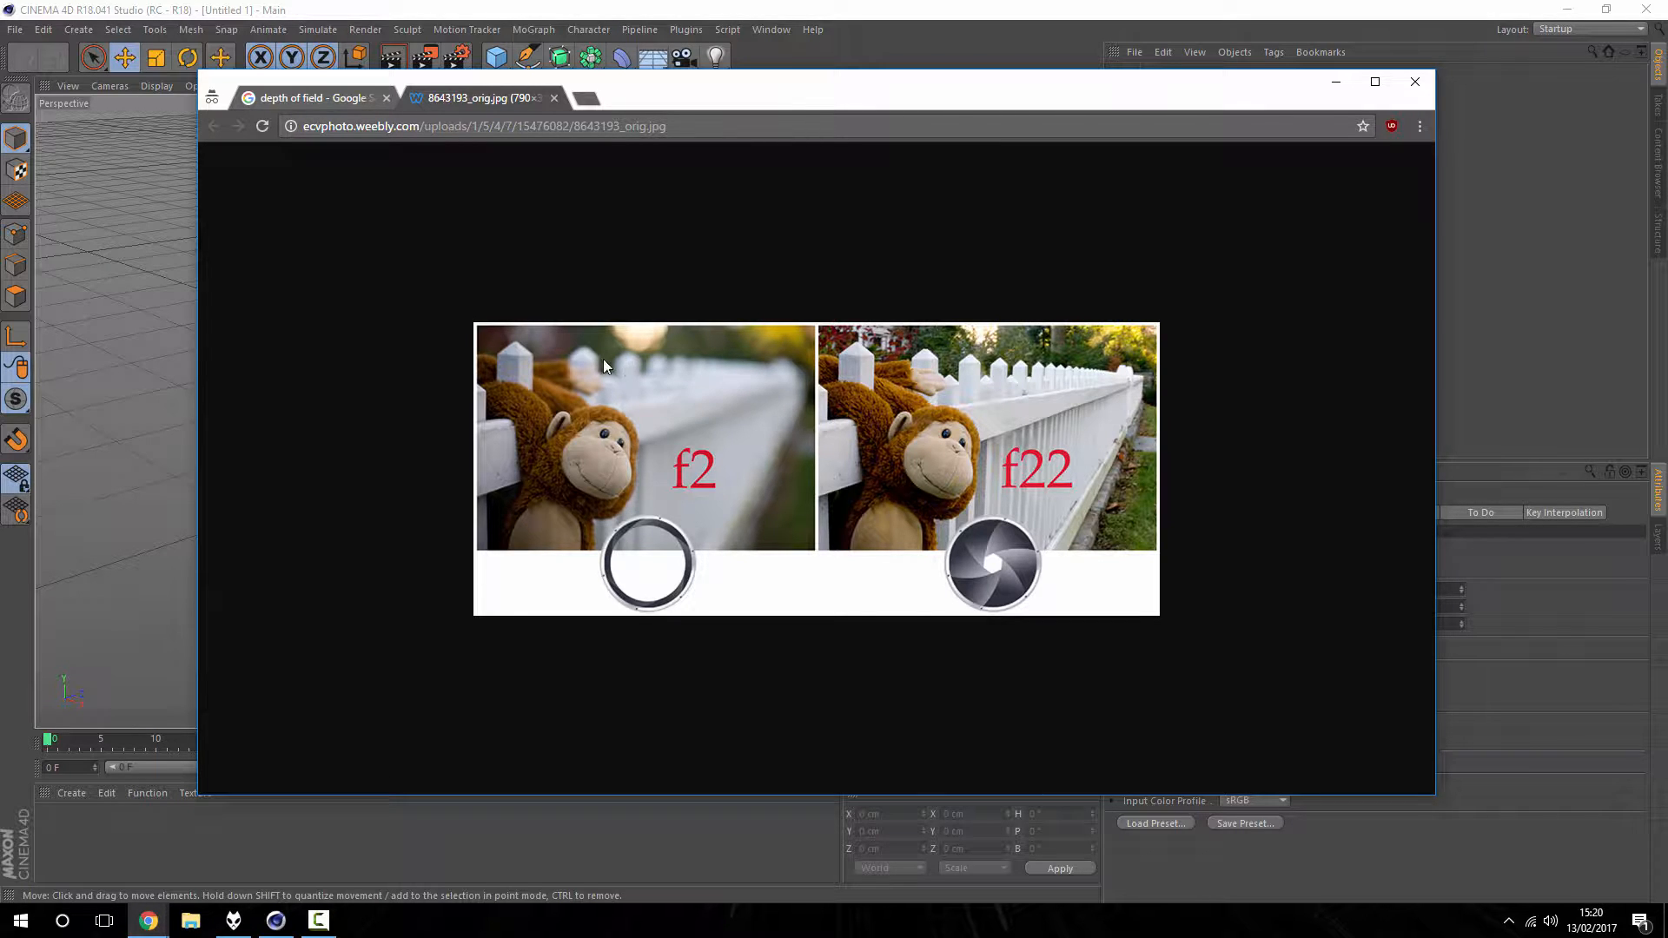
{"action": "mouse_move", "coordinate": [522, 361]}
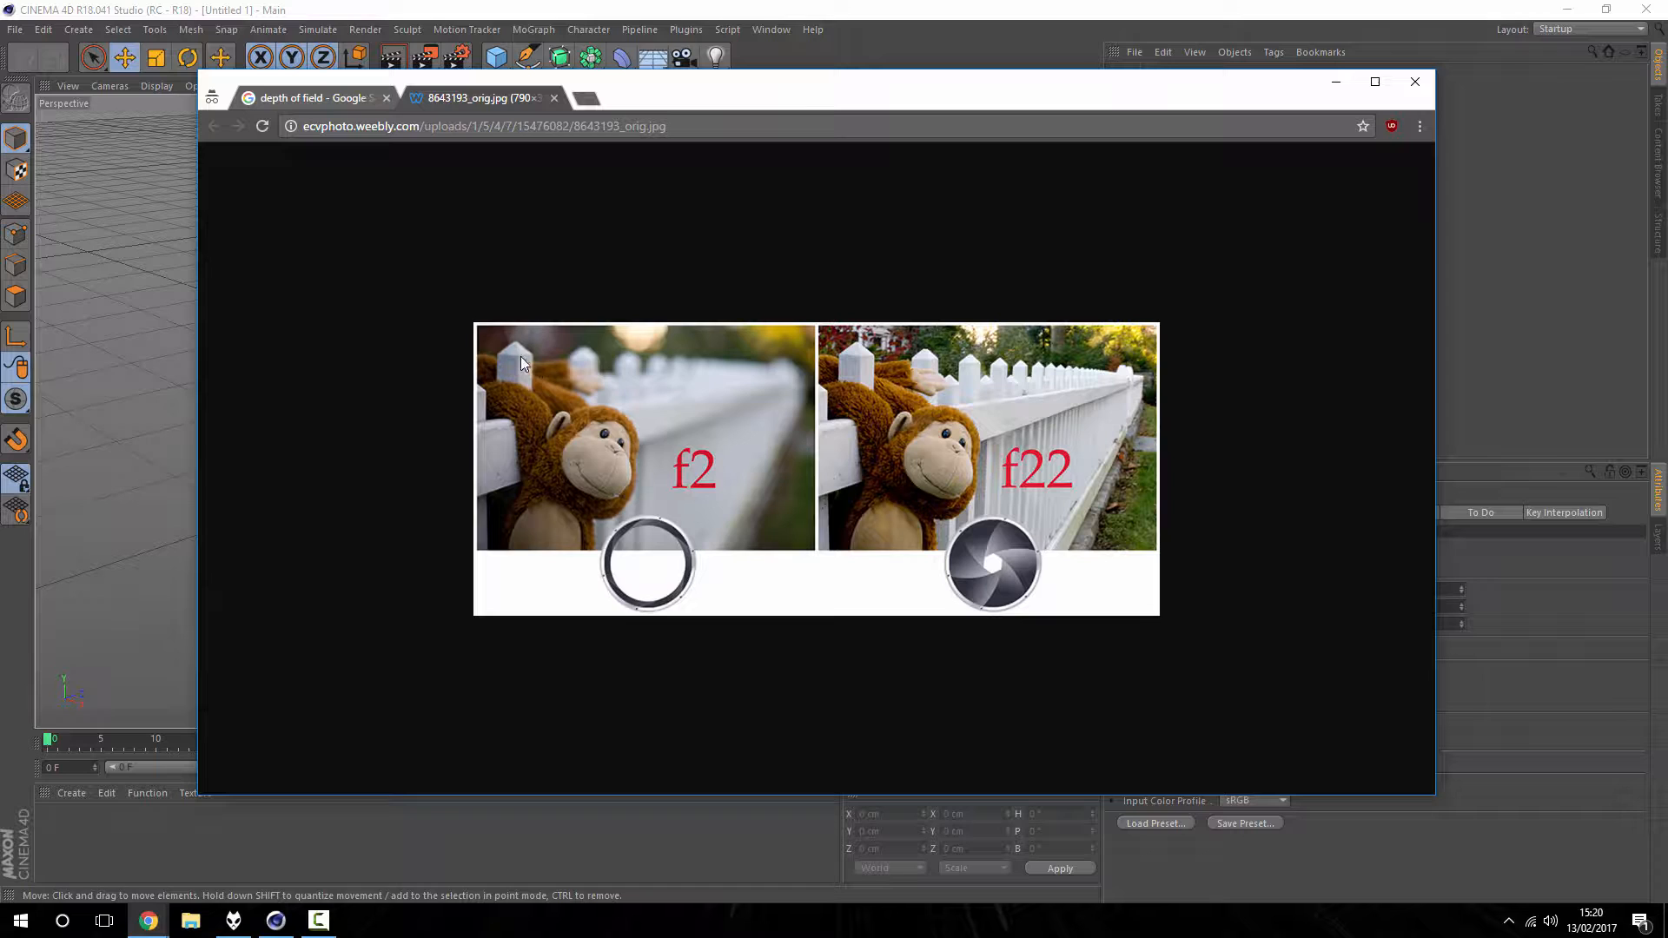
{"action": "mouse_move", "coordinate": [664, 399]}
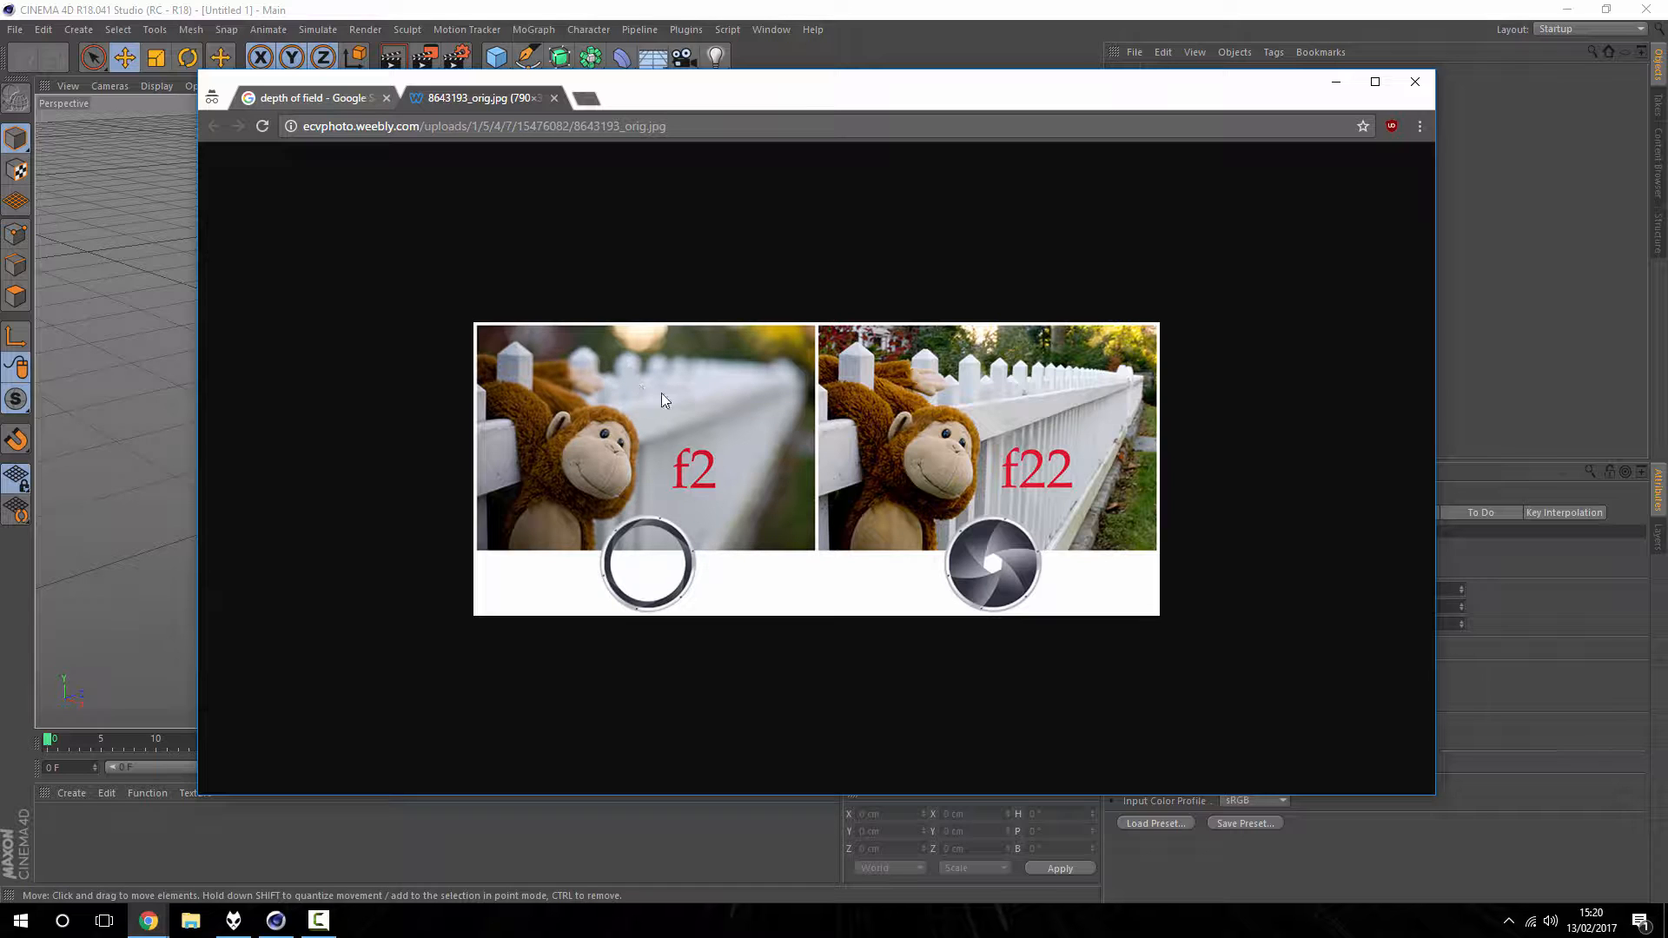
{"action": "mouse_move", "coordinate": [731, 380]}
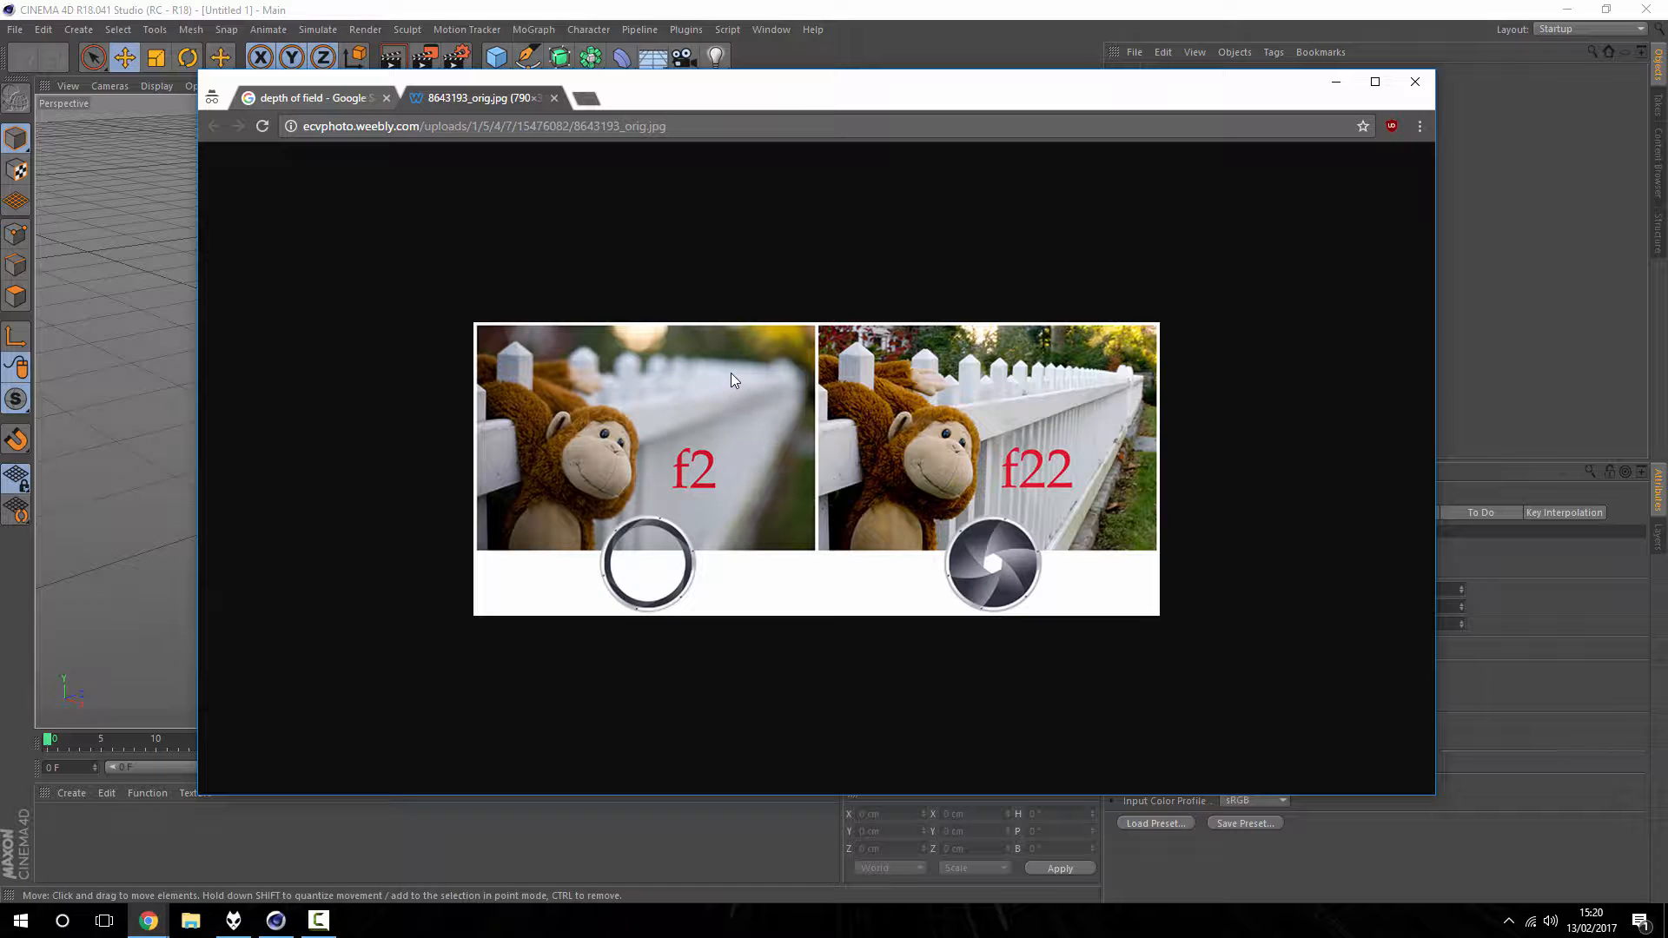
{"action": "mouse_move", "coordinate": [726, 397]}
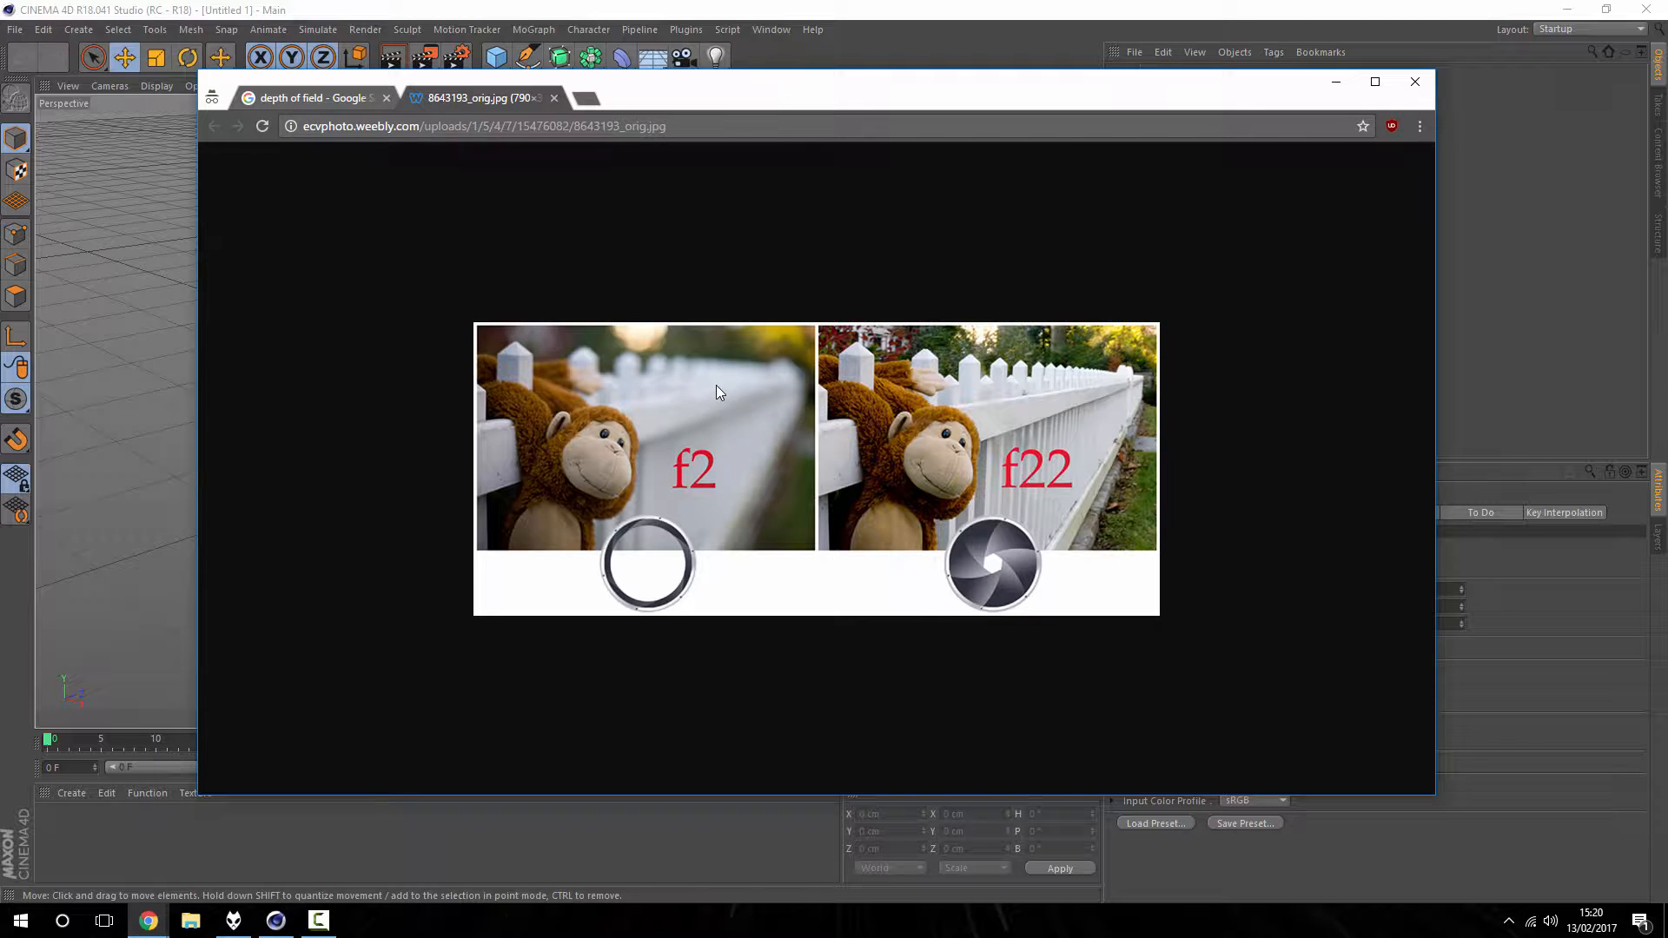
{"action": "mouse_move", "coordinate": [700, 455]}
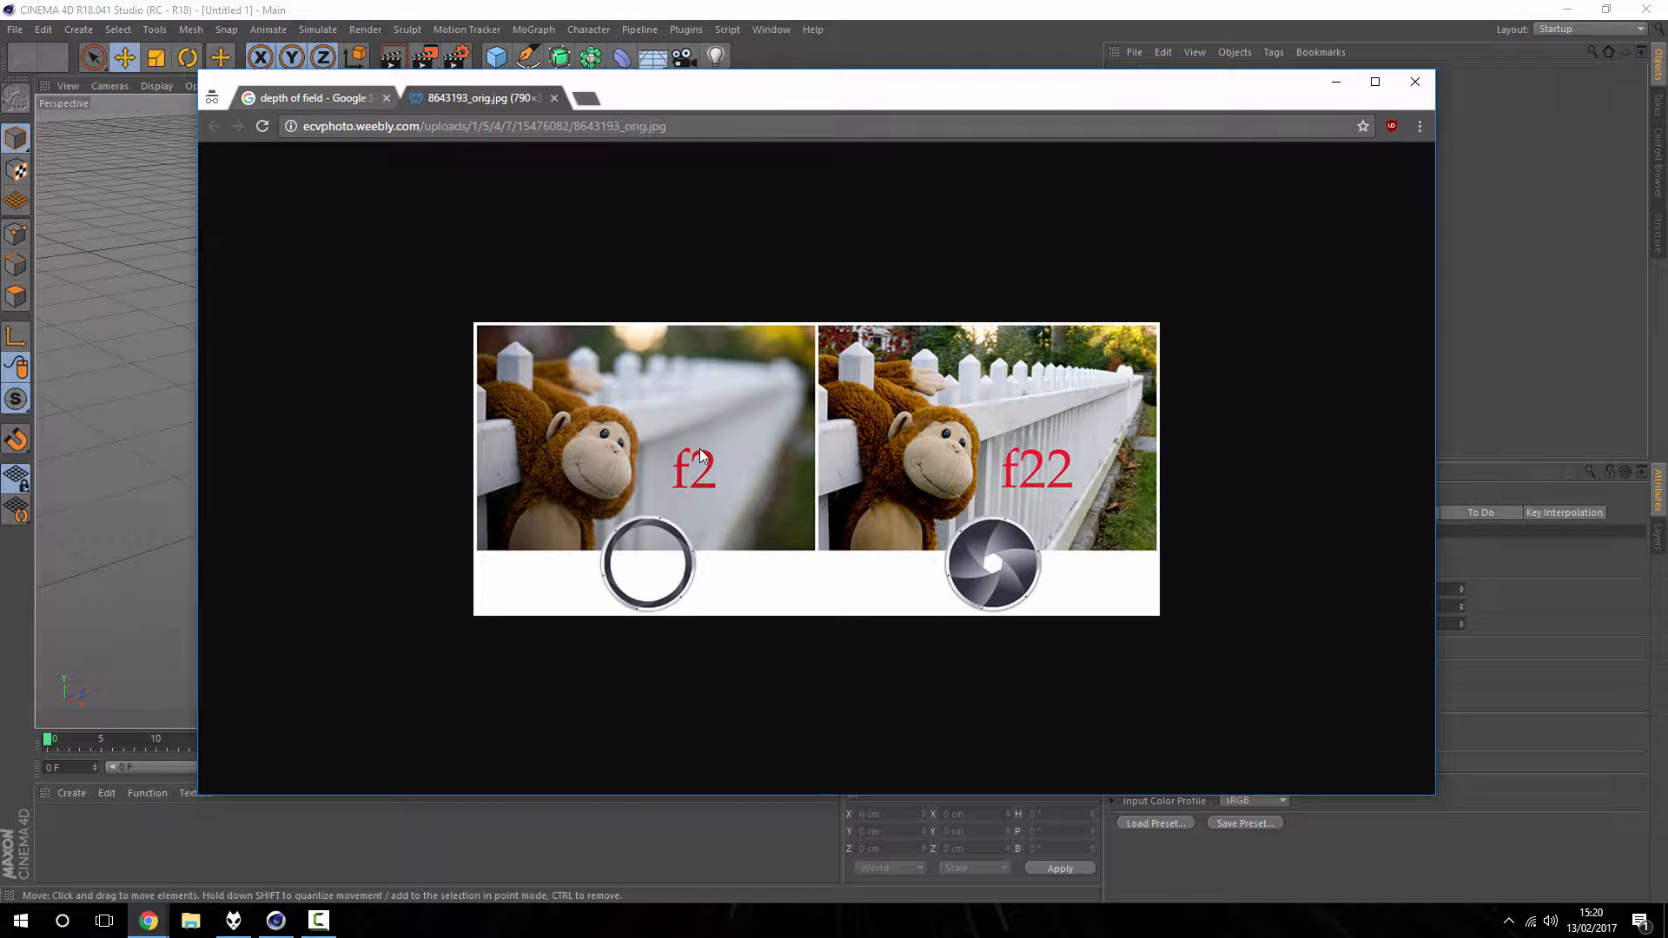
{"action": "mouse_move", "coordinate": [702, 415]}
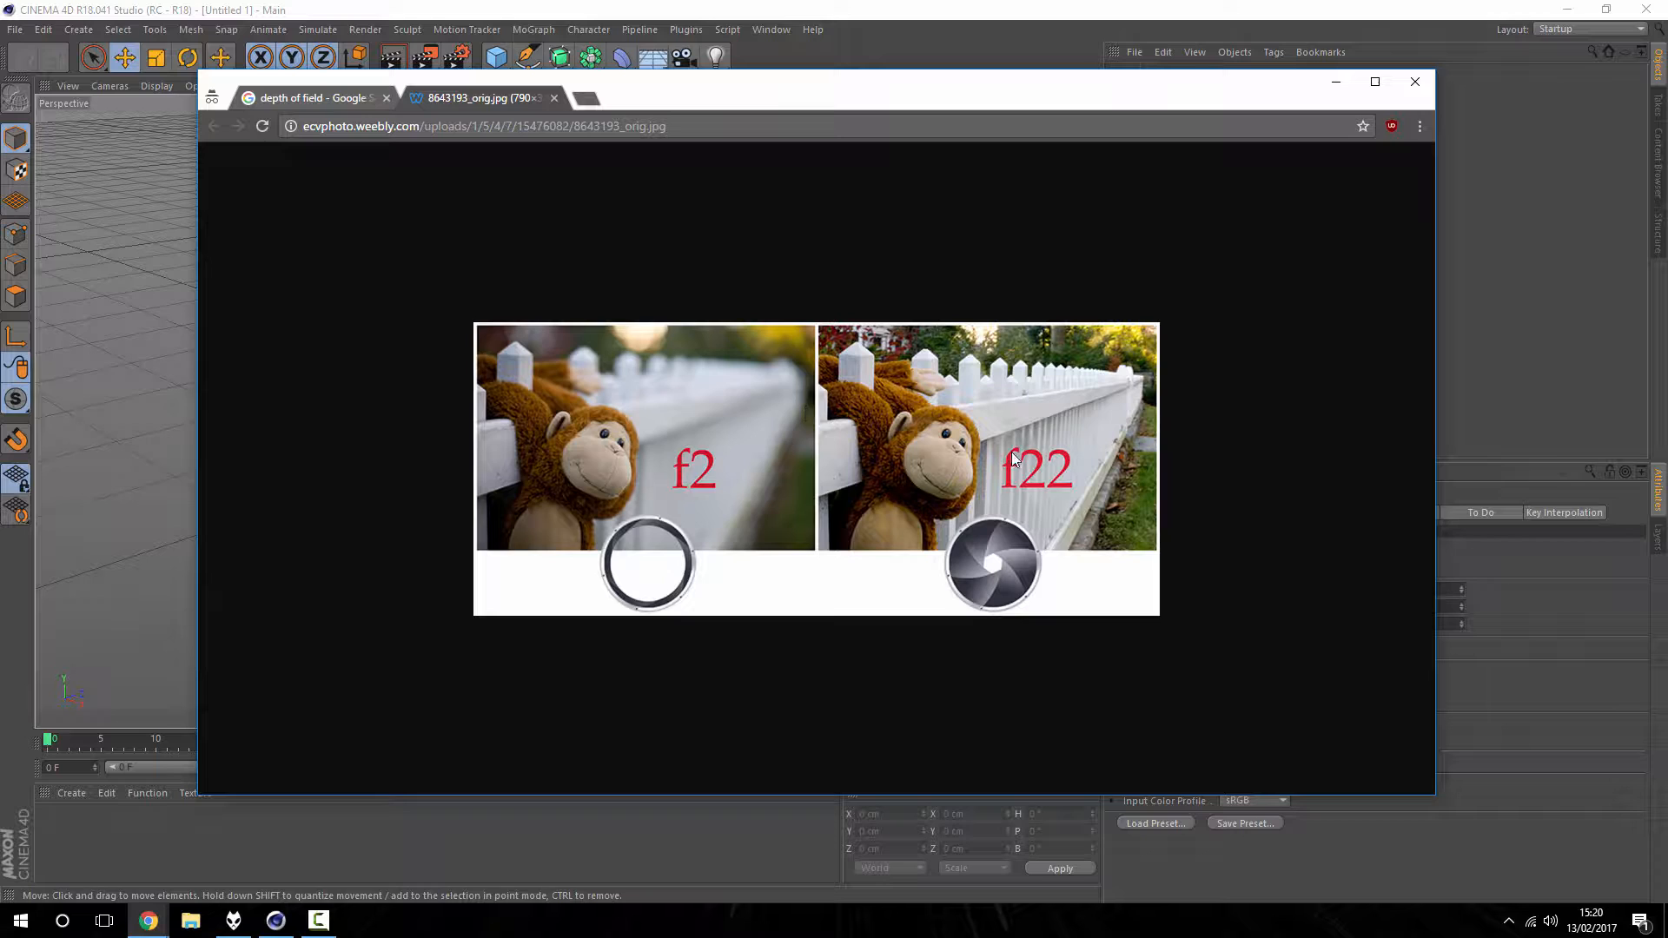
{"action": "mouse_move", "coordinate": [986, 438]}
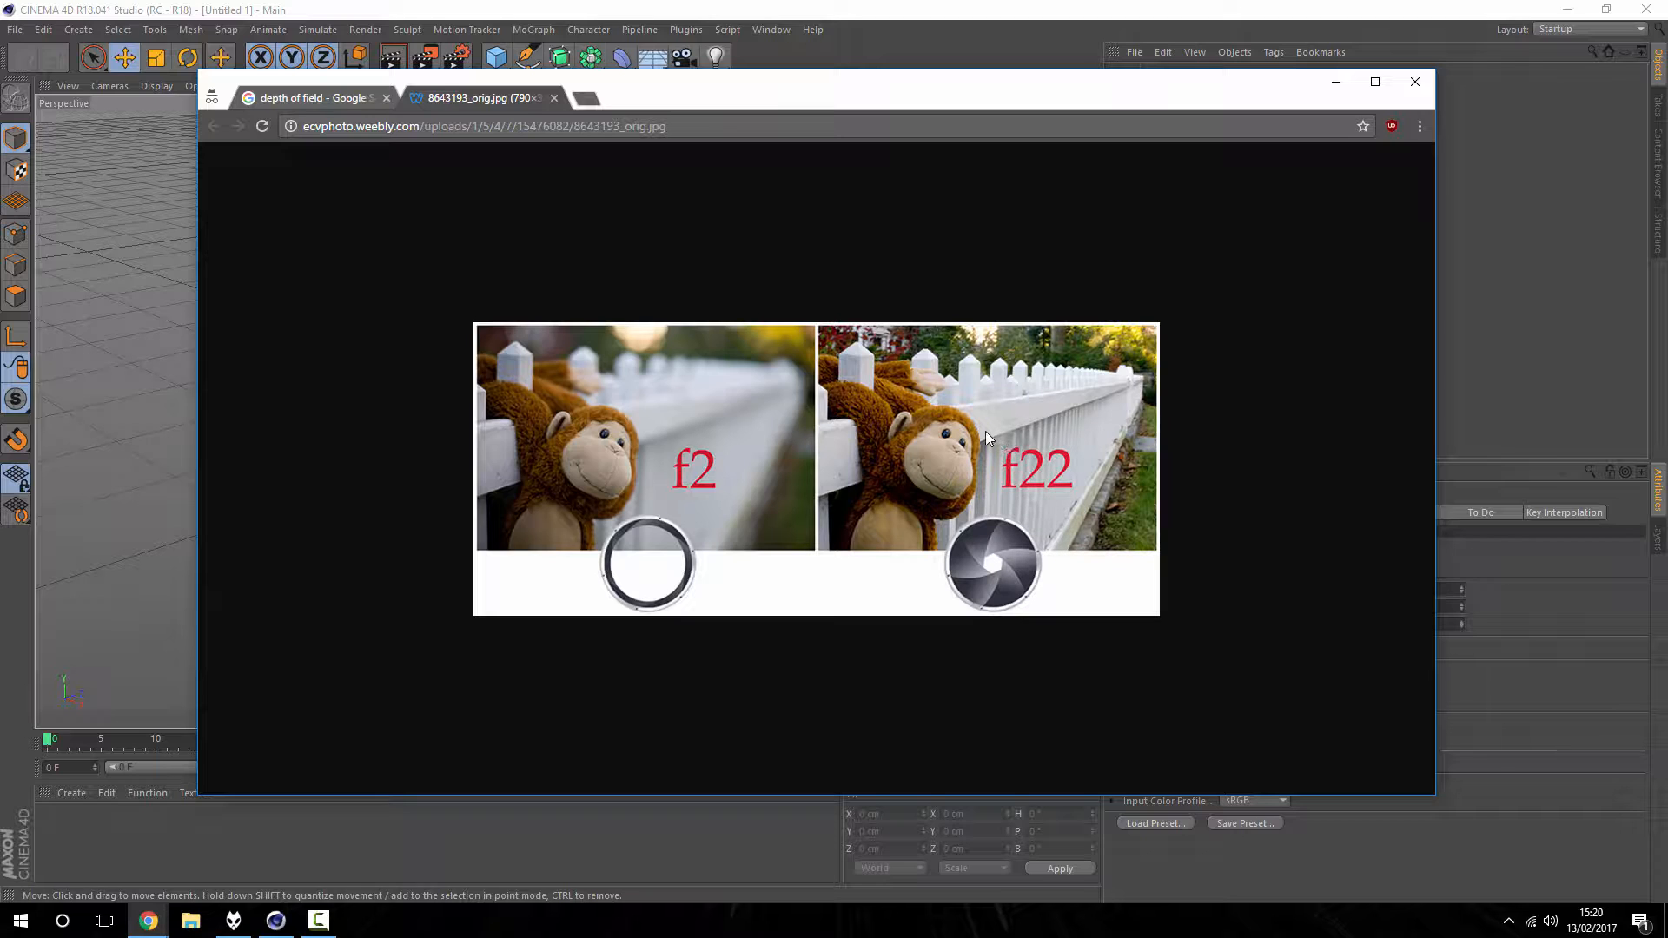
{"action": "mouse_move", "coordinate": [856, 362]}
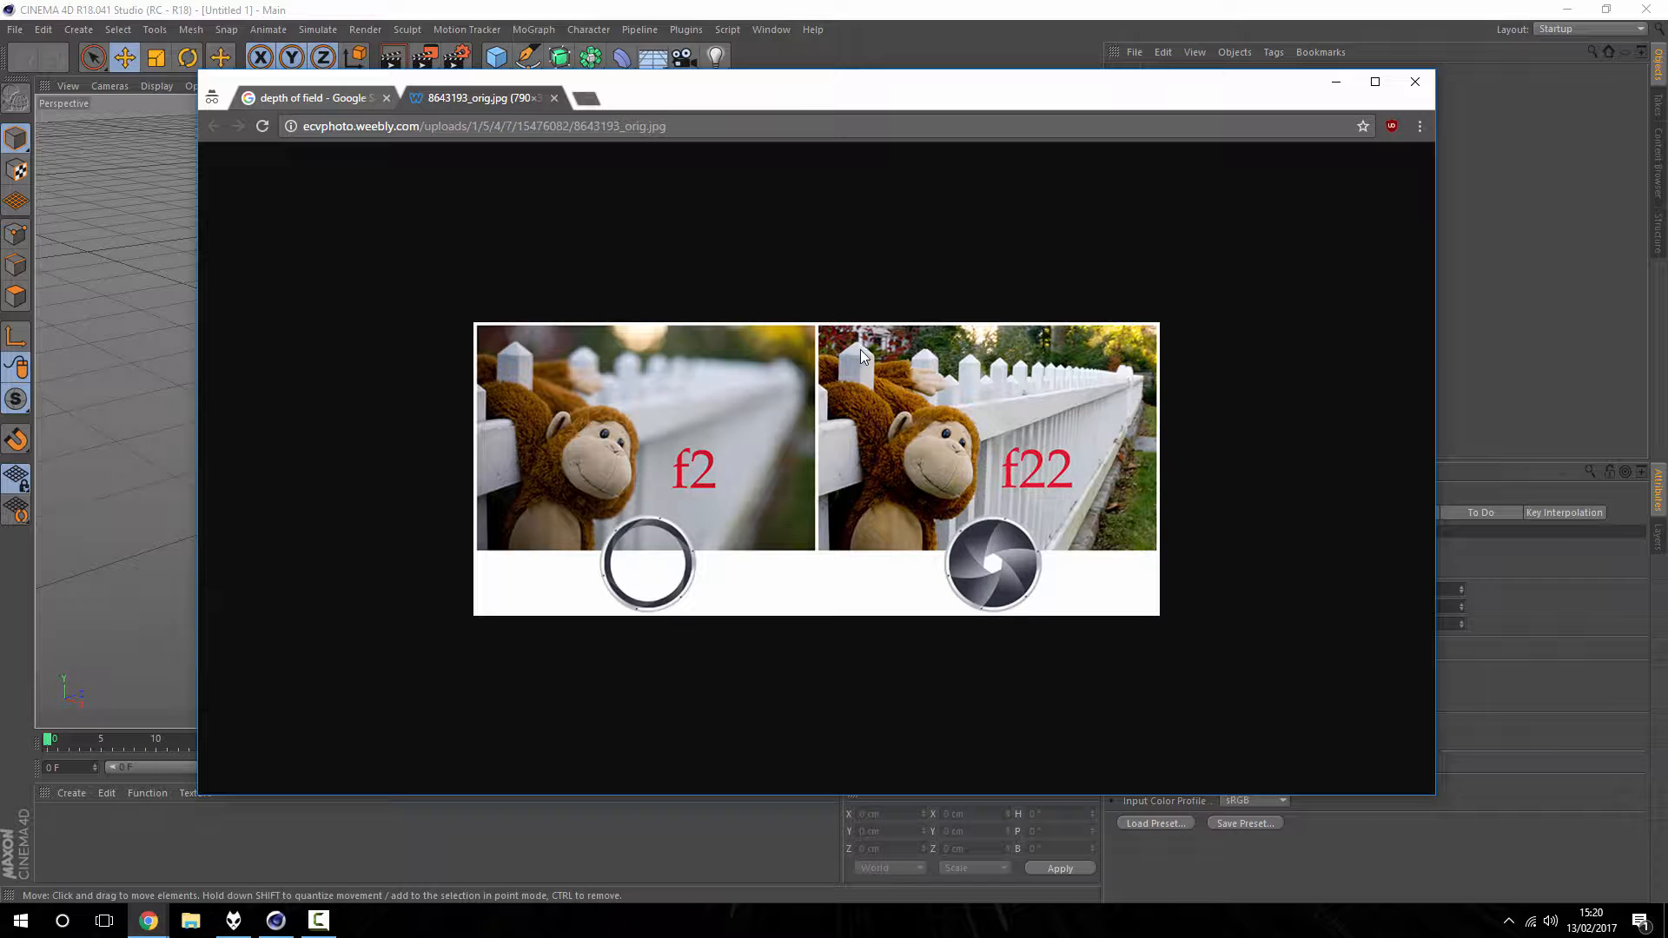
{"action": "mouse_move", "coordinate": [1084, 389]}
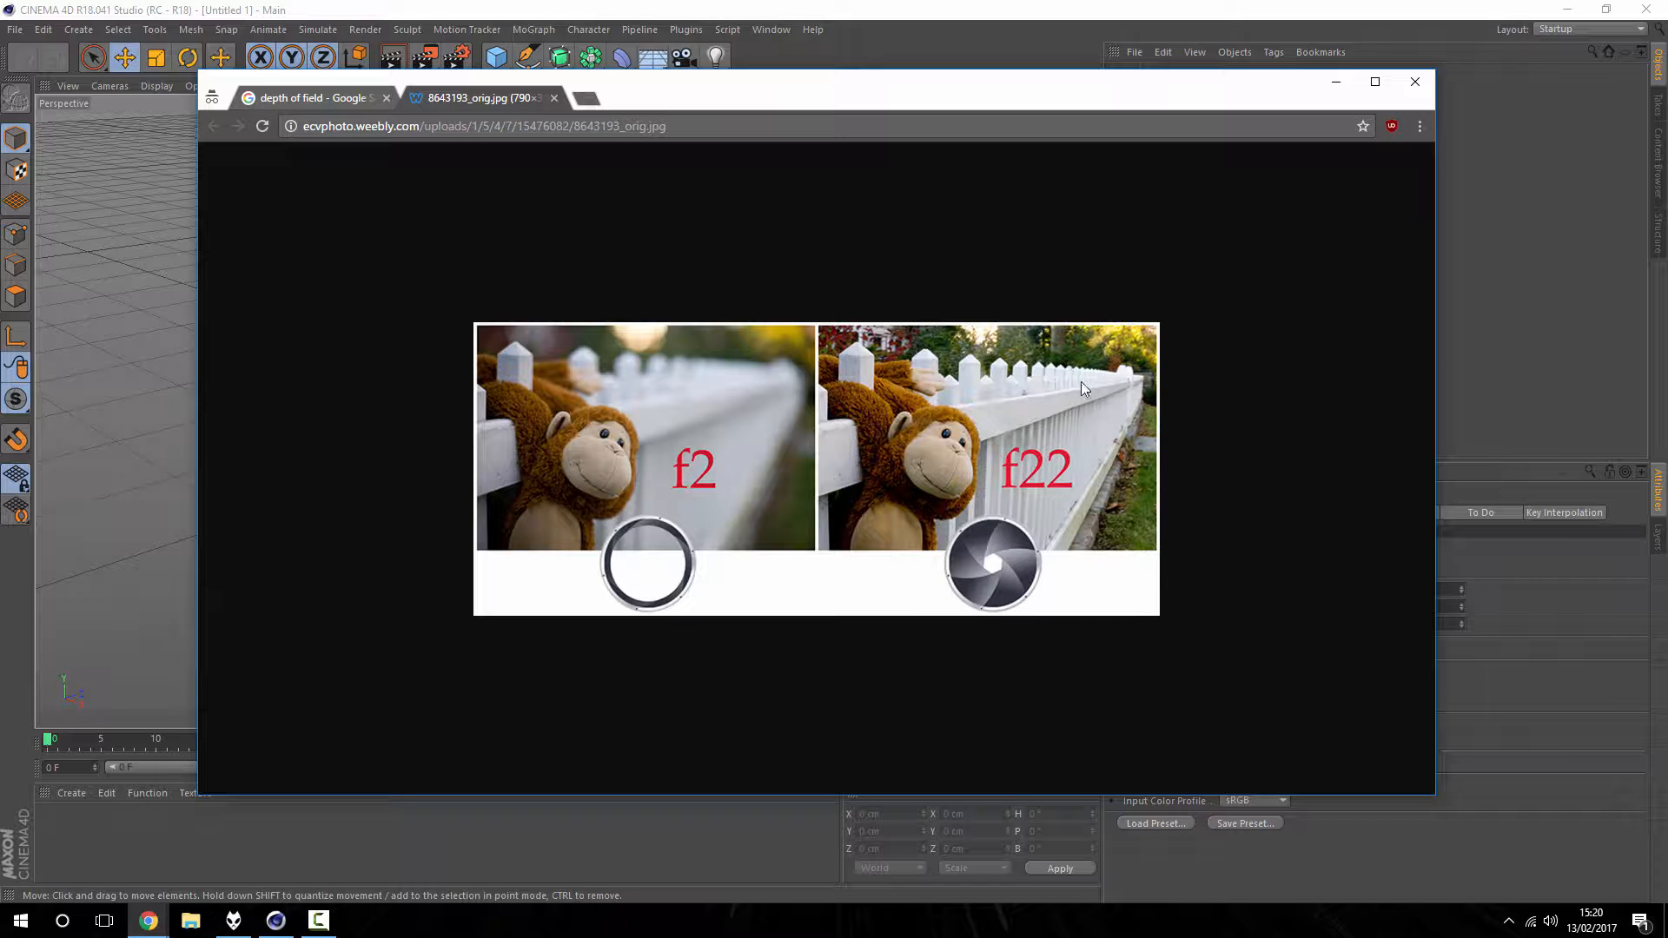
{"action": "mouse_move", "coordinate": [1113, 378]}
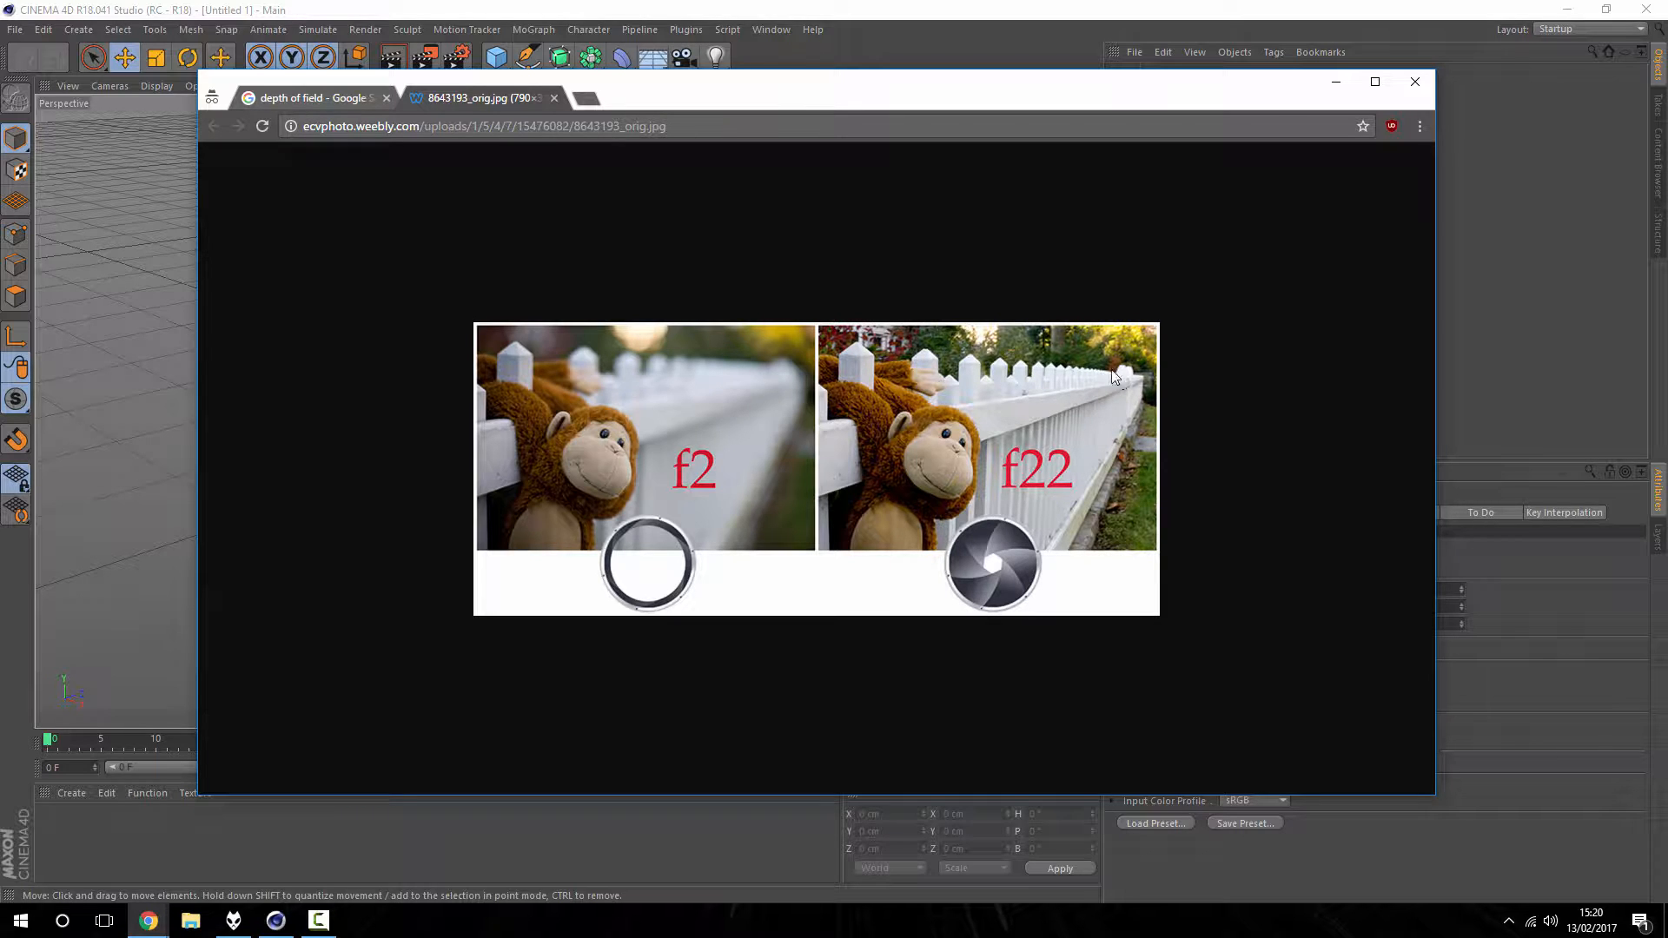
{"action": "mouse_move", "coordinate": [1160, 406]}
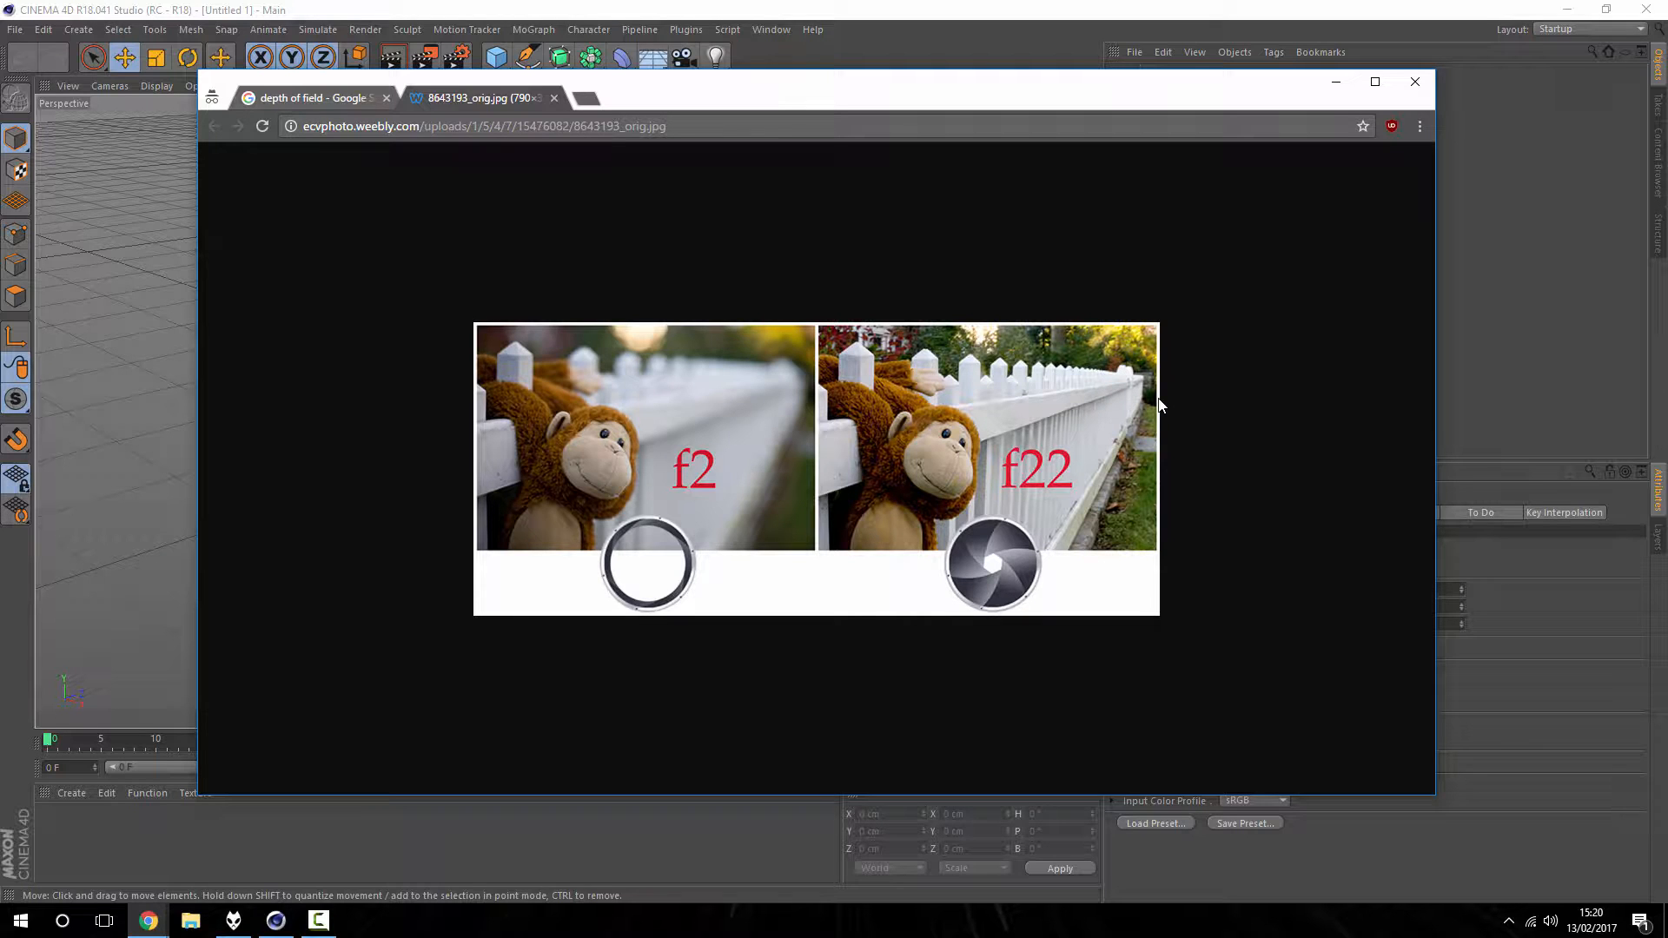
{"action": "mouse_move", "coordinate": [1075, 371]}
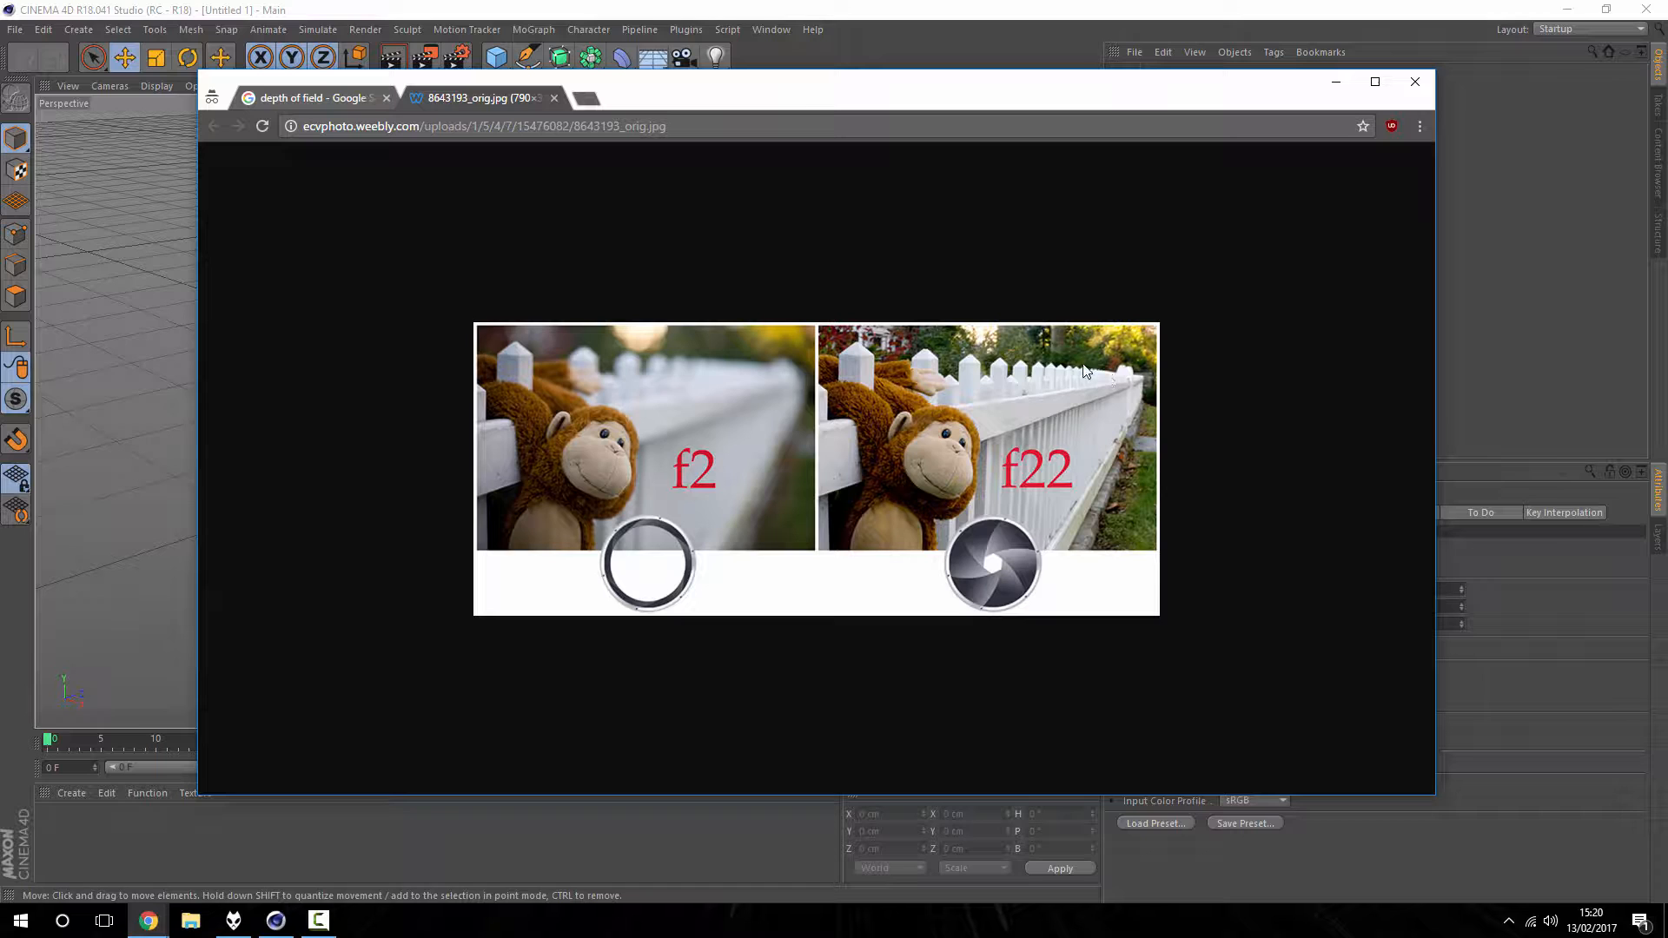
{"action": "mouse_move", "coordinate": [1000, 451]}
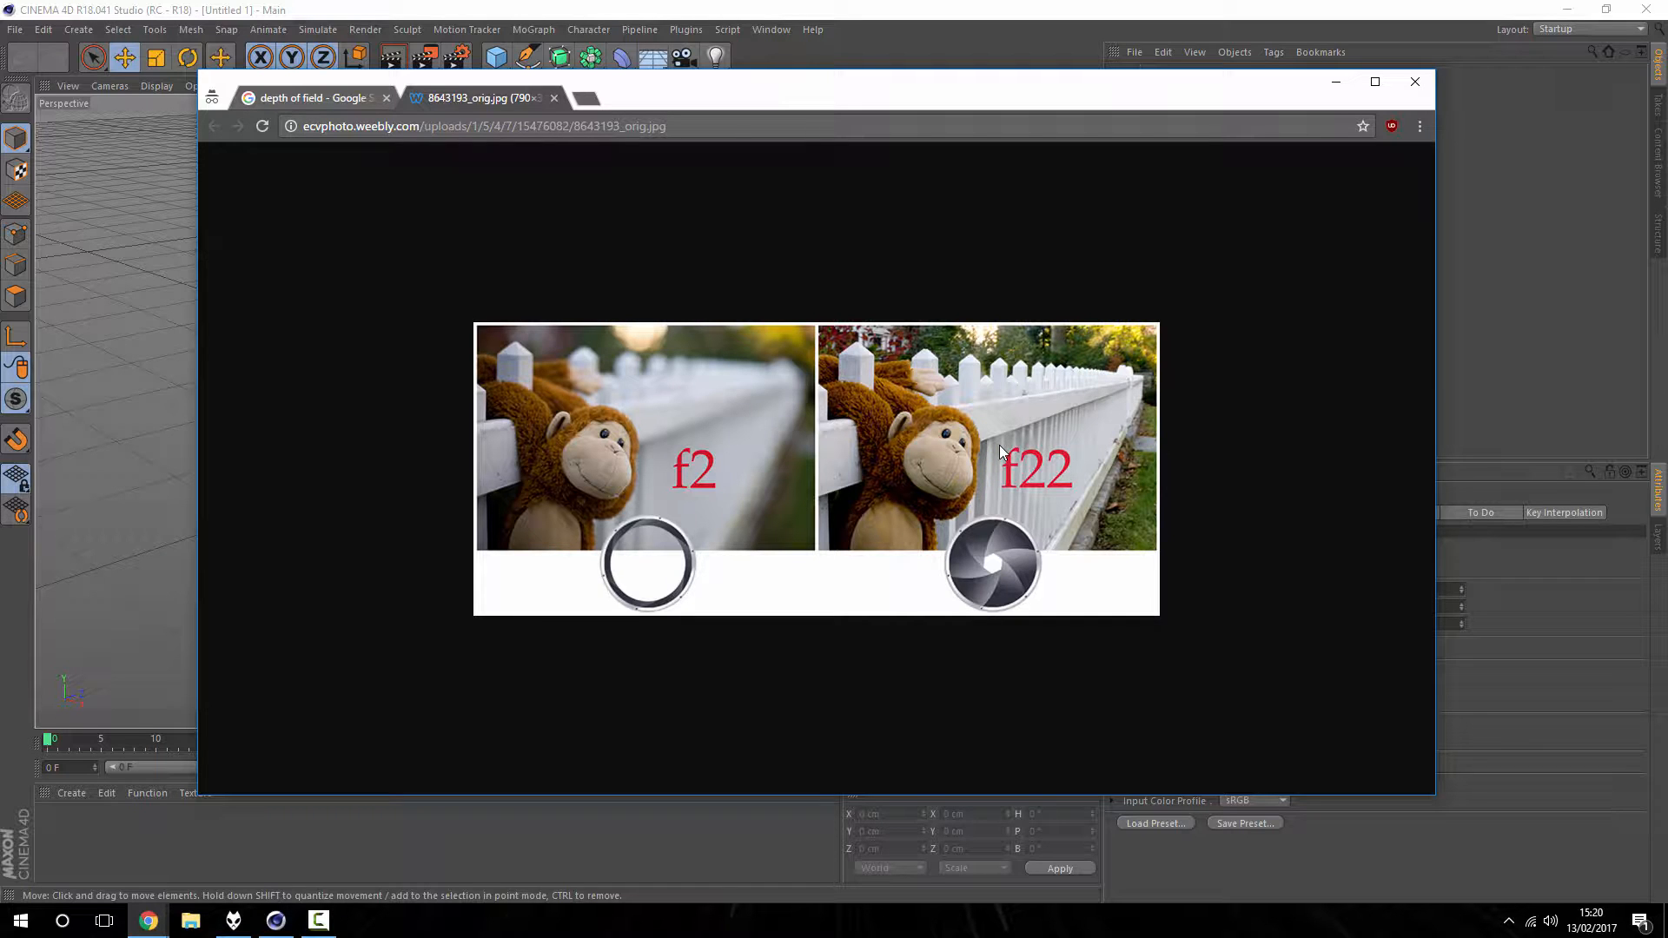
{"action": "mouse_move", "coordinate": [1122, 436]}
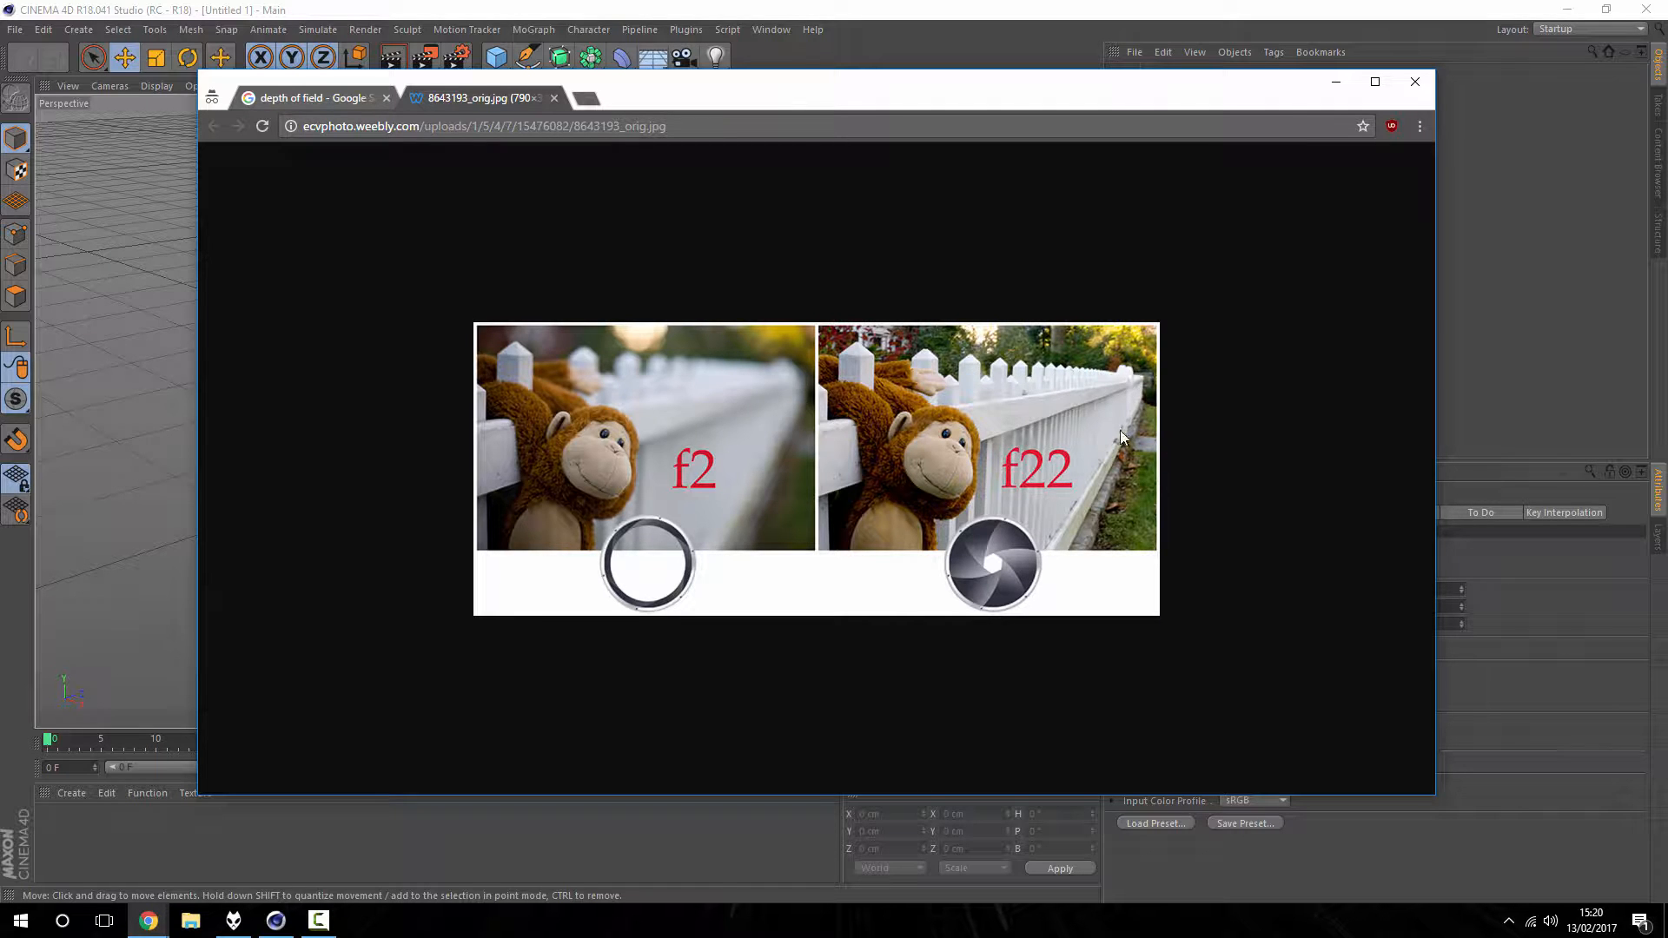
{"action": "mouse_move", "coordinate": [619, 401]}
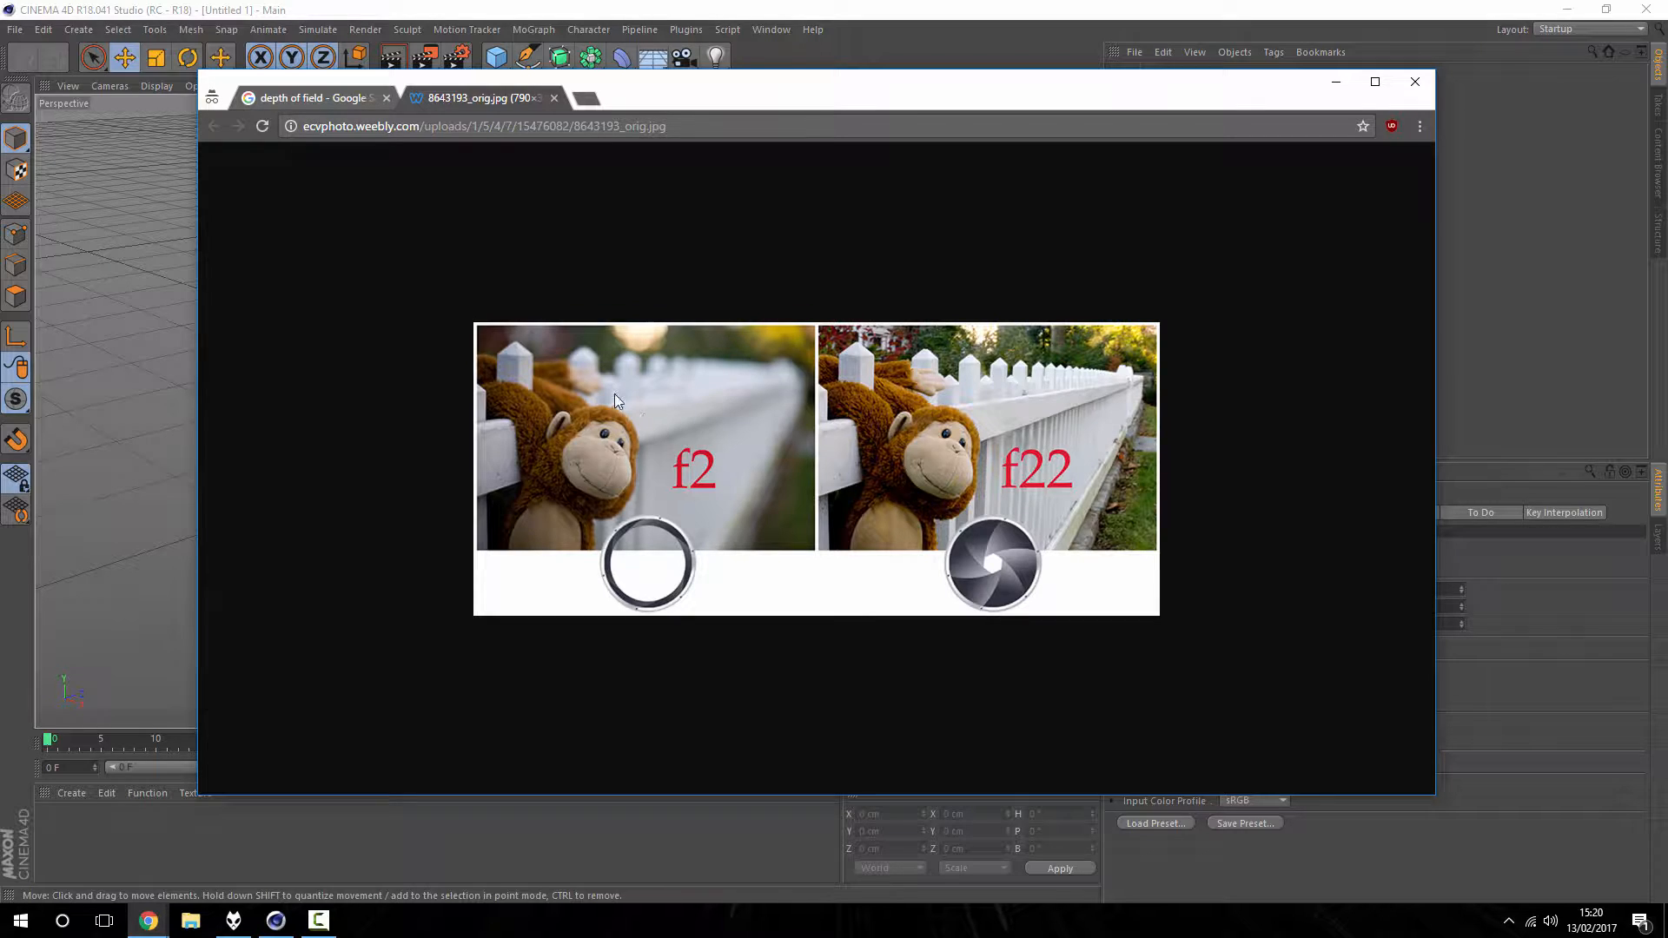
{"action": "mouse_move", "coordinate": [579, 360]}
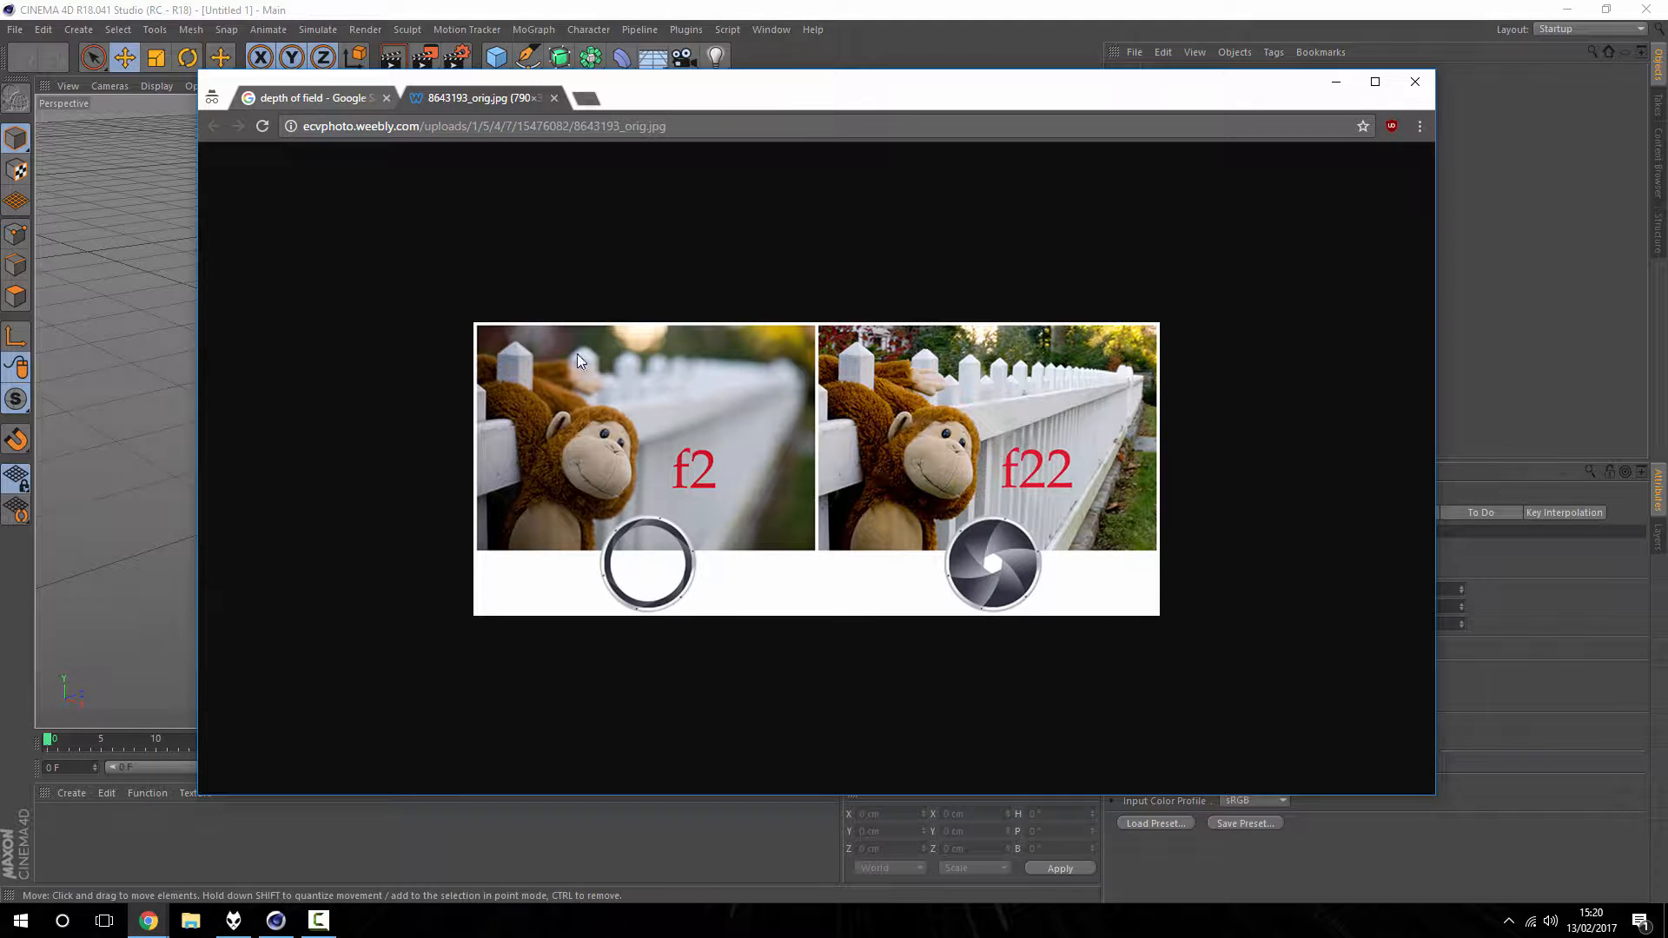
{"action": "mouse_move", "coordinate": [615, 351]}
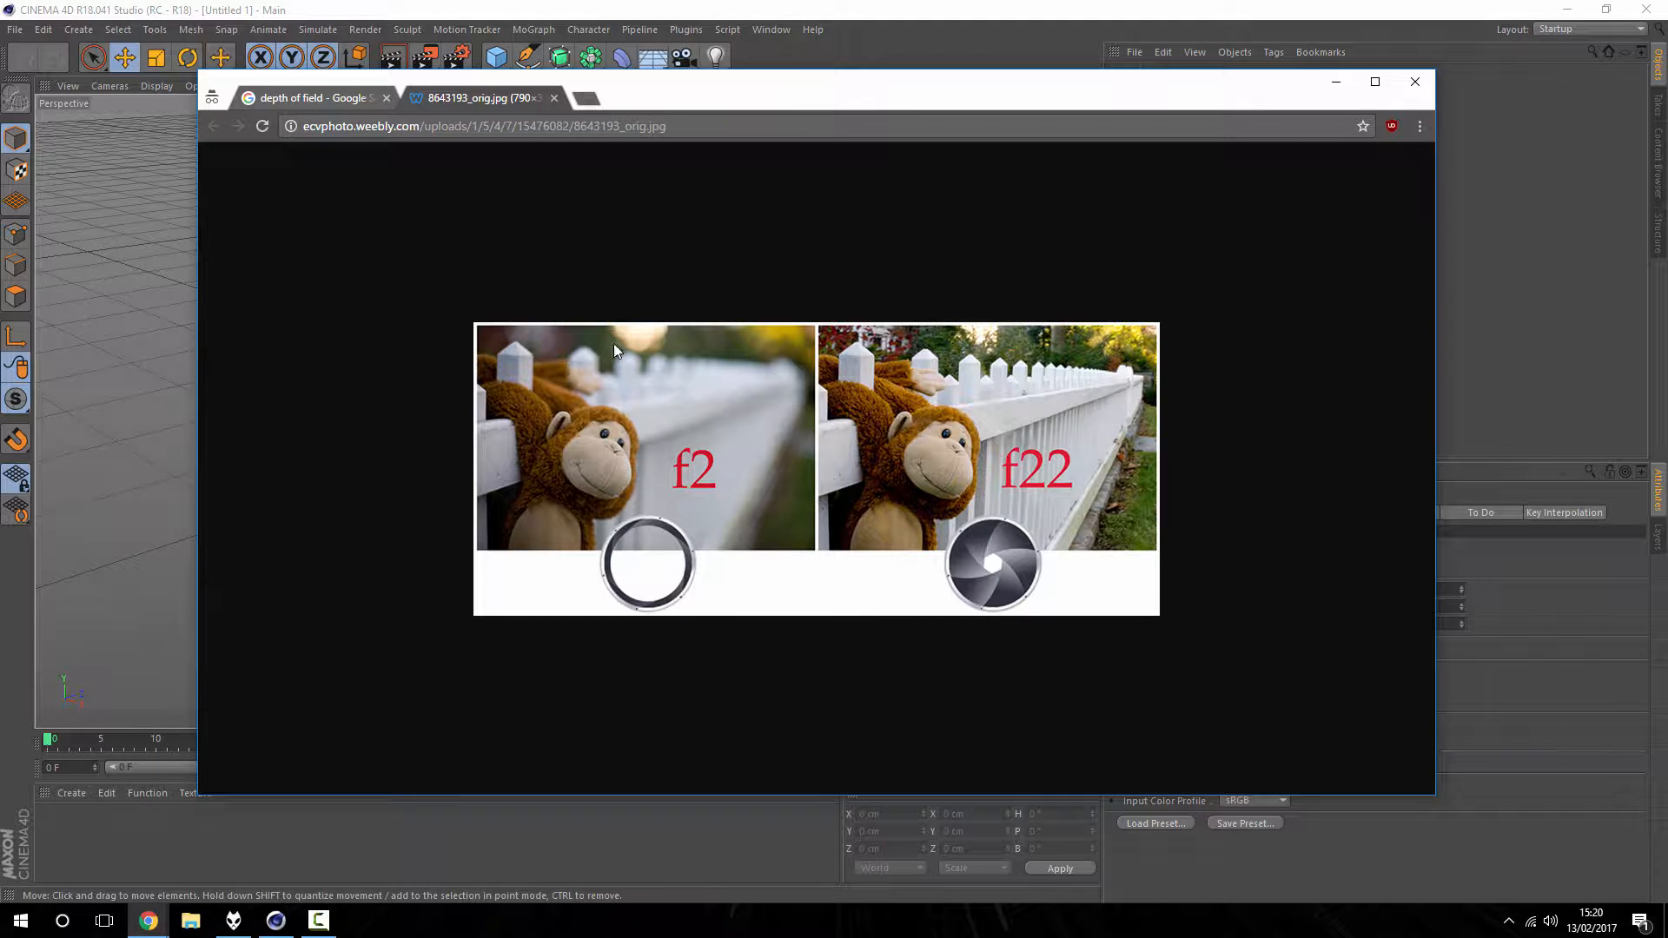
{"action": "mouse_move", "coordinate": [719, 411]}
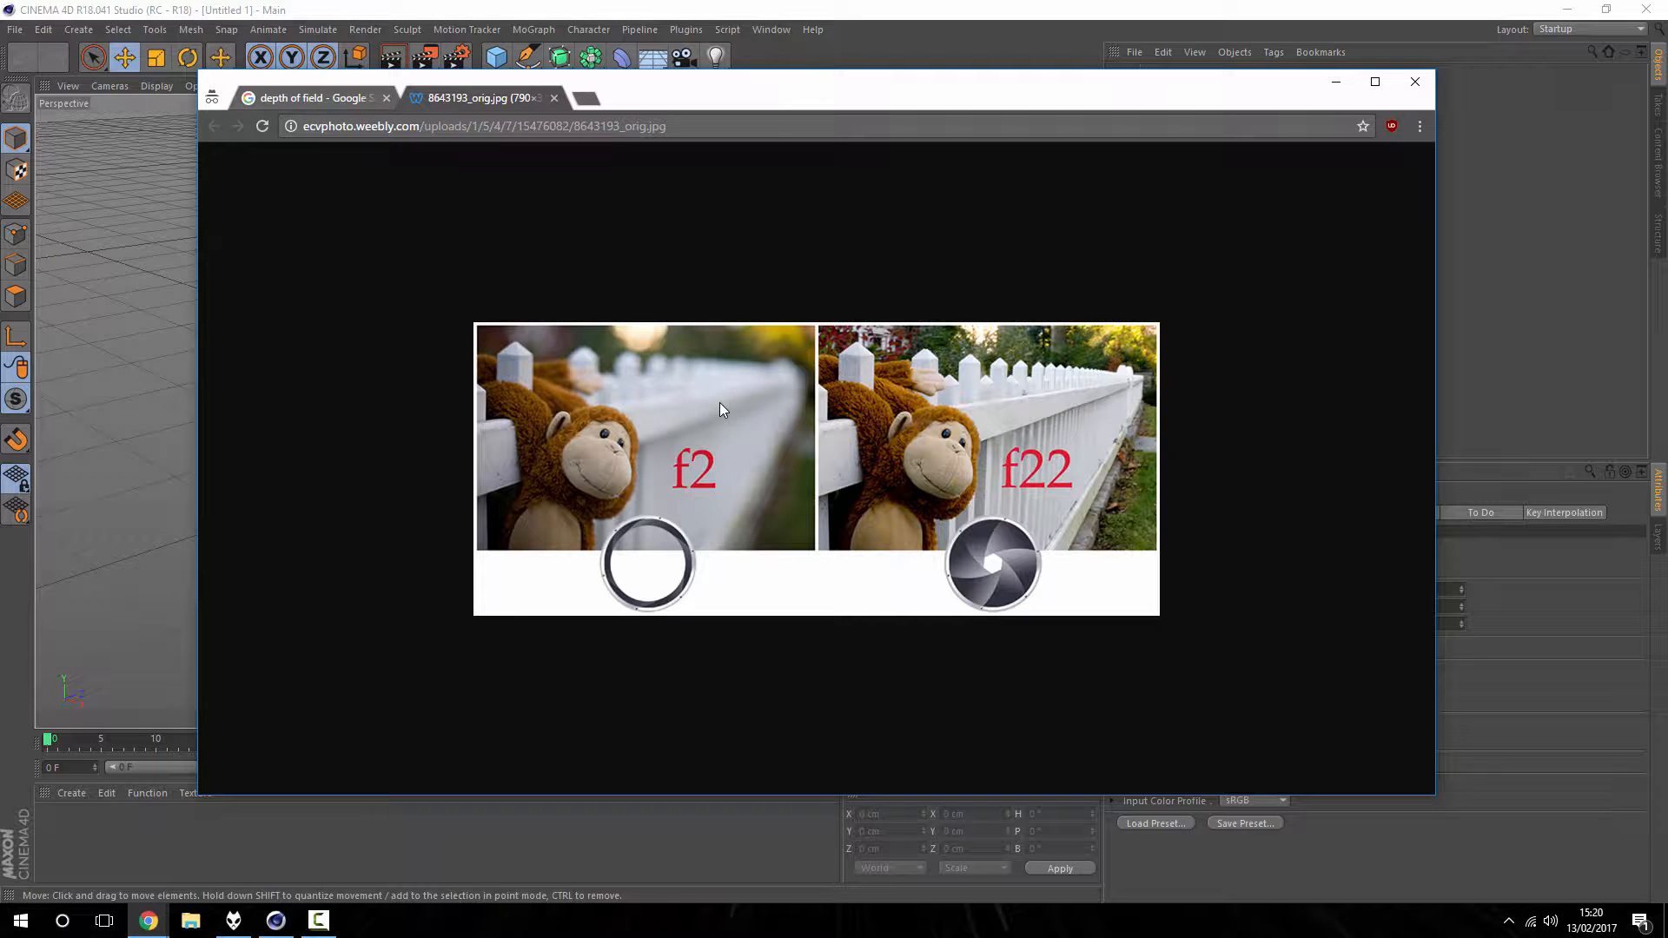
{"action": "mouse_move", "coordinate": [553, 99]}
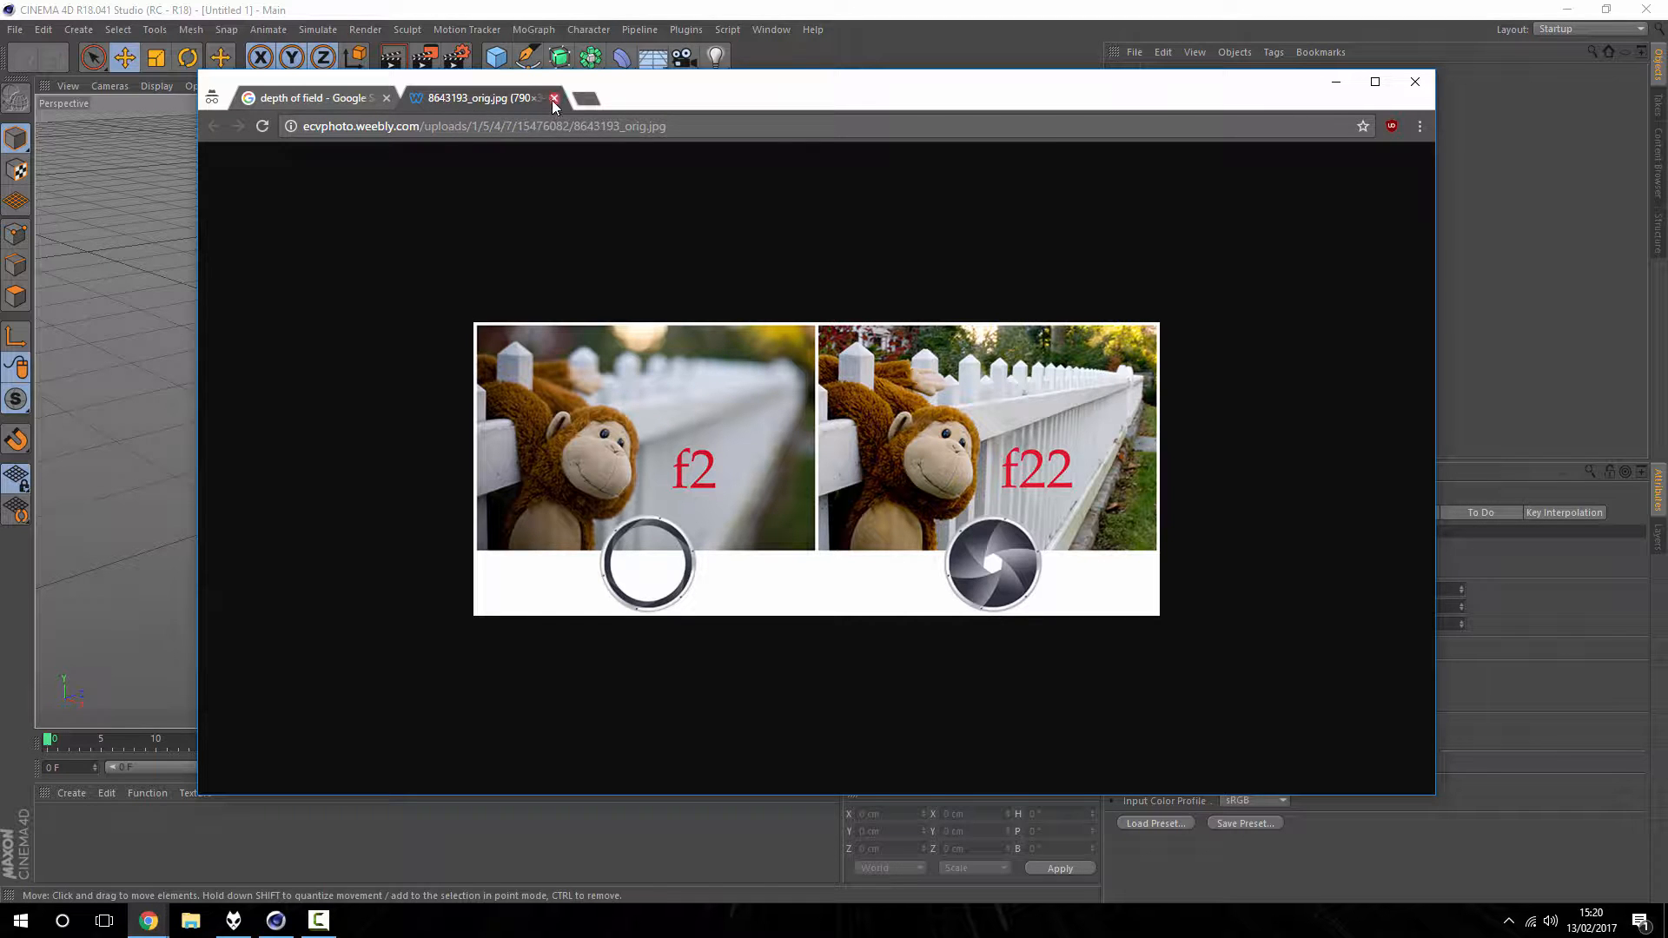
Step: Close the reference image and add a Sphere primitive to the empty Cinema 4D scene
{"action": "left_click", "coordinate": [554, 98]}
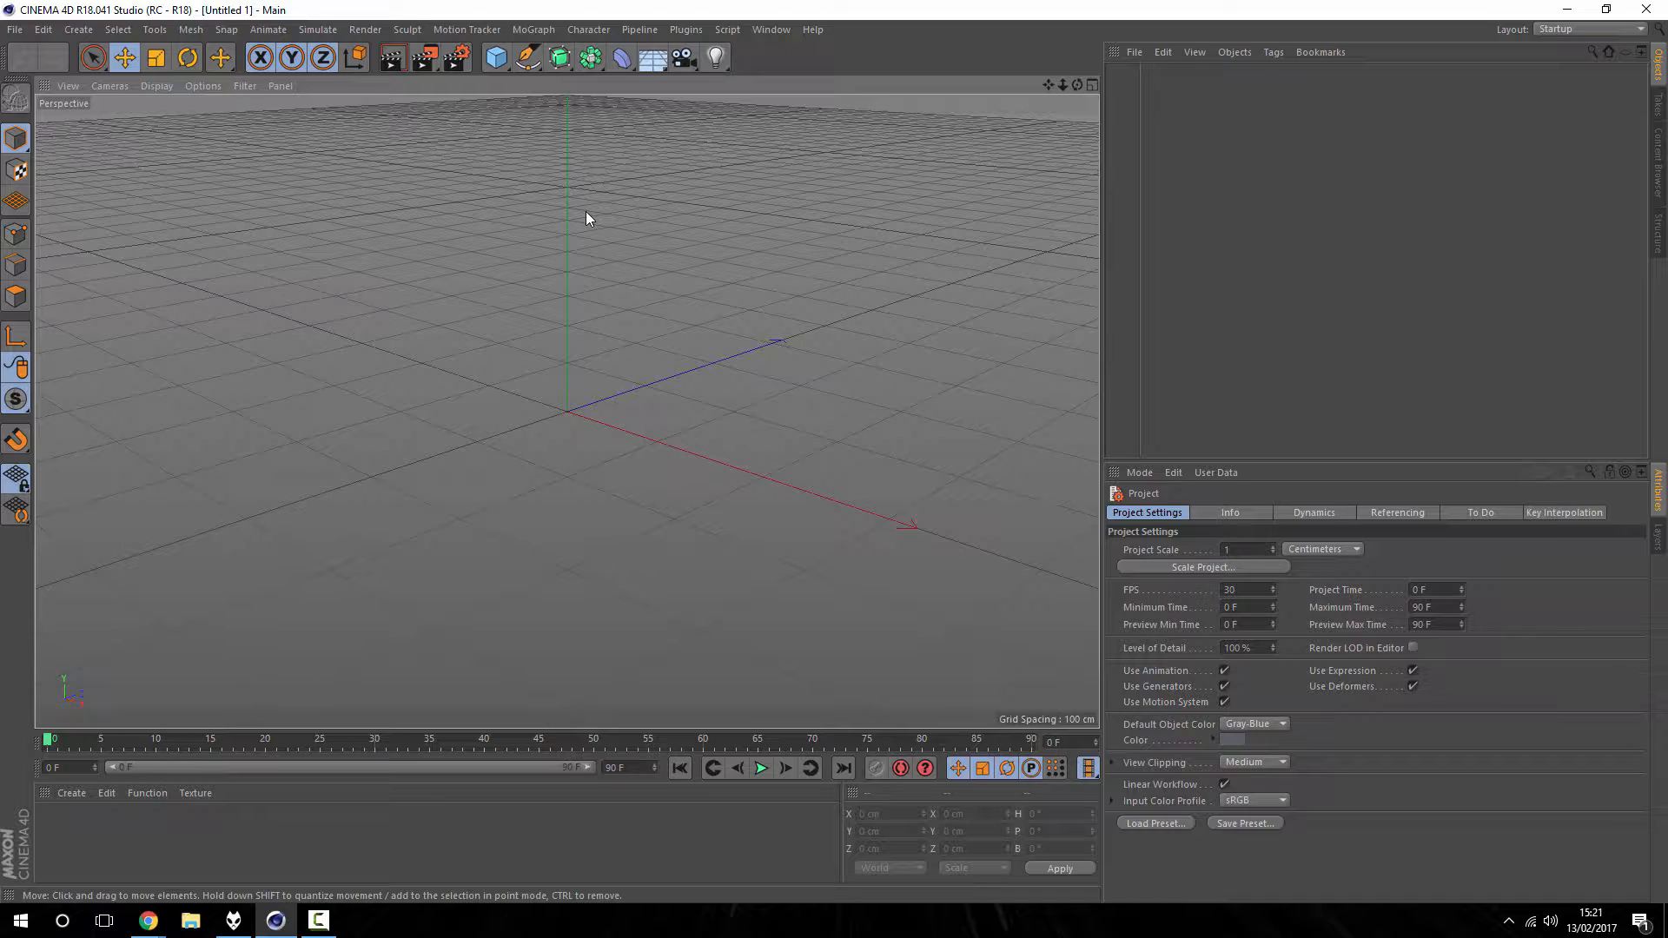
{"action": "mouse_move", "coordinate": [521, 86]}
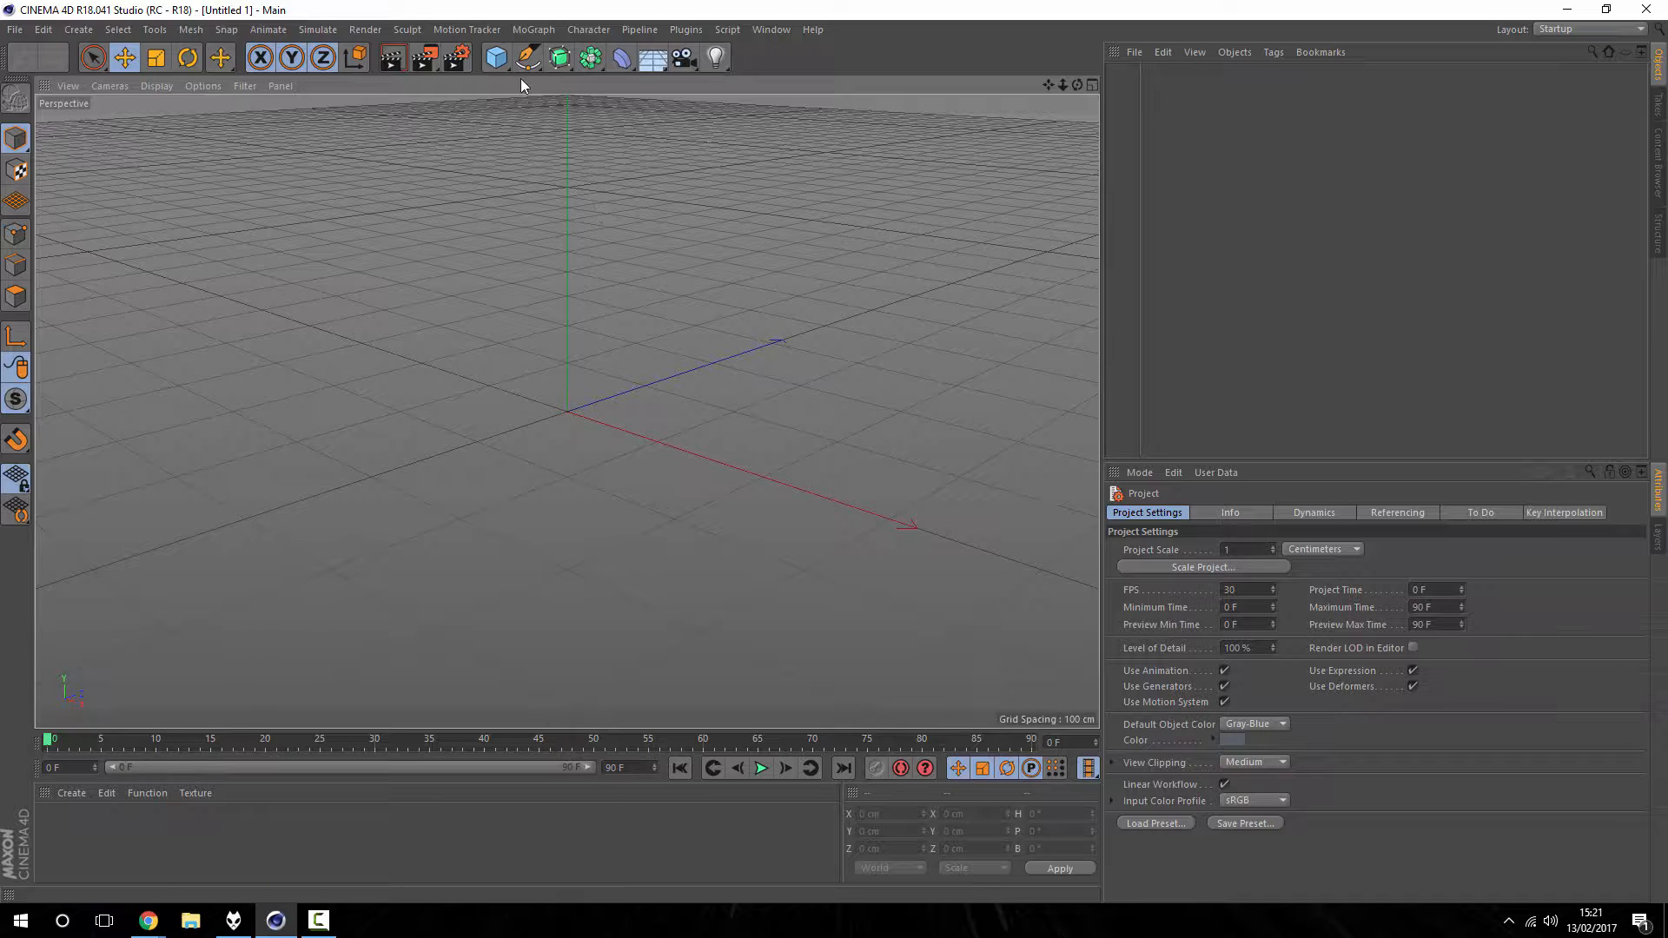
{"action": "mouse_move", "coordinate": [496, 57]}
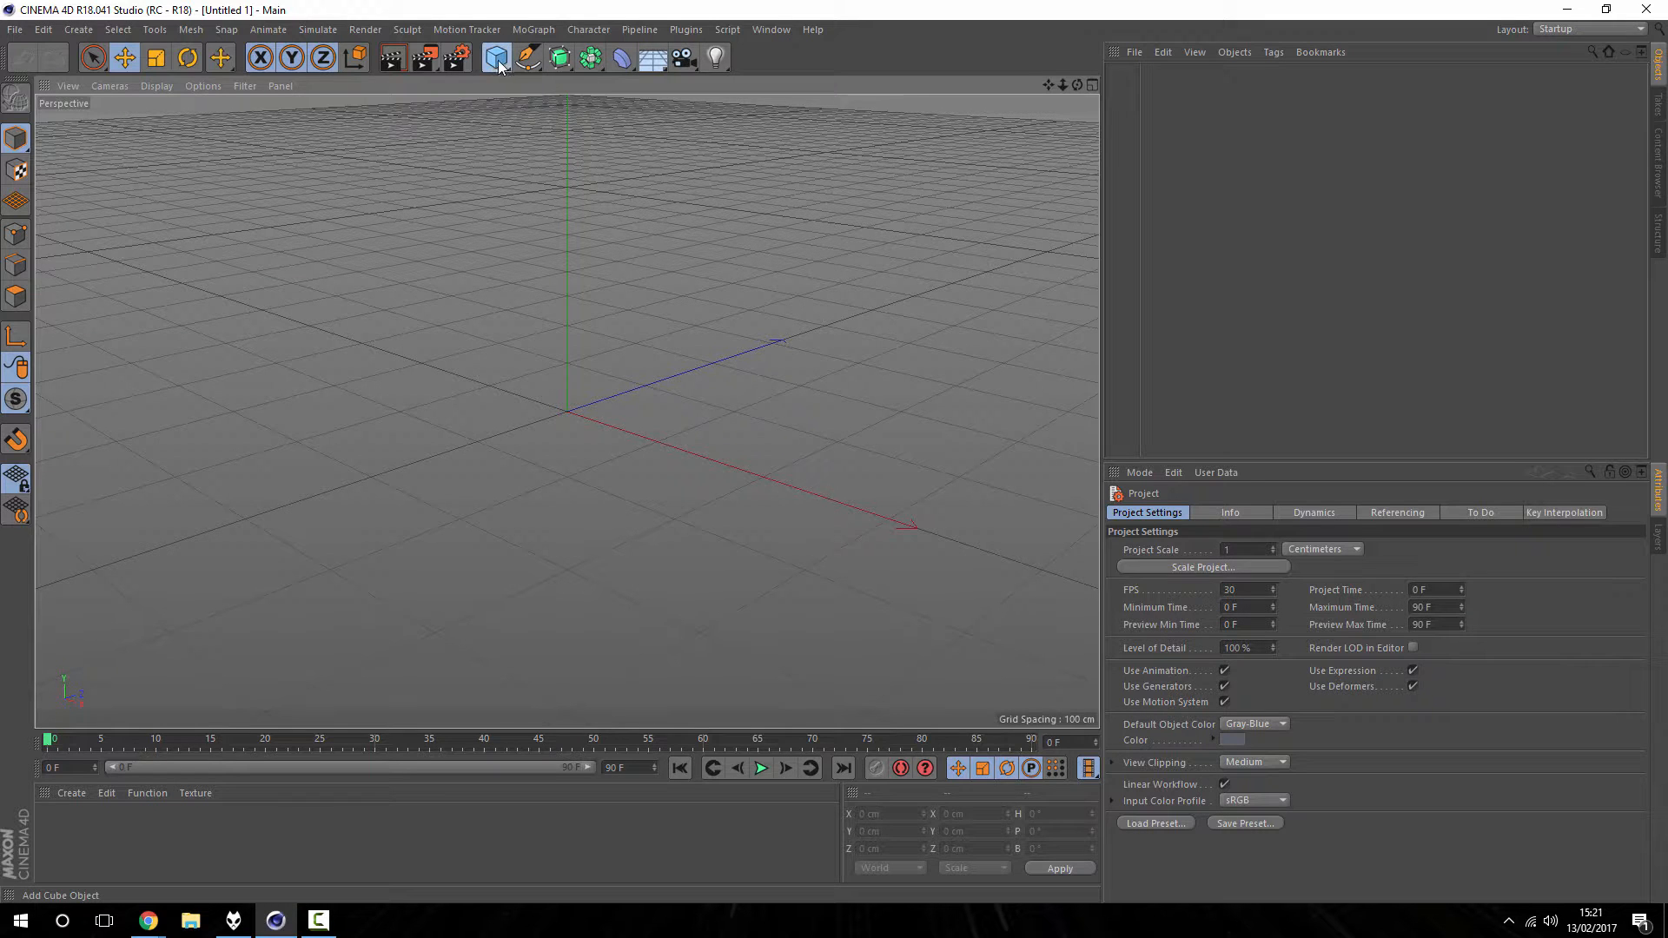
{"action": "left_click", "coordinate": [497, 58]}
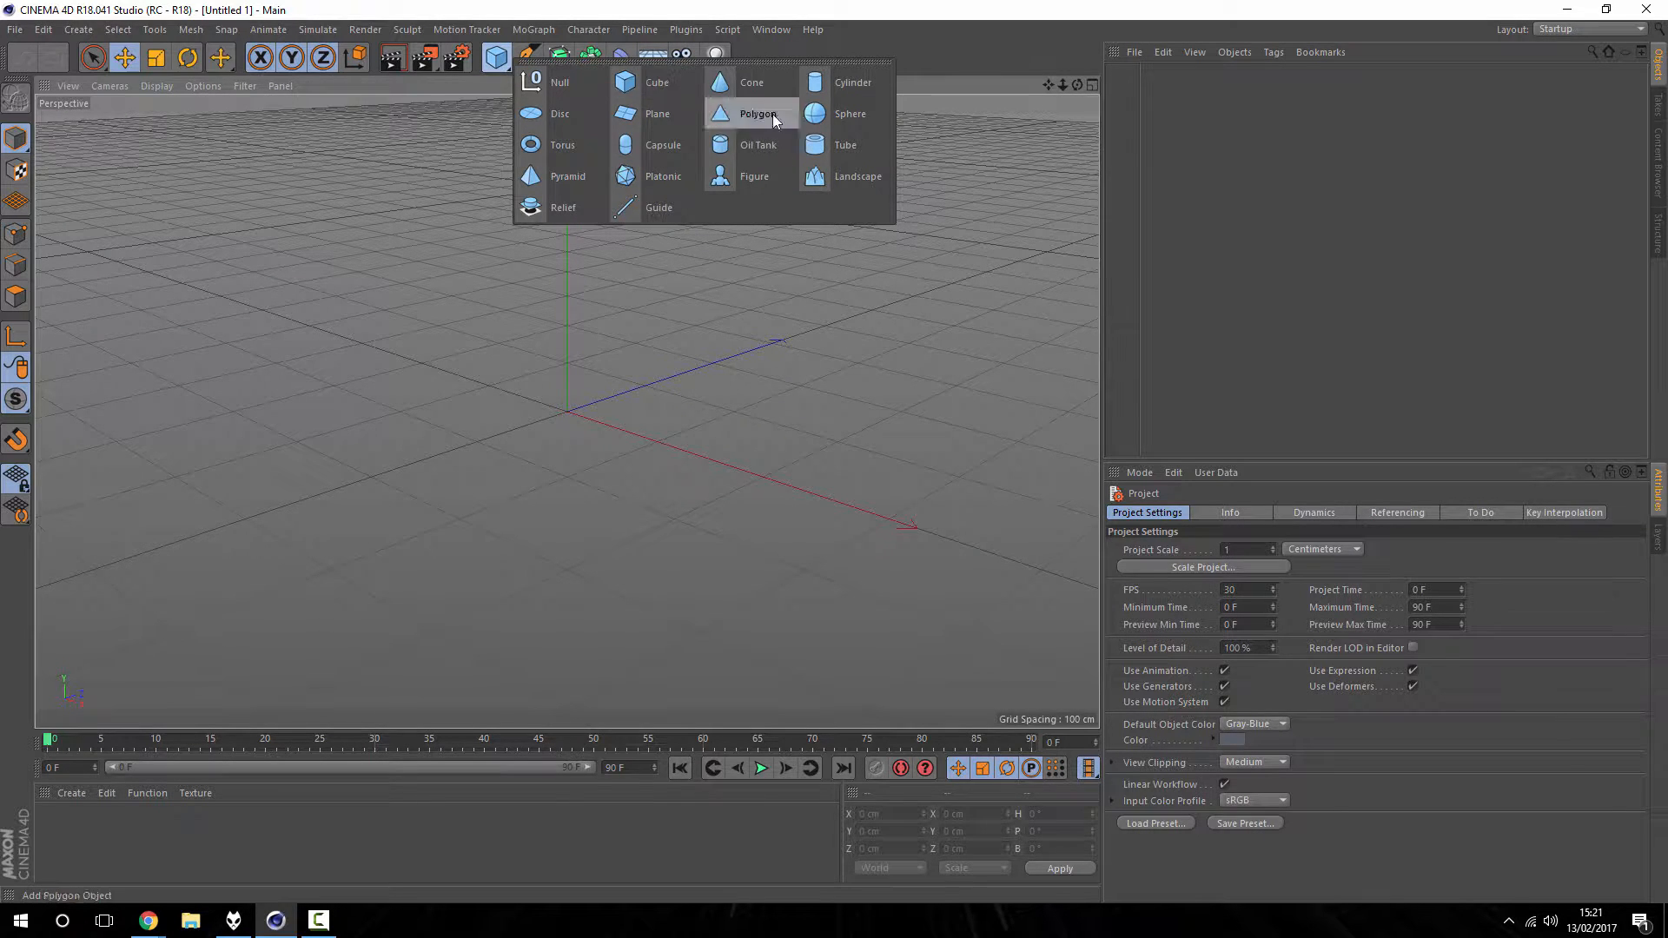
{"action": "left_click", "coordinate": [849, 114]}
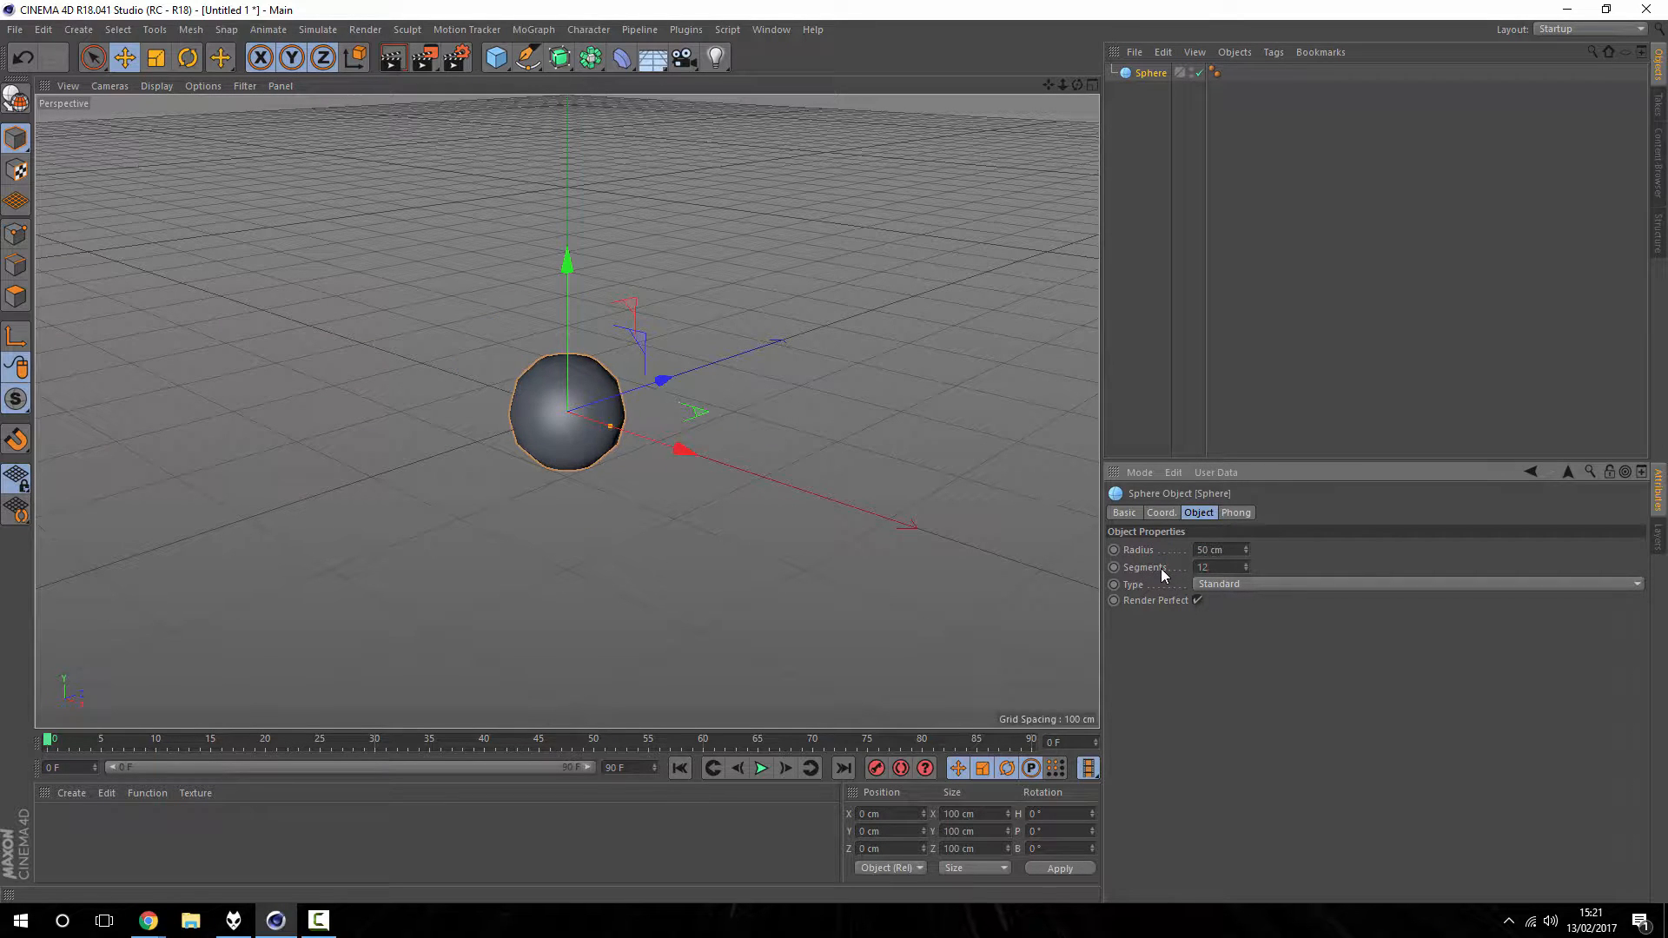
{"action": "mouse_move", "coordinate": [1070, 218]}
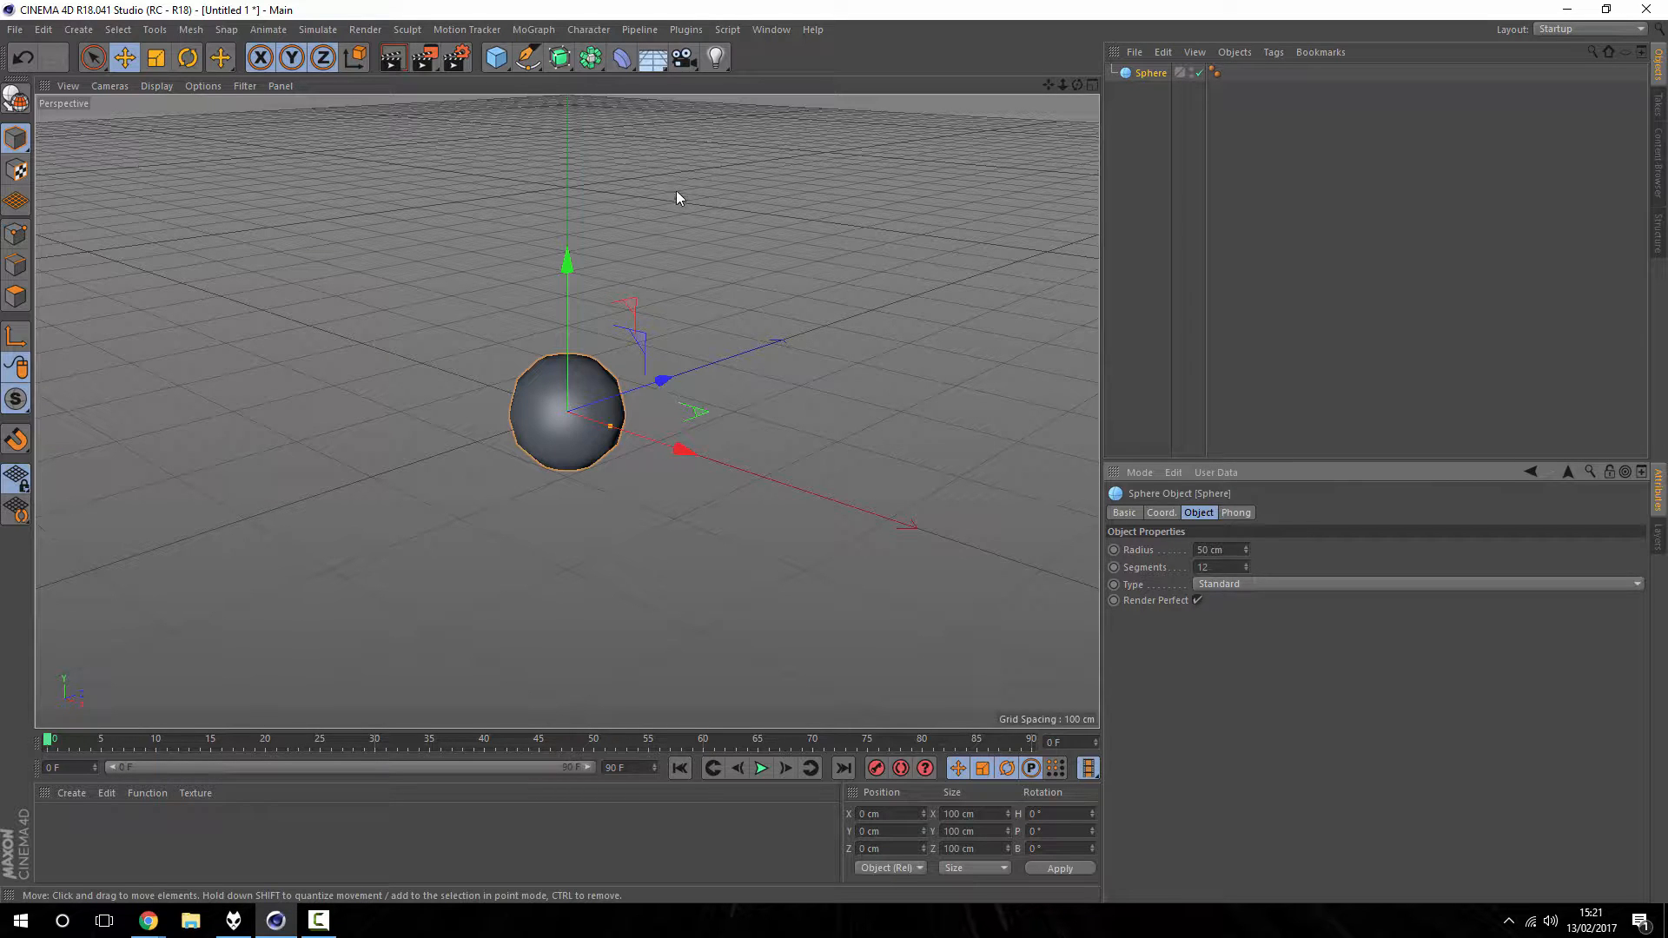
{"action": "mouse_move", "coordinate": [621, 322]}
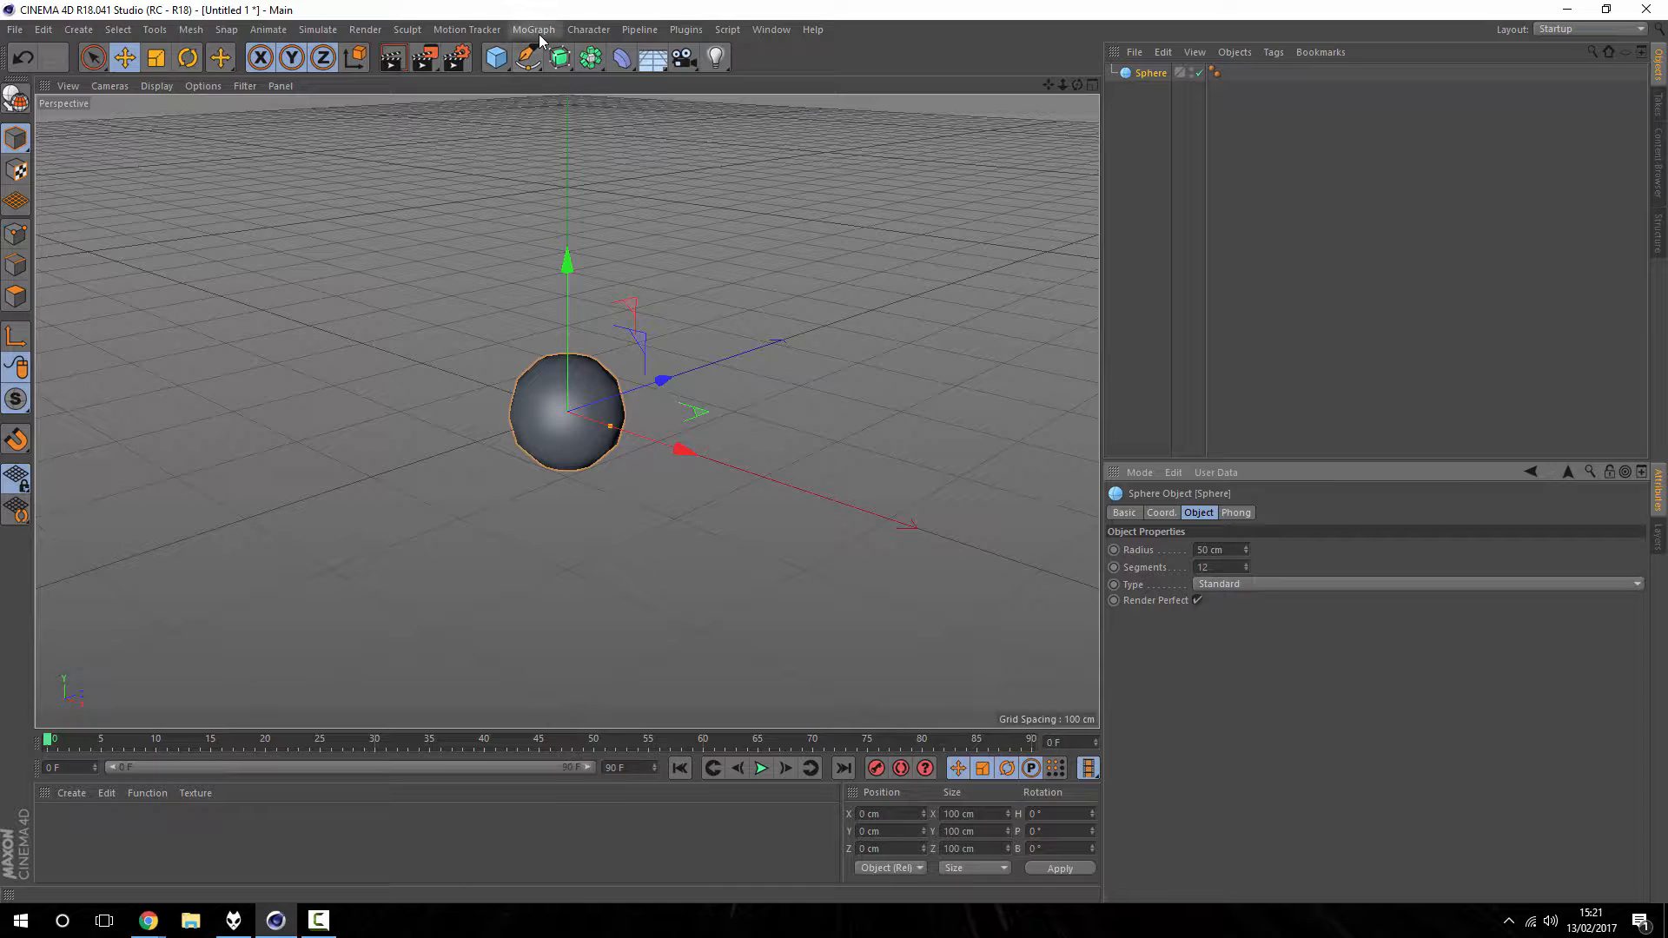
Step: Add a MoGraph Cloner to the scene for the sphere
{"action": "left_click", "coordinate": [532, 28]}
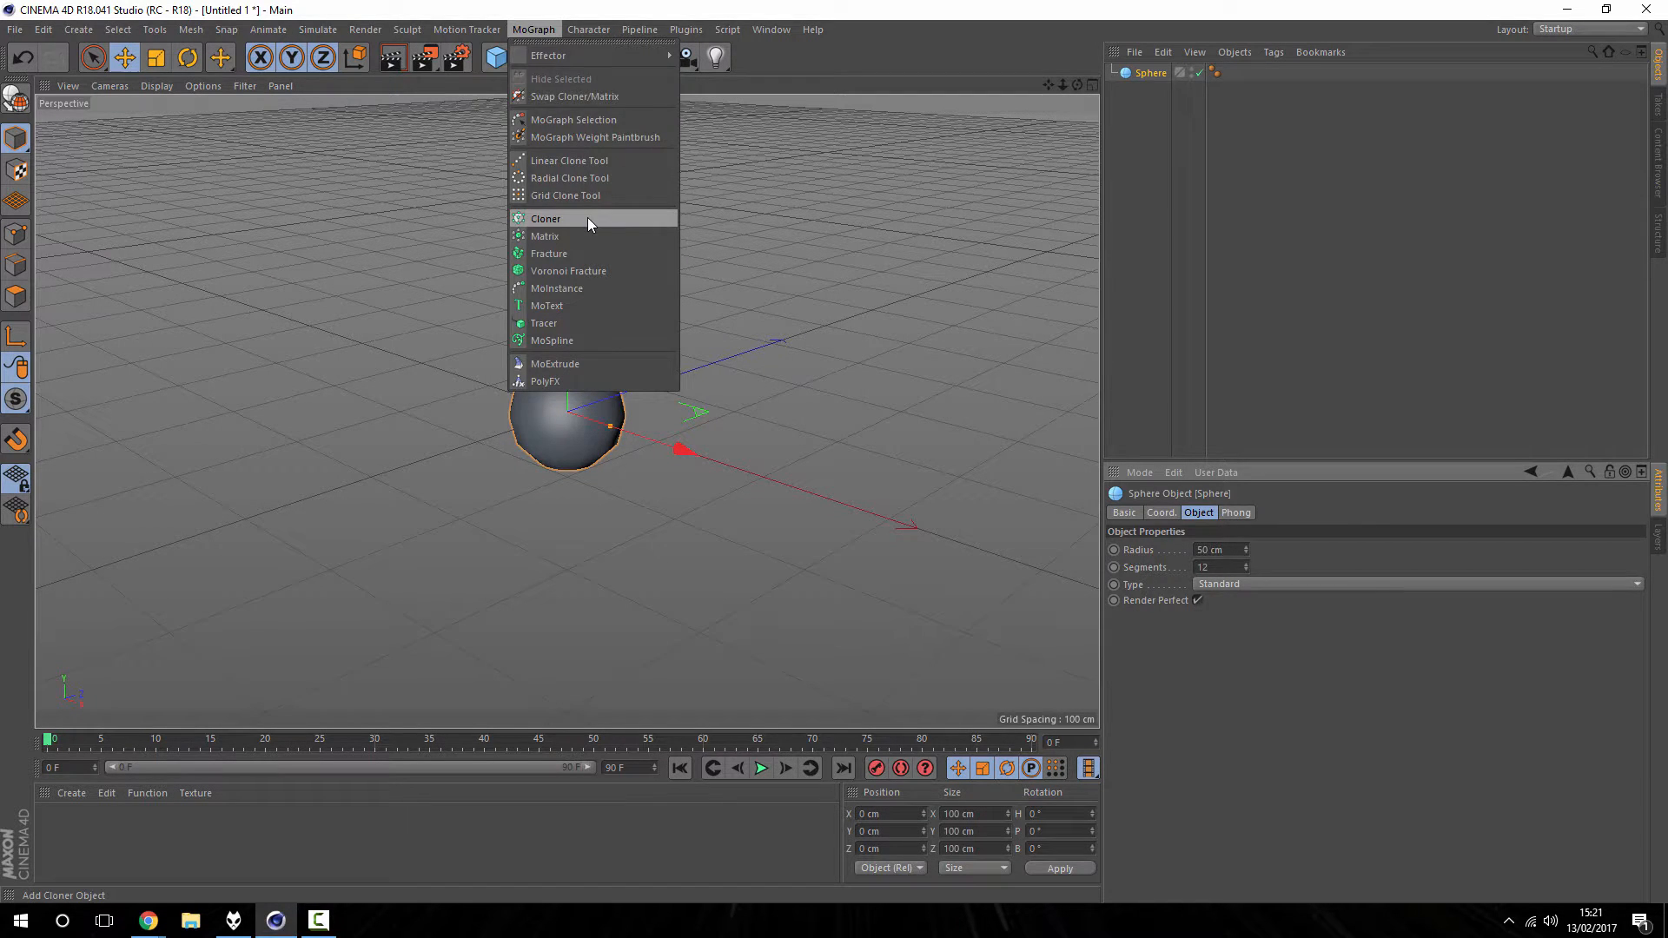
{"action": "left_click", "coordinate": [546, 218]}
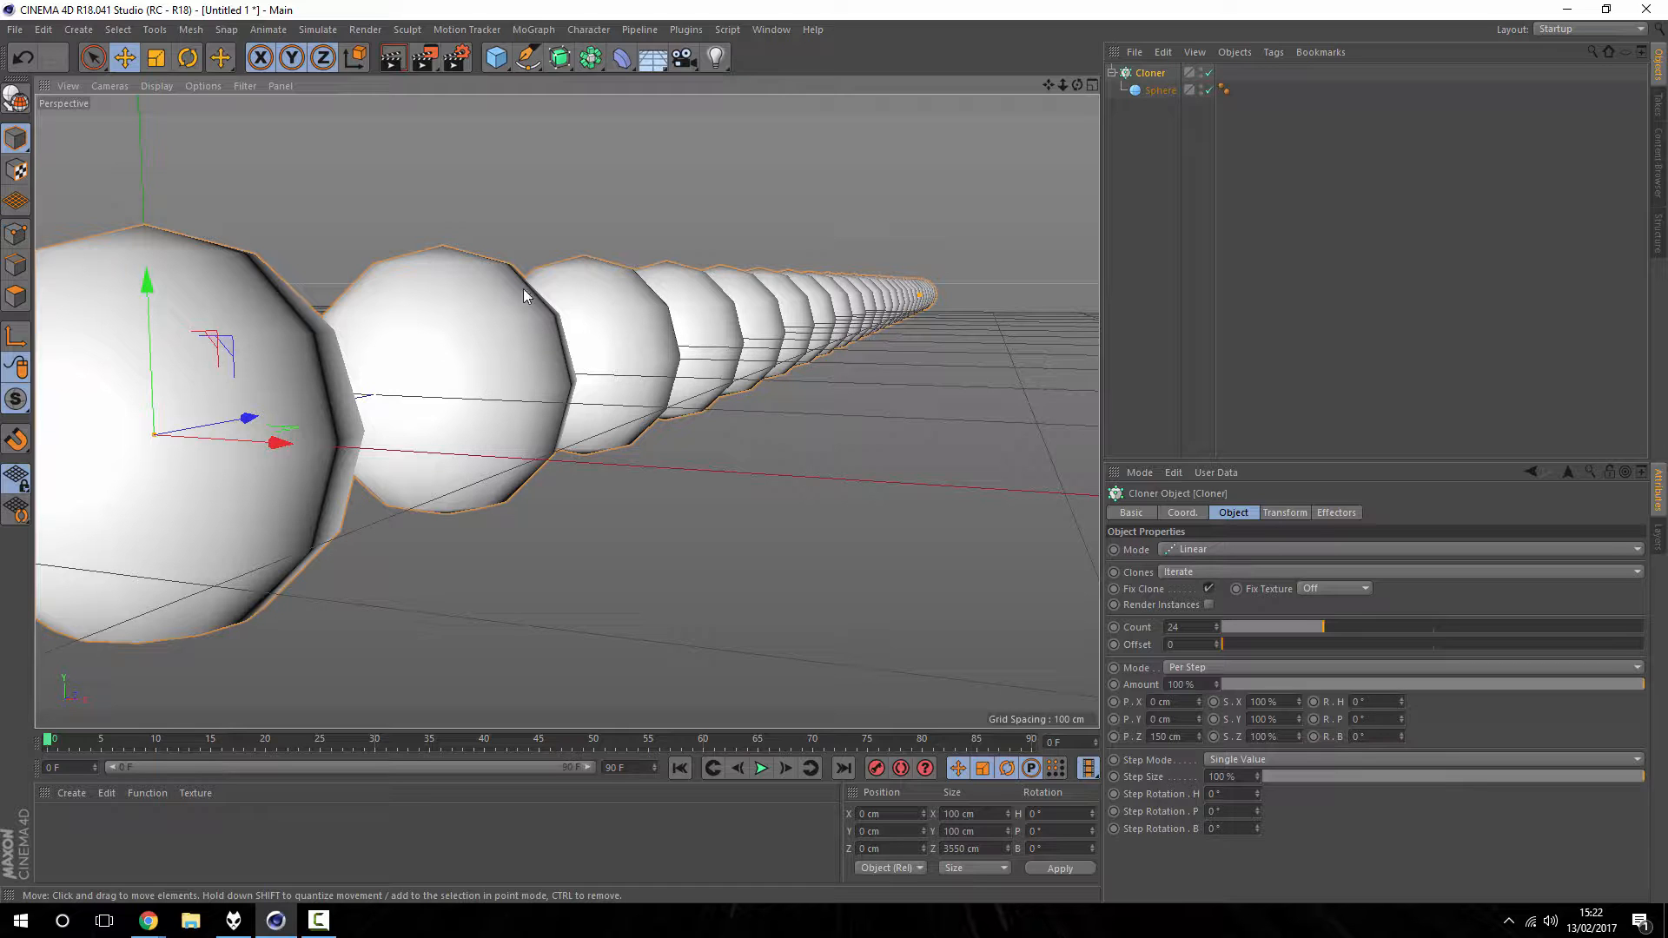
{"action": "mouse_move", "coordinate": [303, 436]}
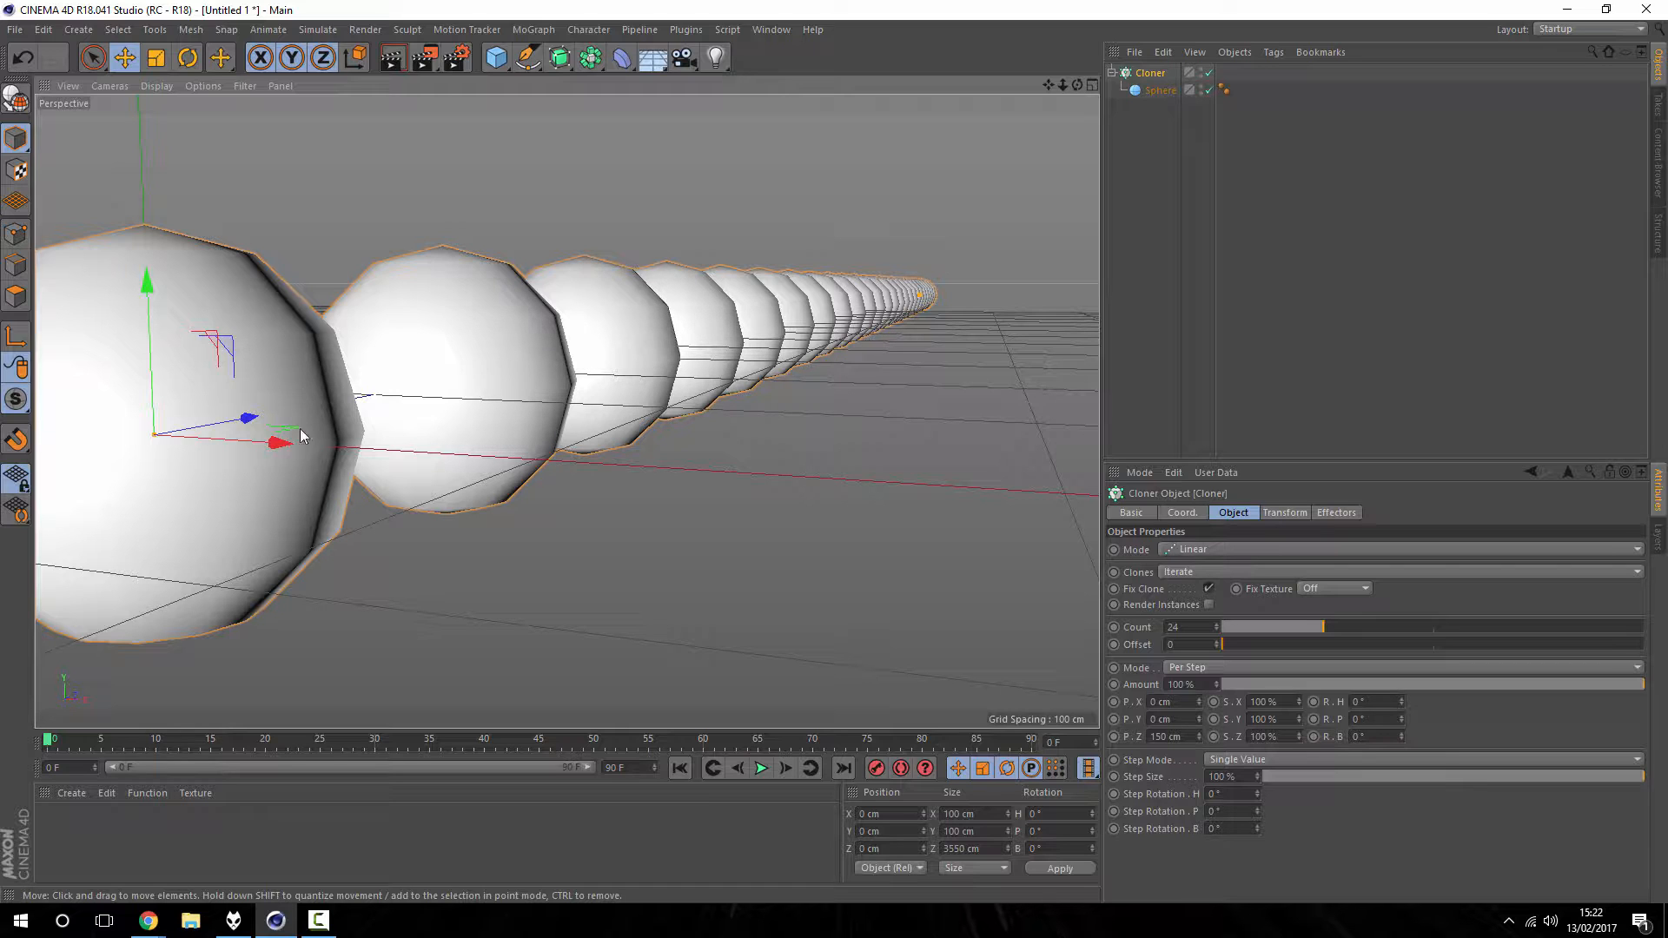
{"action": "mouse_move", "coordinate": [506, 586]}
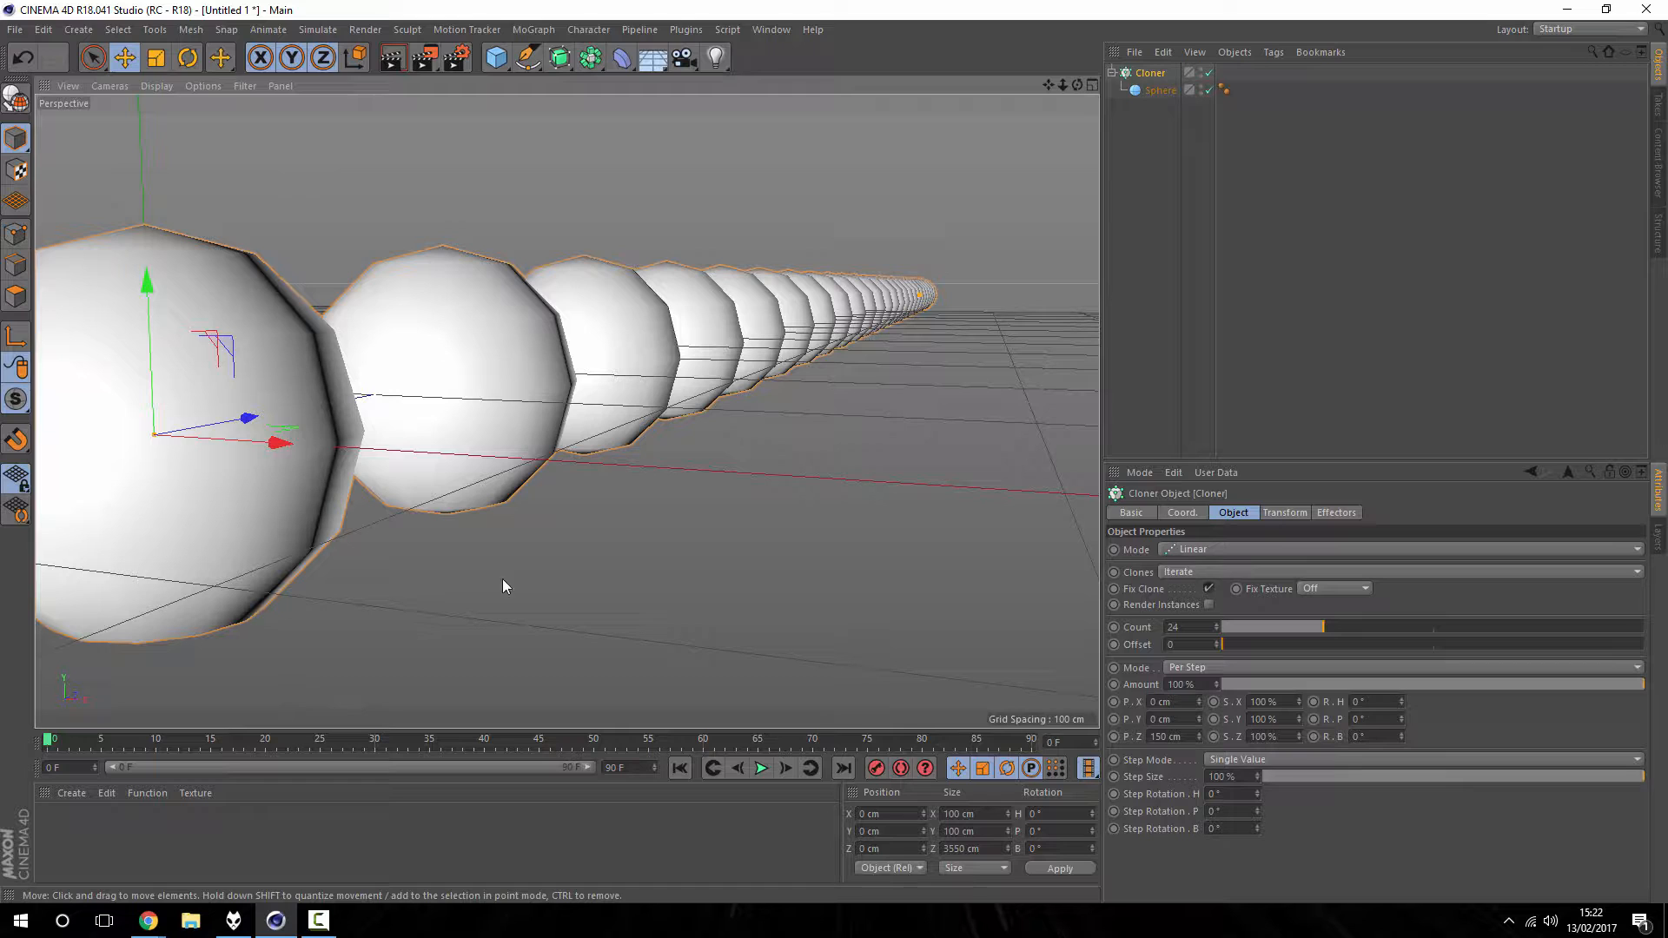
{"action": "mouse_move", "coordinate": [1035, 295]}
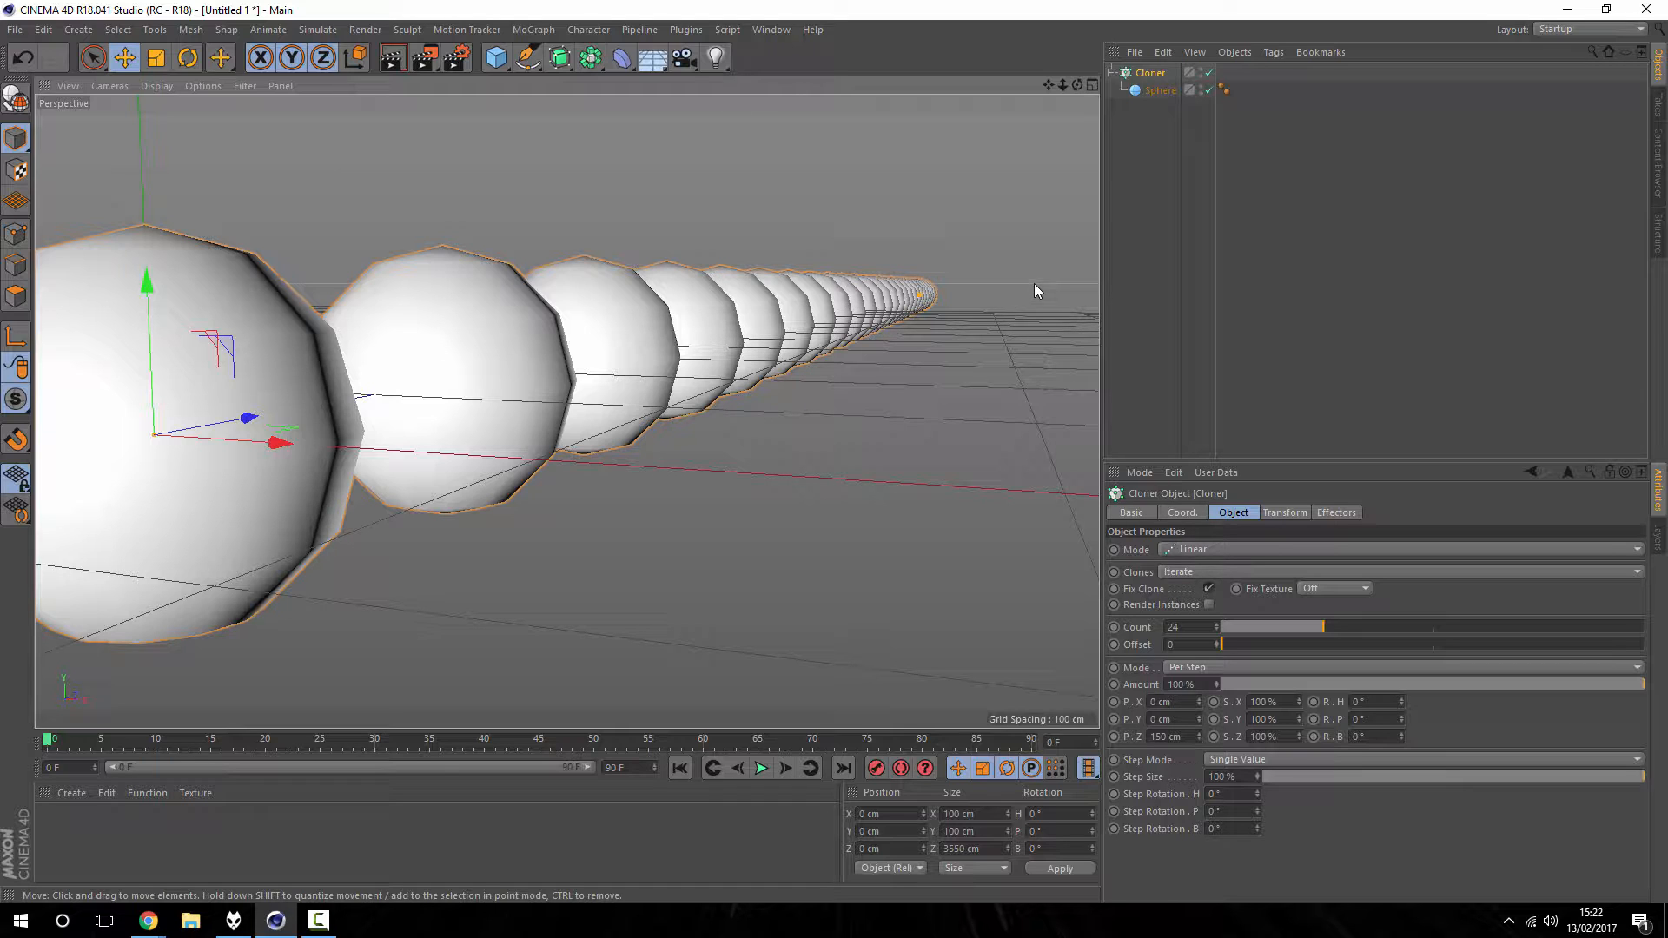
{"action": "mouse_move", "coordinate": [220, 620]}
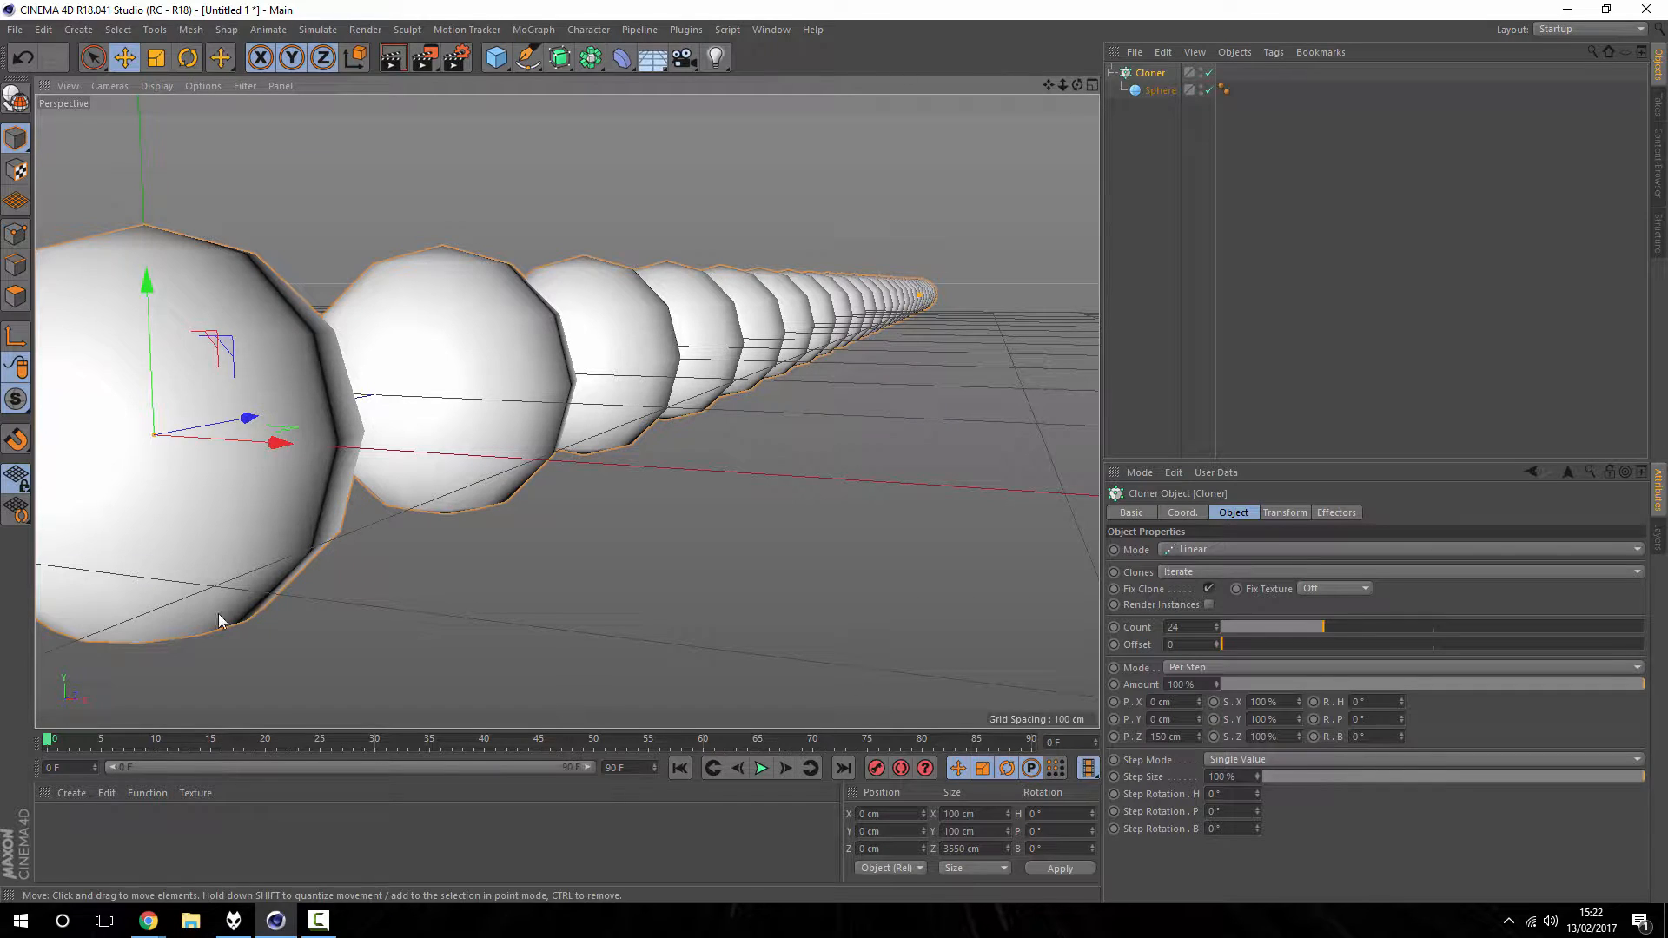
{"action": "mouse_move", "coordinate": [489, 113]}
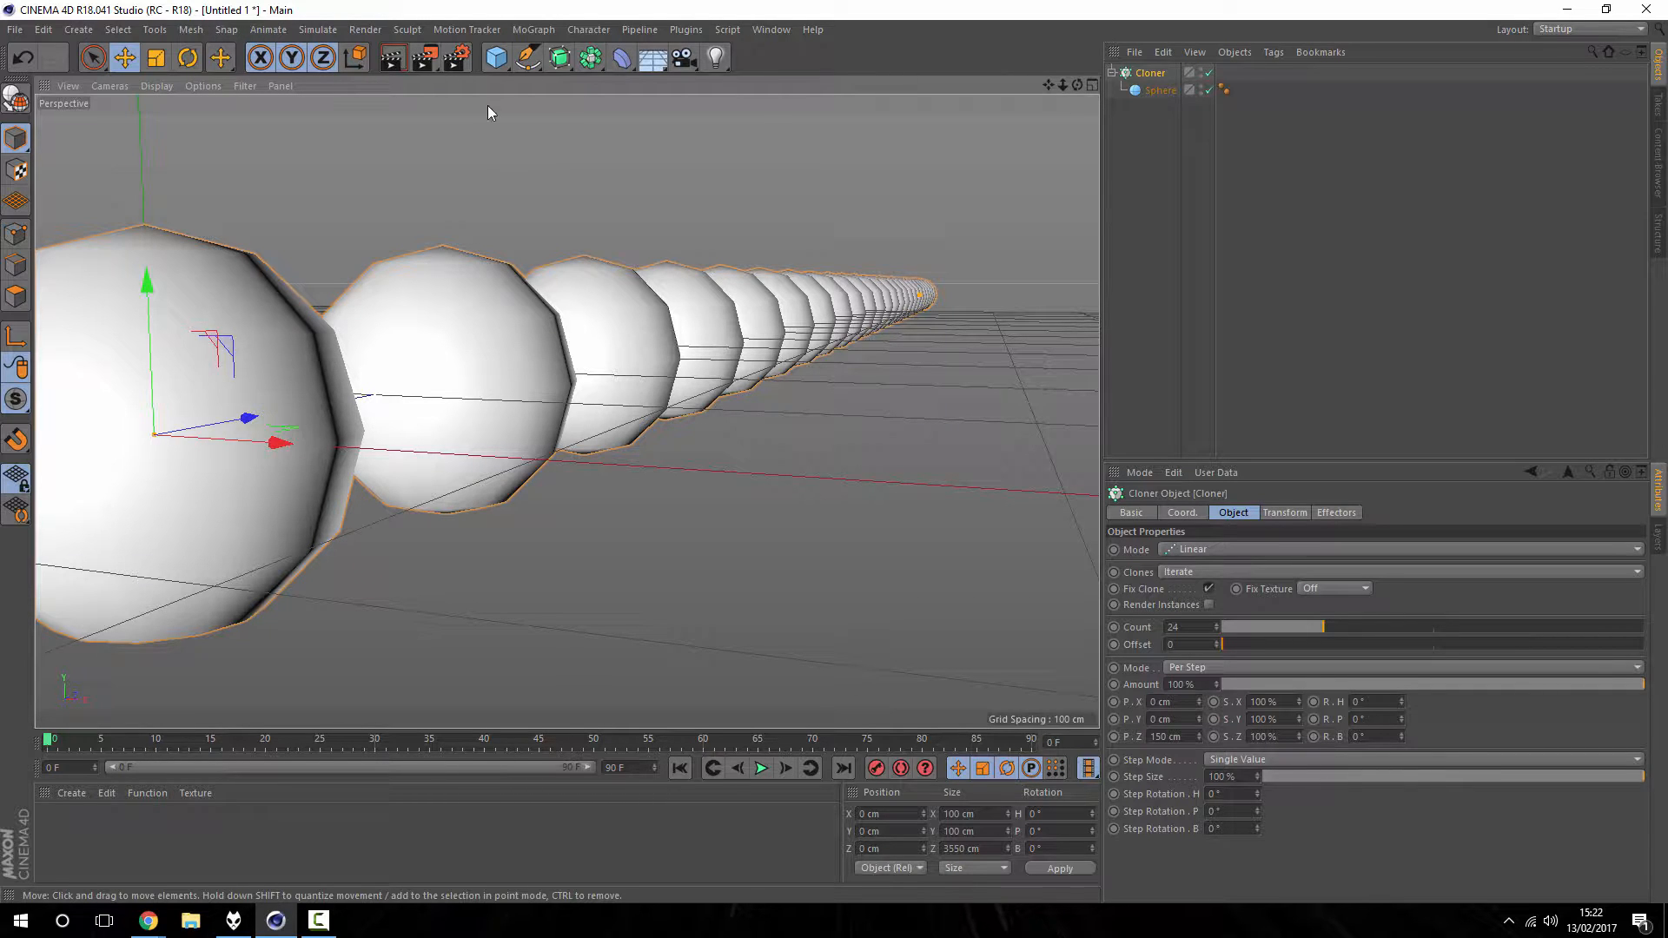
{"action": "mouse_move", "coordinate": [393, 58]}
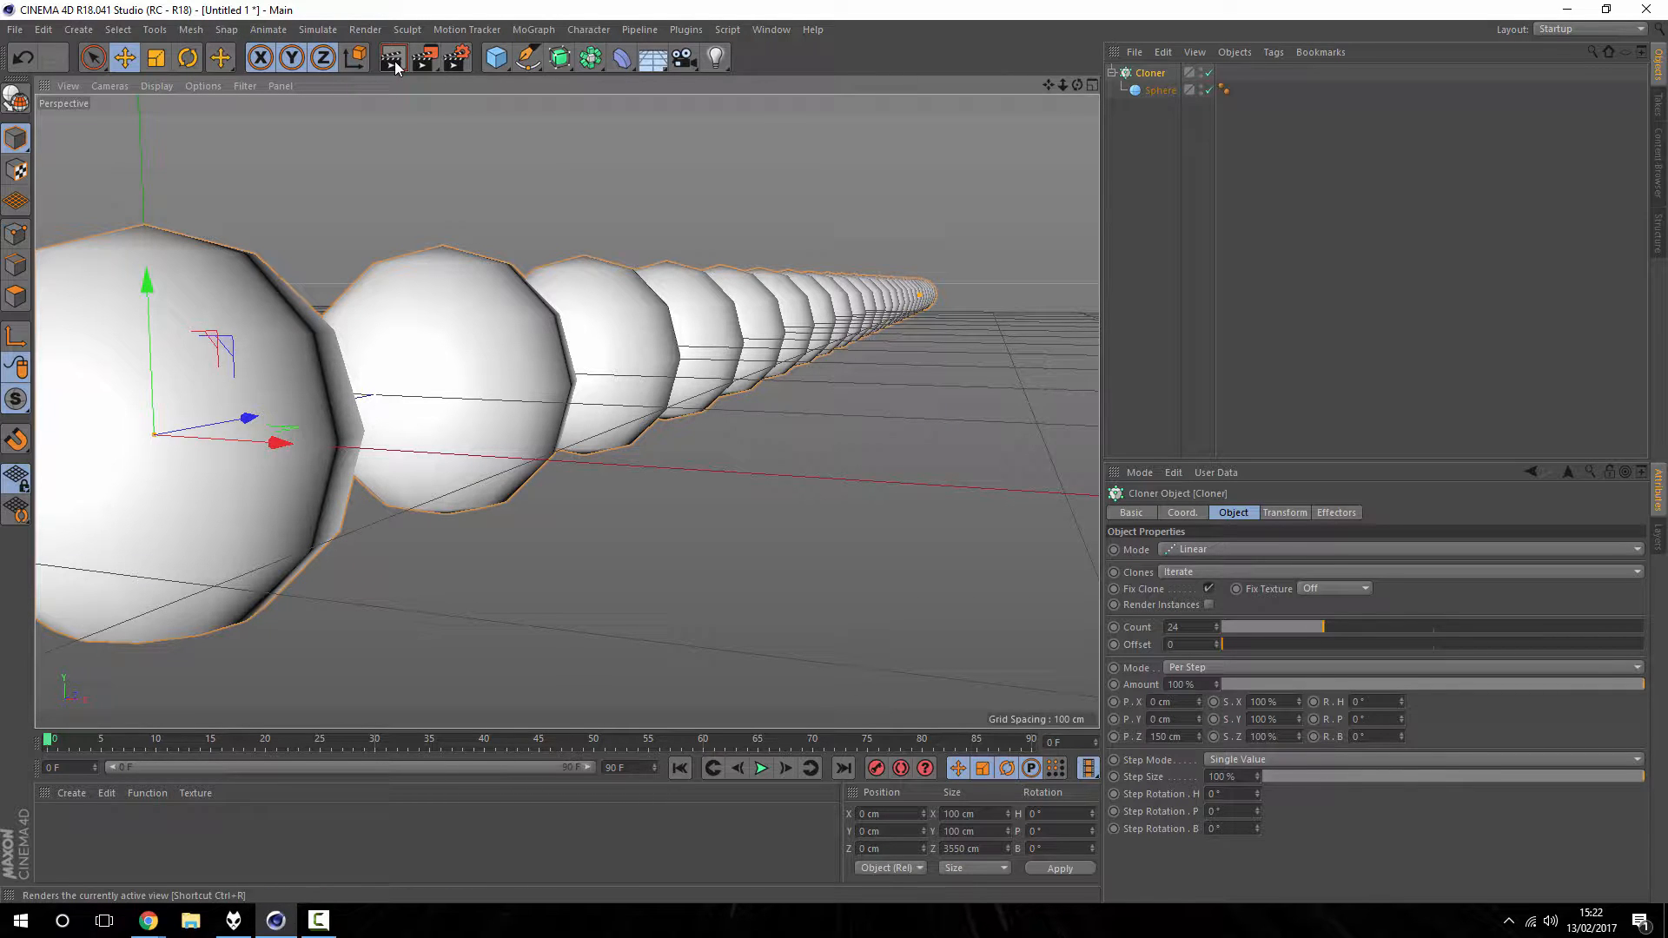
{"action": "left_click", "coordinate": [392, 57]}
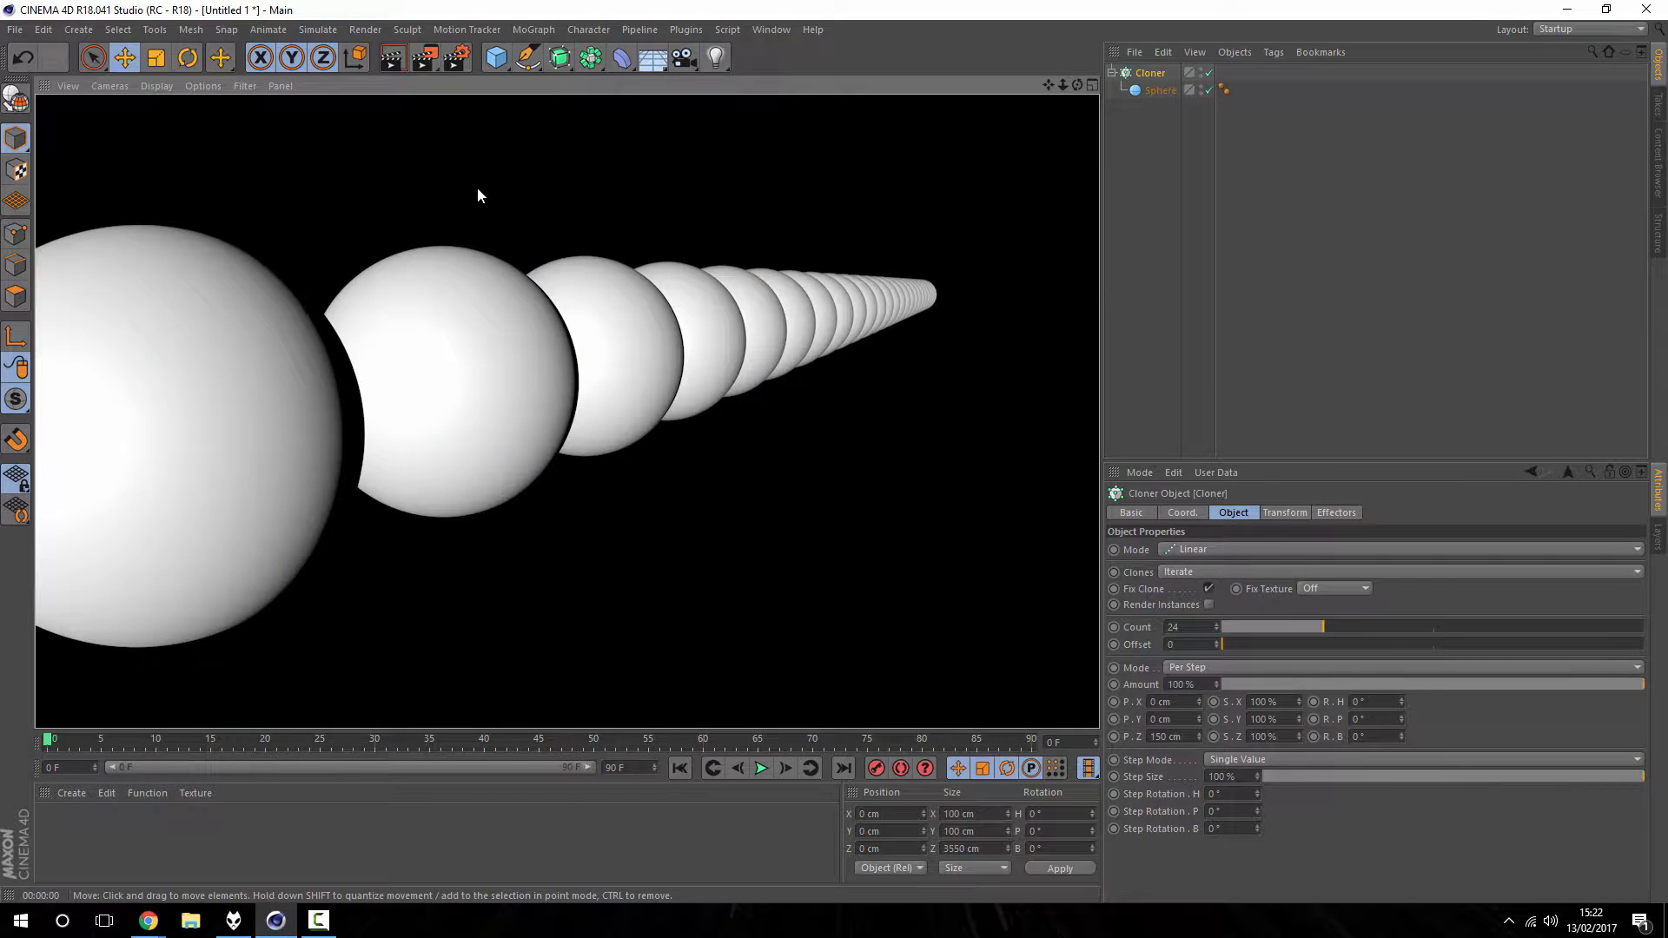
{"action": "mouse_move", "coordinate": [423, 332]}
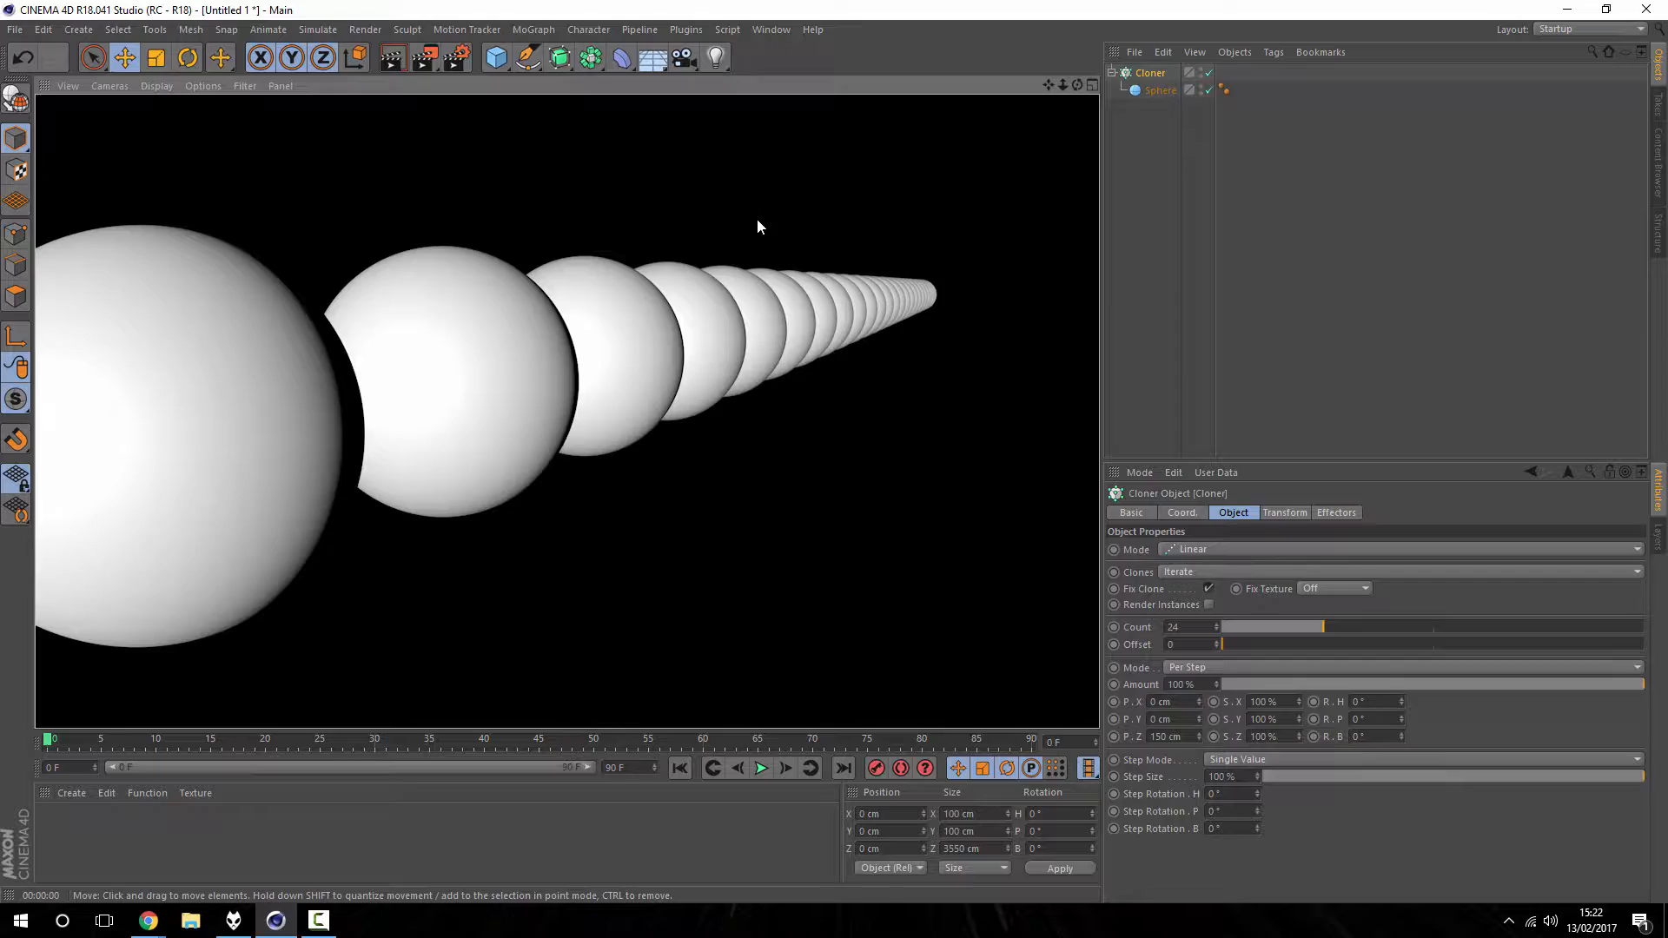
{"action": "left_click", "coordinate": [679, 57]}
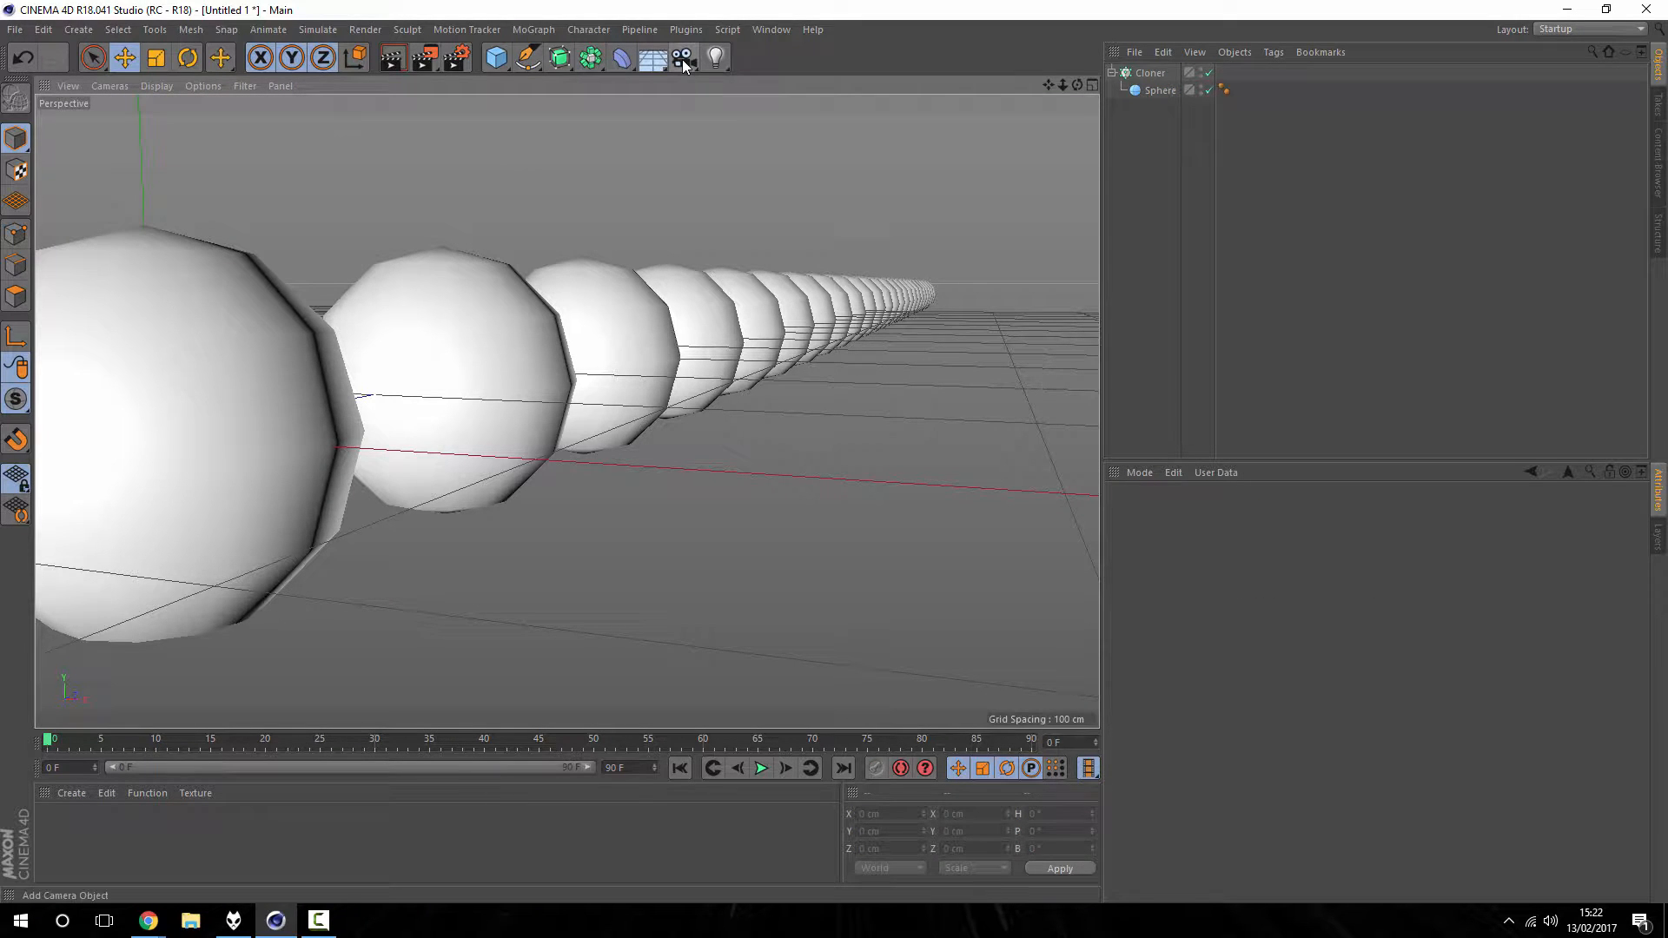
Step: Add a camera, look through it along the sphere row and show its Physical settings
{"action": "left_click", "coordinate": [681, 57]}
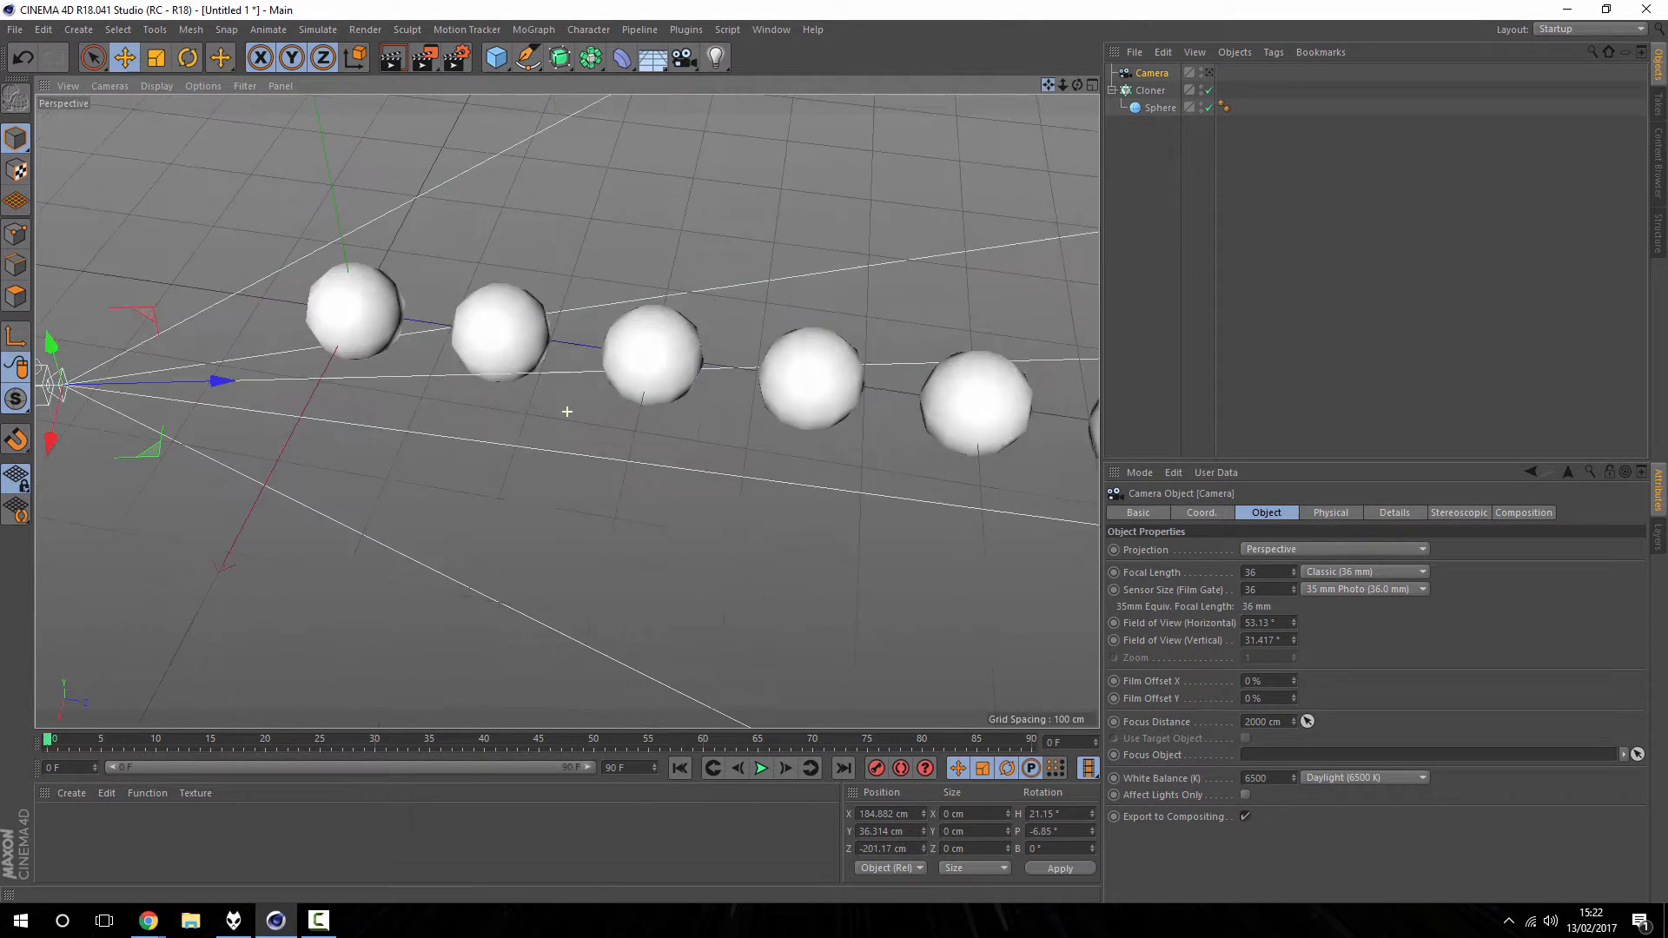
{"action": "left_click_drag", "start_coordinate": [531, 318], "coordinate": [531, 213]}
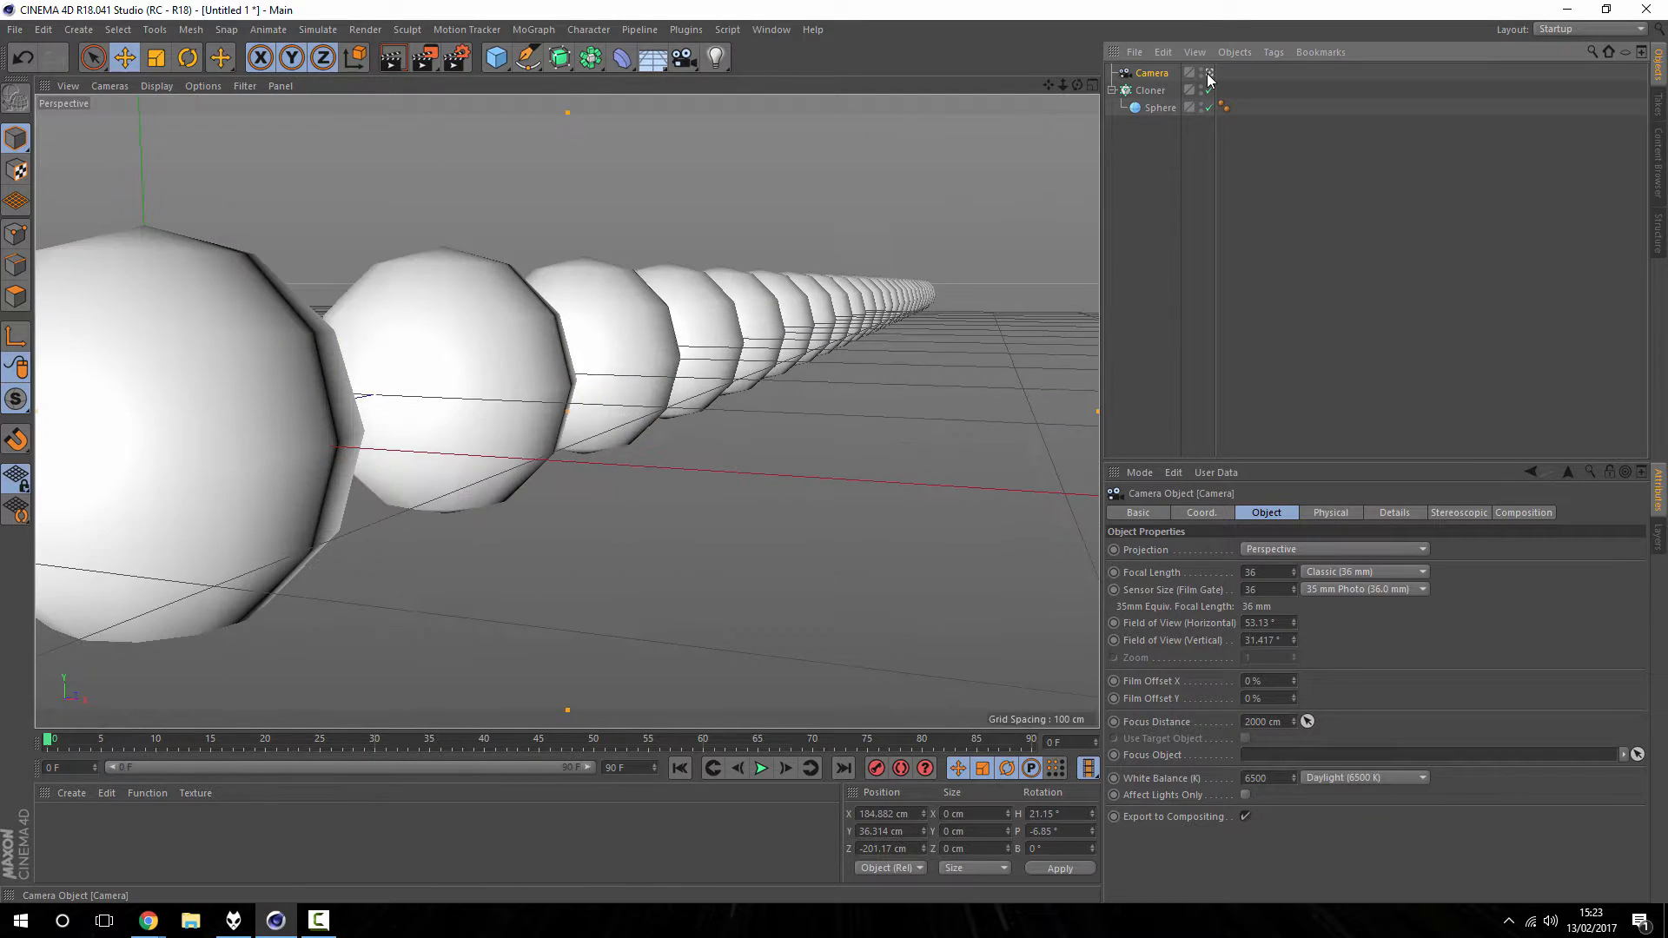
{"action": "left_click", "coordinate": [1207, 72]}
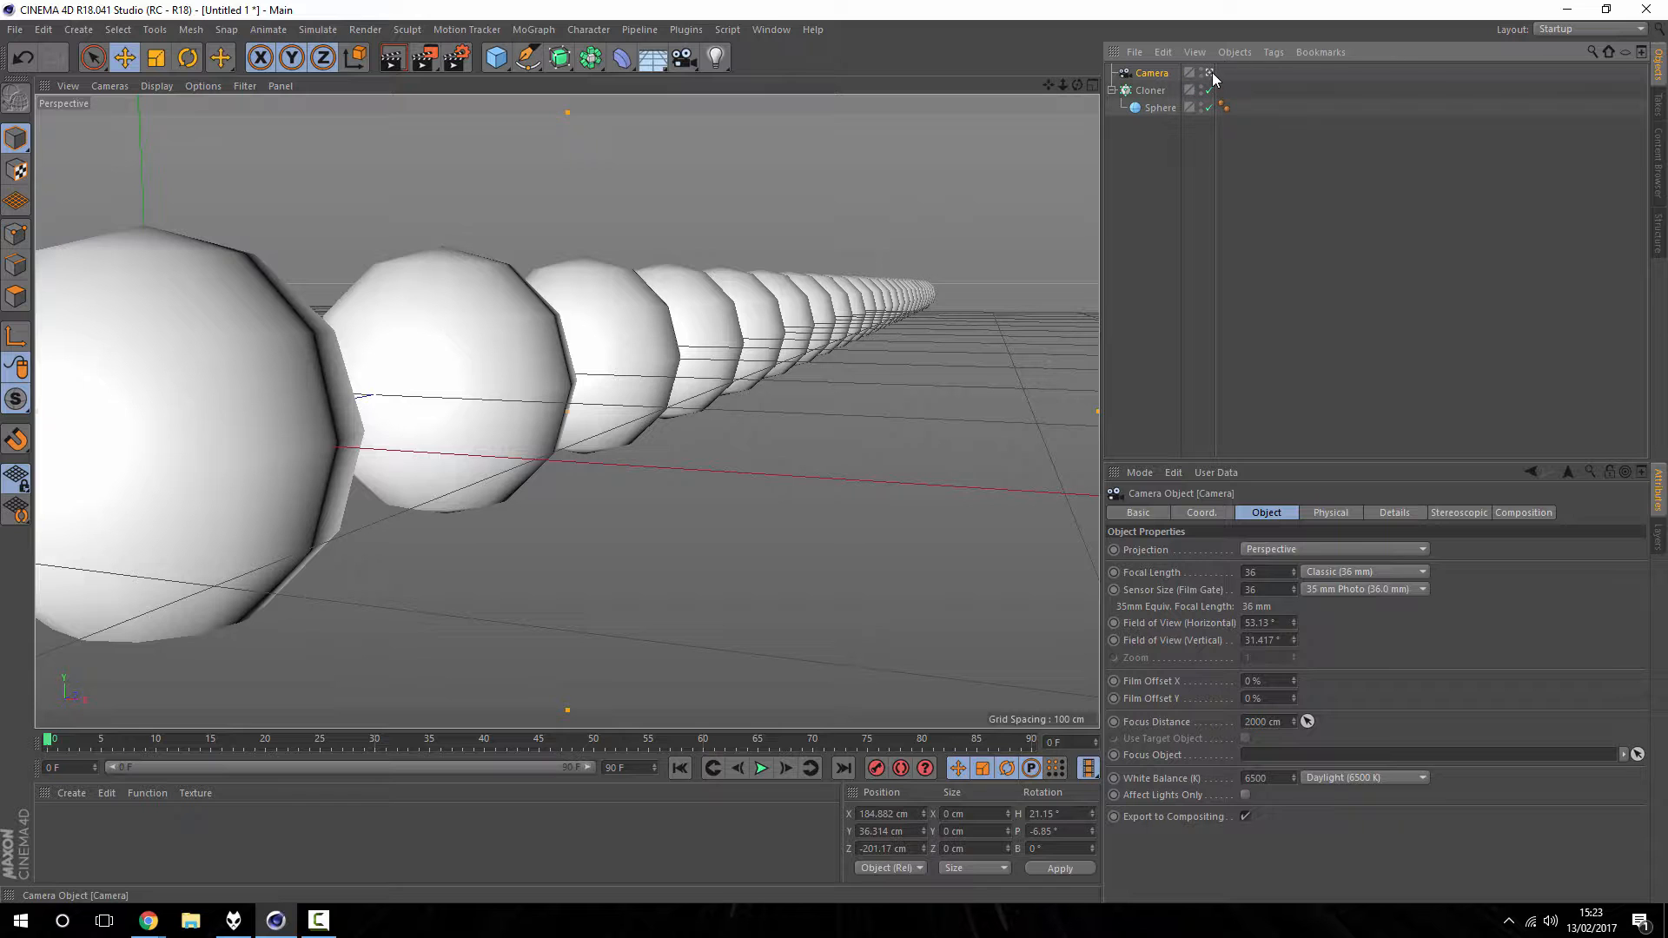
{"action": "mouse_move", "coordinate": [1213, 77]}
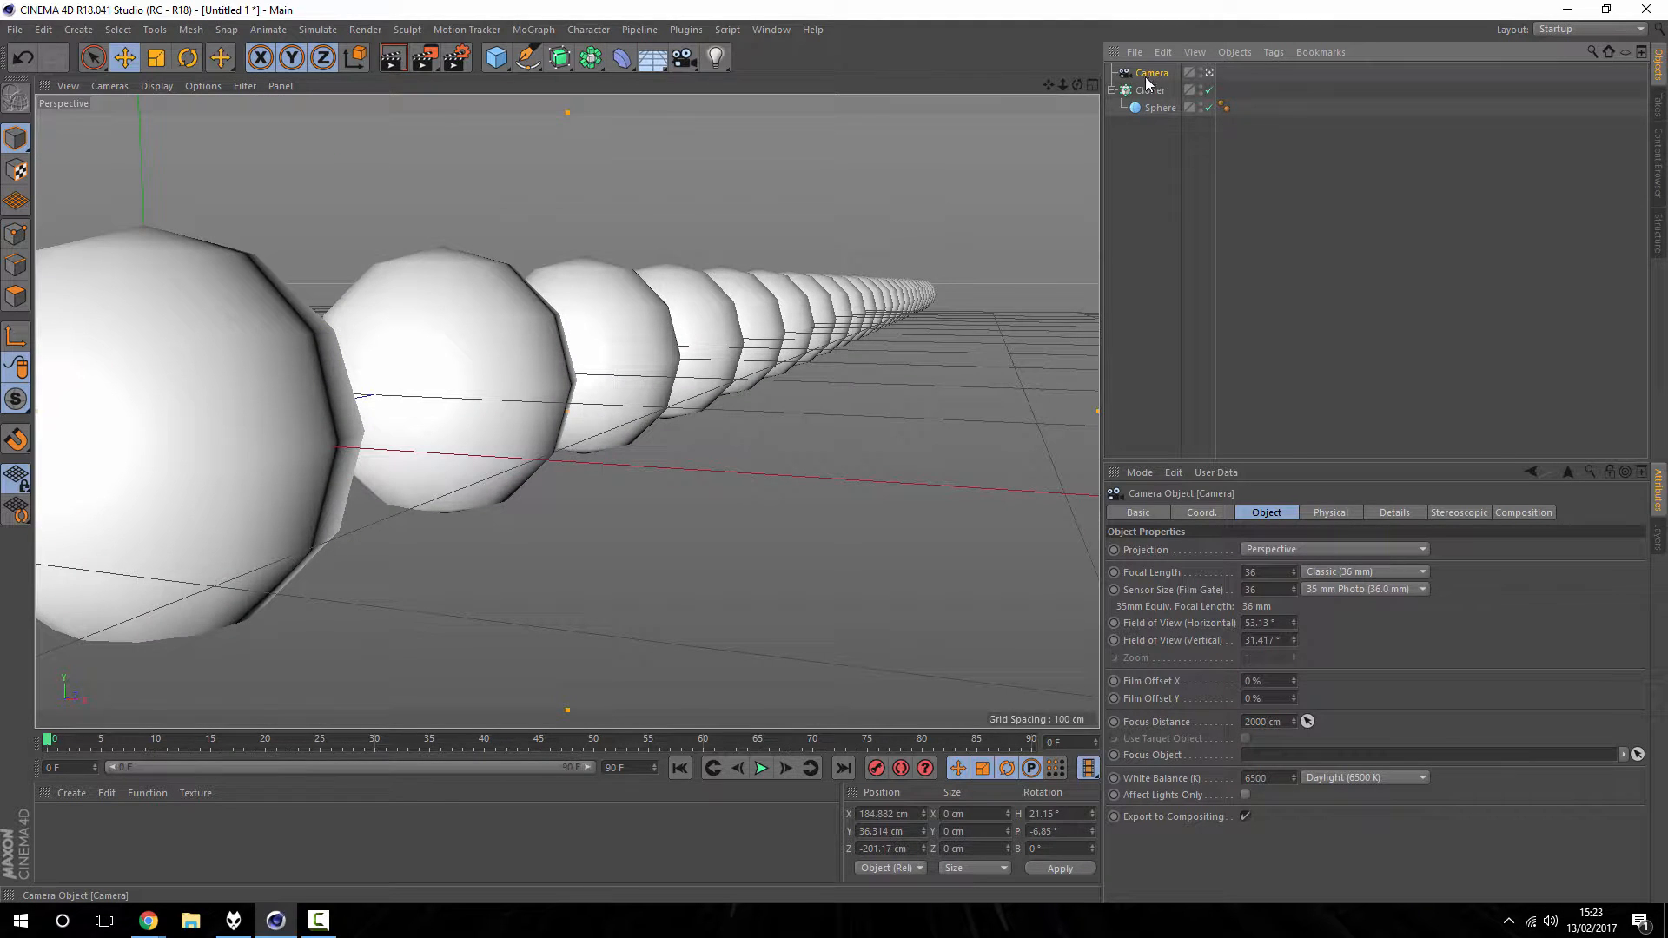
{"action": "mouse_move", "coordinate": [1162, 407]}
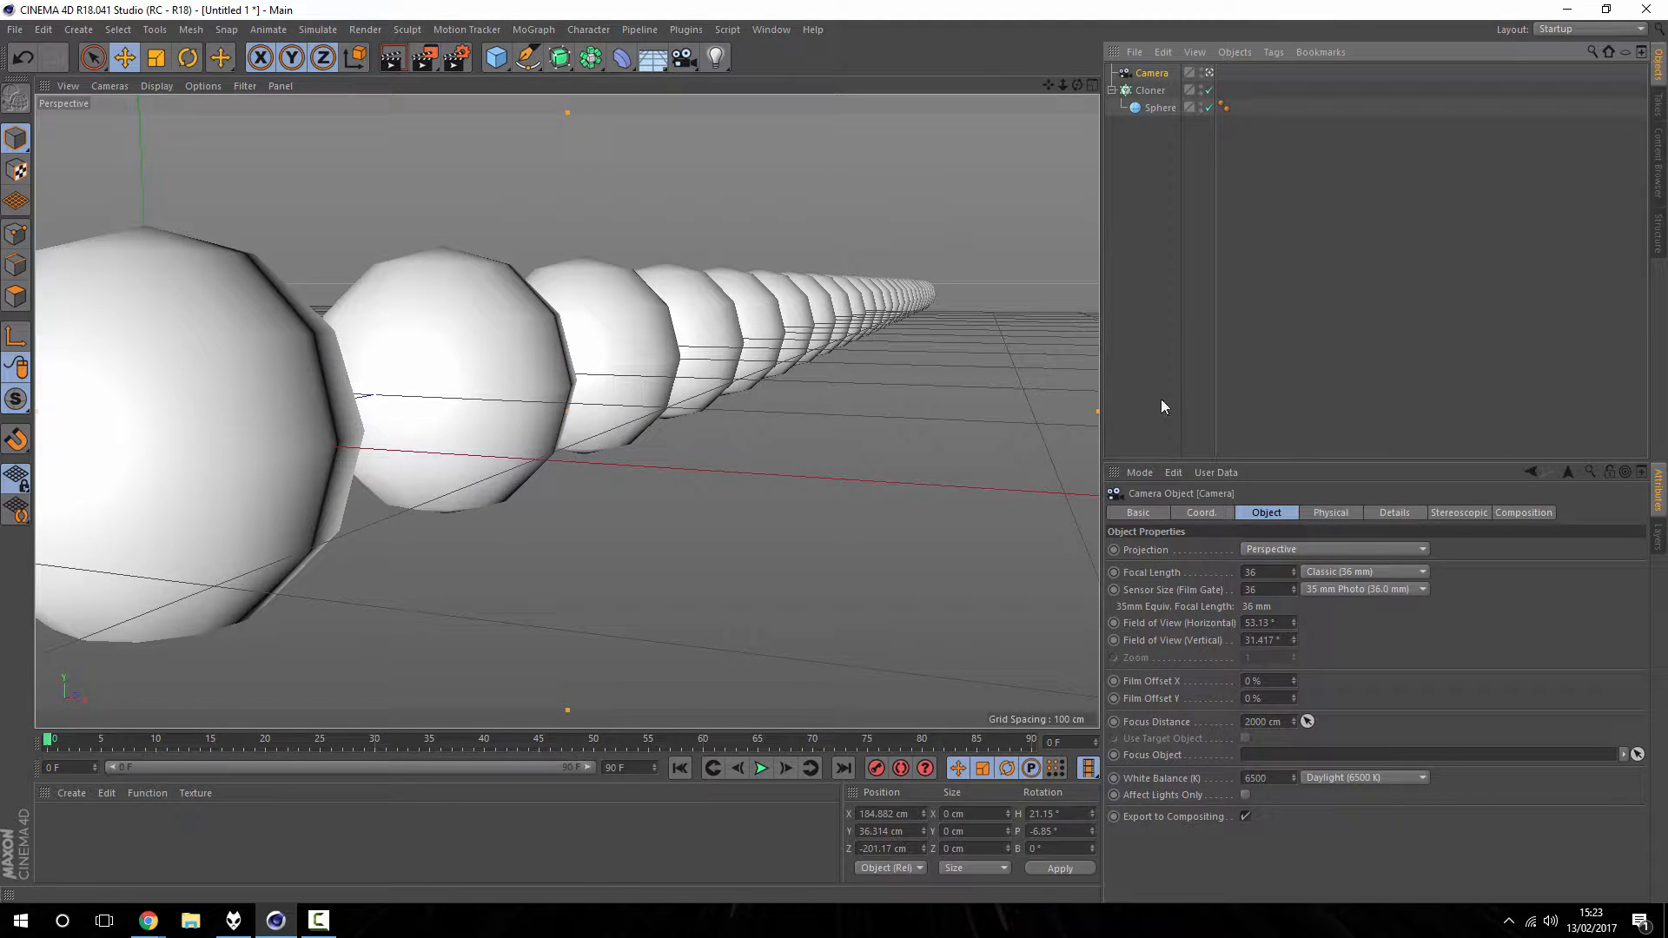
{"action": "mouse_move", "coordinate": [1222, 598]}
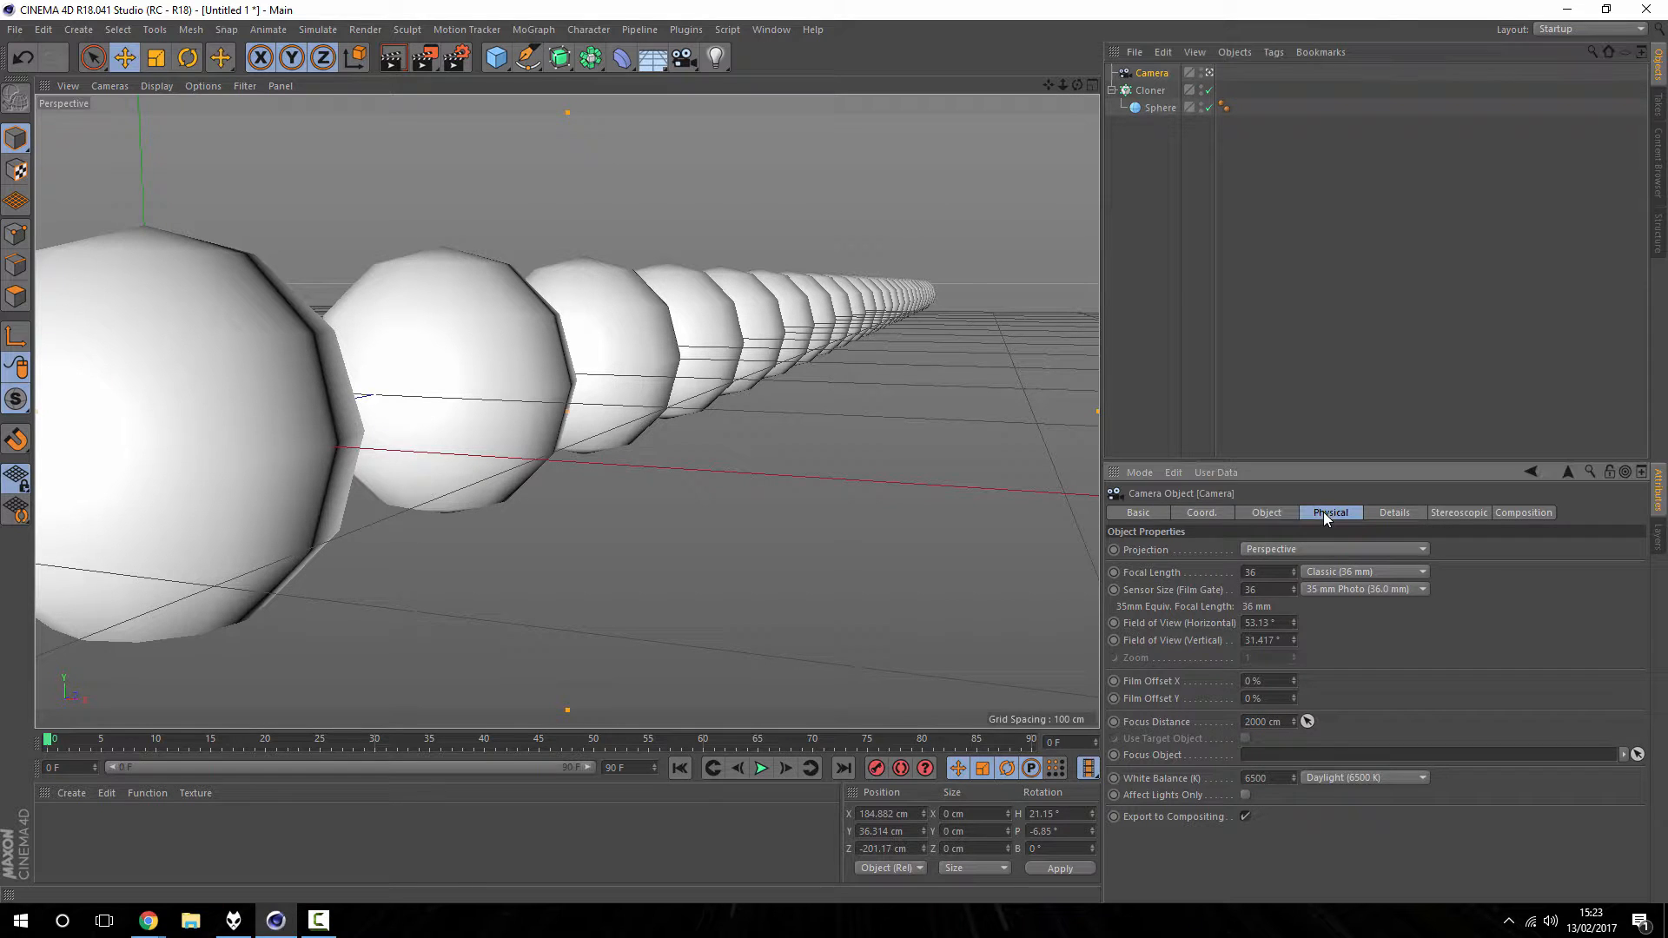
{"action": "left_click", "coordinate": [1330, 512]}
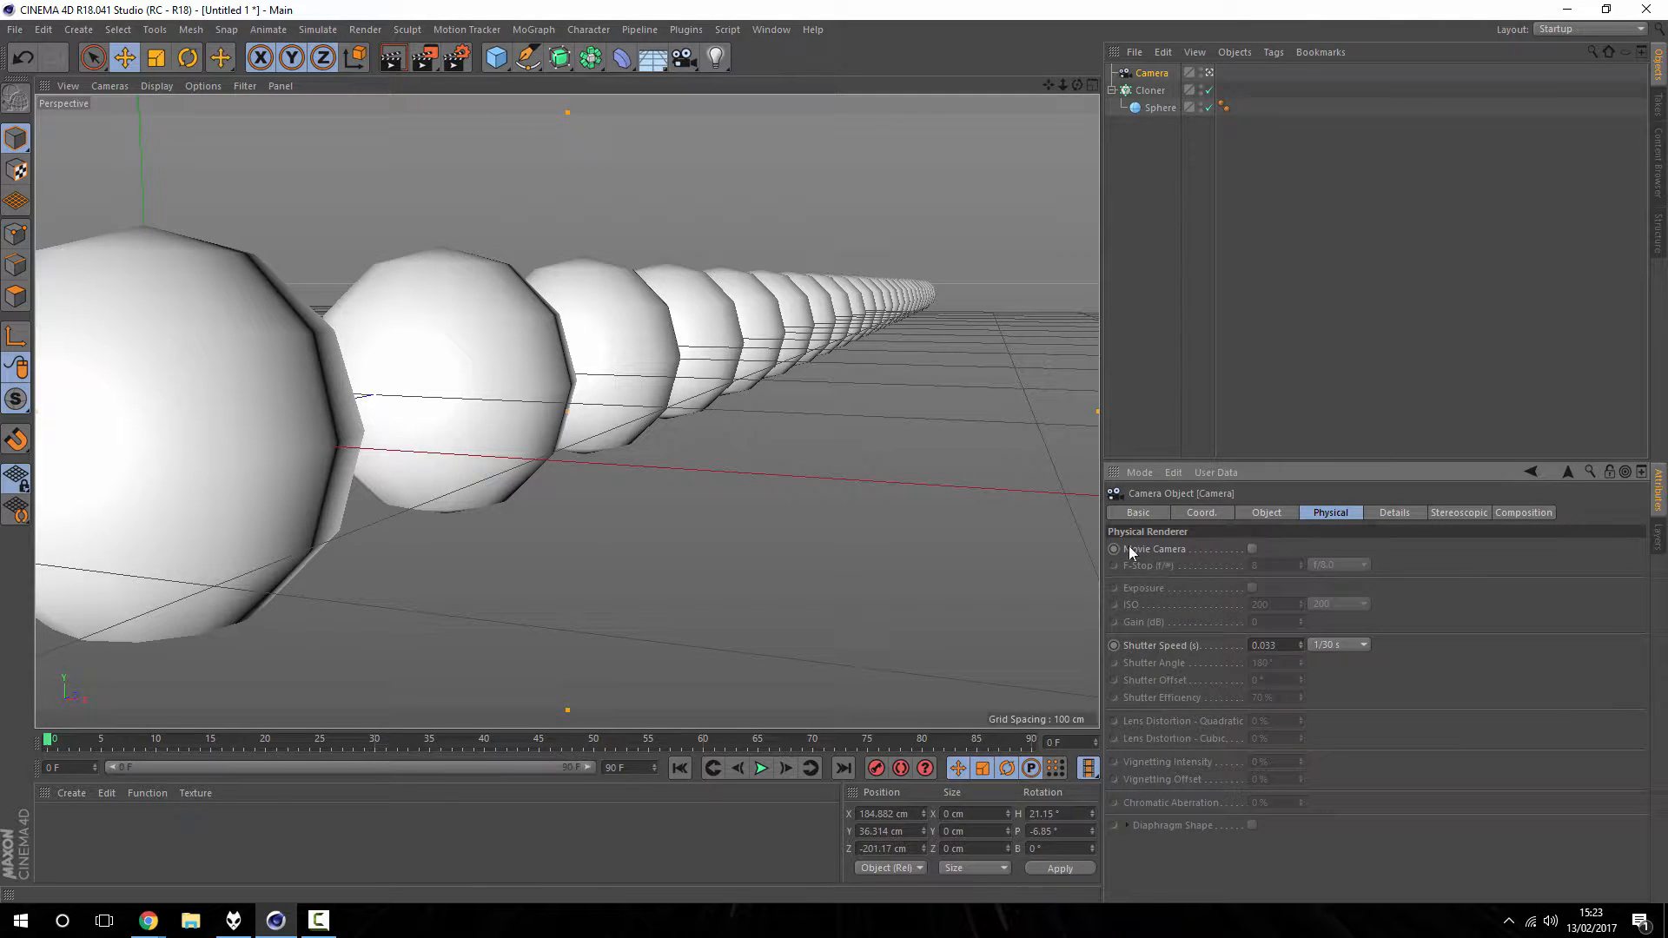
{"action": "mouse_move", "coordinate": [1164, 575]}
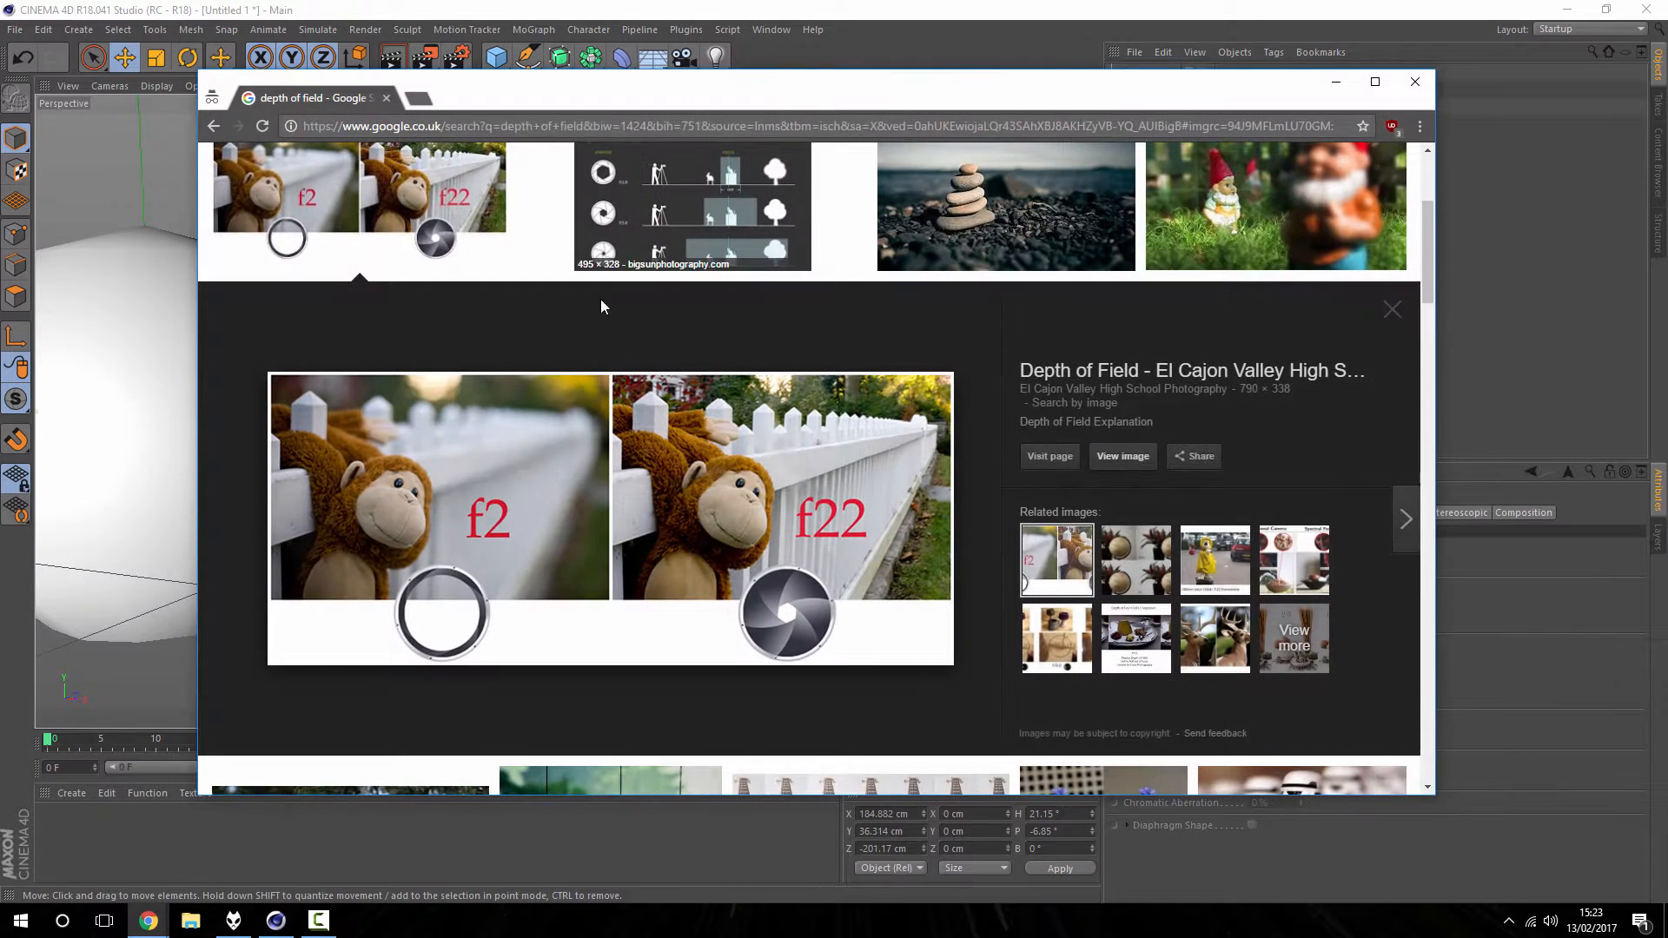
Step: Open the f2 versus f22 comparison photo at full size in a new tab
{"action": "left_click", "coordinate": [1122, 455]}
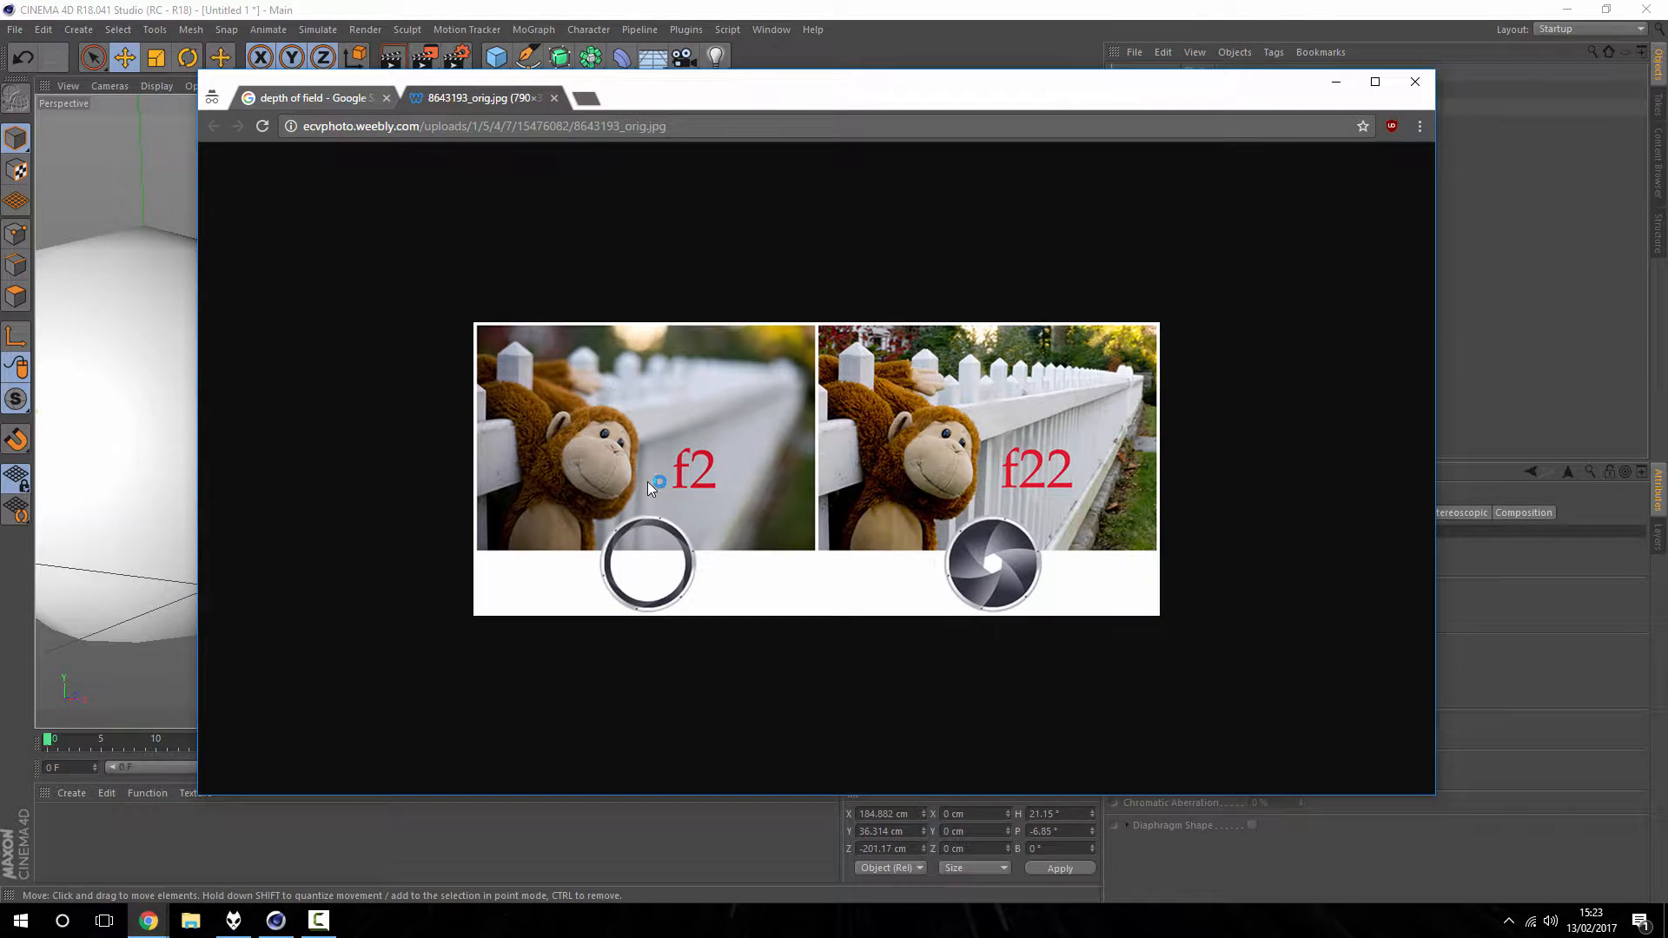
{"action": "mouse_move", "coordinate": [1015, 487]}
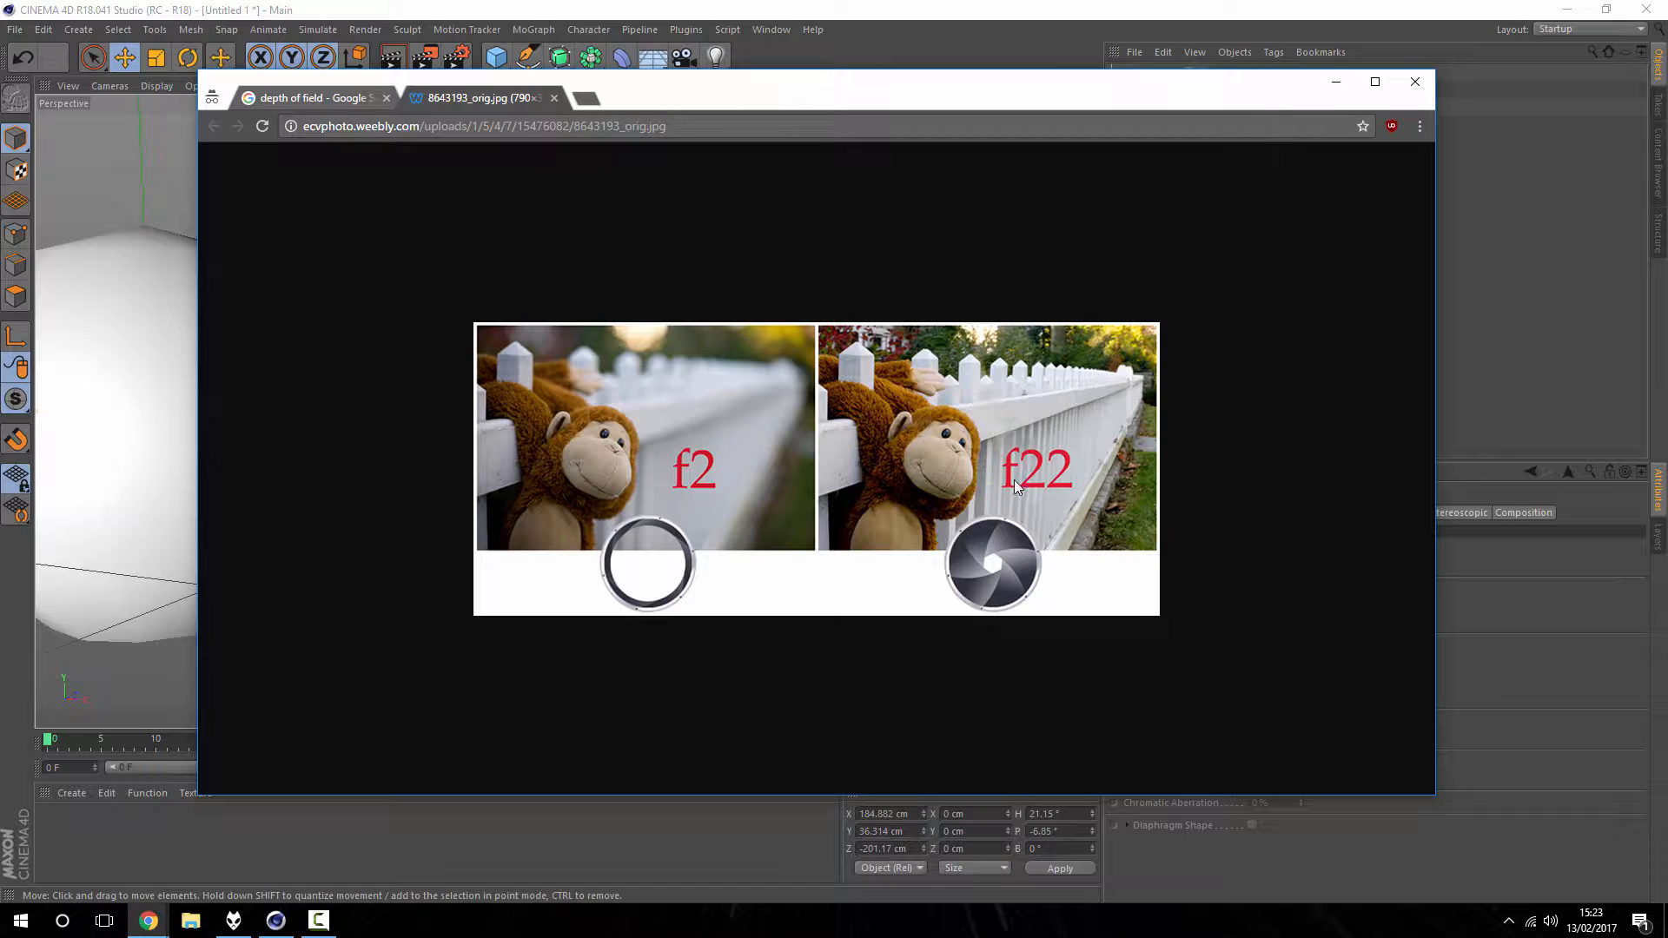
{"action": "mouse_move", "coordinate": [687, 510]}
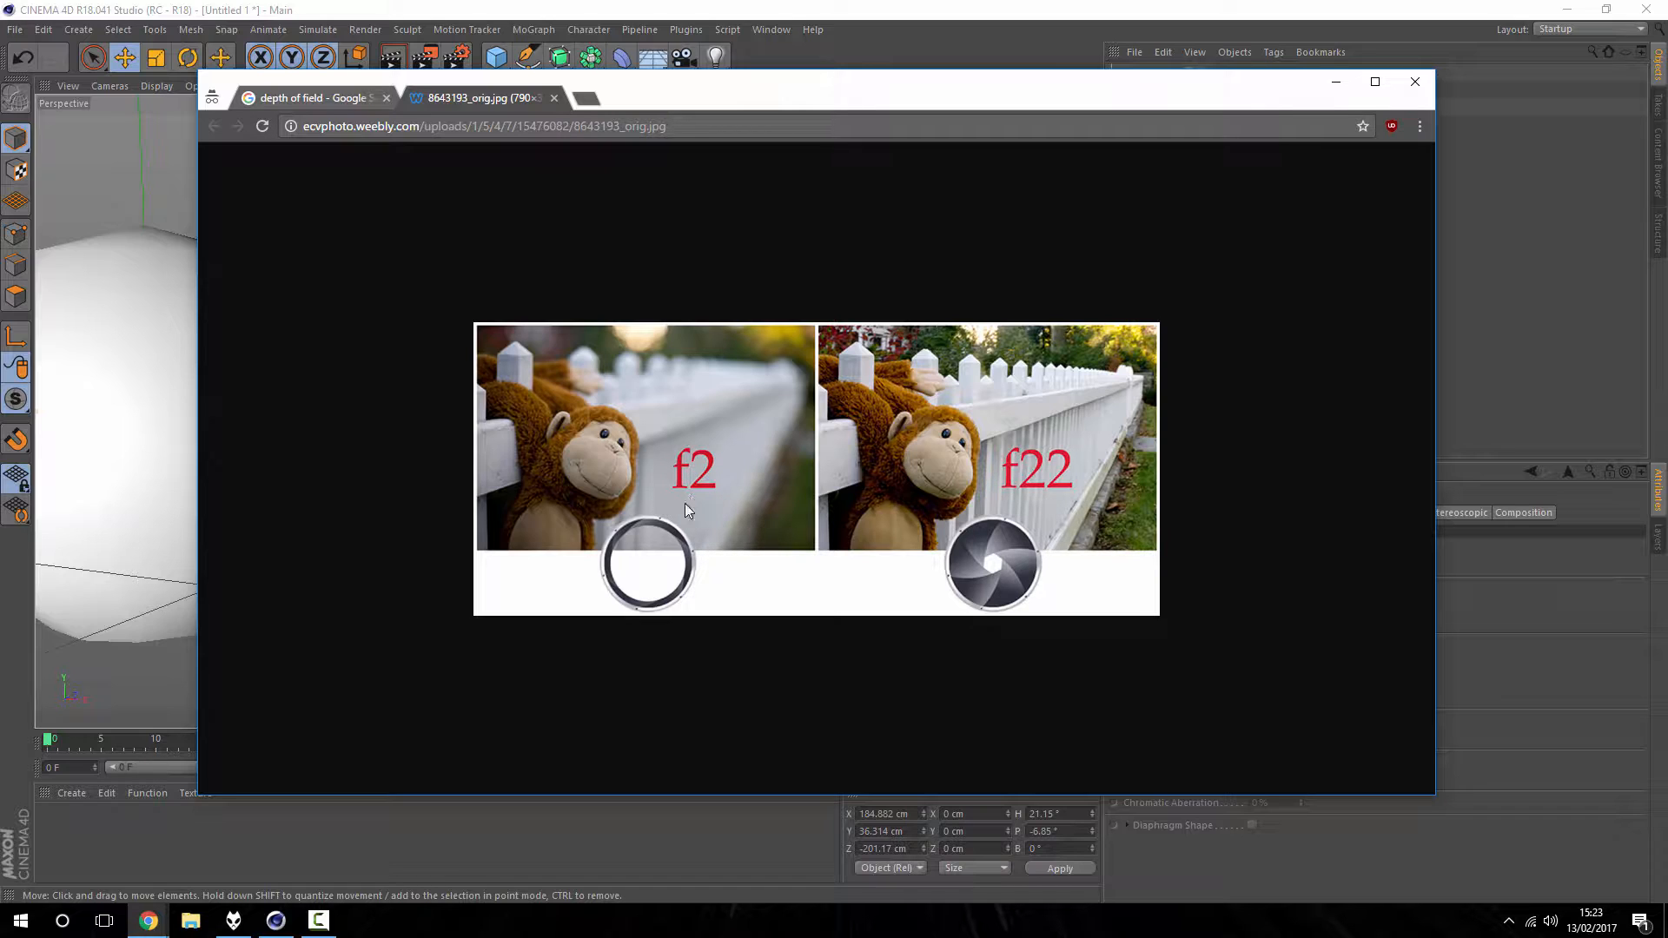
{"action": "mouse_move", "coordinate": [606, 593]}
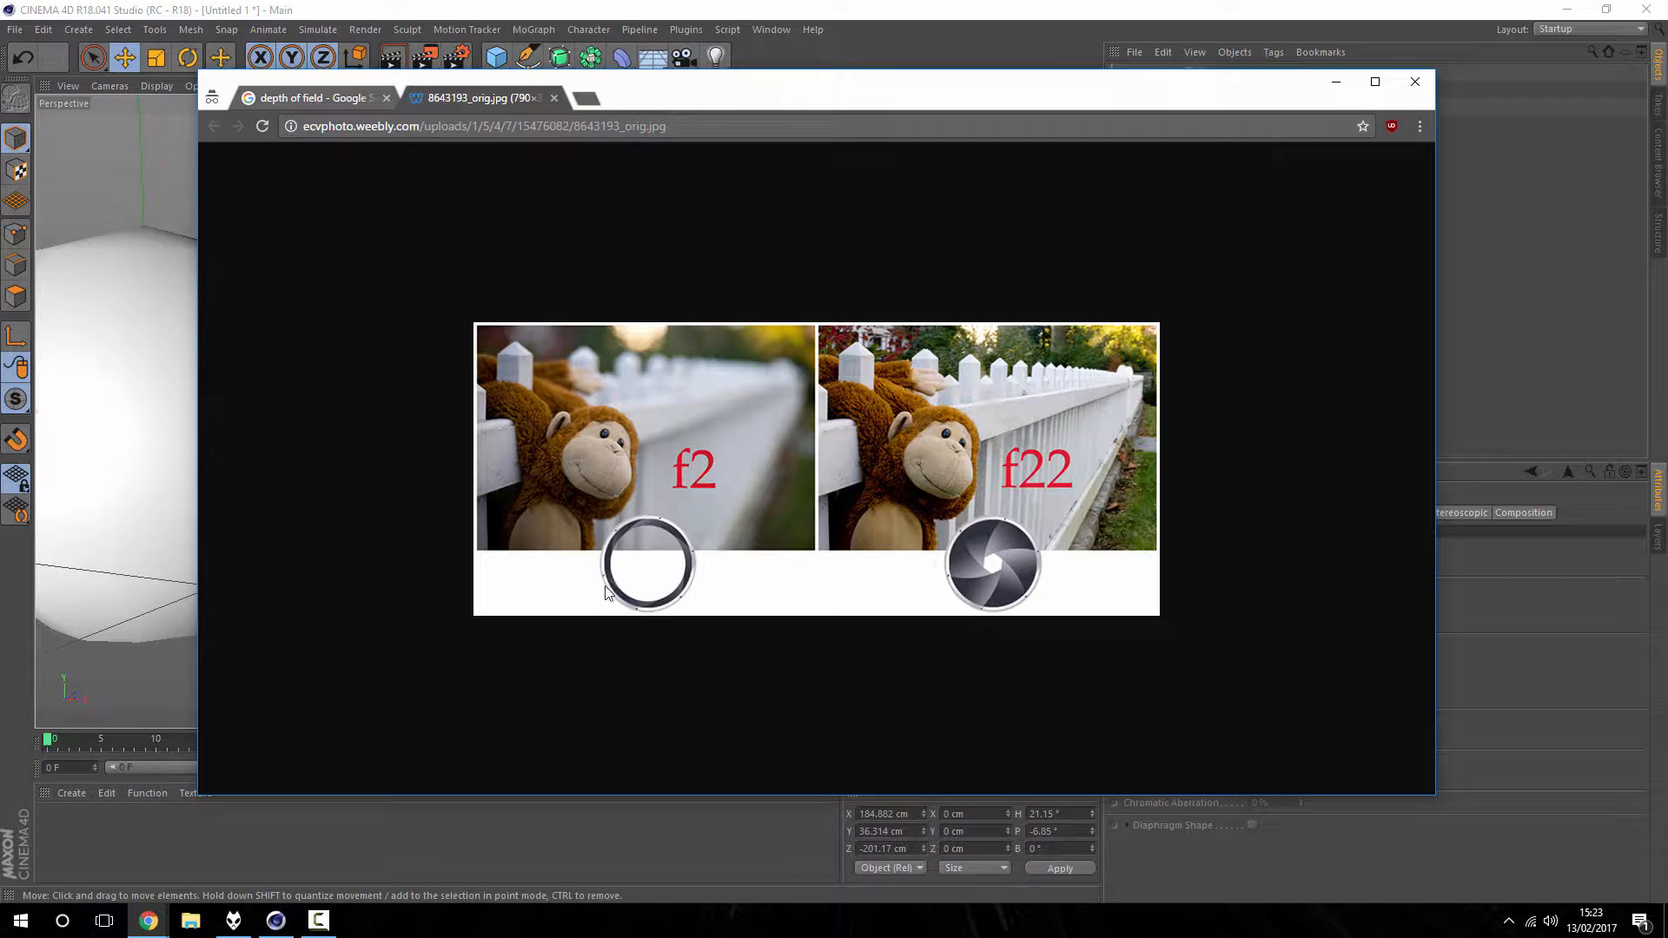
{"action": "mouse_move", "coordinate": [620, 544]}
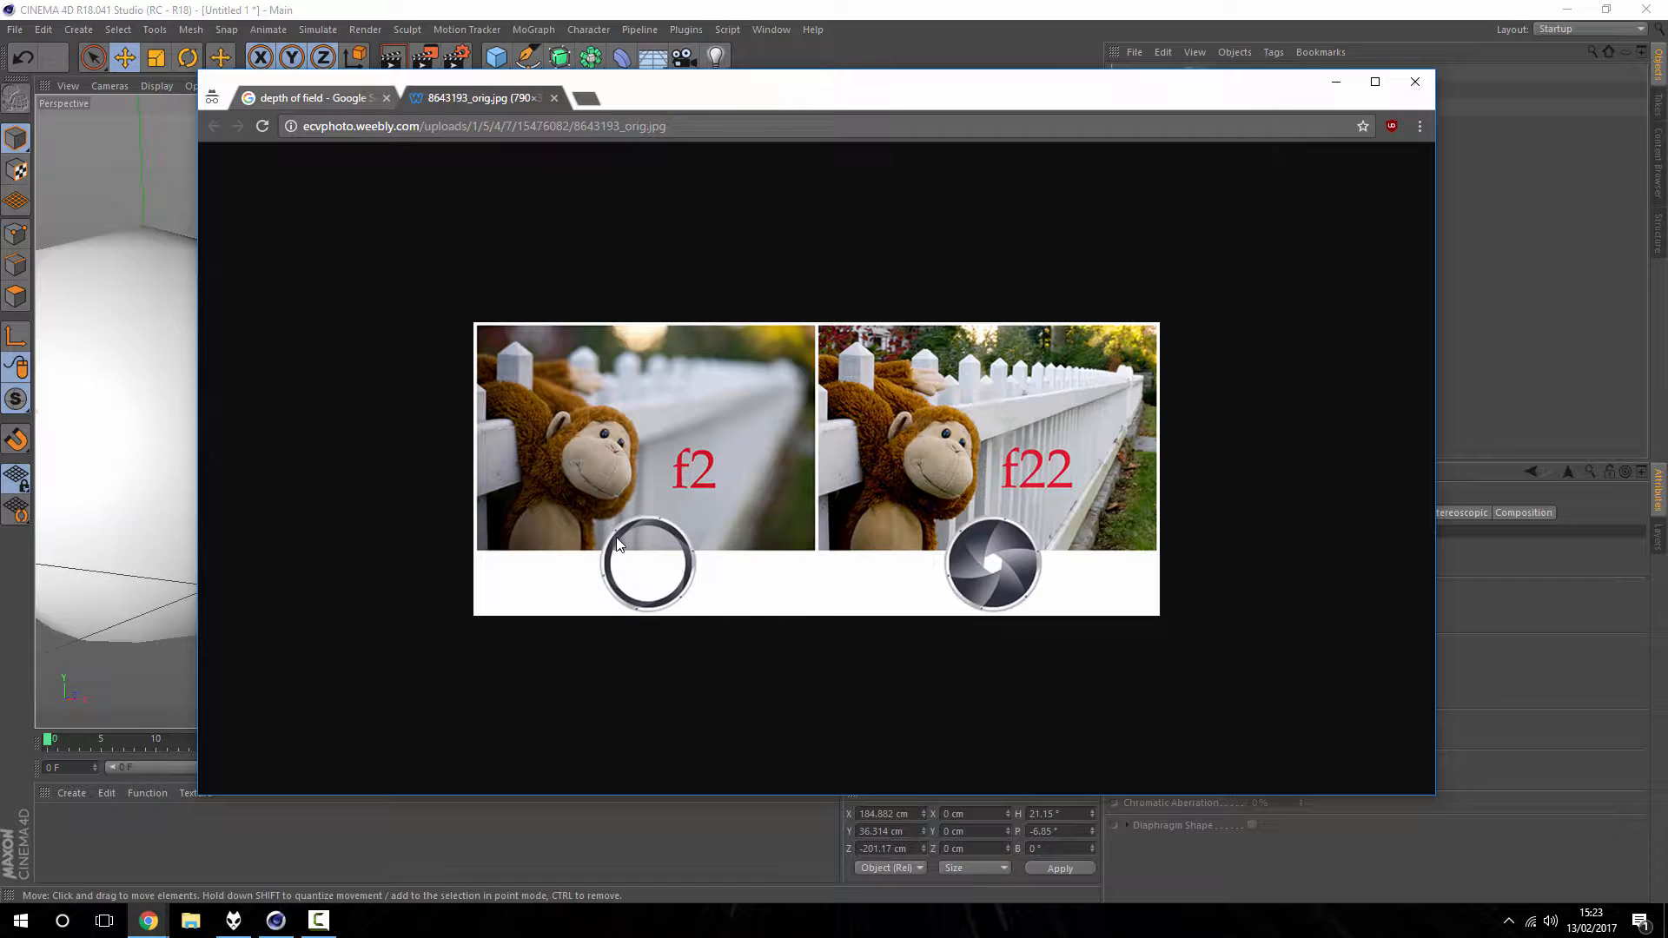
{"action": "mouse_move", "coordinate": [1000, 564]}
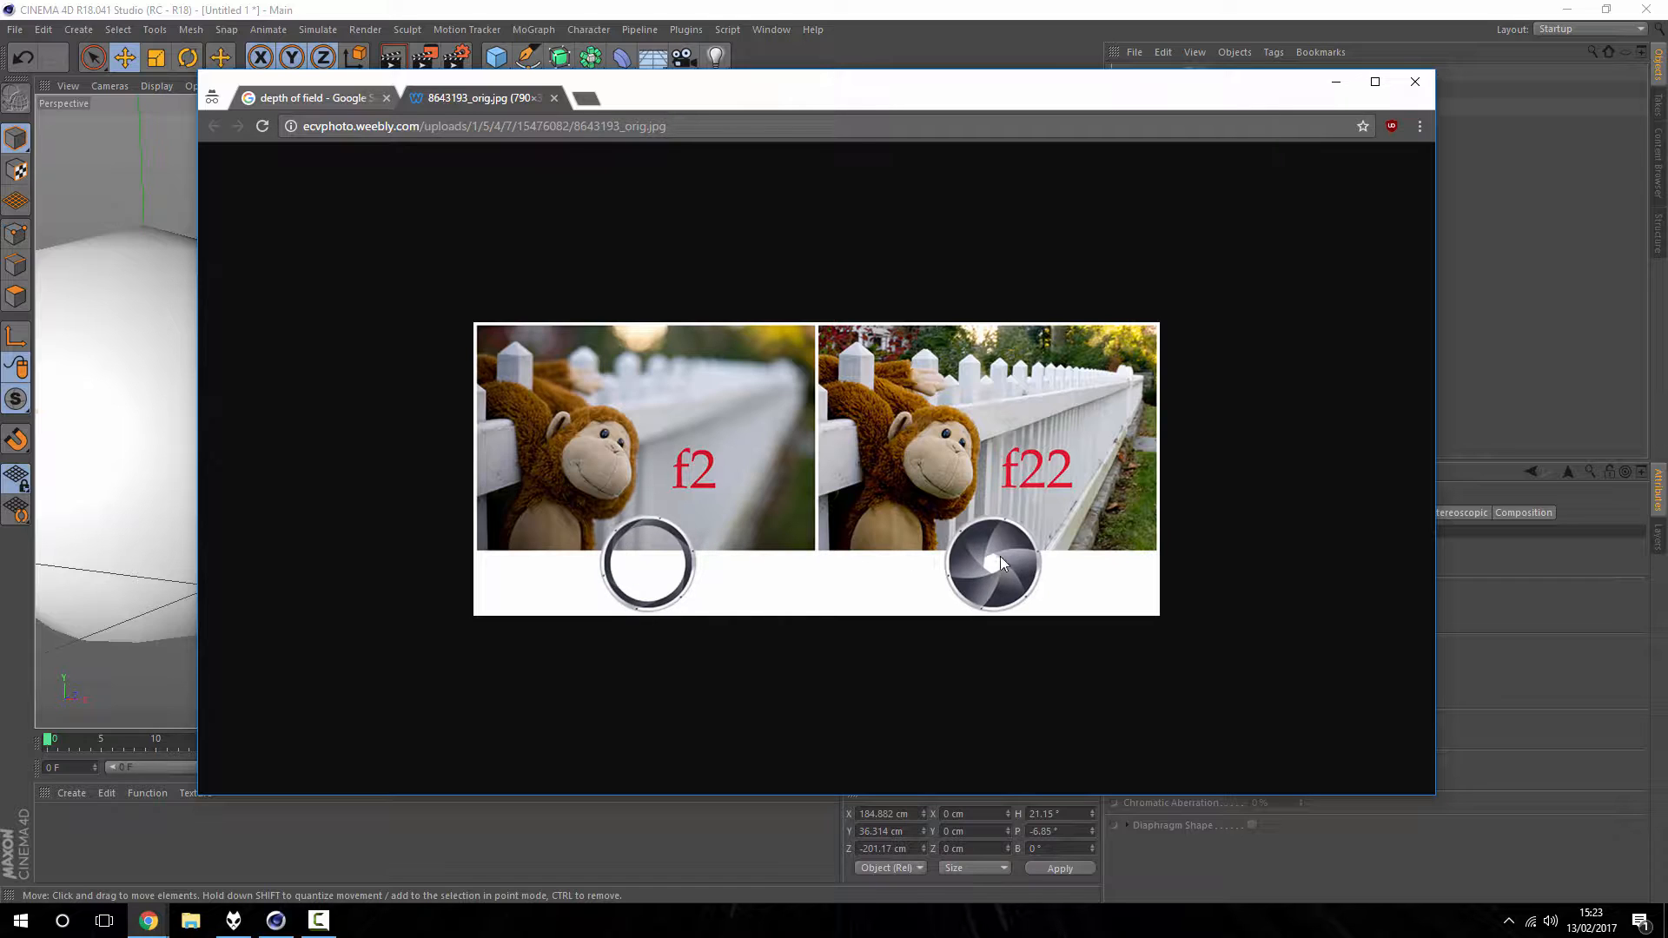
{"action": "mouse_move", "coordinate": [870, 510]}
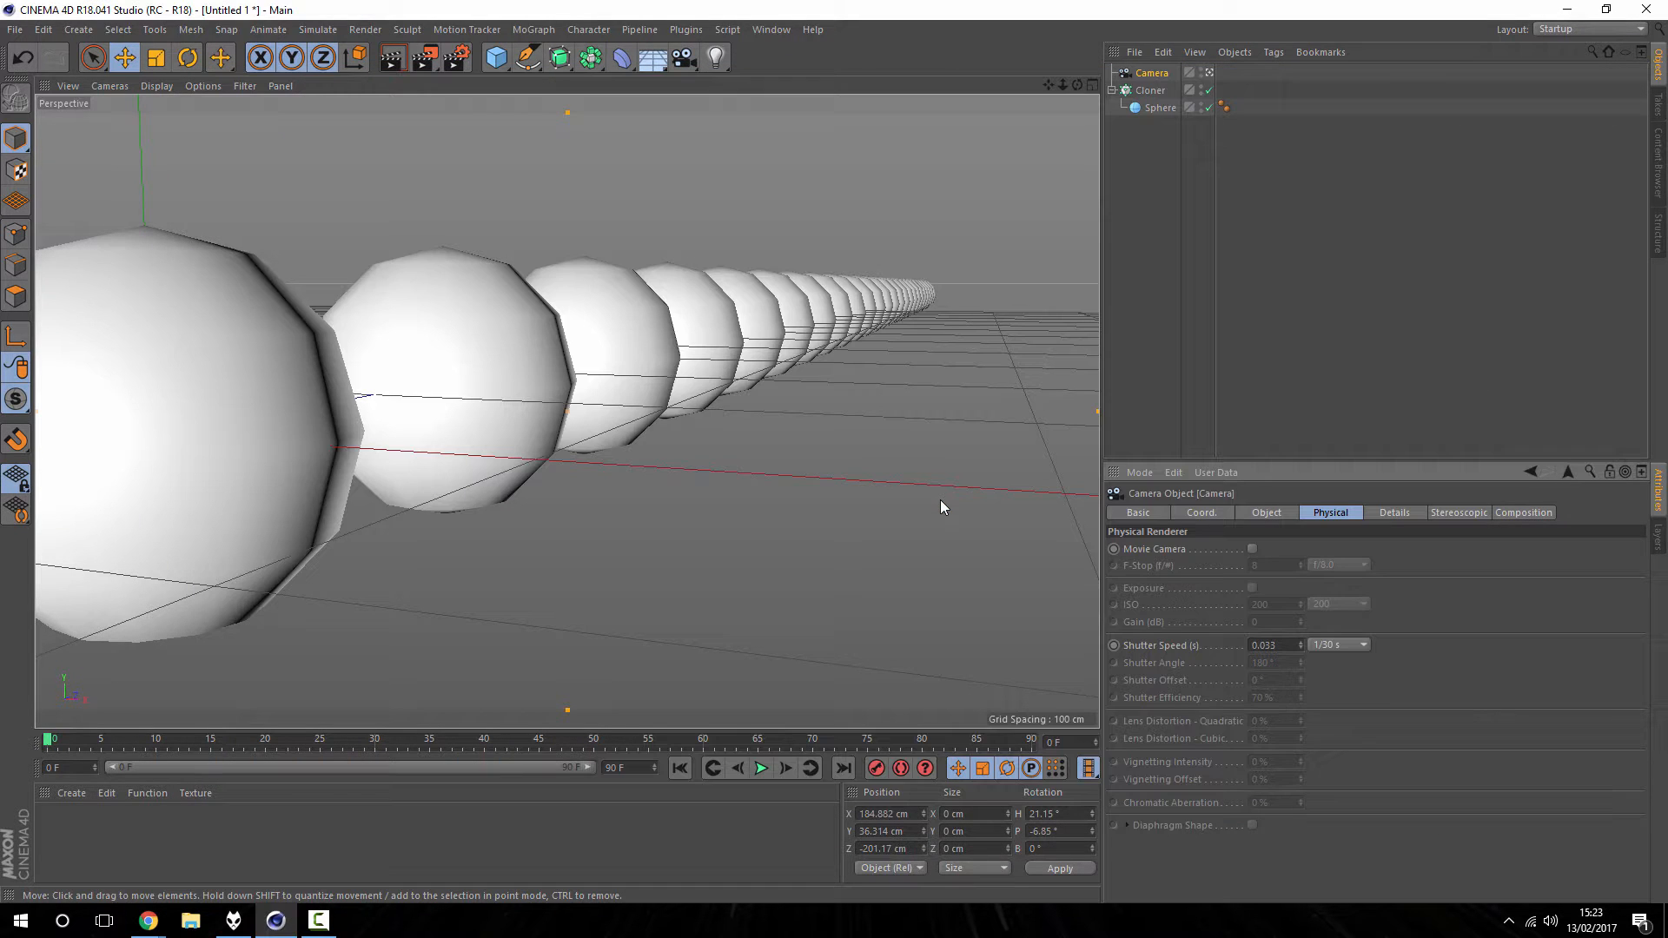
{"action": "mouse_move", "coordinate": [253, 423]}
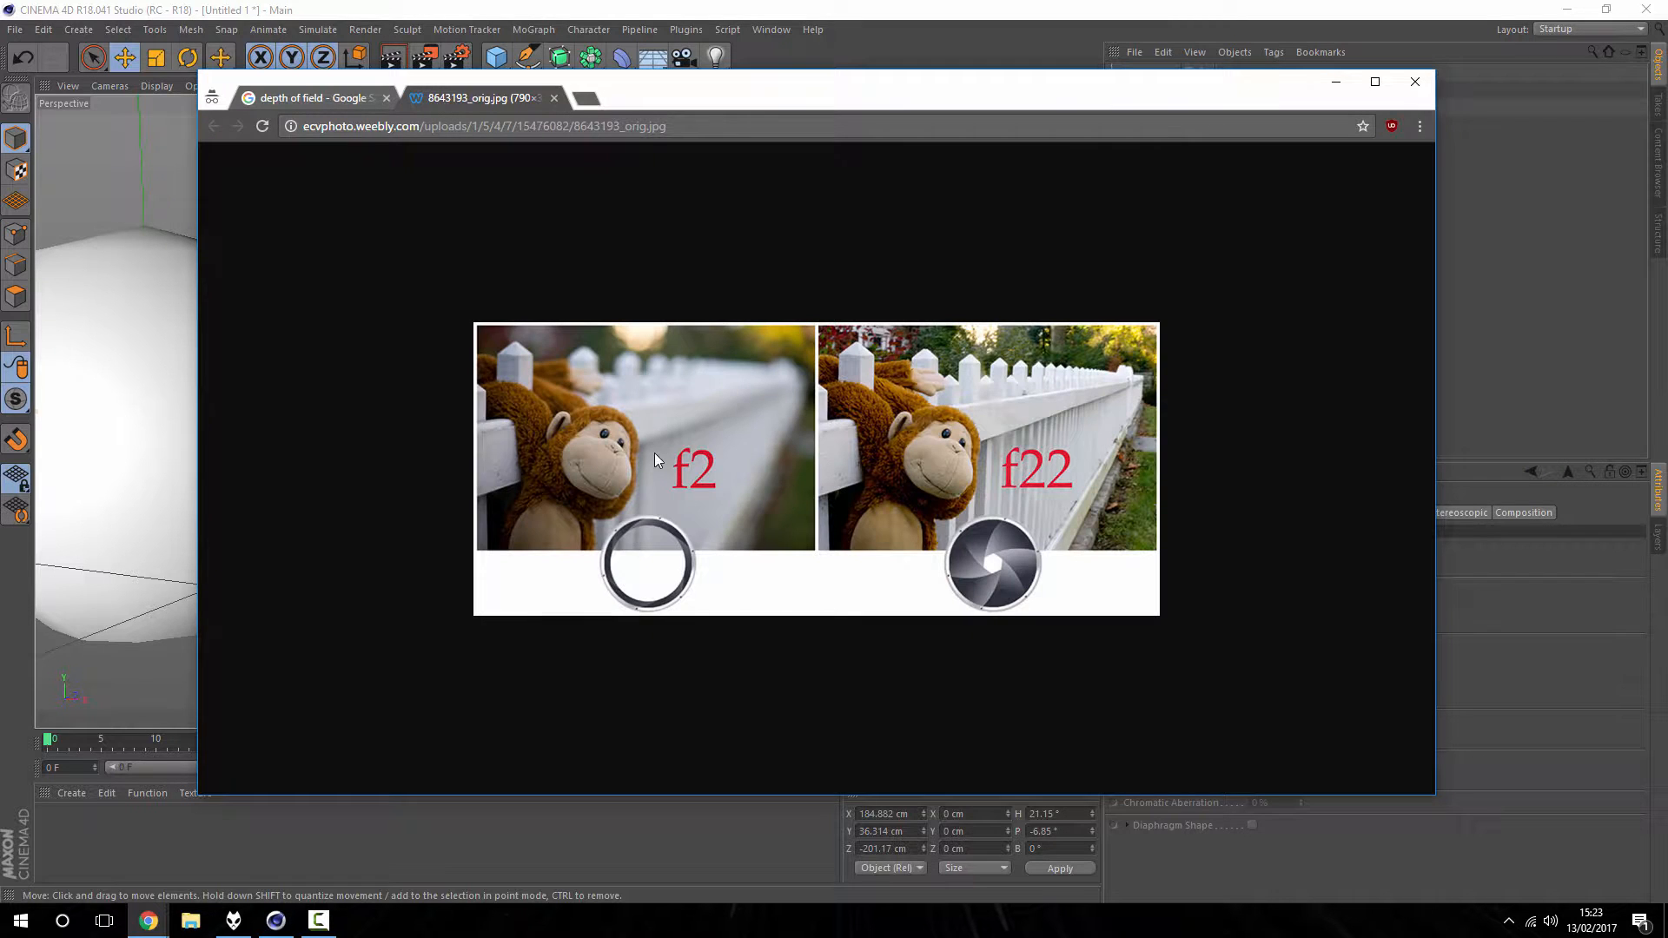
{"action": "mouse_move", "coordinate": [621, 393]}
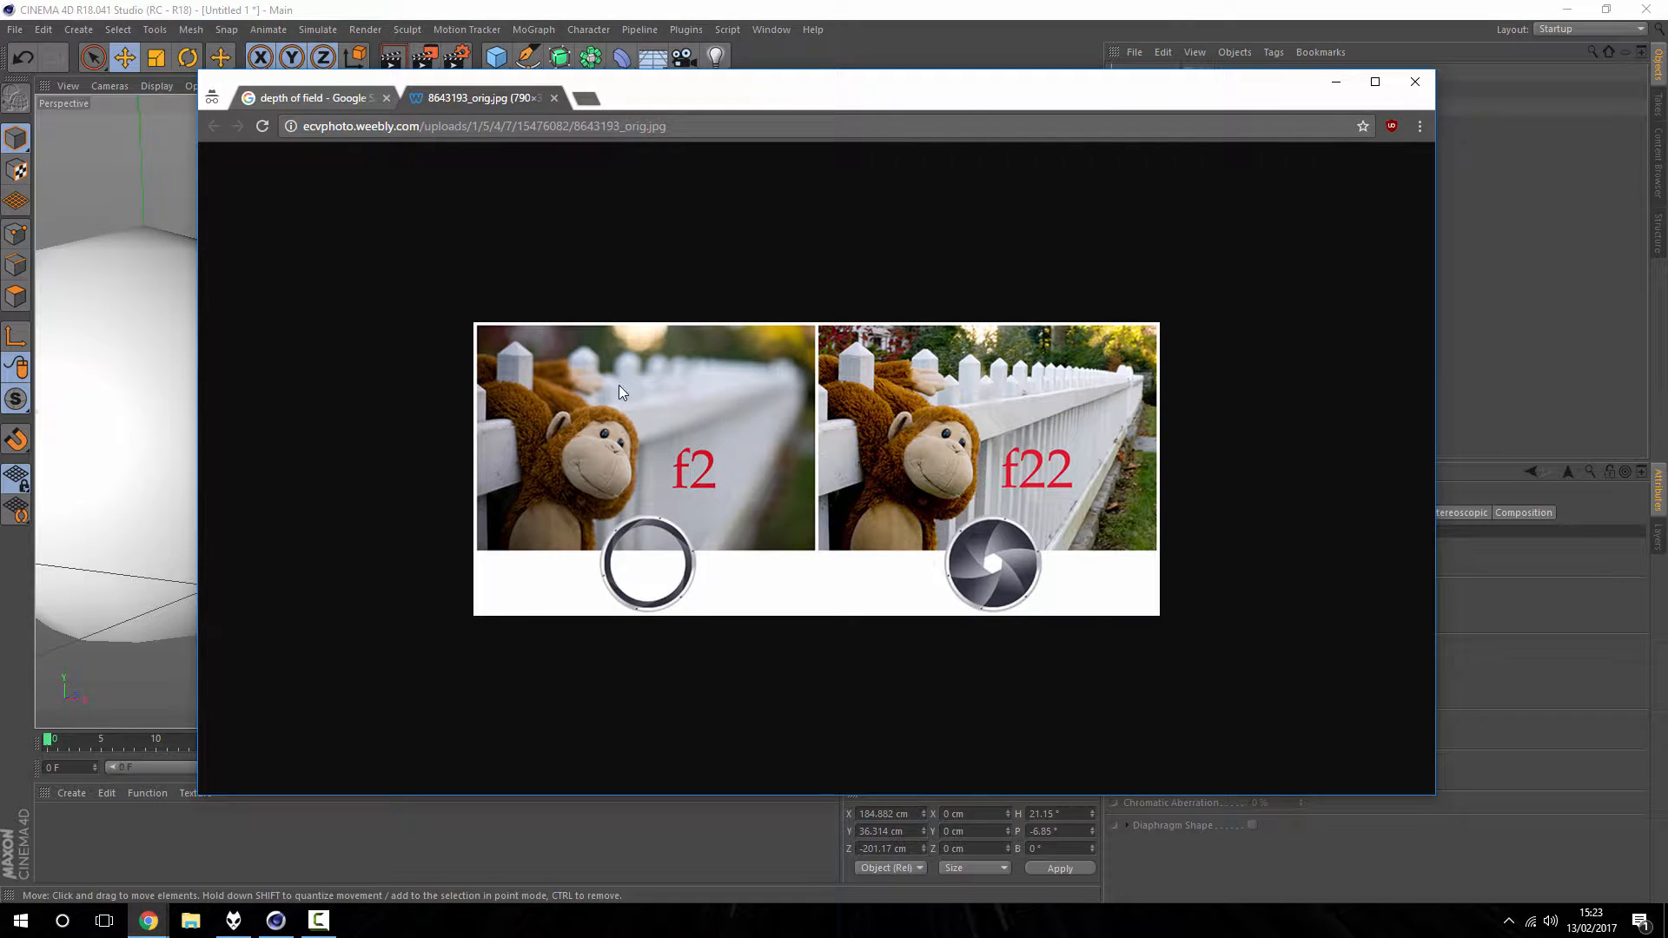
{"action": "mouse_move", "coordinate": [737, 381]}
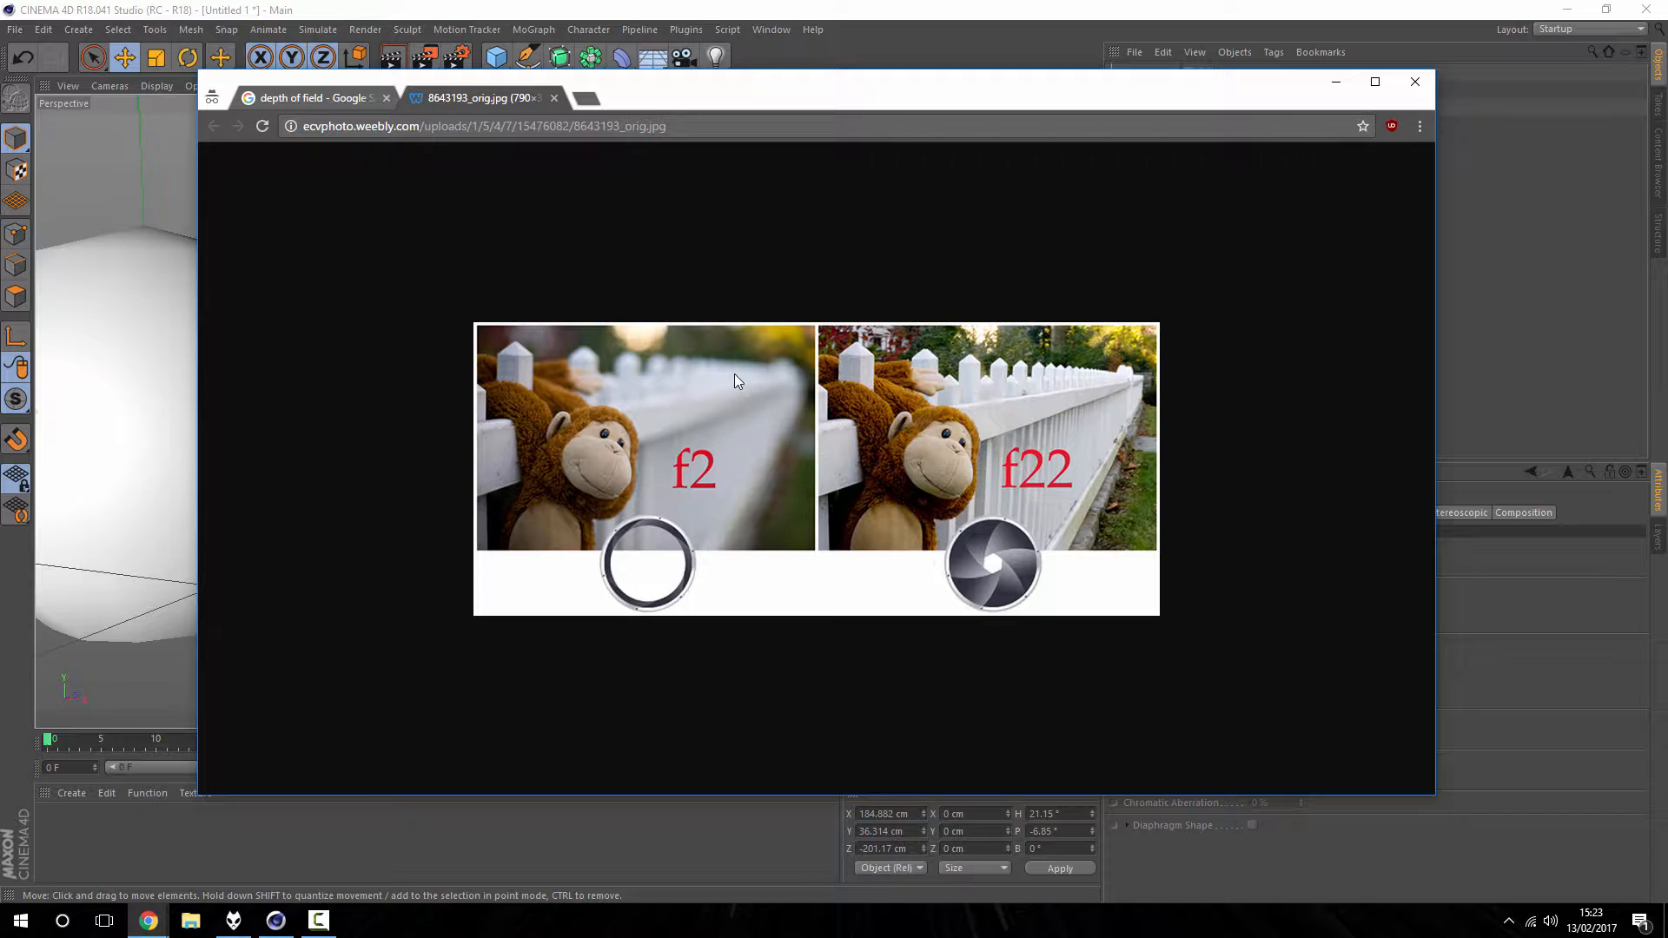
{"action": "mouse_move", "coordinate": [532, 487]}
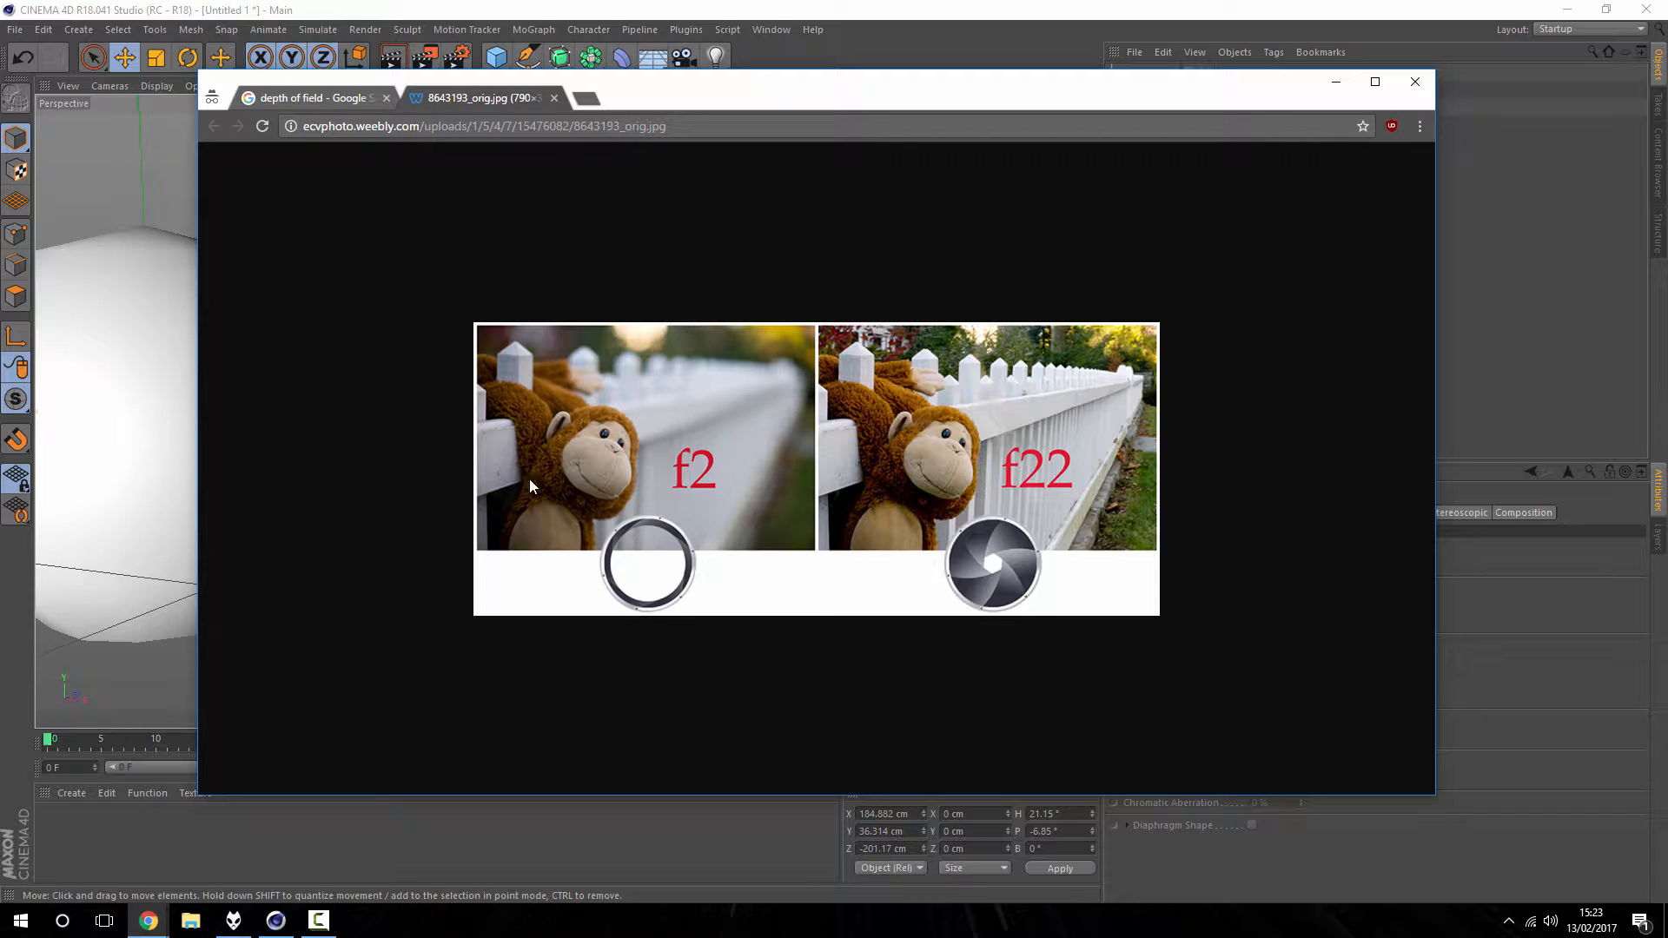
{"action": "mouse_move", "coordinate": [559, 421]}
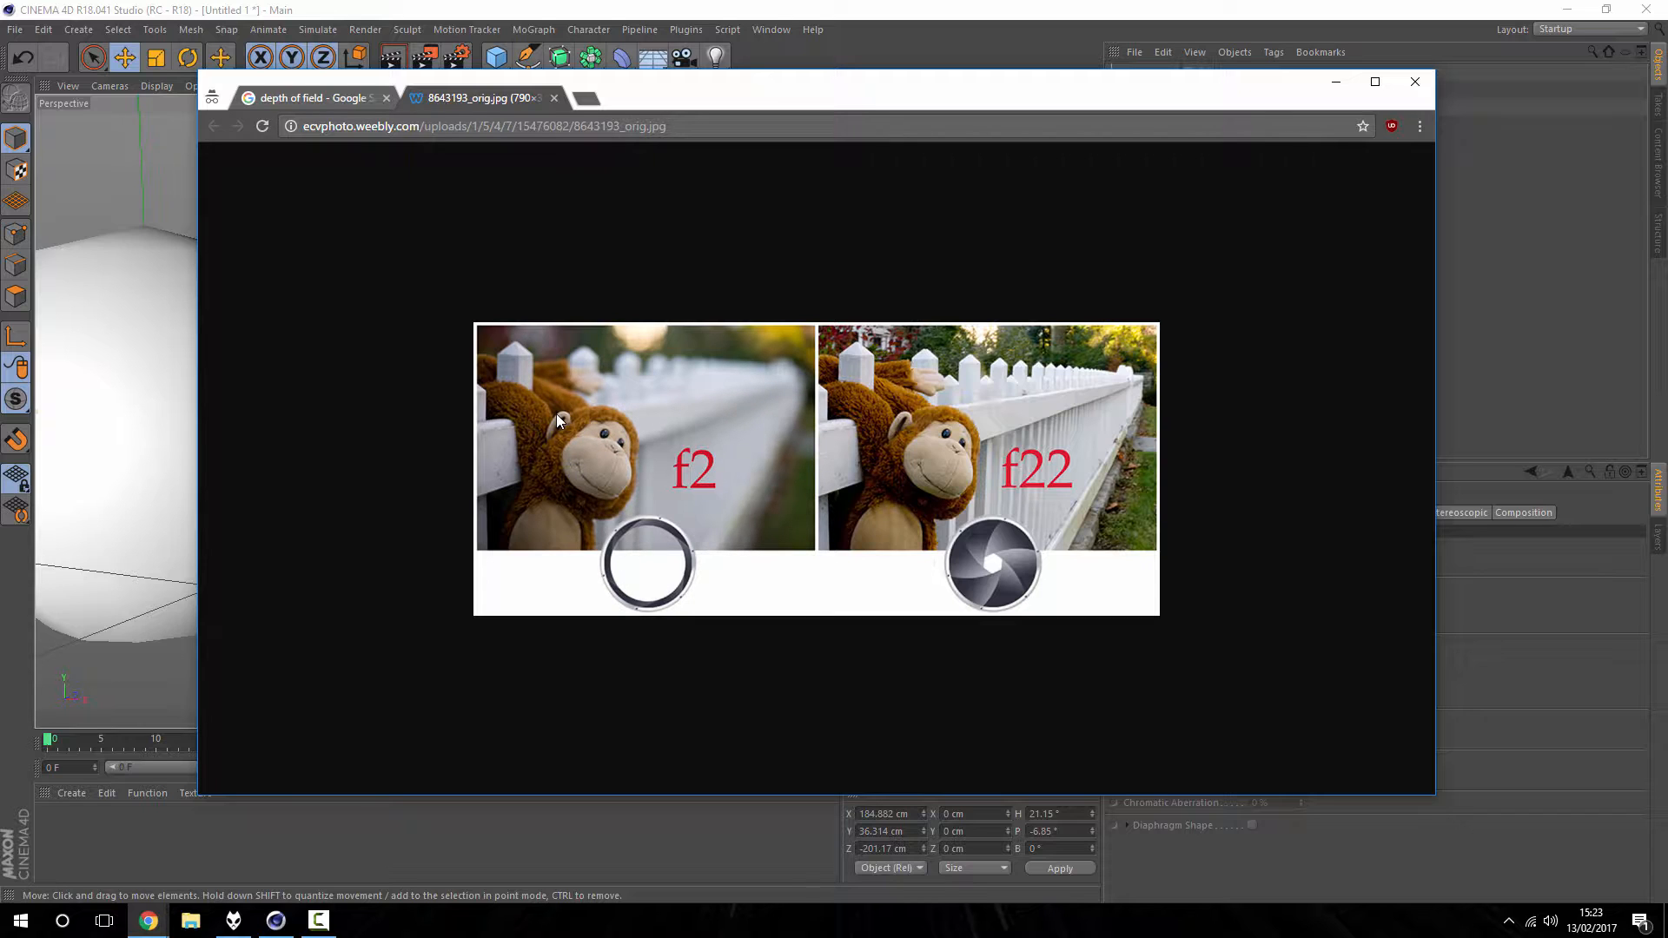
{"action": "mouse_move", "coordinate": [888, 426]}
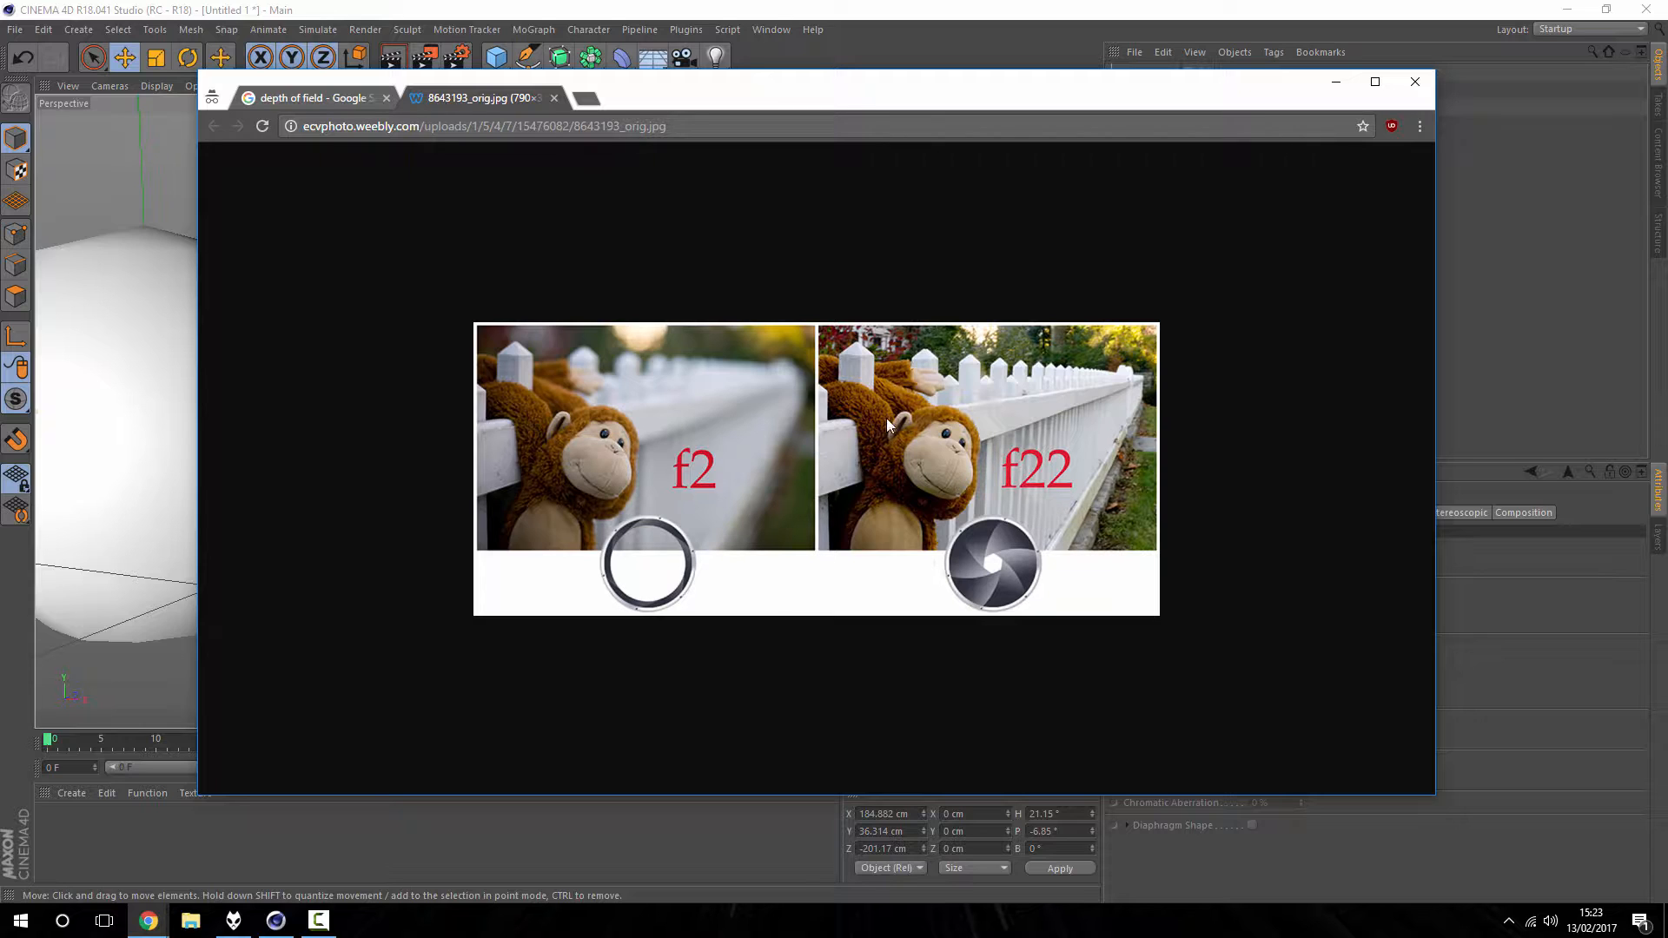
{"action": "mouse_move", "coordinate": [1122, 393]}
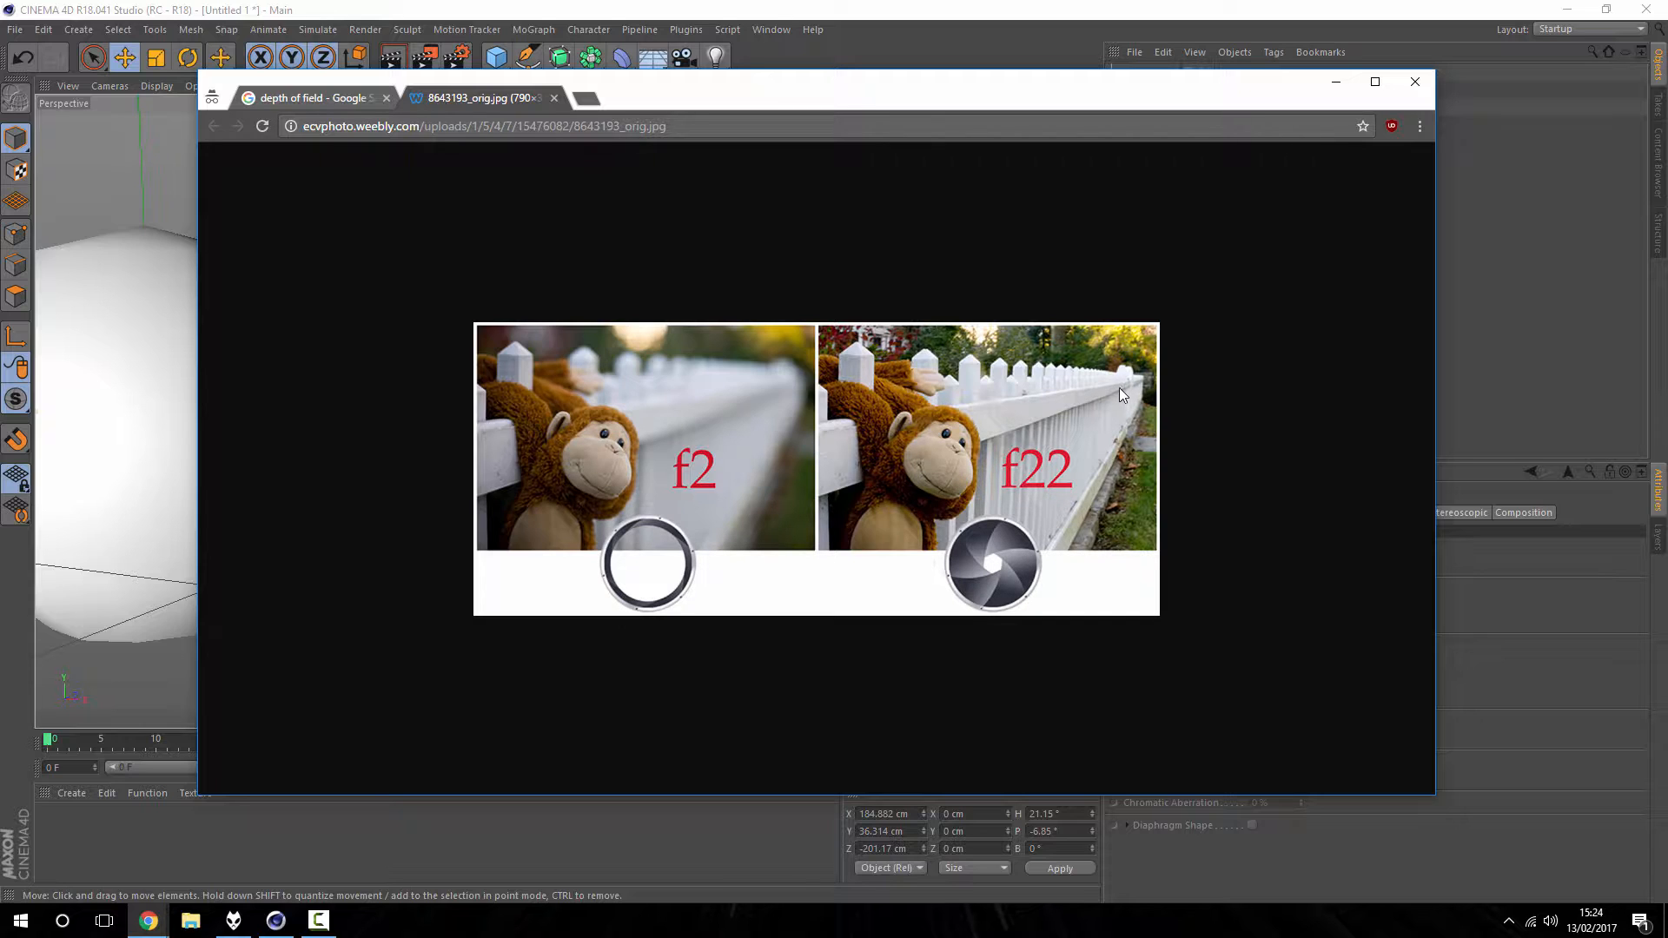
{"action": "mouse_move", "coordinate": [1083, 408]}
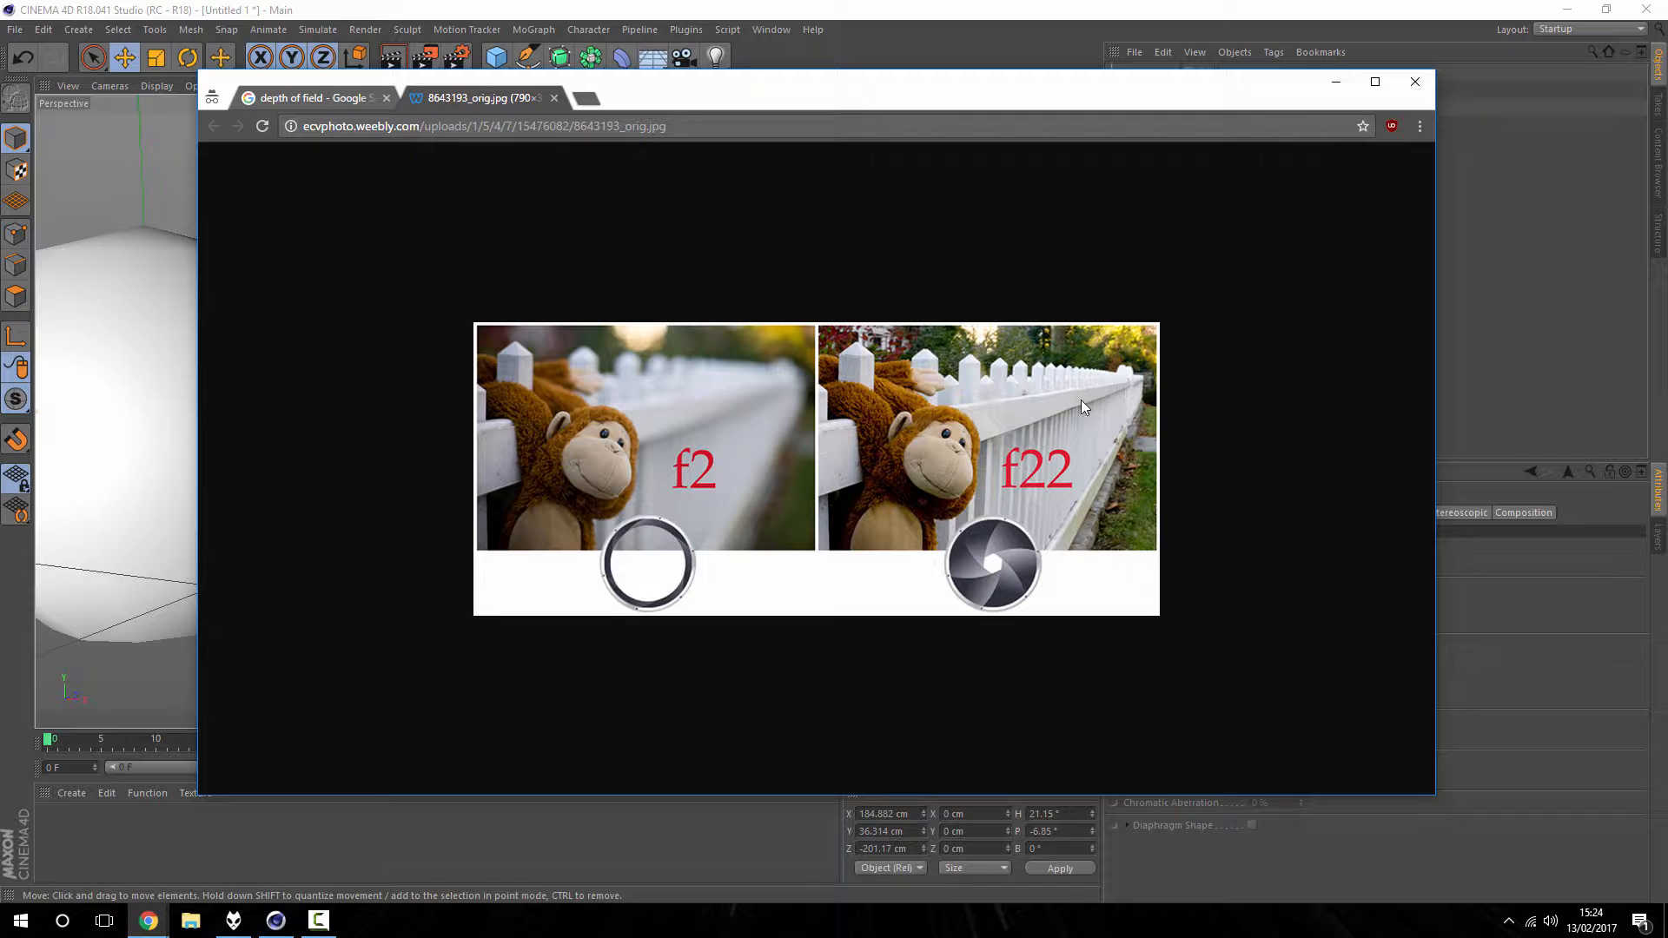
{"action": "mouse_move", "coordinate": [1089, 402]}
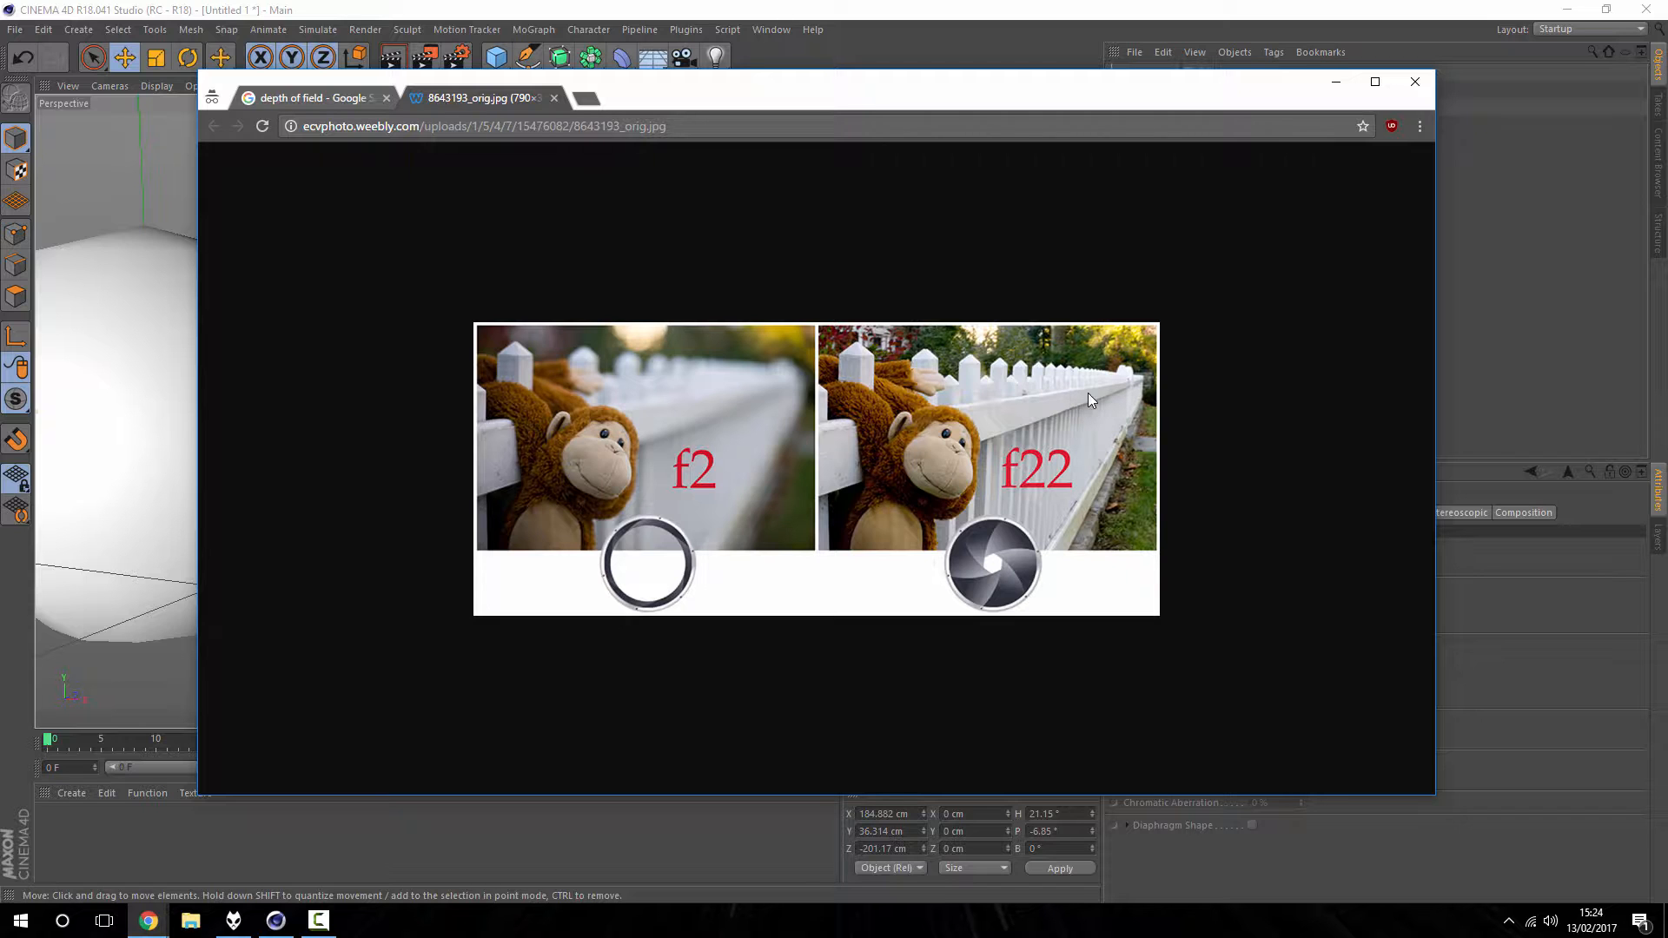
Step: Return from Chrome to the Cinema 4D sphere scene via the taskbar
{"action": "left_click", "coordinate": [1415, 81]}
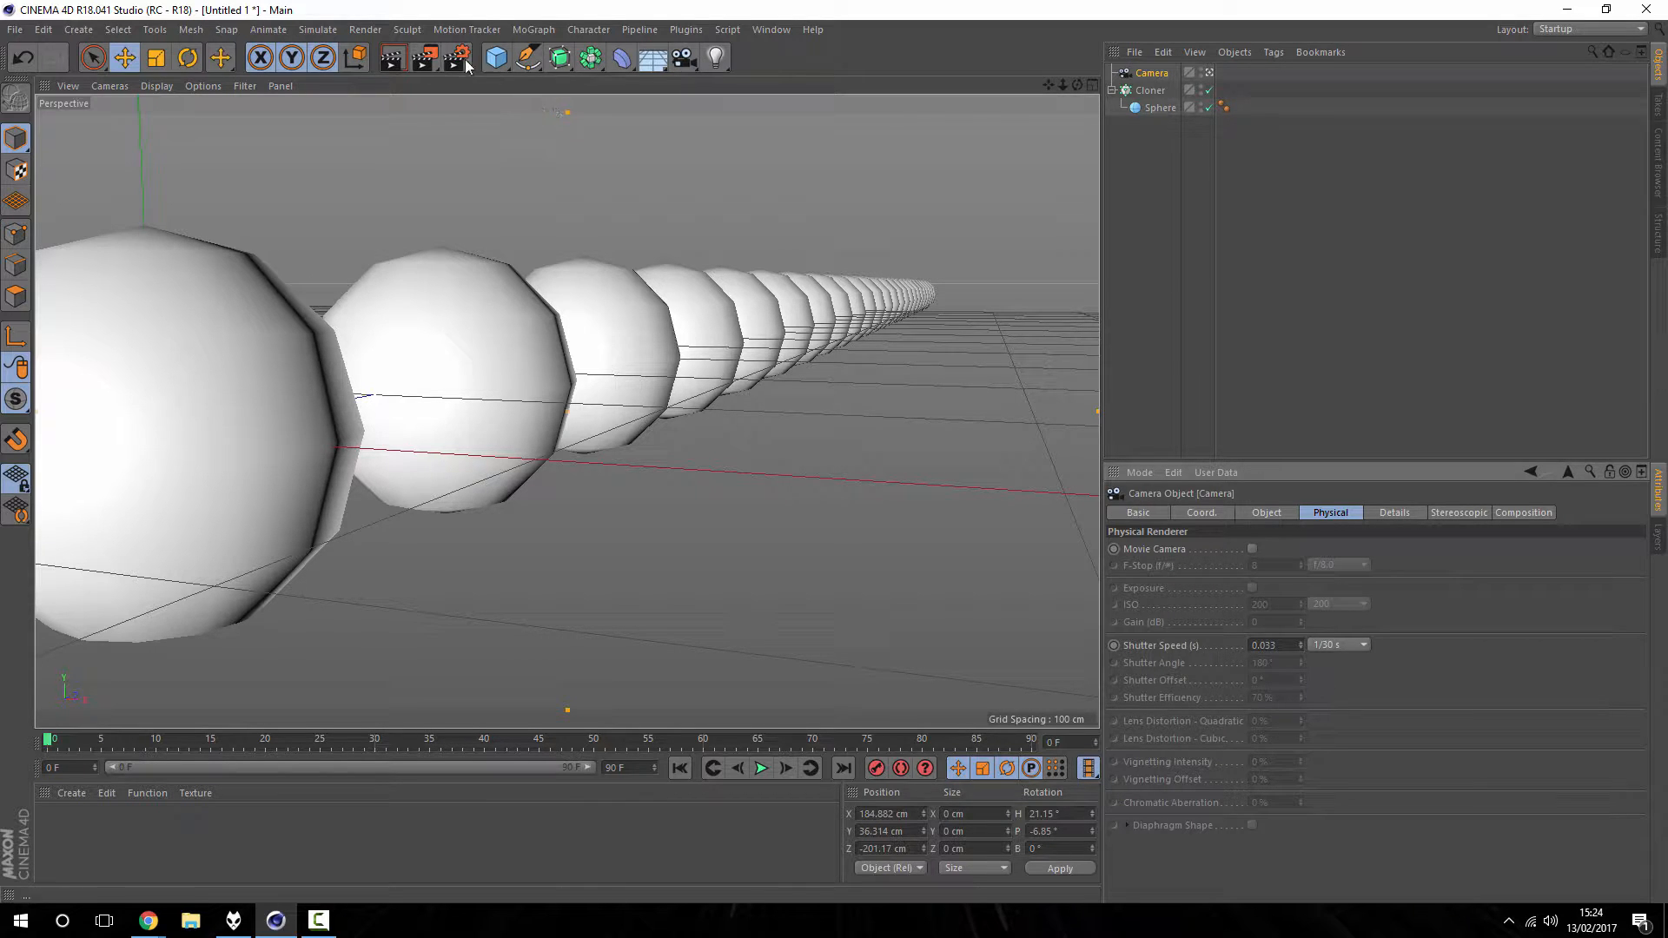
Step: In Render Settings, switch to the Physical renderer with Depth Of Field enabled
{"action": "left_click", "coordinate": [423, 57]}
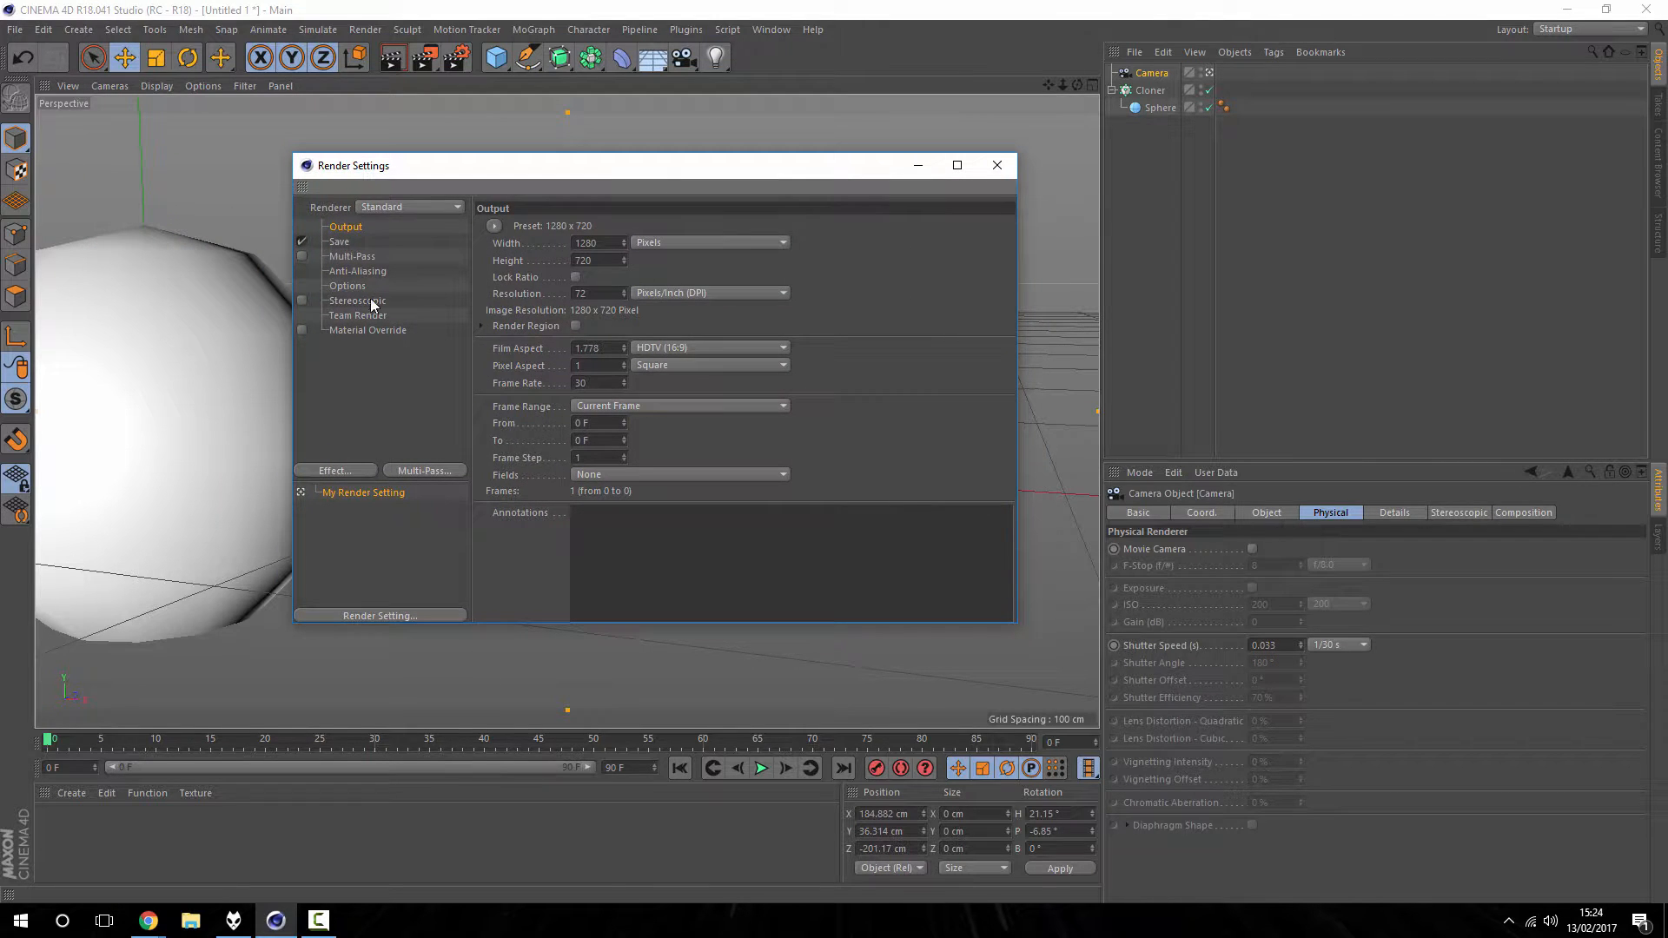
{"action": "left_click", "coordinate": [408, 207]}
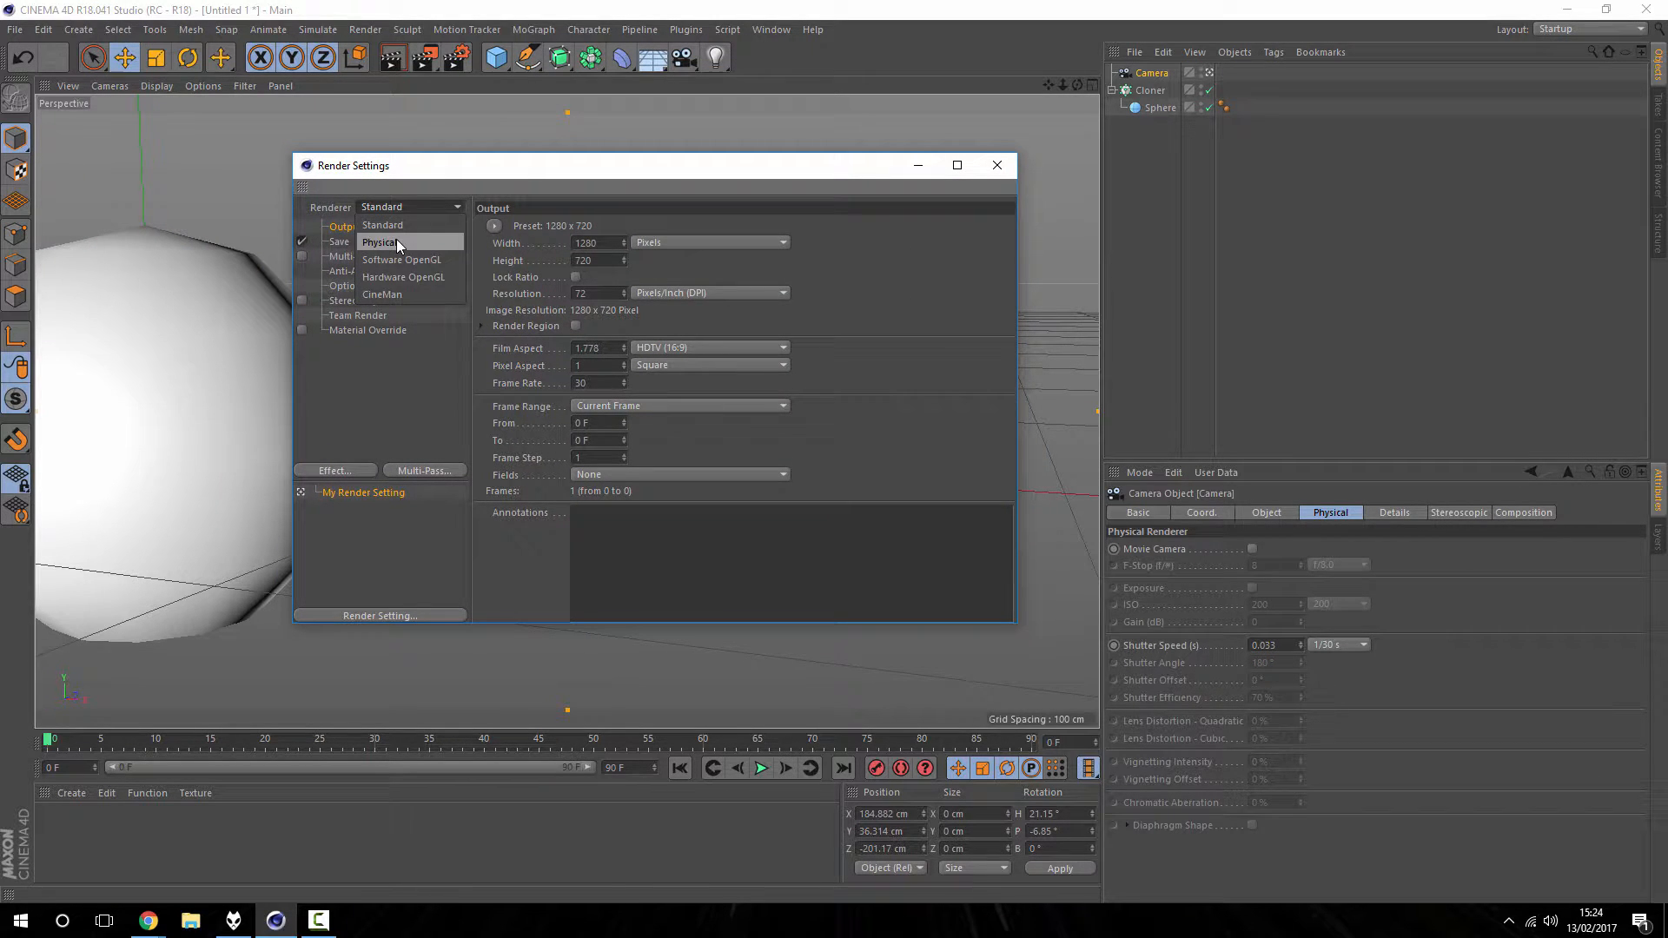
{"action": "left_click", "coordinate": [380, 242]}
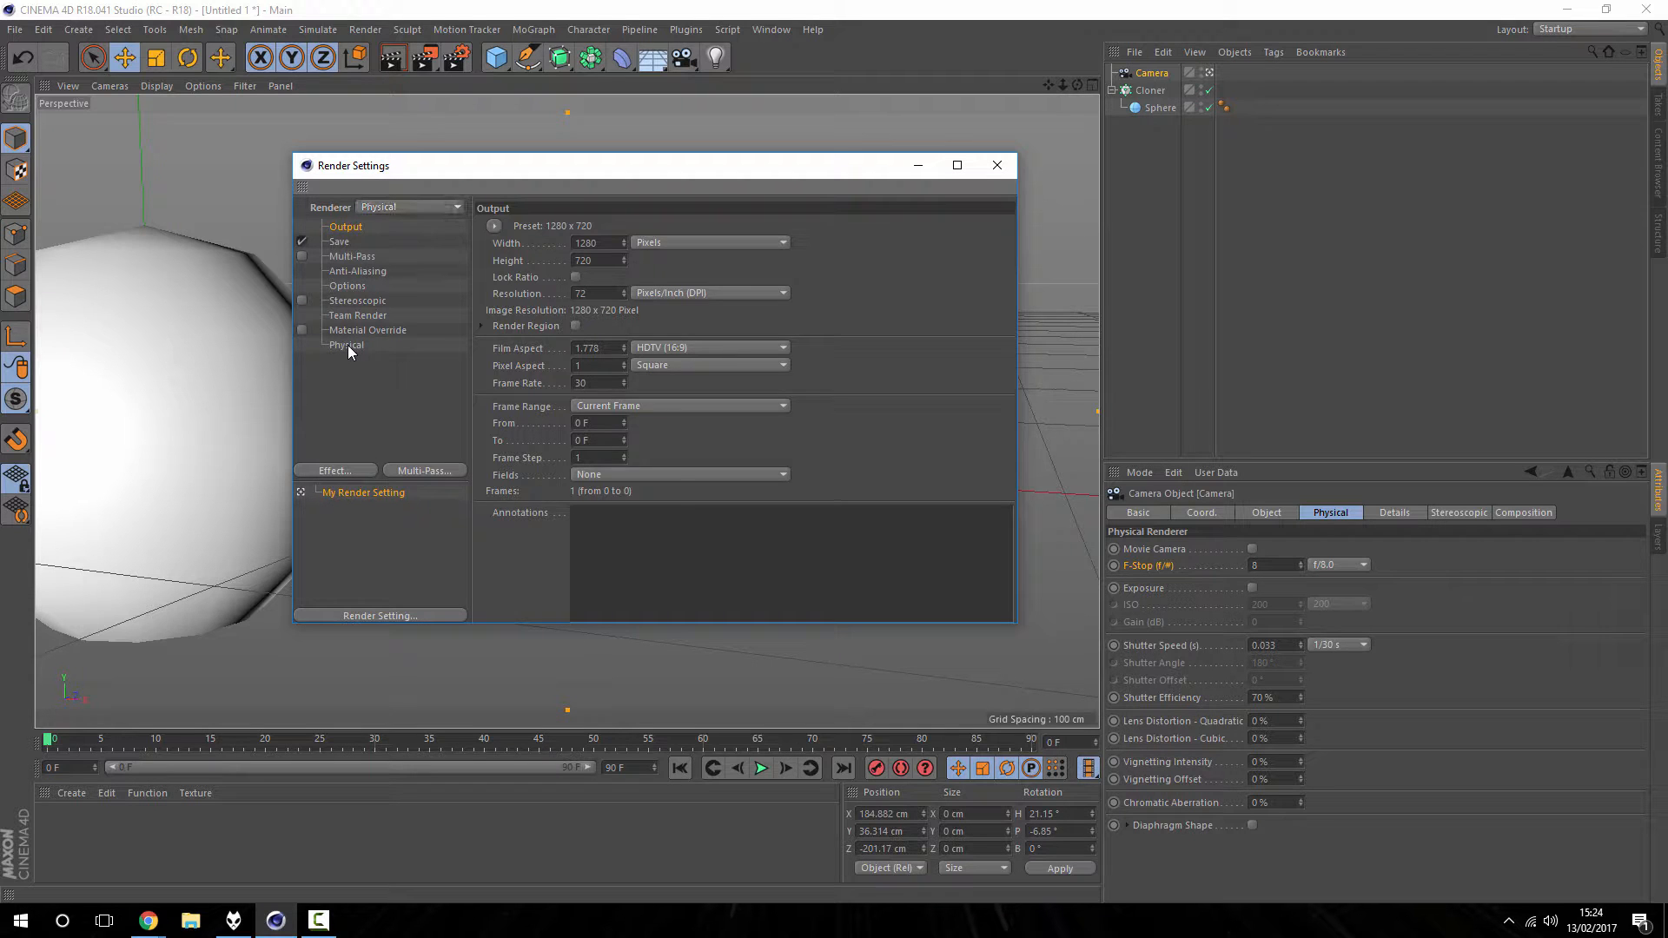
{"action": "left_click", "coordinate": [345, 344]}
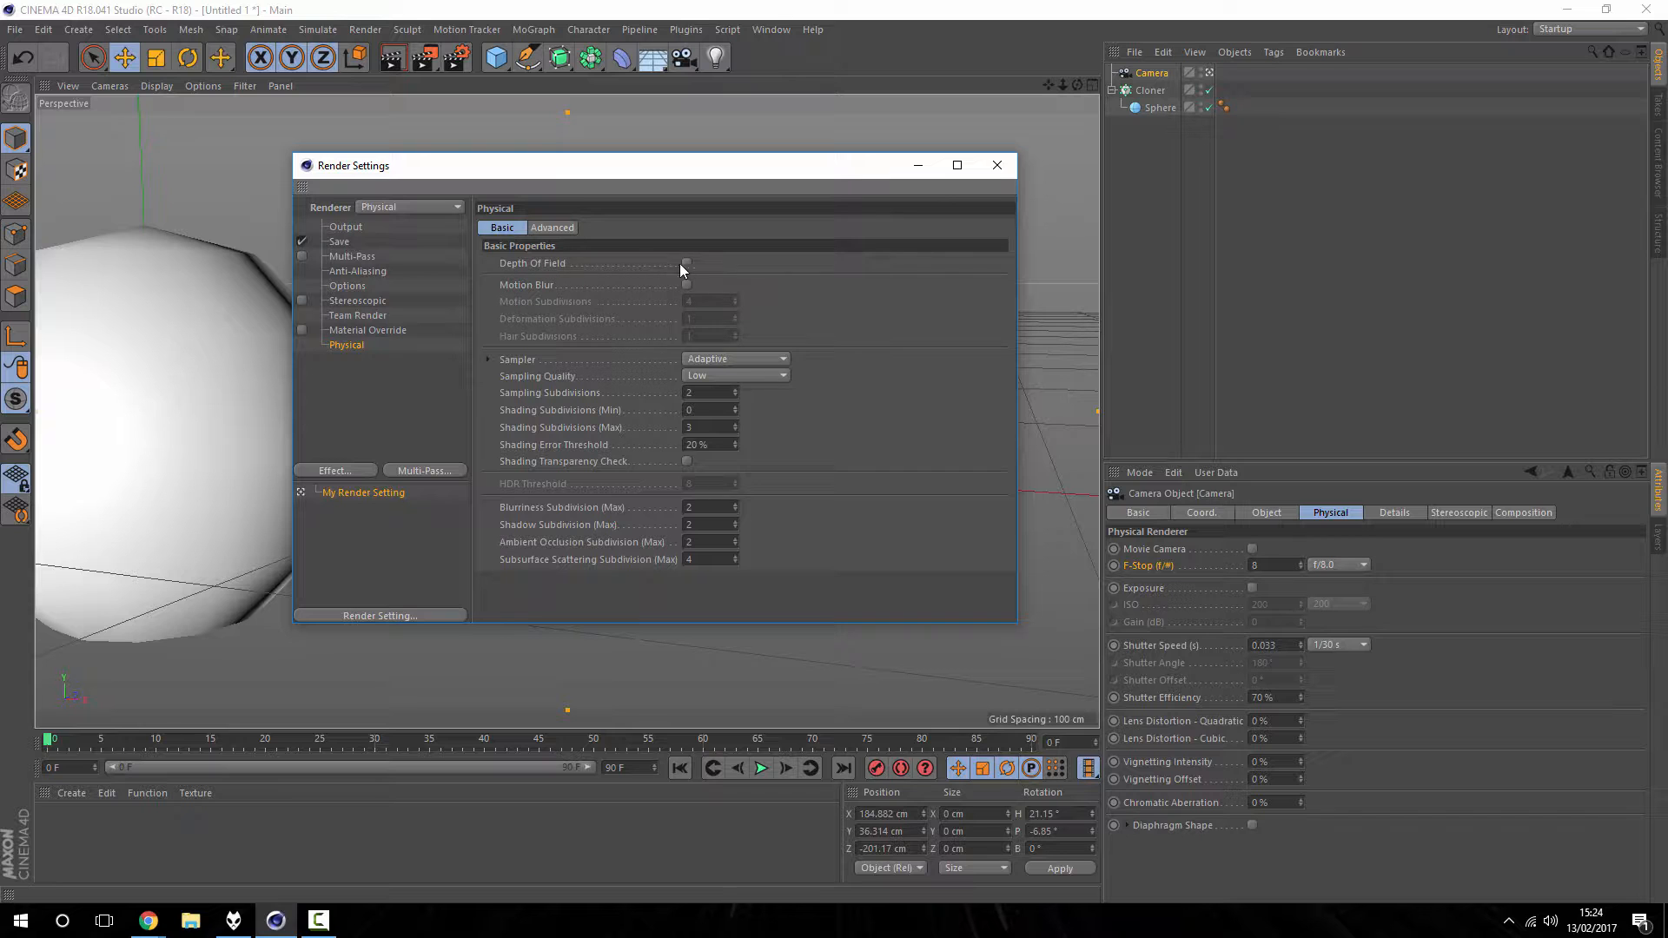
{"action": "left_click", "coordinate": [686, 262]}
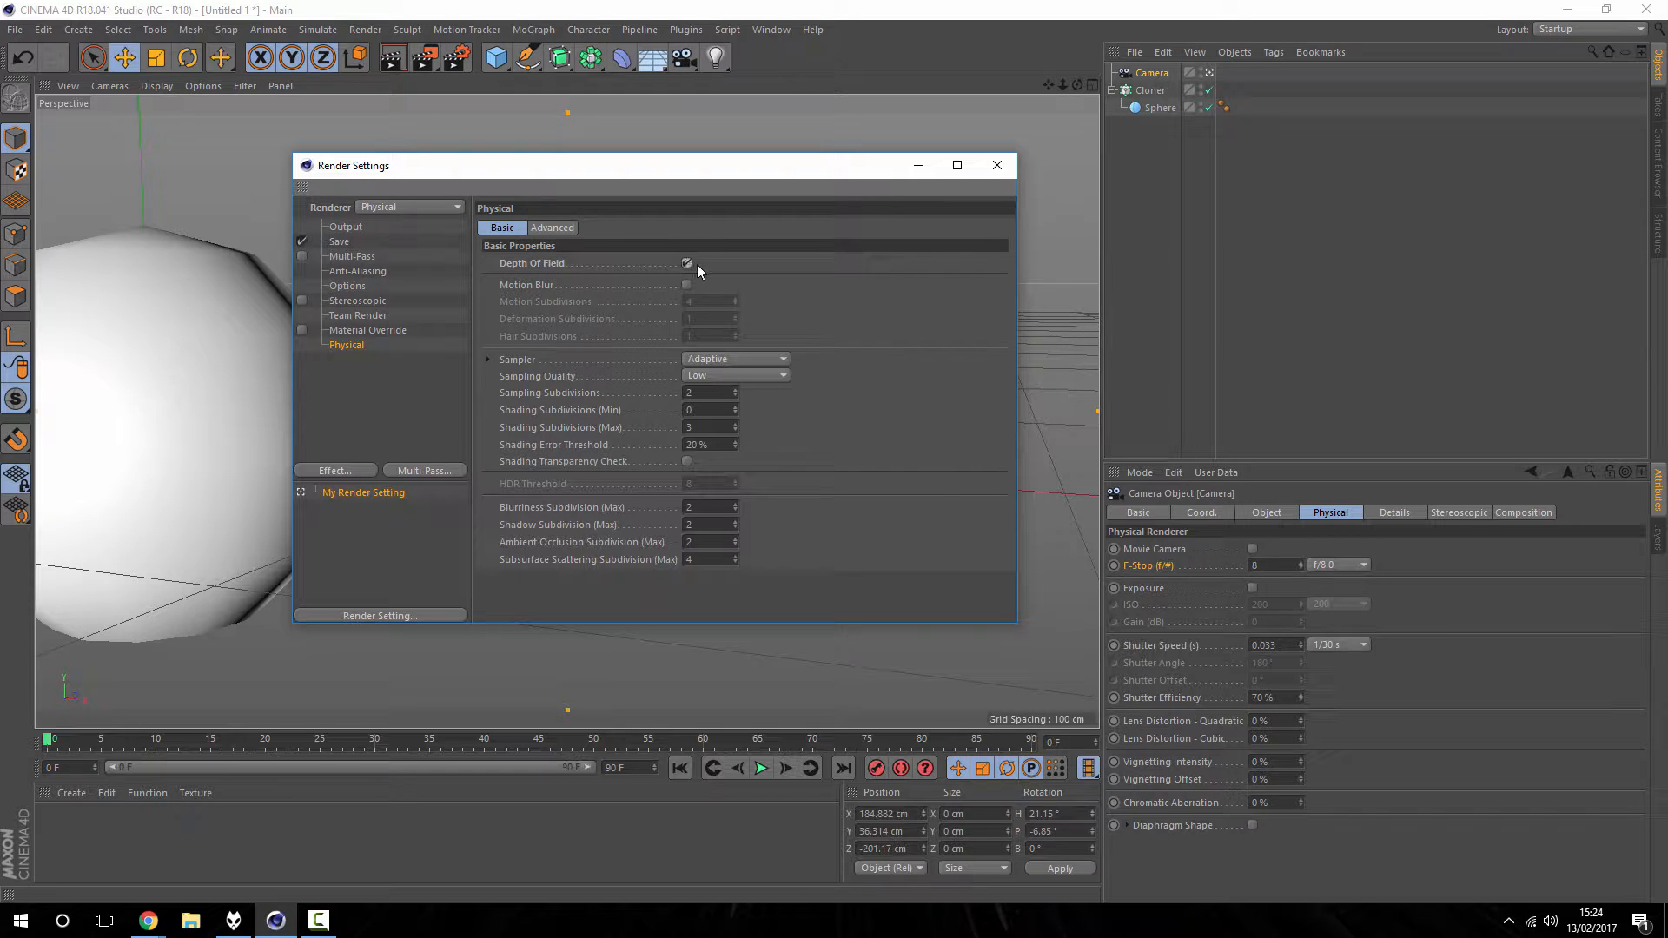
{"action": "left_click", "coordinate": [996, 165]}
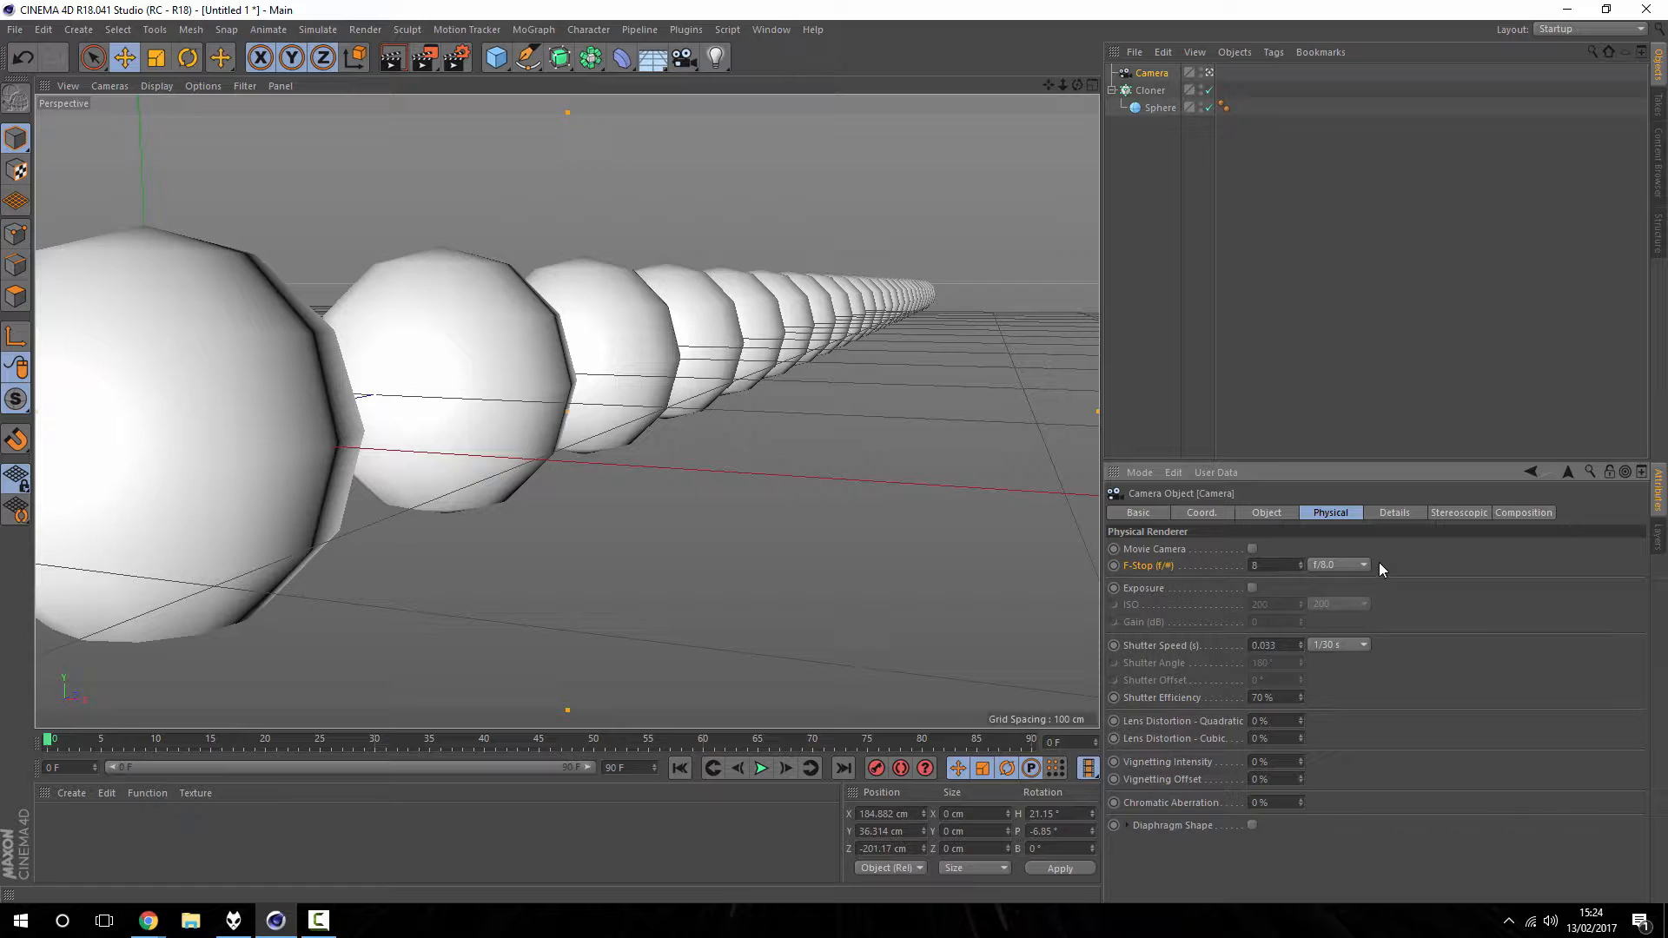
Step: Lower the camera's F-Stop preset to f/2.0 and render the active view of the sphere row
{"action": "left_click", "coordinate": [1363, 564]}
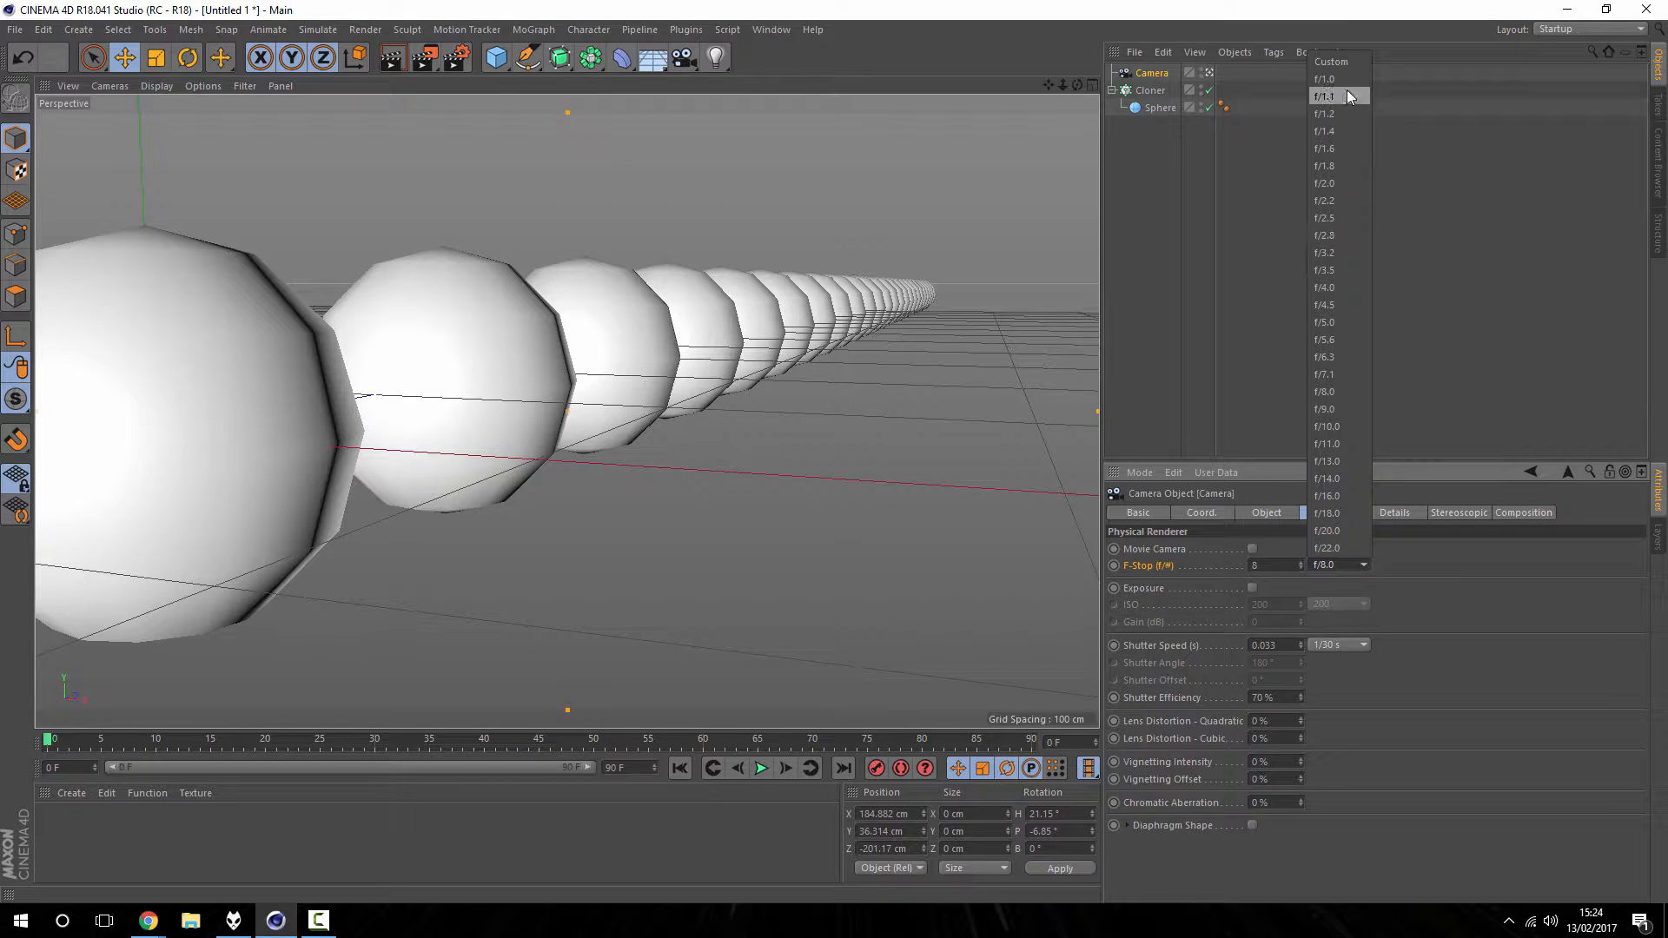
{"action": "mouse_move", "coordinate": [1324, 131]}
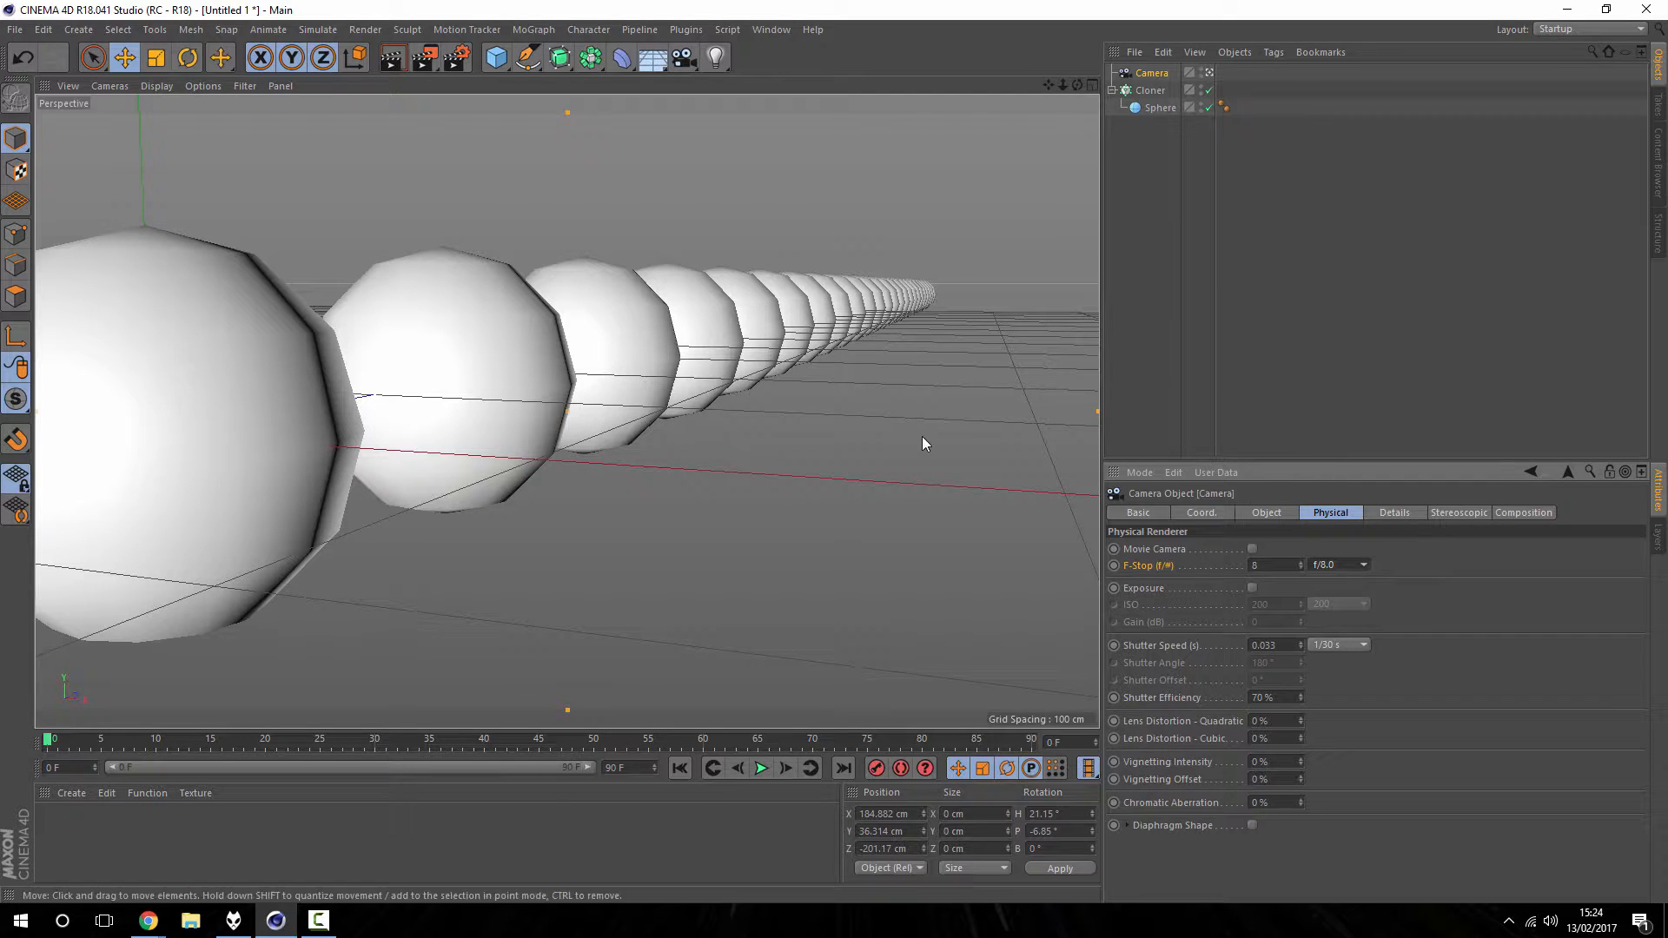
{"action": "mouse_move", "coordinate": [904, 448]}
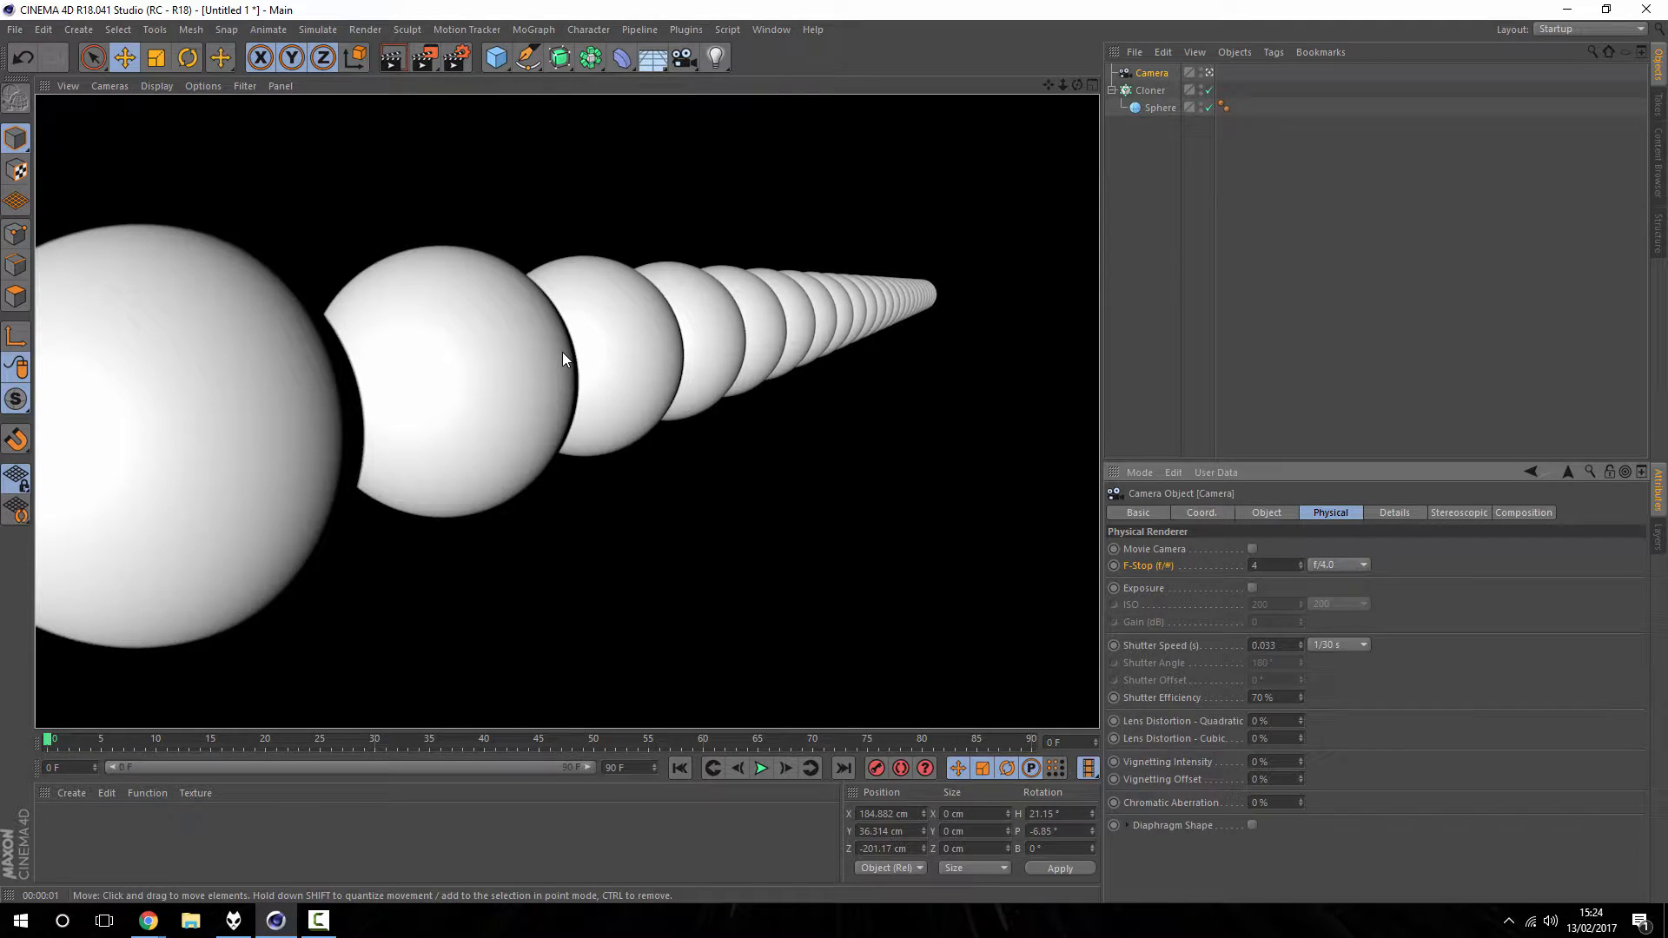
{"action": "mouse_move", "coordinate": [1222, 551]}
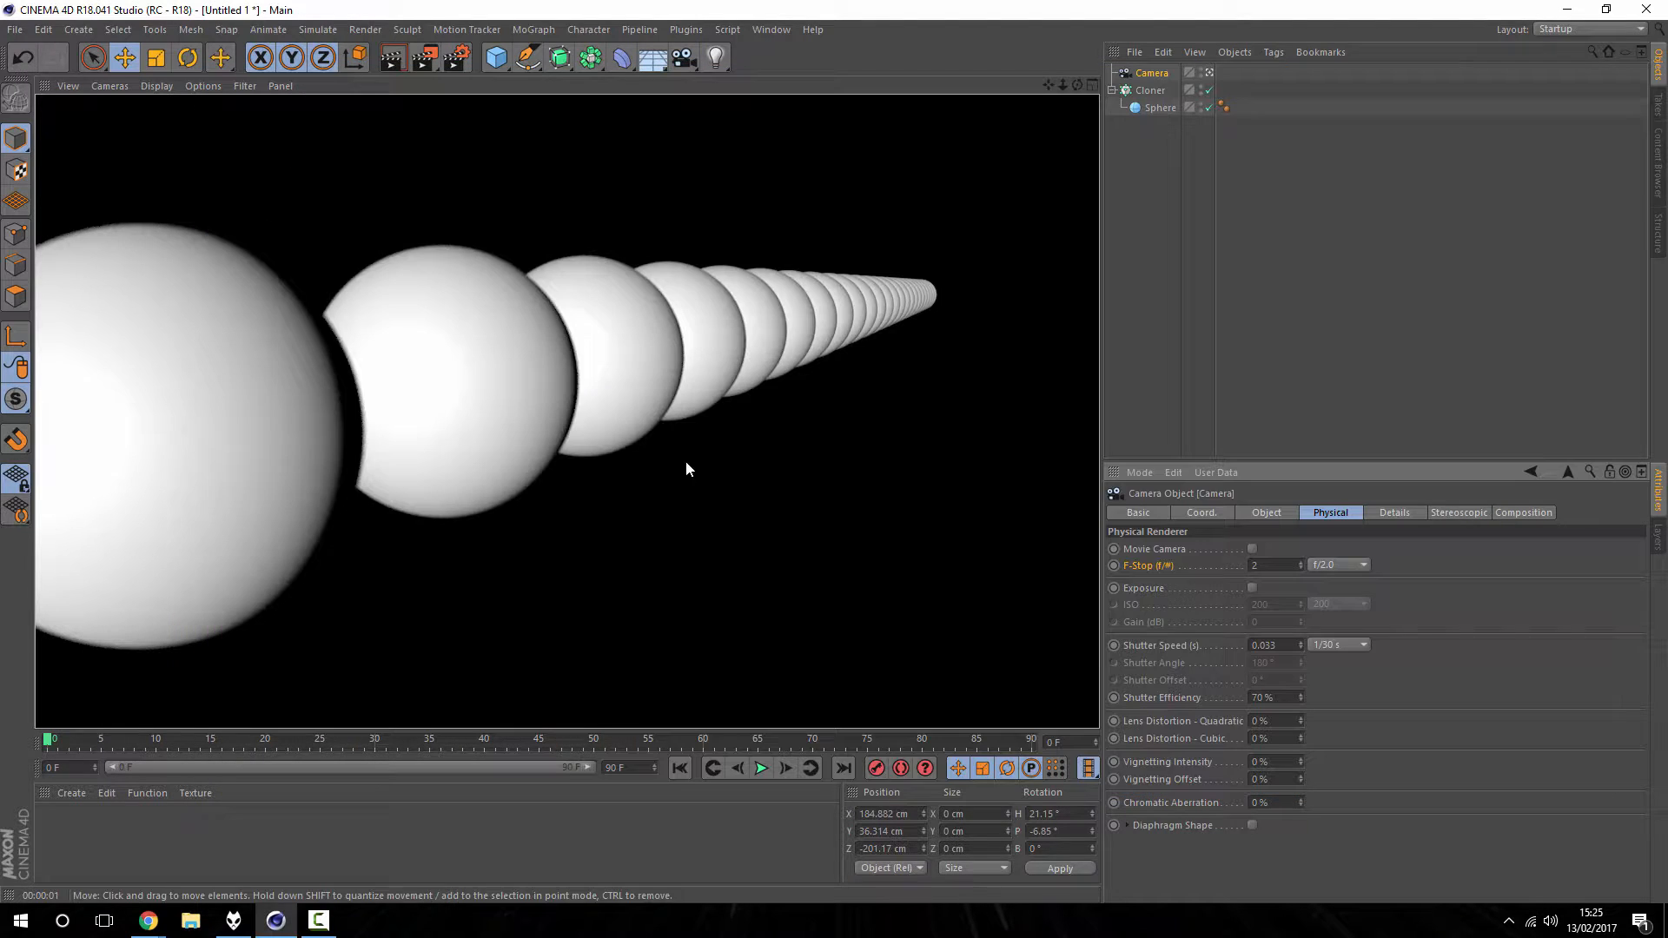
{"action": "left_click", "coordinate": [1151, 72]}
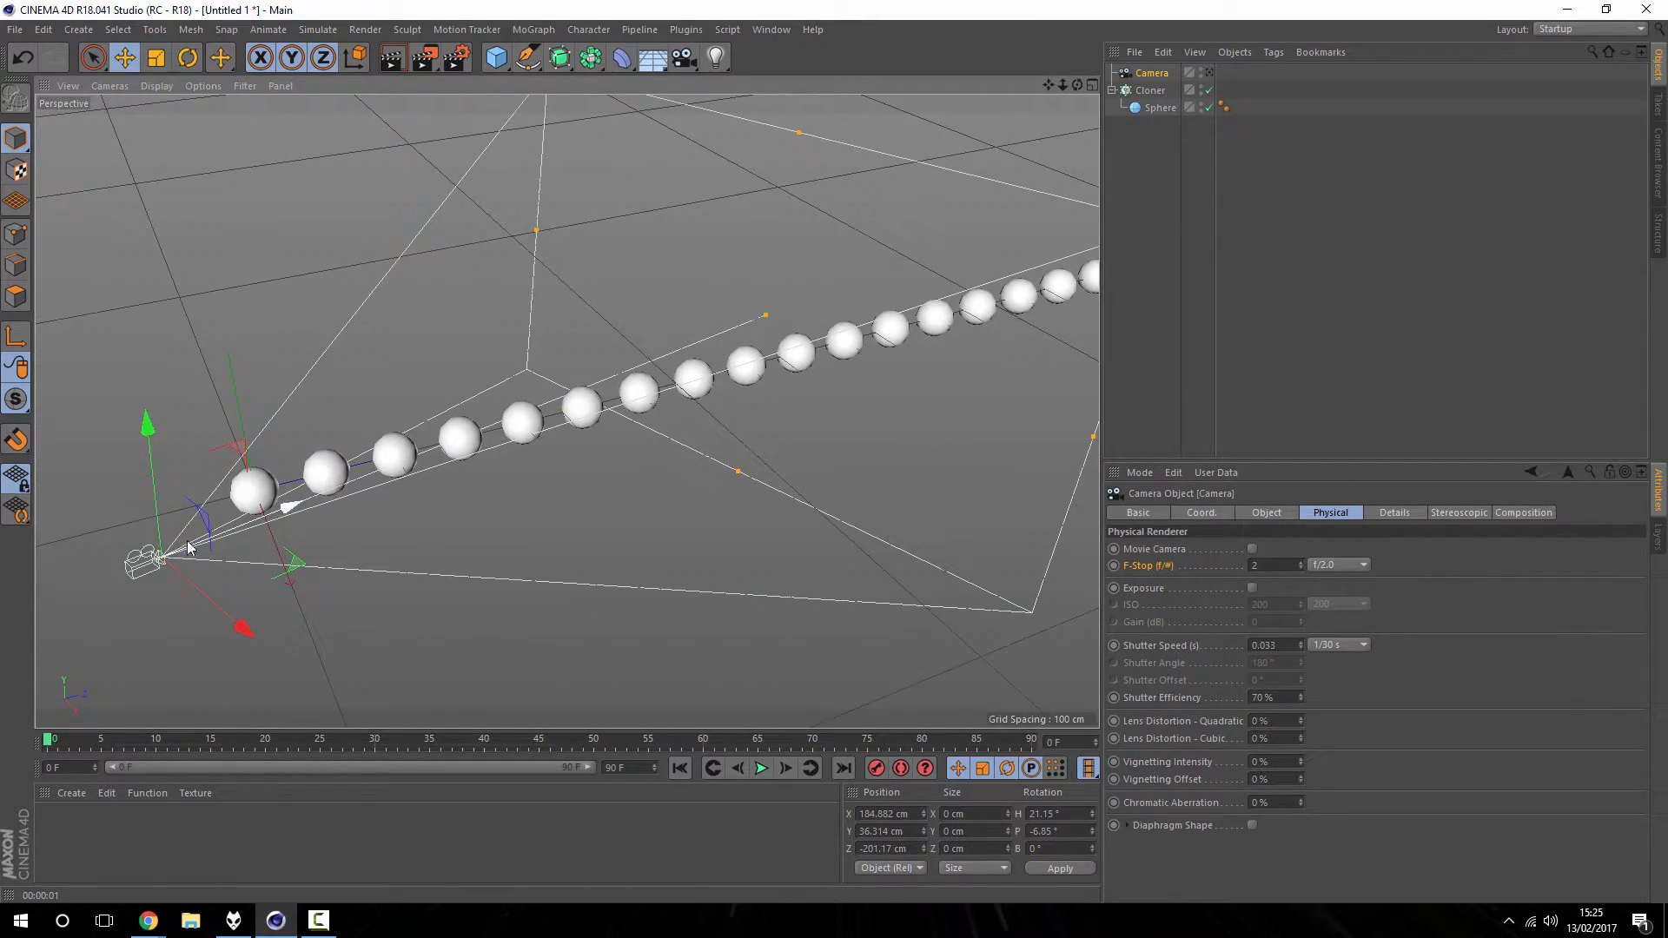
{"action": "mouse_move", "coordinate": [742, 330]}
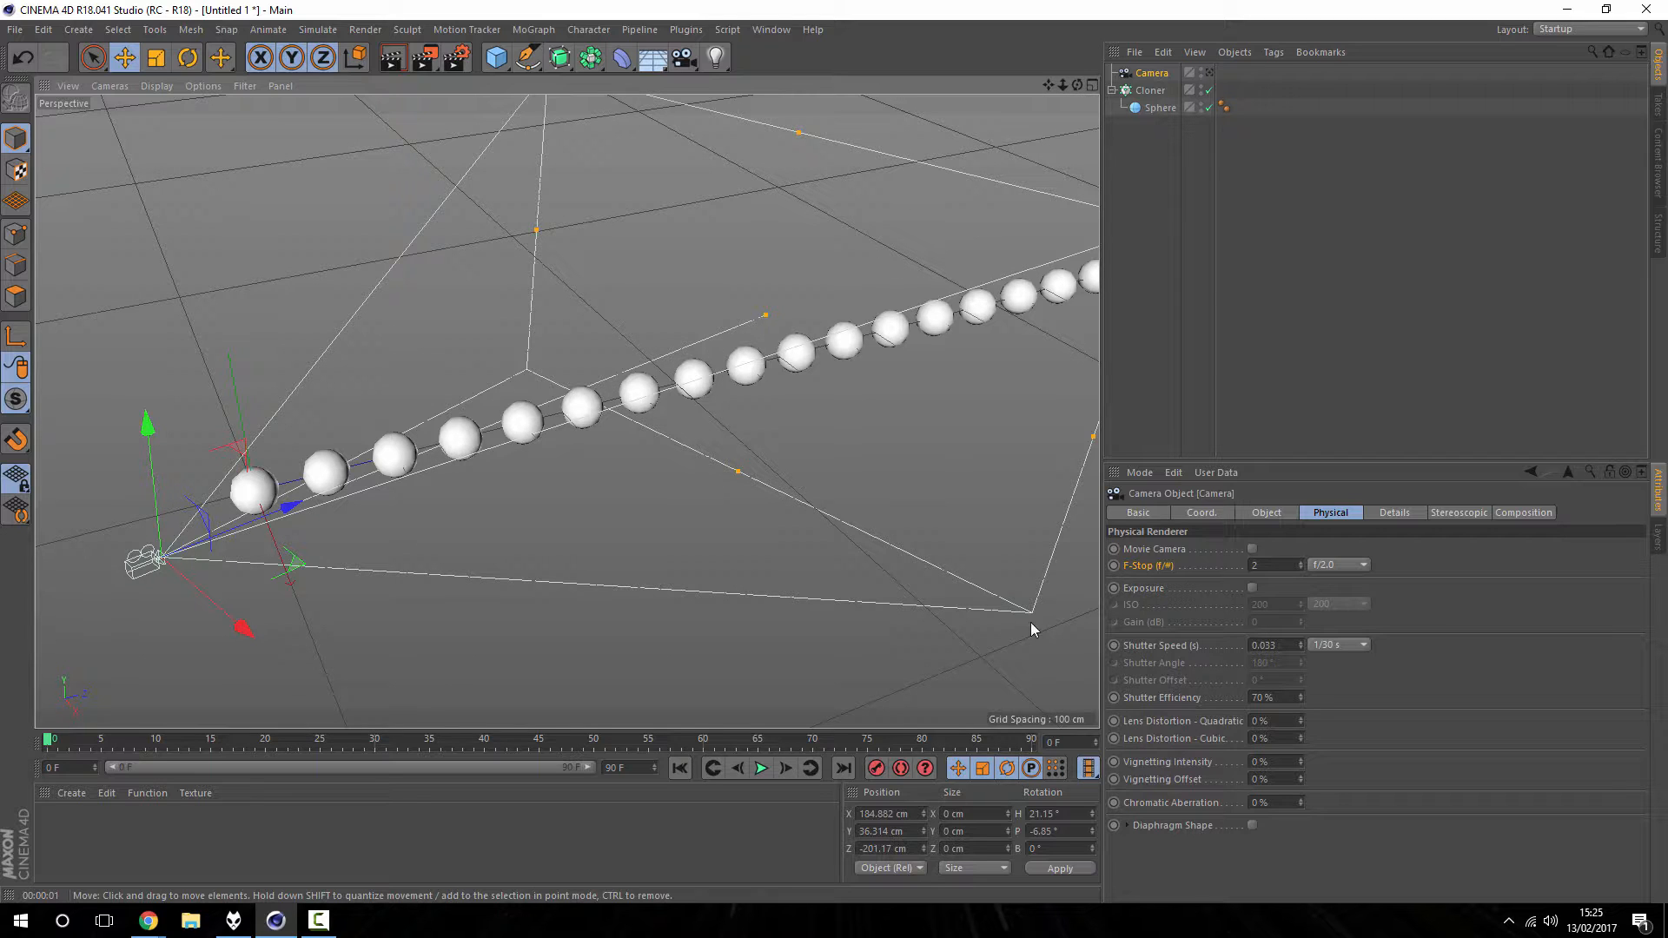
{"action": "mouse_move", "coordinate": [1091, 149]}
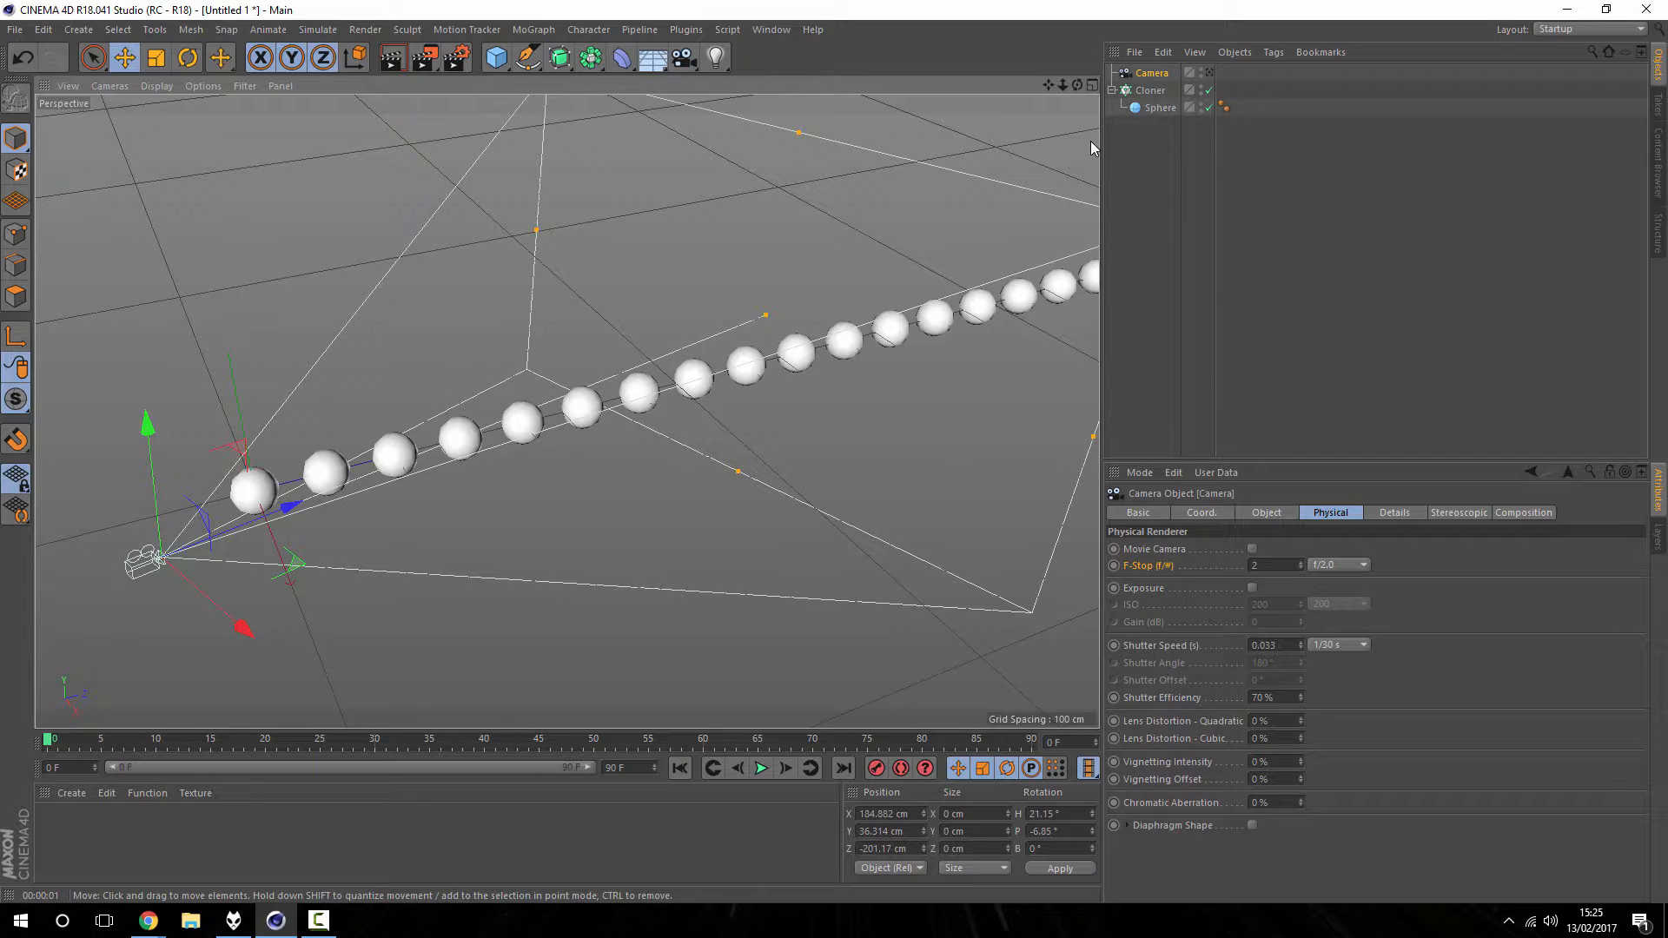
Step: Try the Super Wide 15 mm and Classic 36 mm focal length presets on the camera
{"action": "left_click", "coordinate": [1265, 512]}
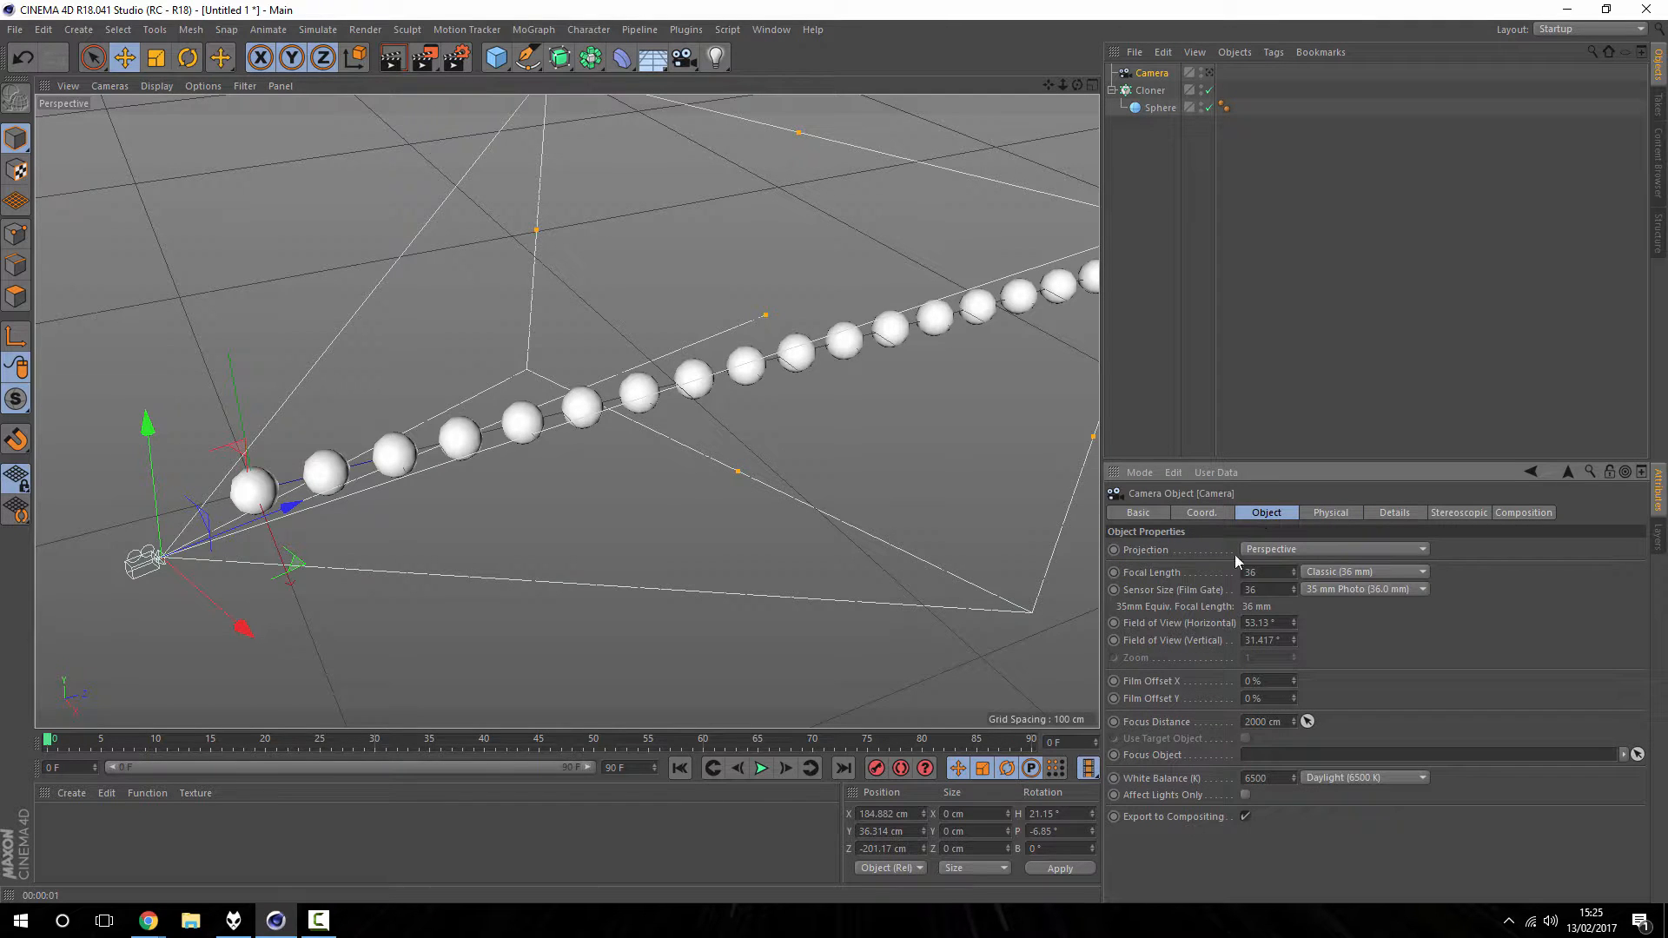
{"action": "left_click", "coordinate": [1419, 571]}
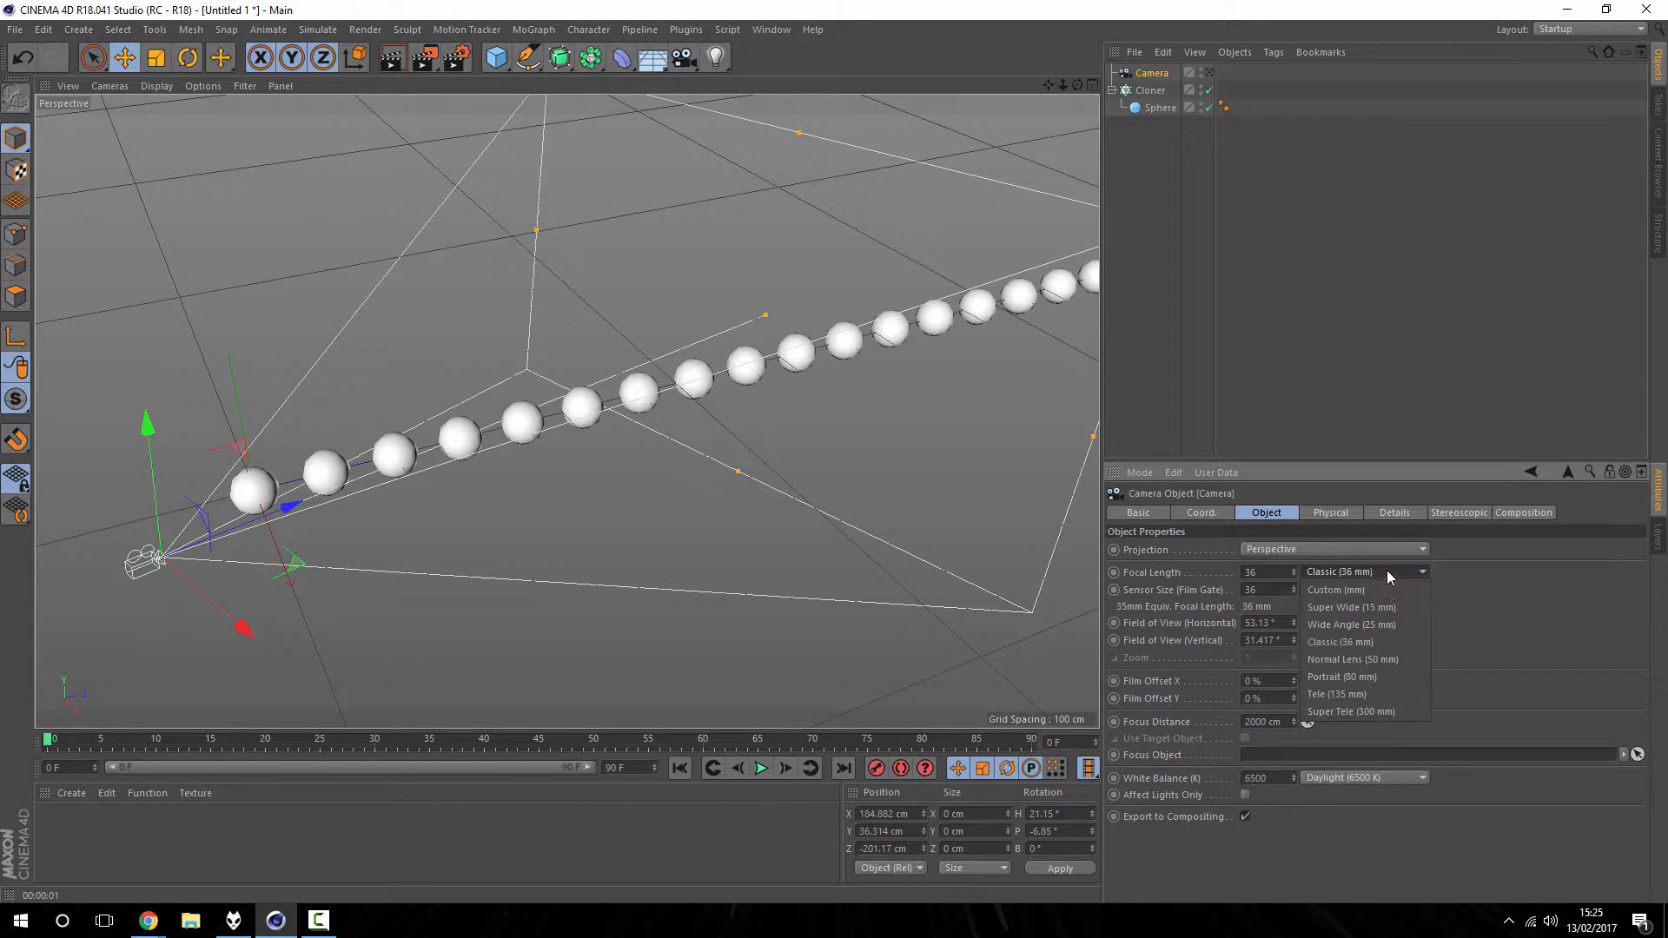
{"action": "left_click", "coordinate": [1351, 607]}
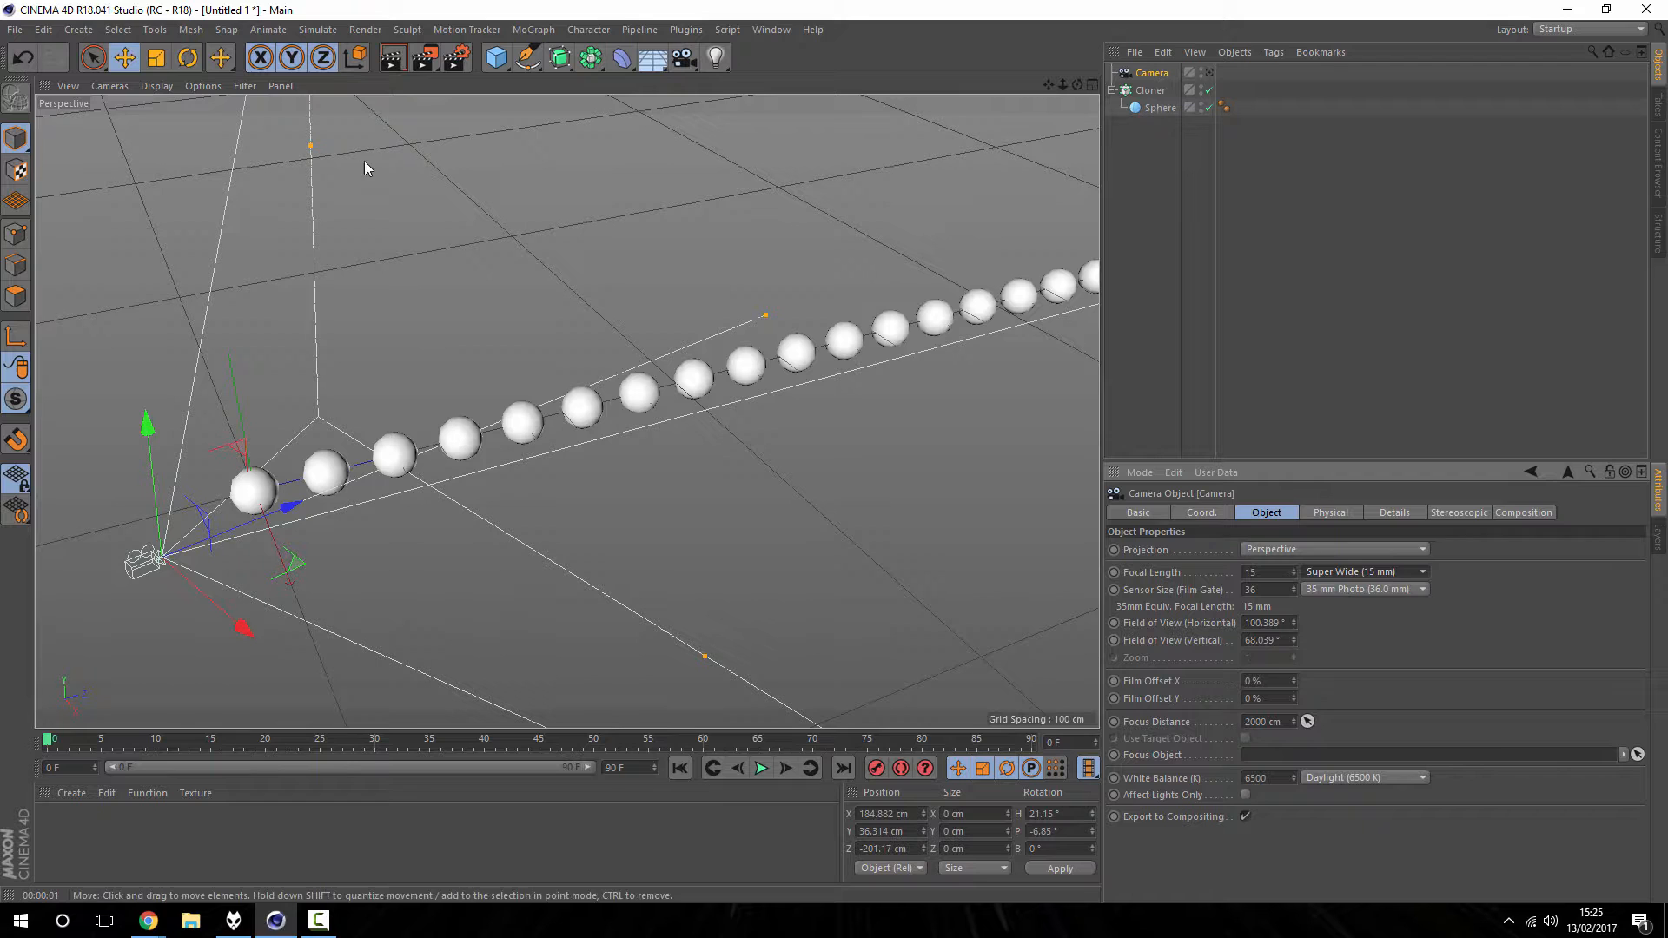
{"action": "left_click", "coordinate": [1421, 572]}
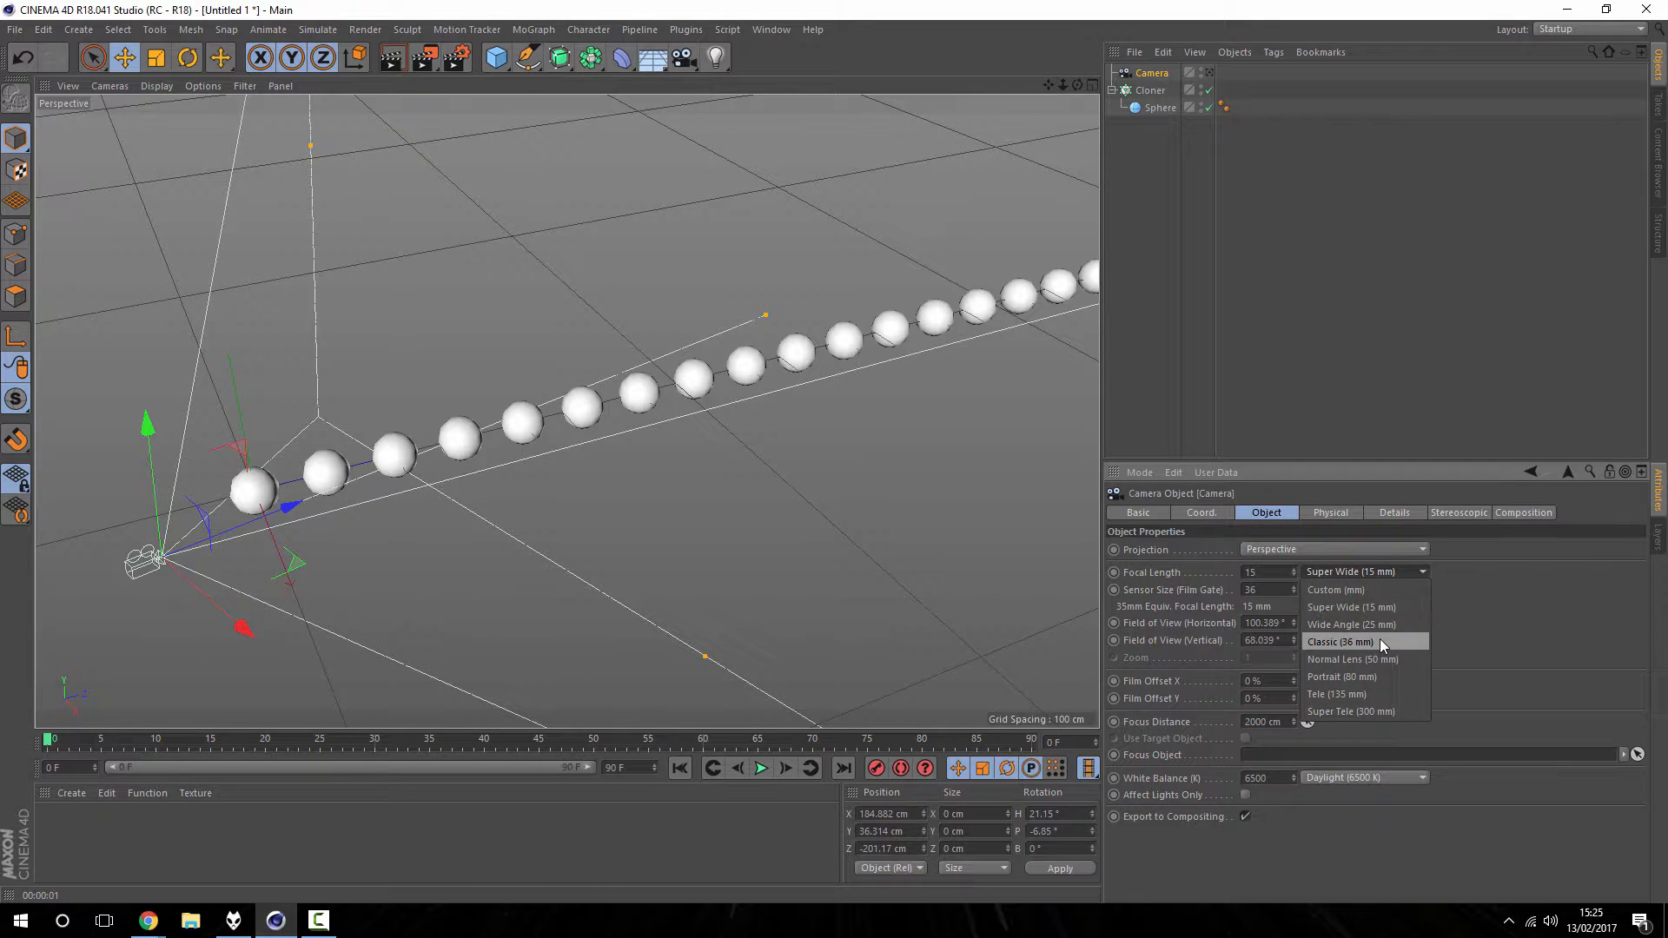
{"action": "left_click", "coordinate": [1339, 641]}
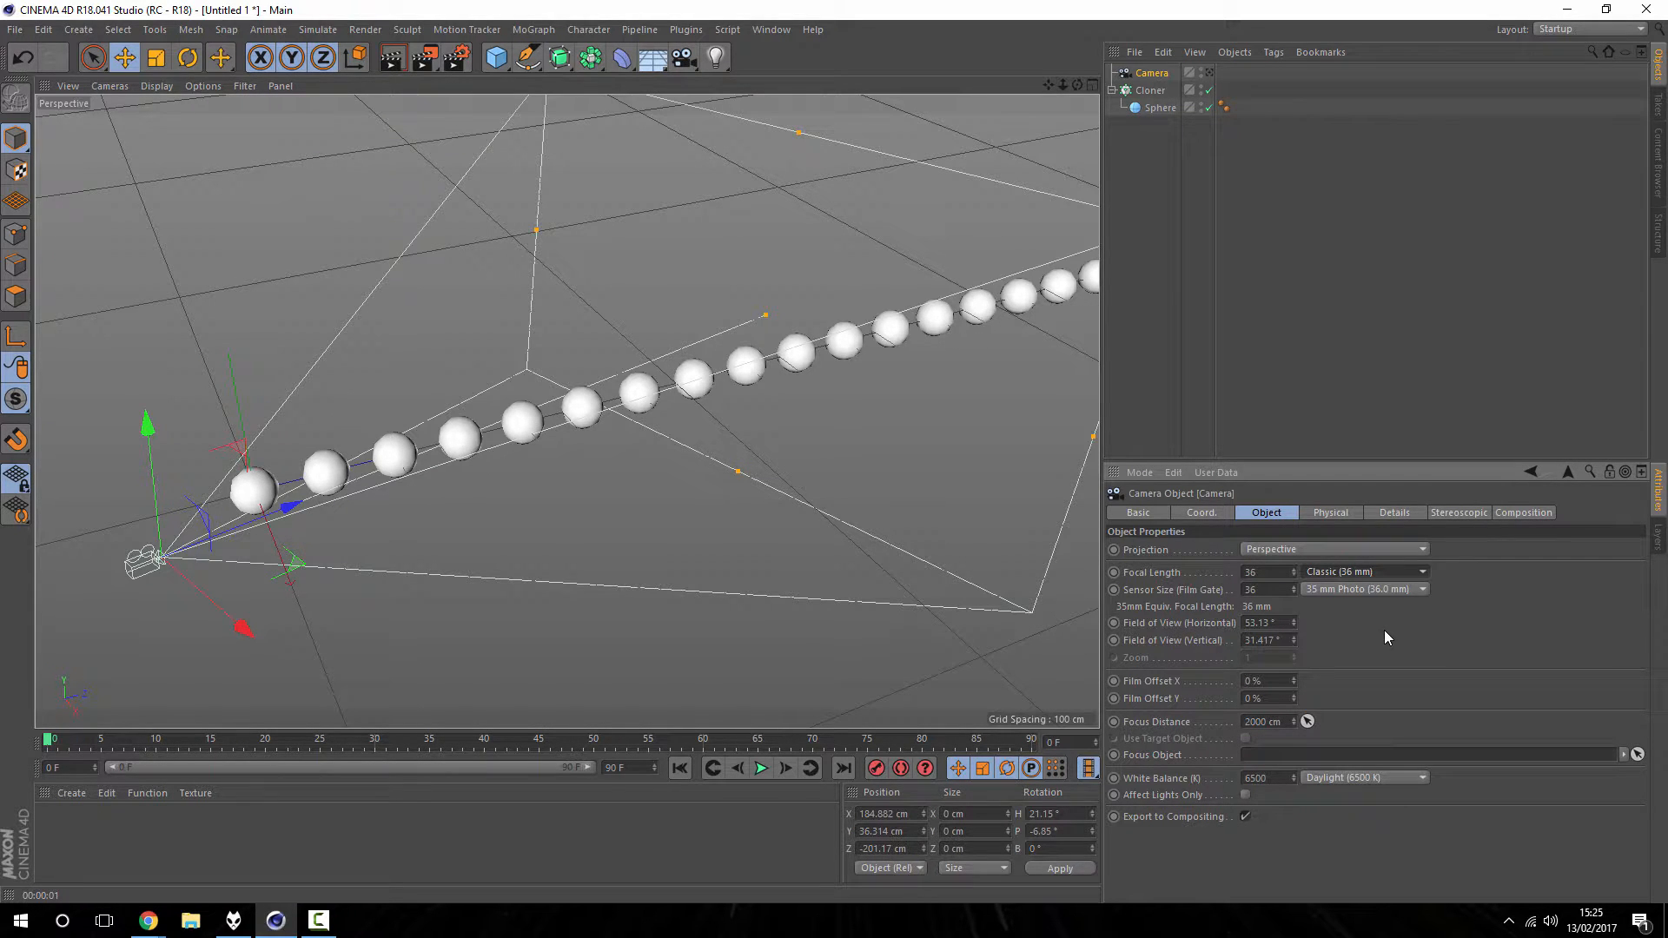
Step: Settle on the Normal Lens 50 mm focal length preset for the camera
{"action": "left_click", "coordinate": [1420, 589]}
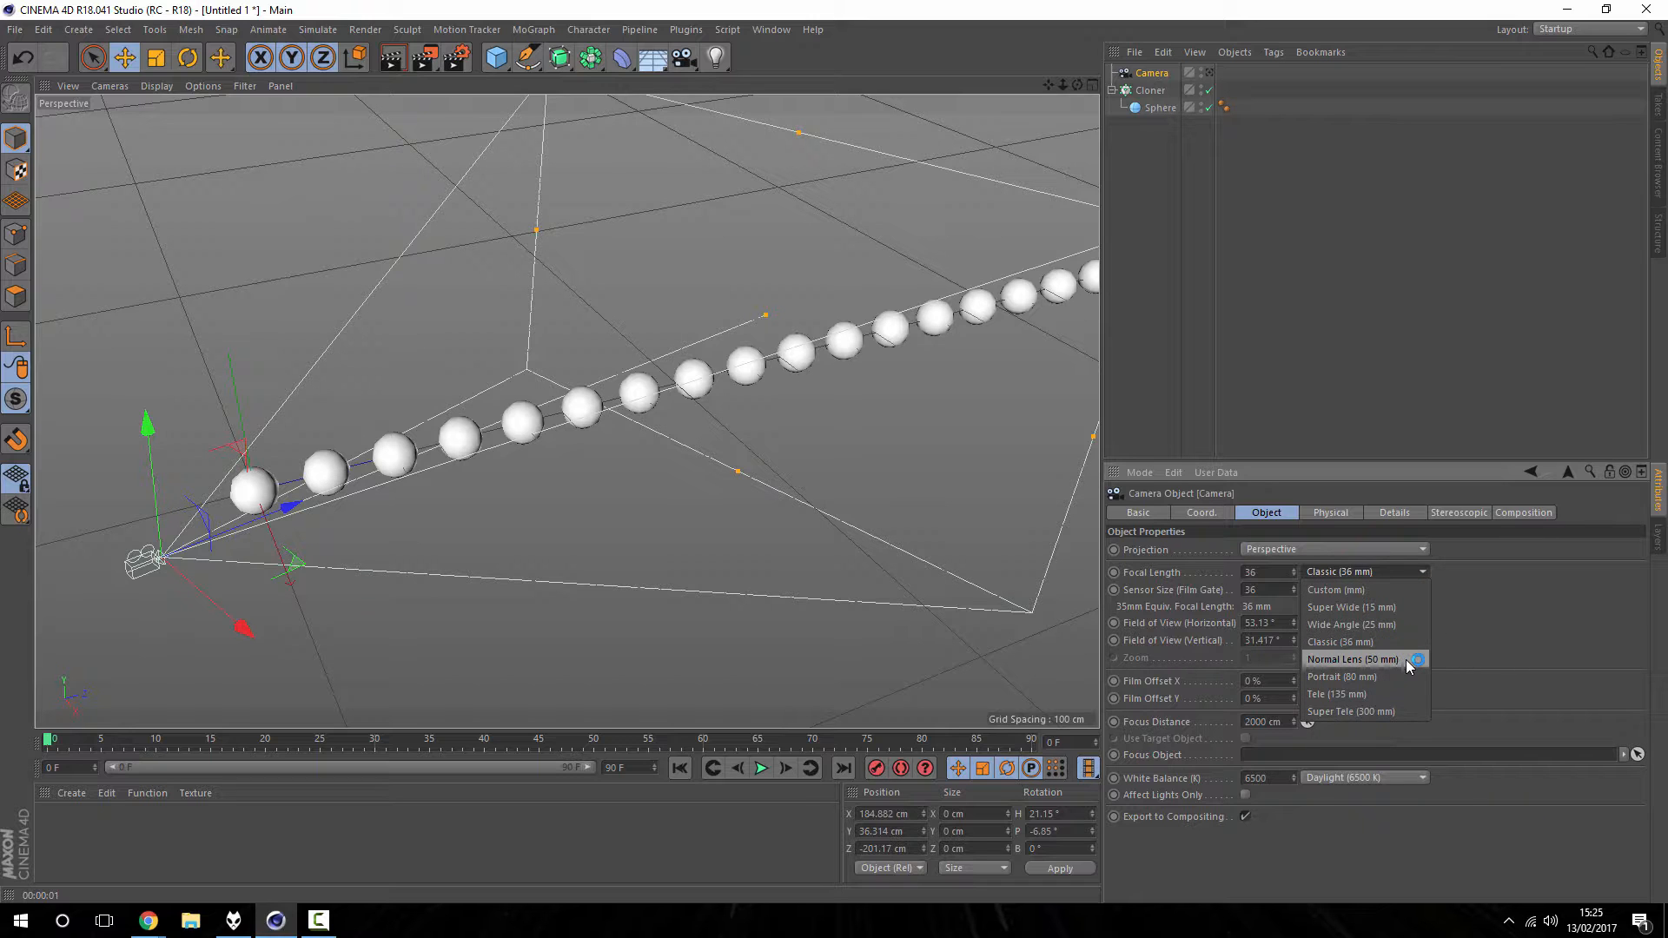
{"action": "left_click", "coordinate": [1352, 658]}
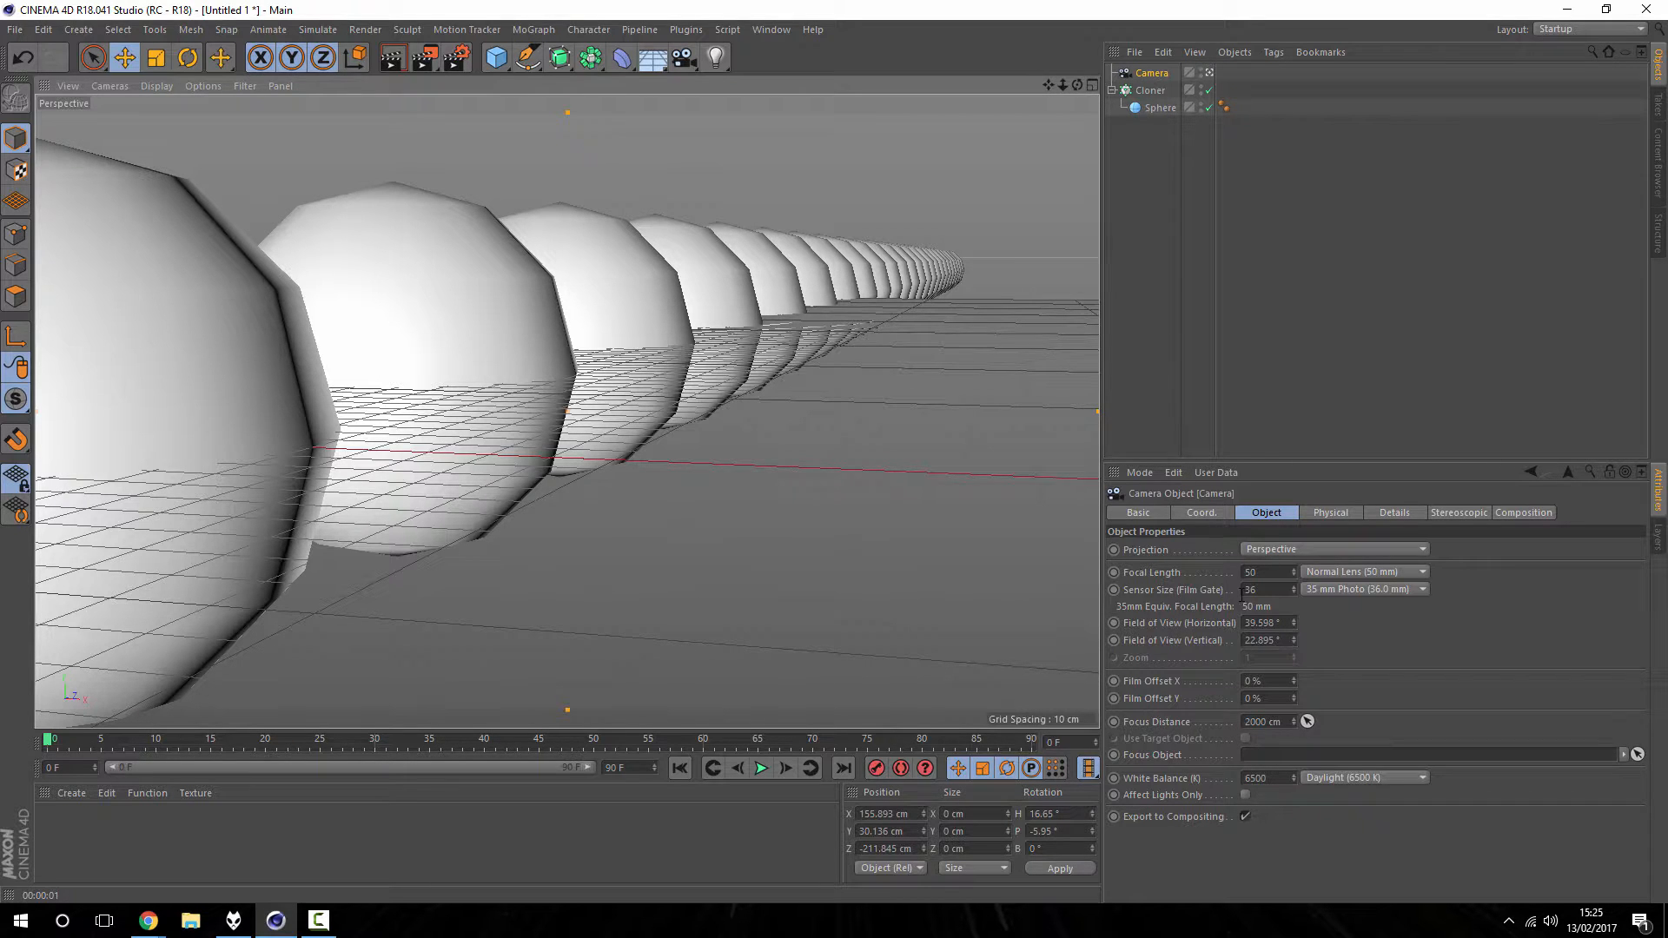
{"action": "left_click", "coordinate": [1330, 512]}
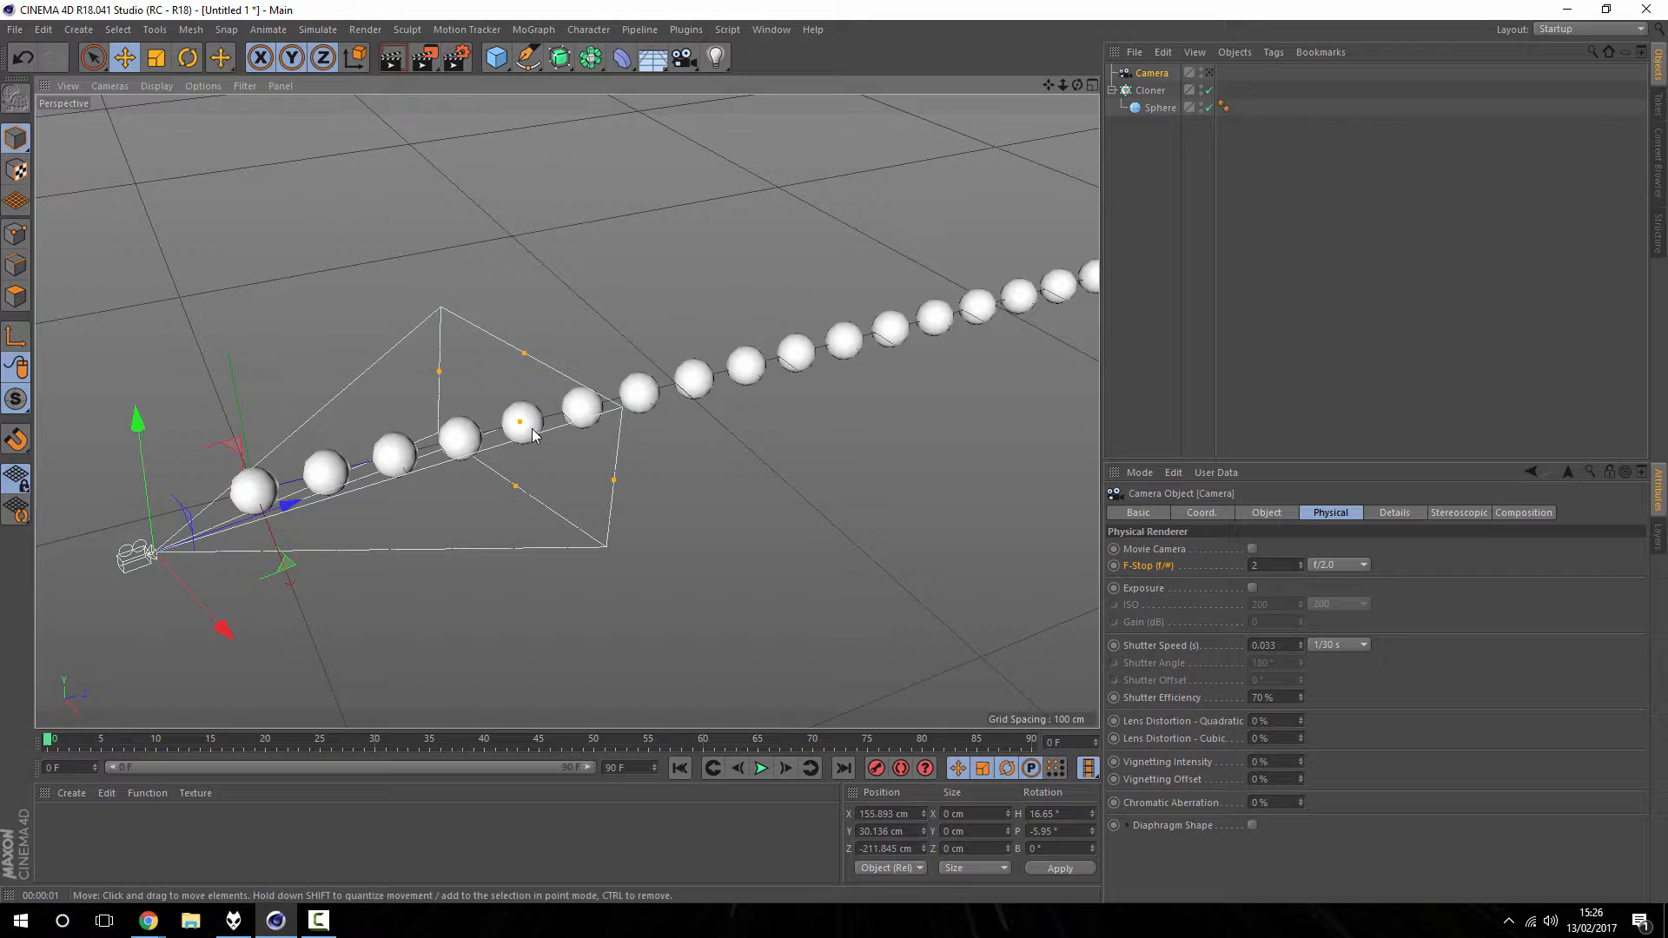
{"action": "mouse_move", "coordinate": [579, 450]}
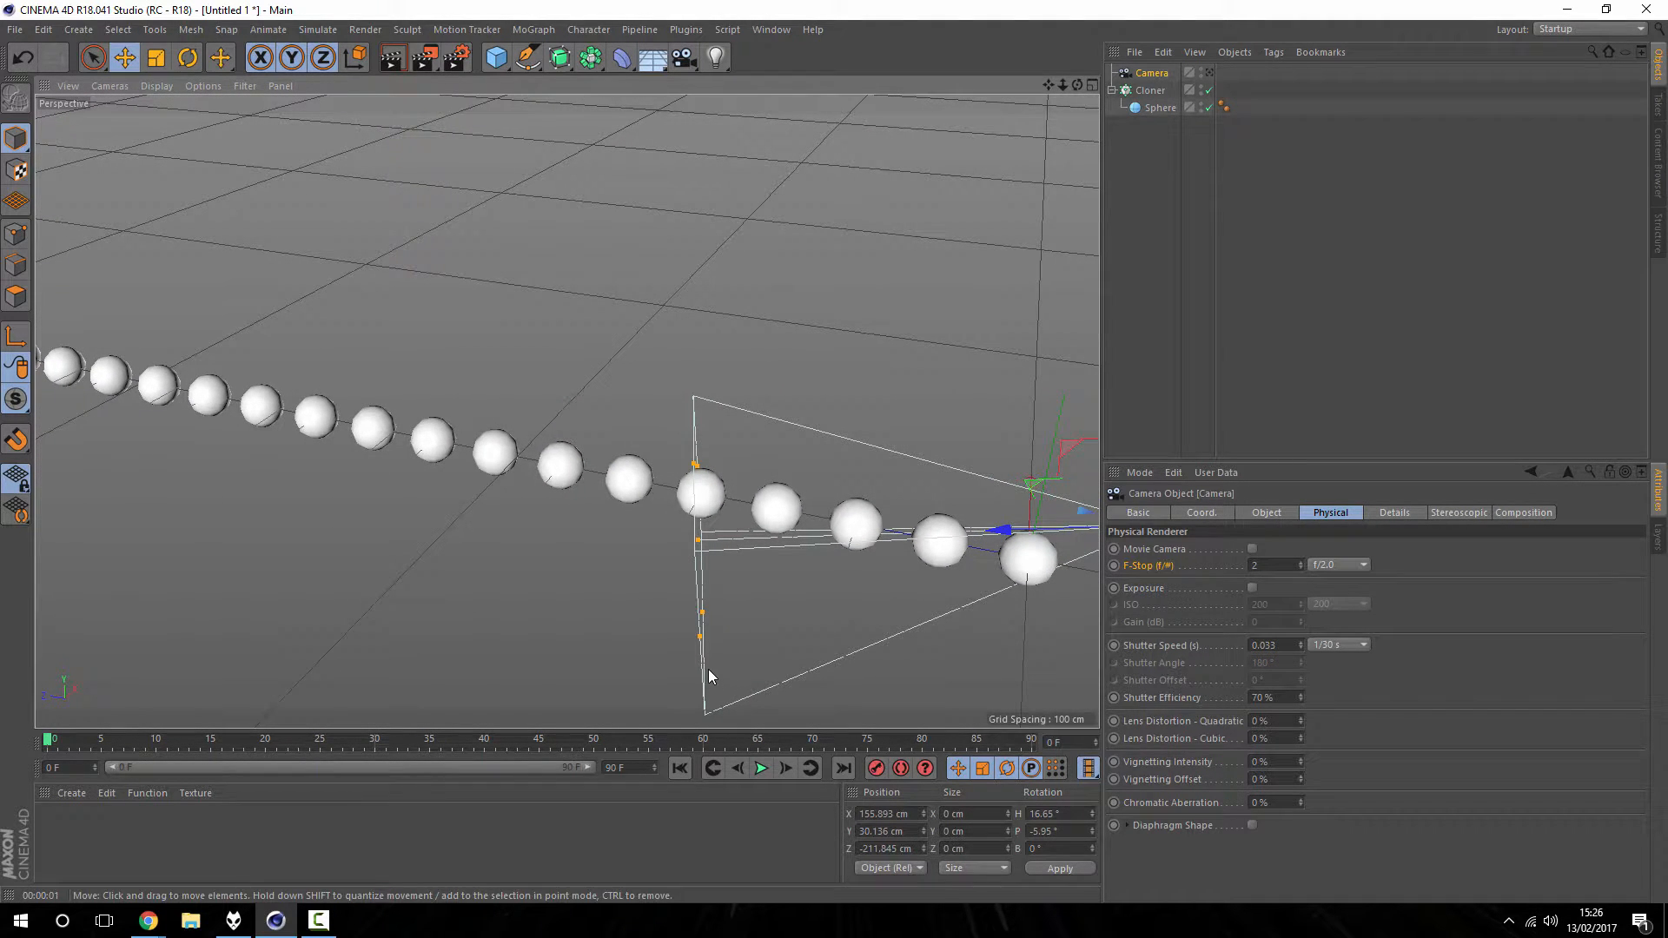
{"action": "scroll", "scroll_direction": "down", "scroll_amount": 3}
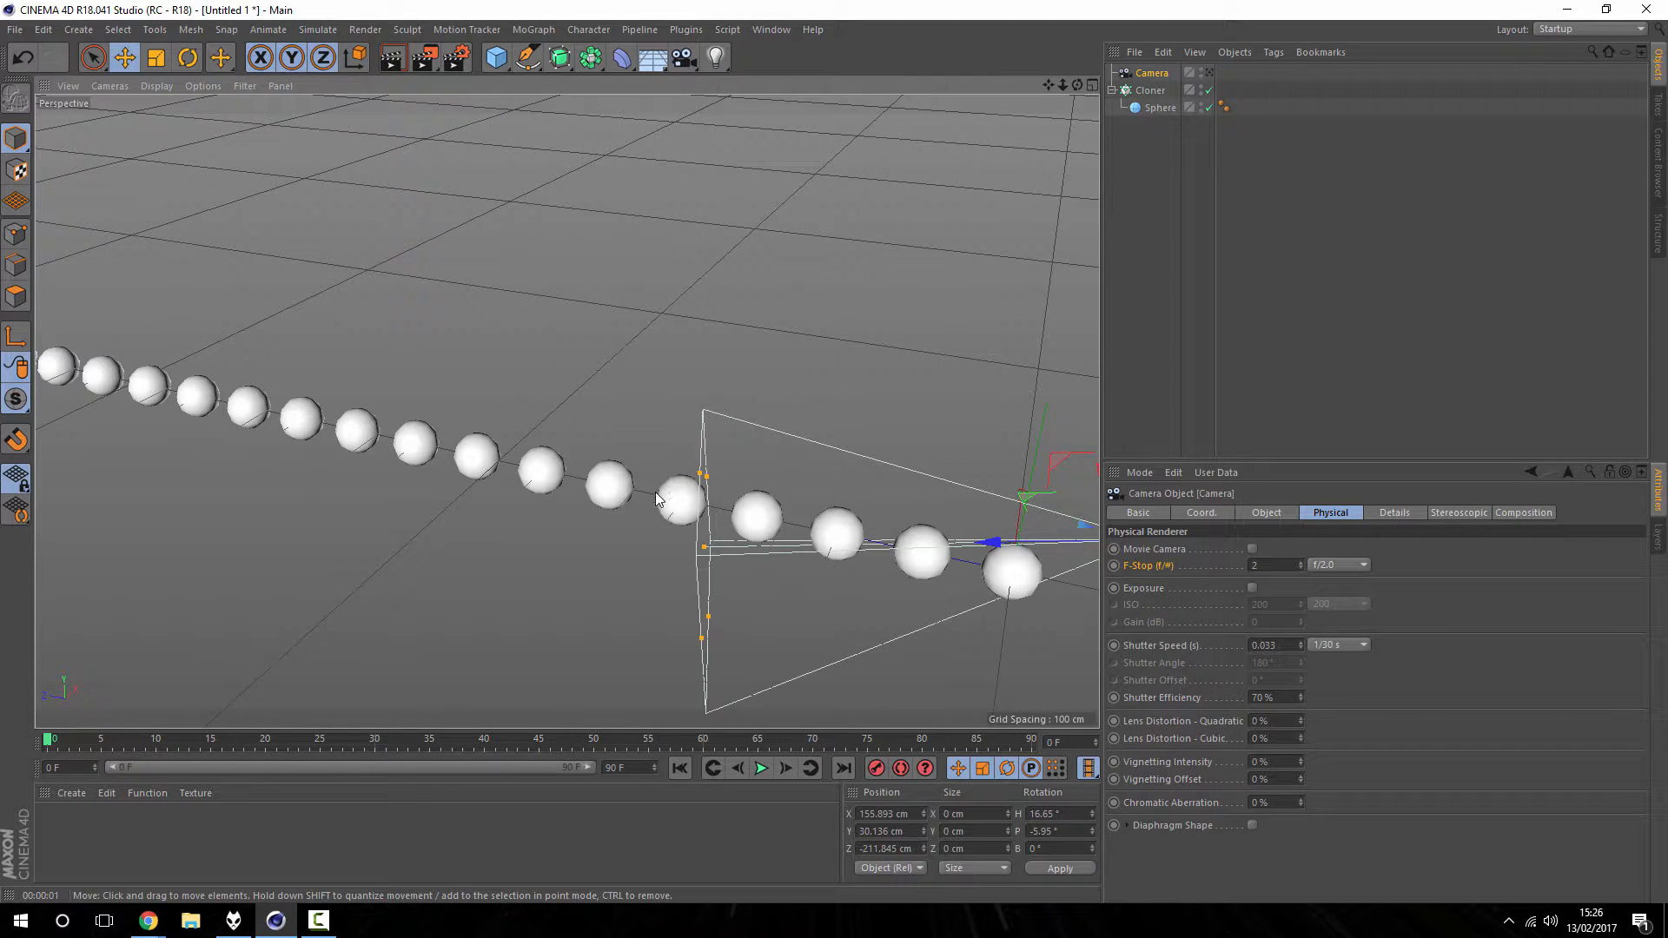
{"action": "mouse_move", "coordinate": [732, 534]}
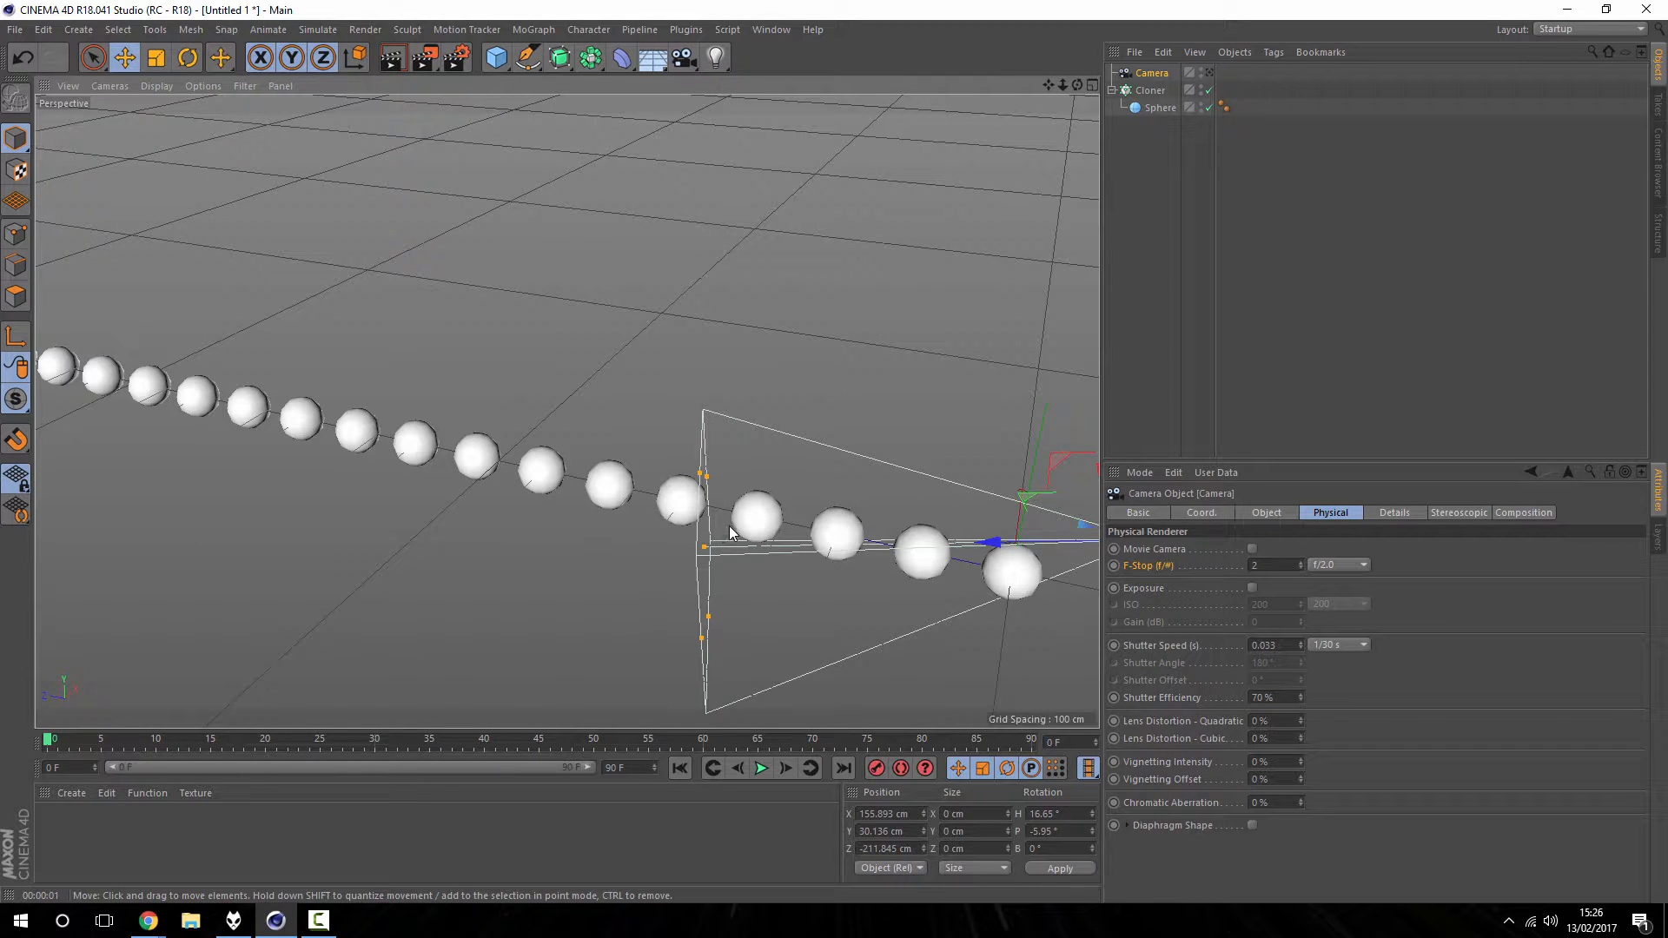
{"action": "mouse_move", "coordinate": [710, 554]}
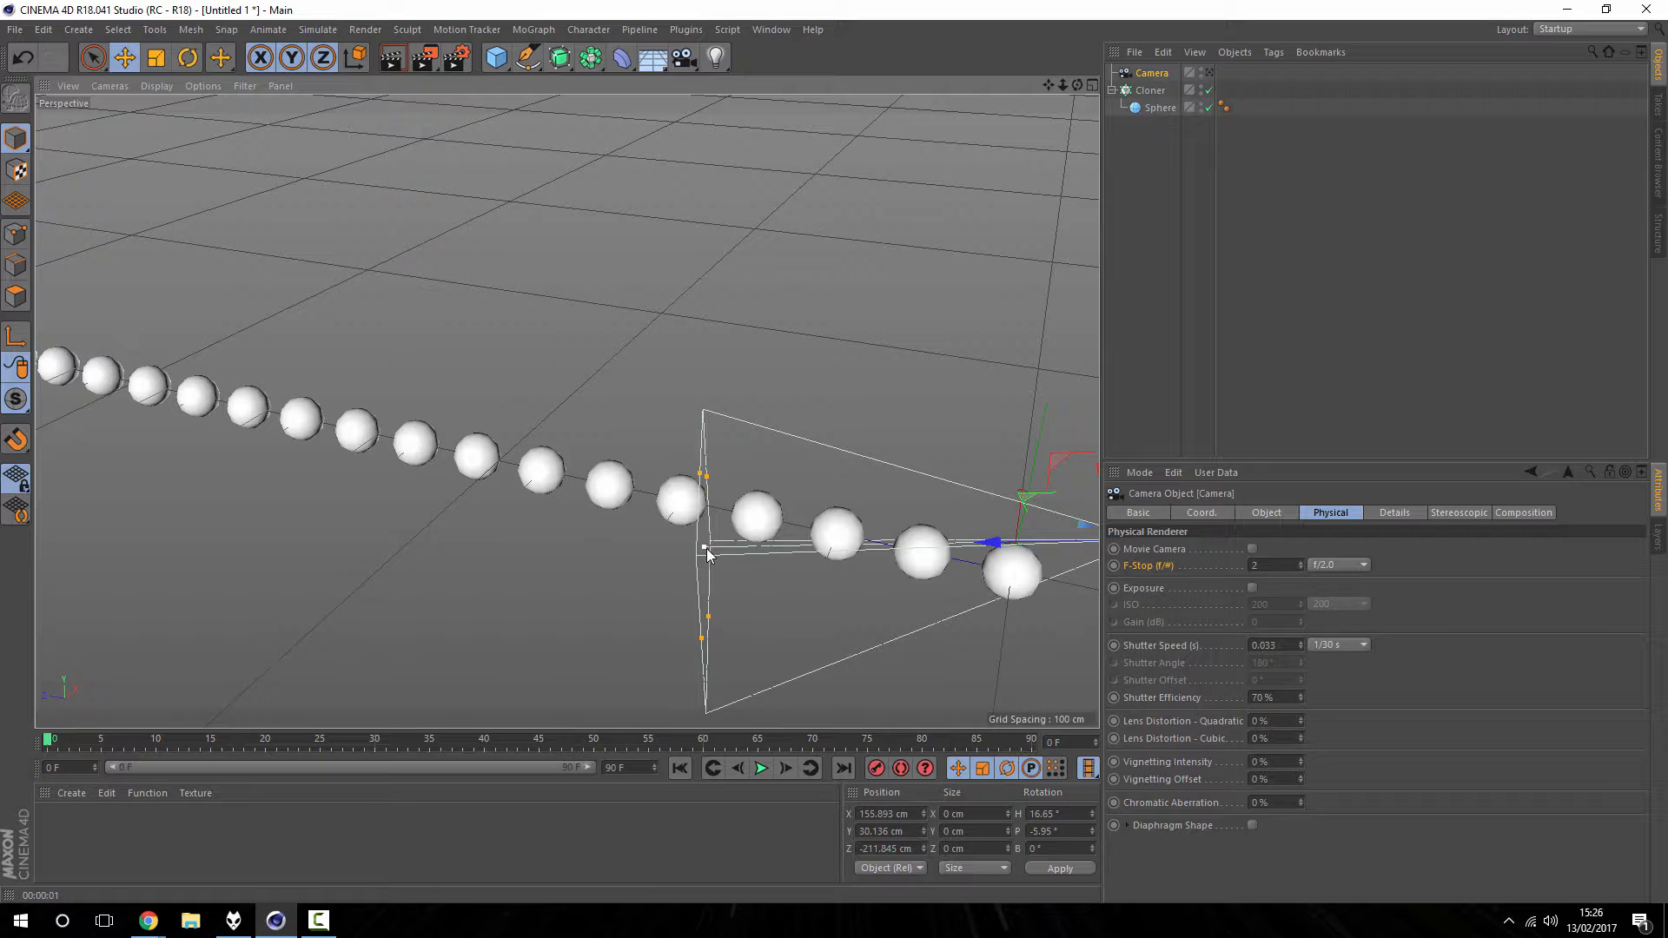
{"action": "scroll", "scroll_direction": "down", "scroll_amount": 3}
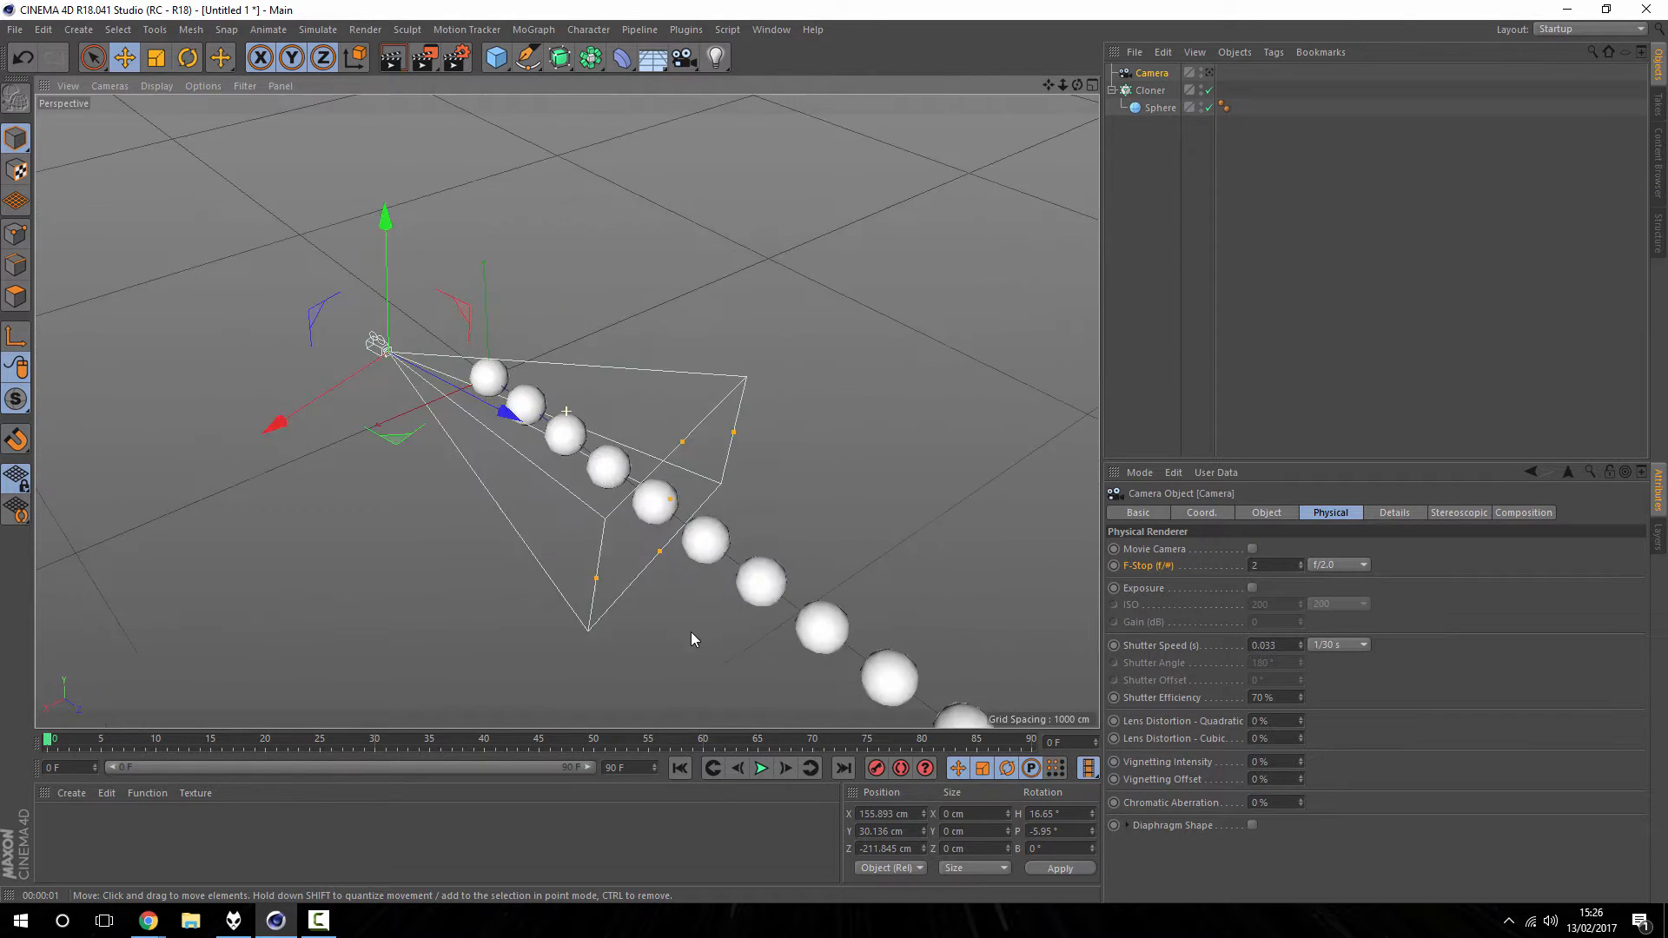
{"action": "left_click", "coordinate": [1265, 512]}
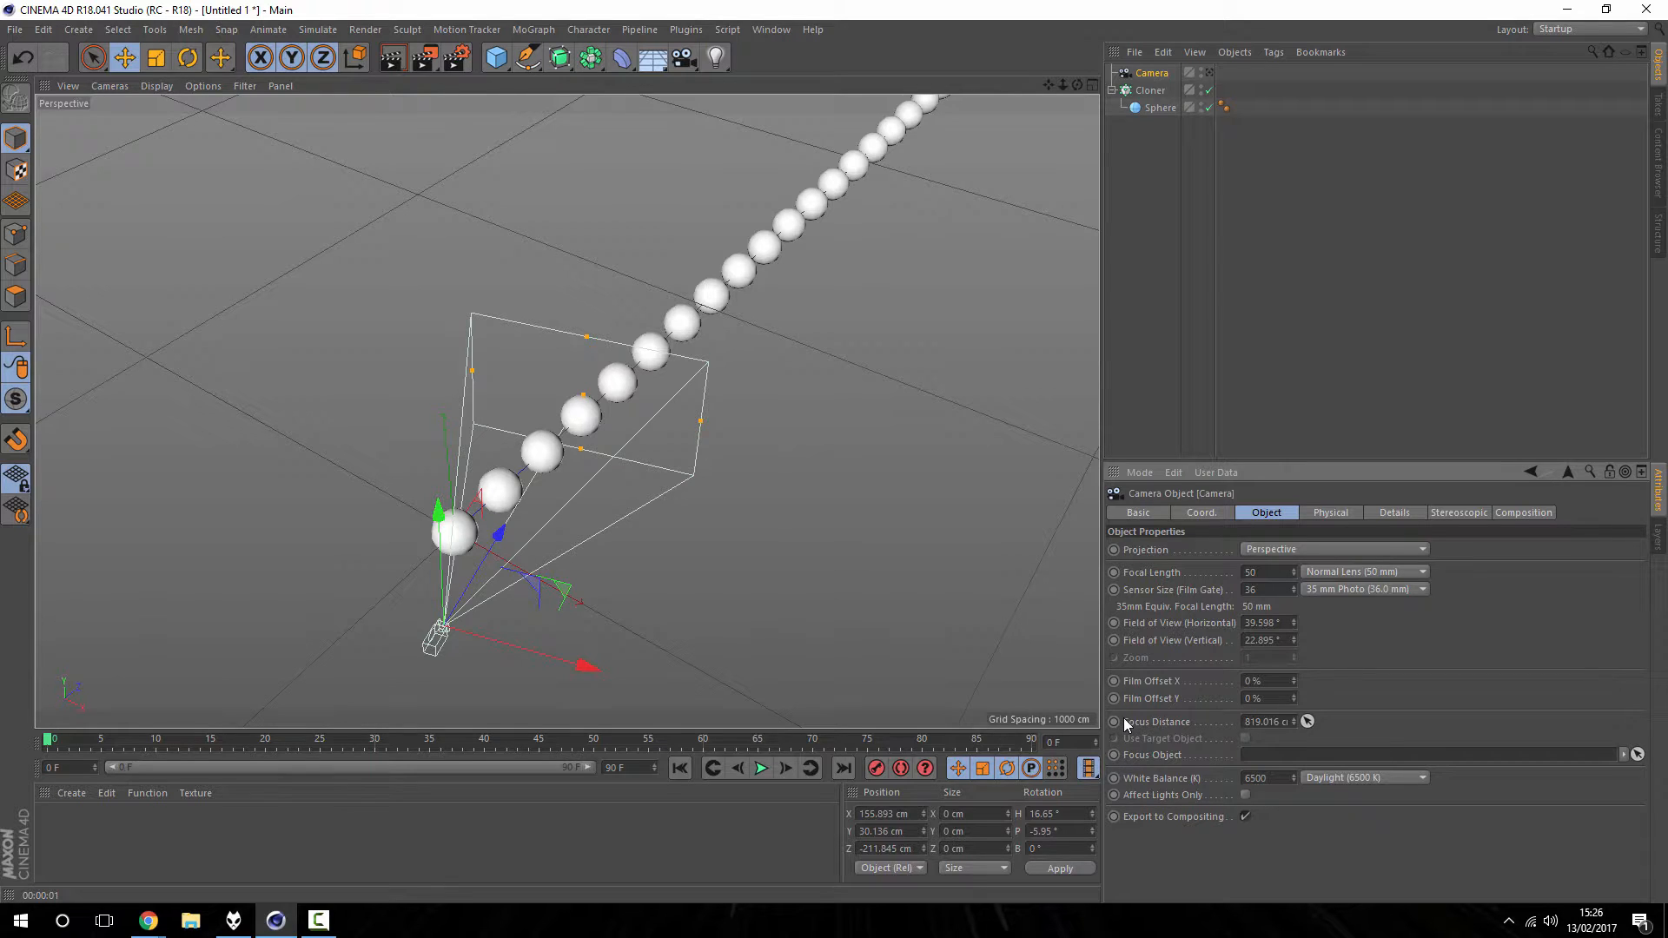
Step: Edit the camera's Focus Distance so the focus plane lands on a nearby sphere, then let the Cloner drive focus
{"action": "triple_click", "coordinate": [1266, 721]}
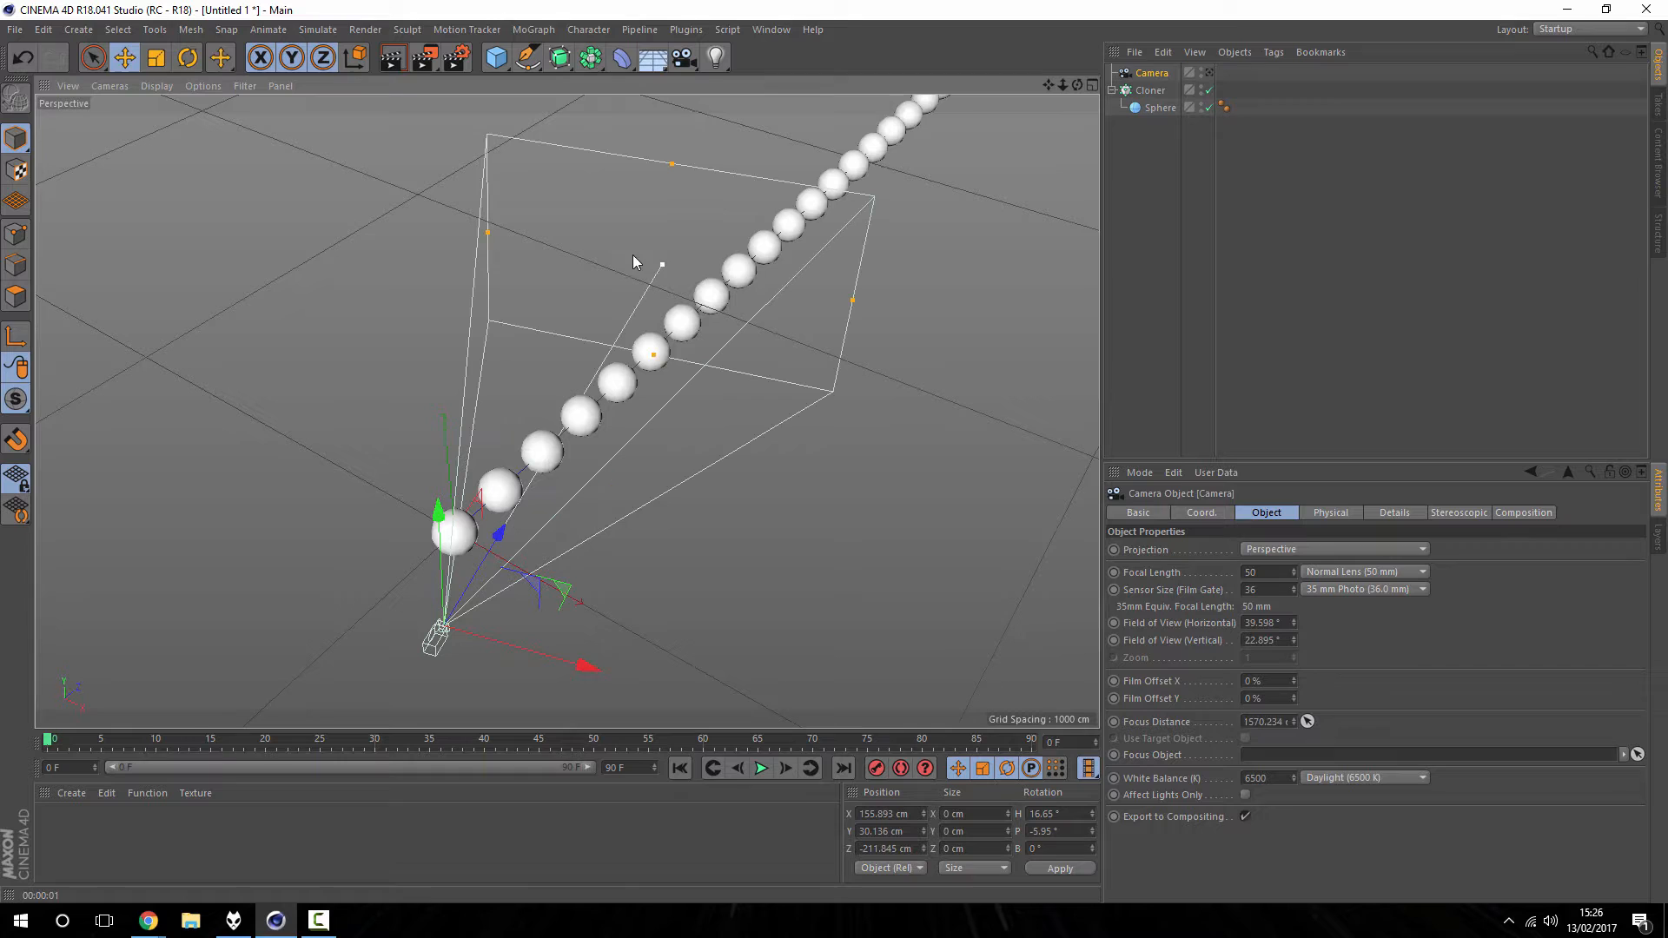
{"action": "triple_click", "coordinate": [1265, 721]}
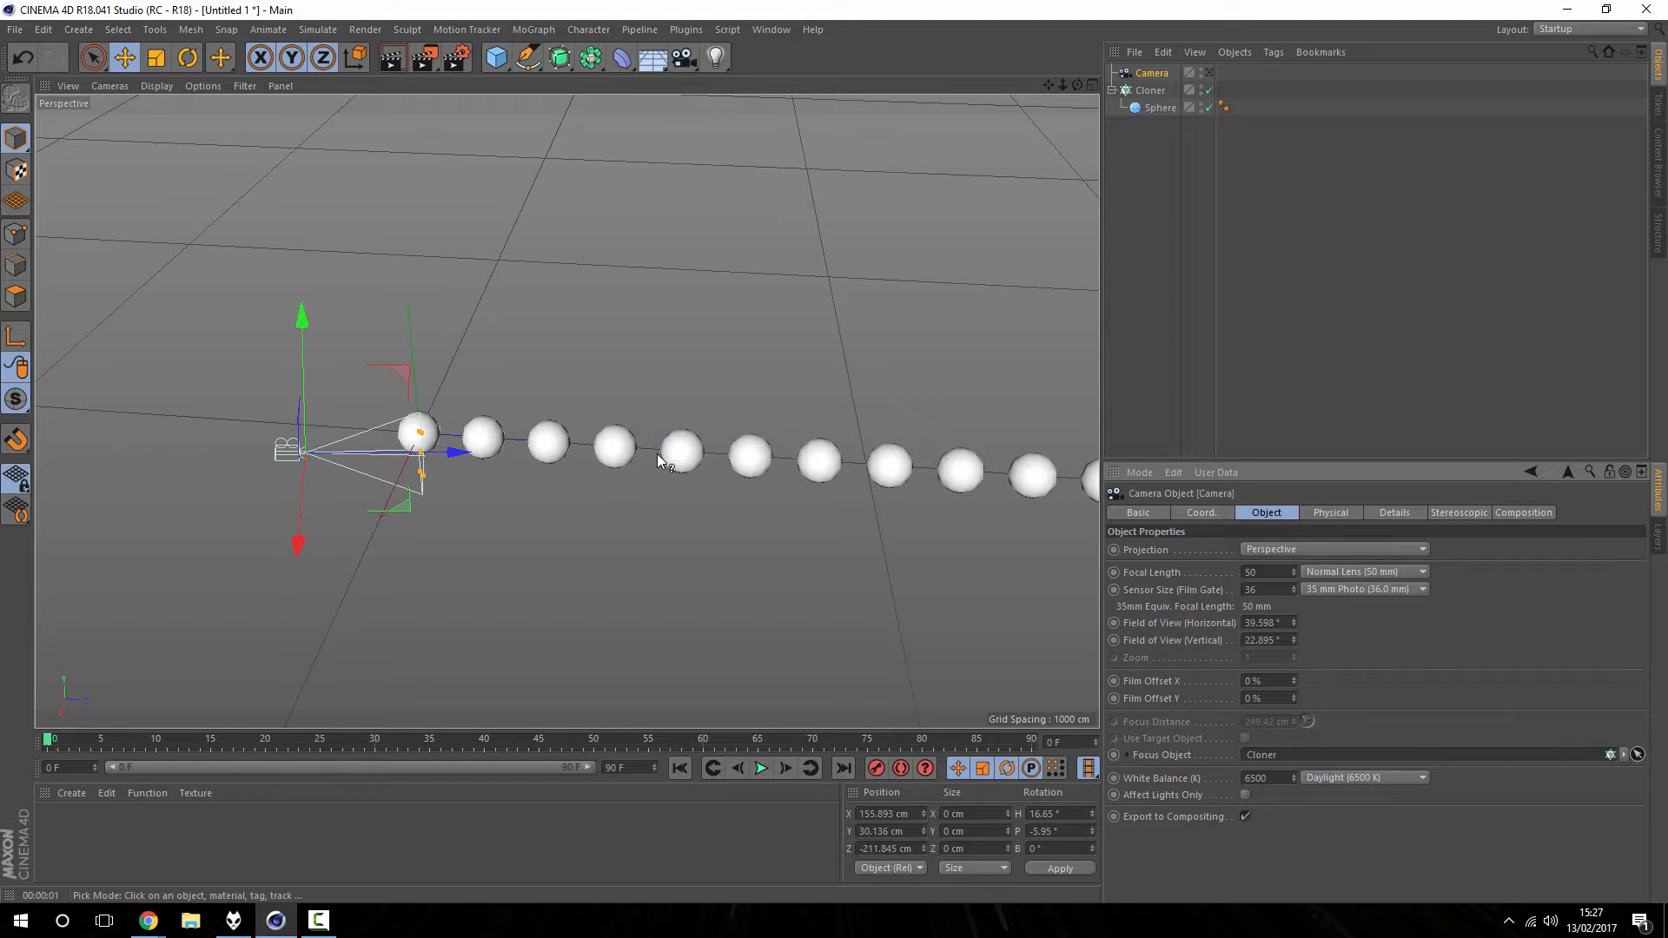
{"action": "mouse_move", "coordinate": [634, 460]}
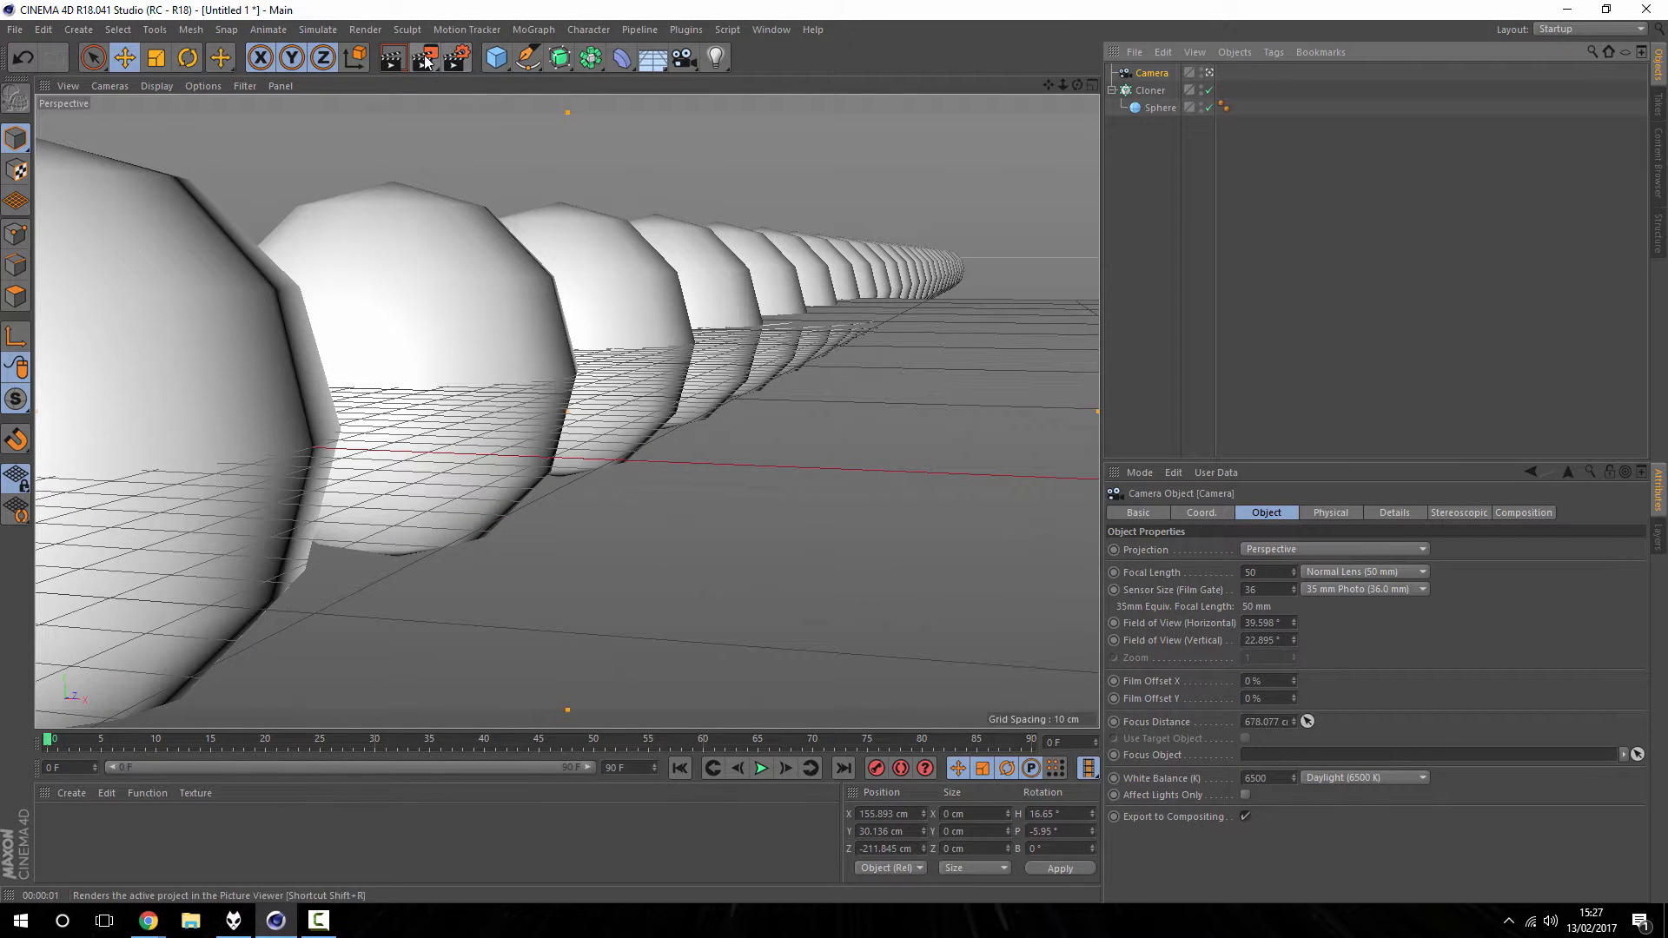
{"action": "left_click", "coordinate": [455, 57]}
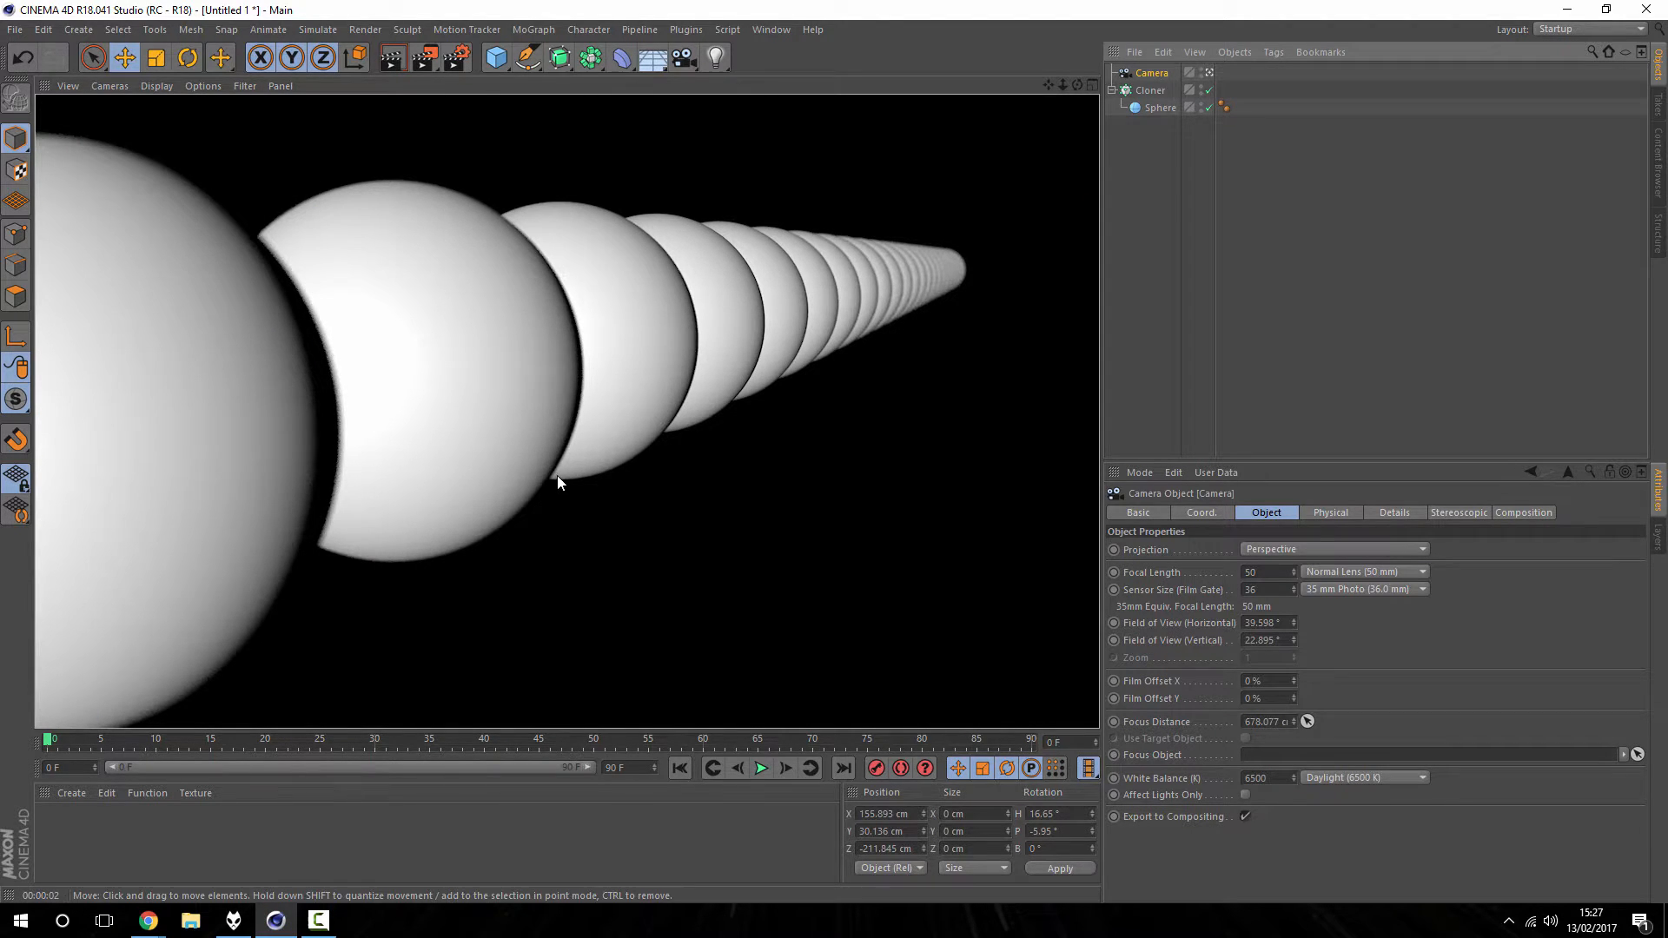
{"action": "mouse_move", "coordinate": [726, 320]}
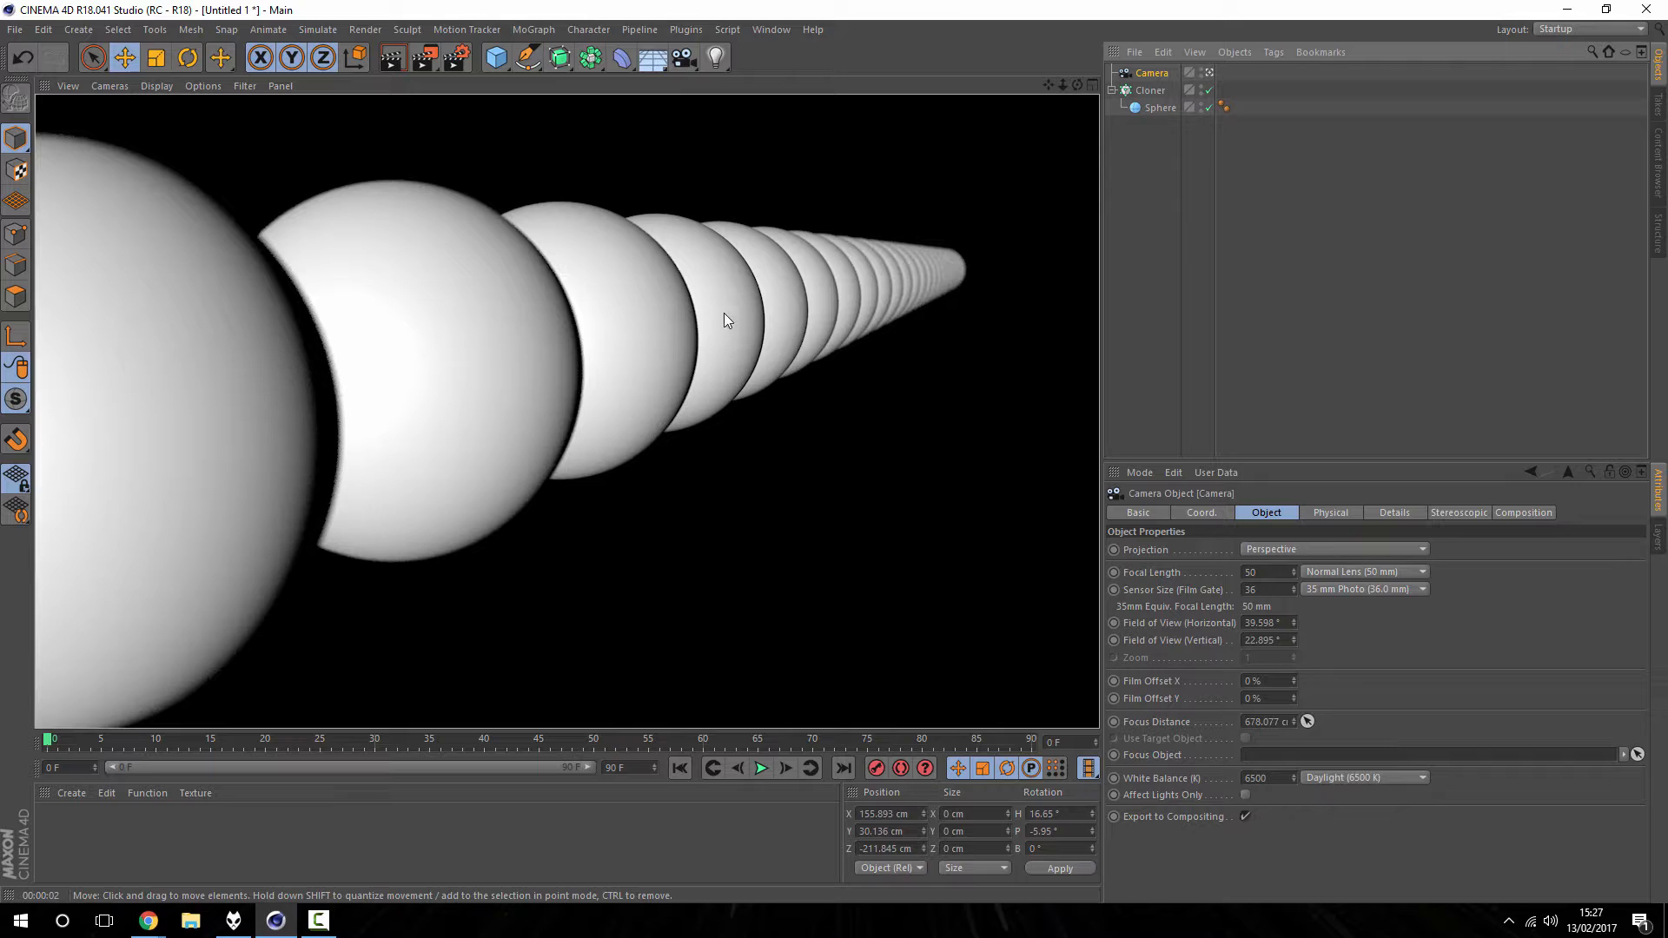
{"action": "mouse_move", "coordinate": [717, 390]}
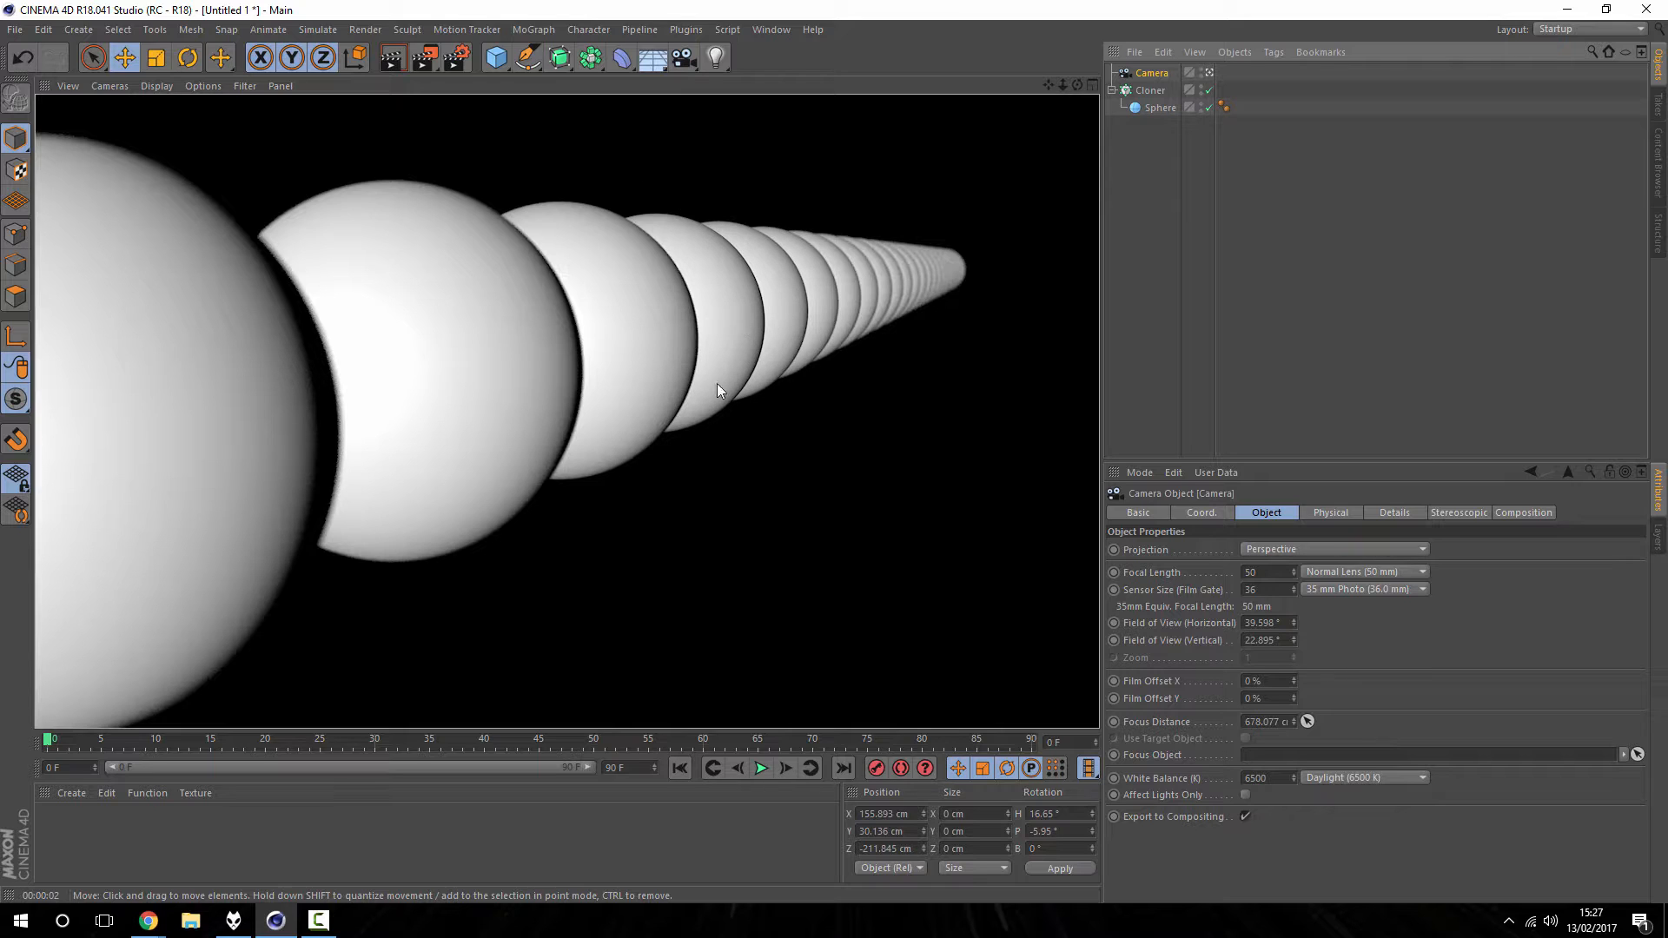
{"action": "mouse_move", "coordinate": [798, 305]}
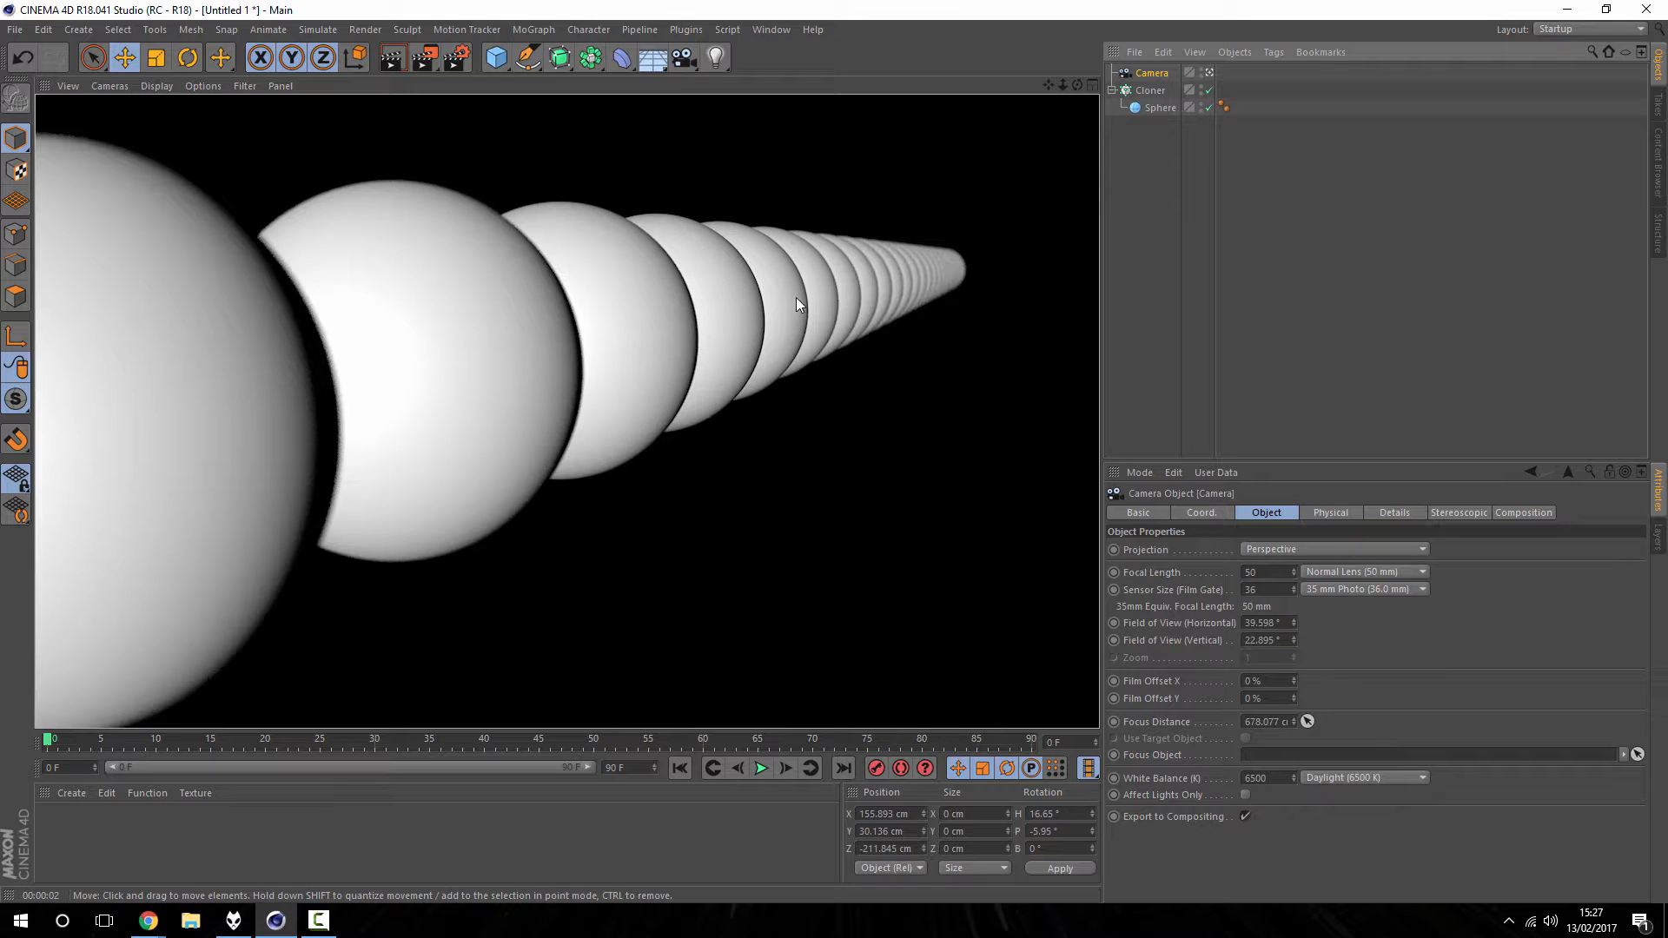
{"action": "mouse_move", "coordinate": [963, 265]}
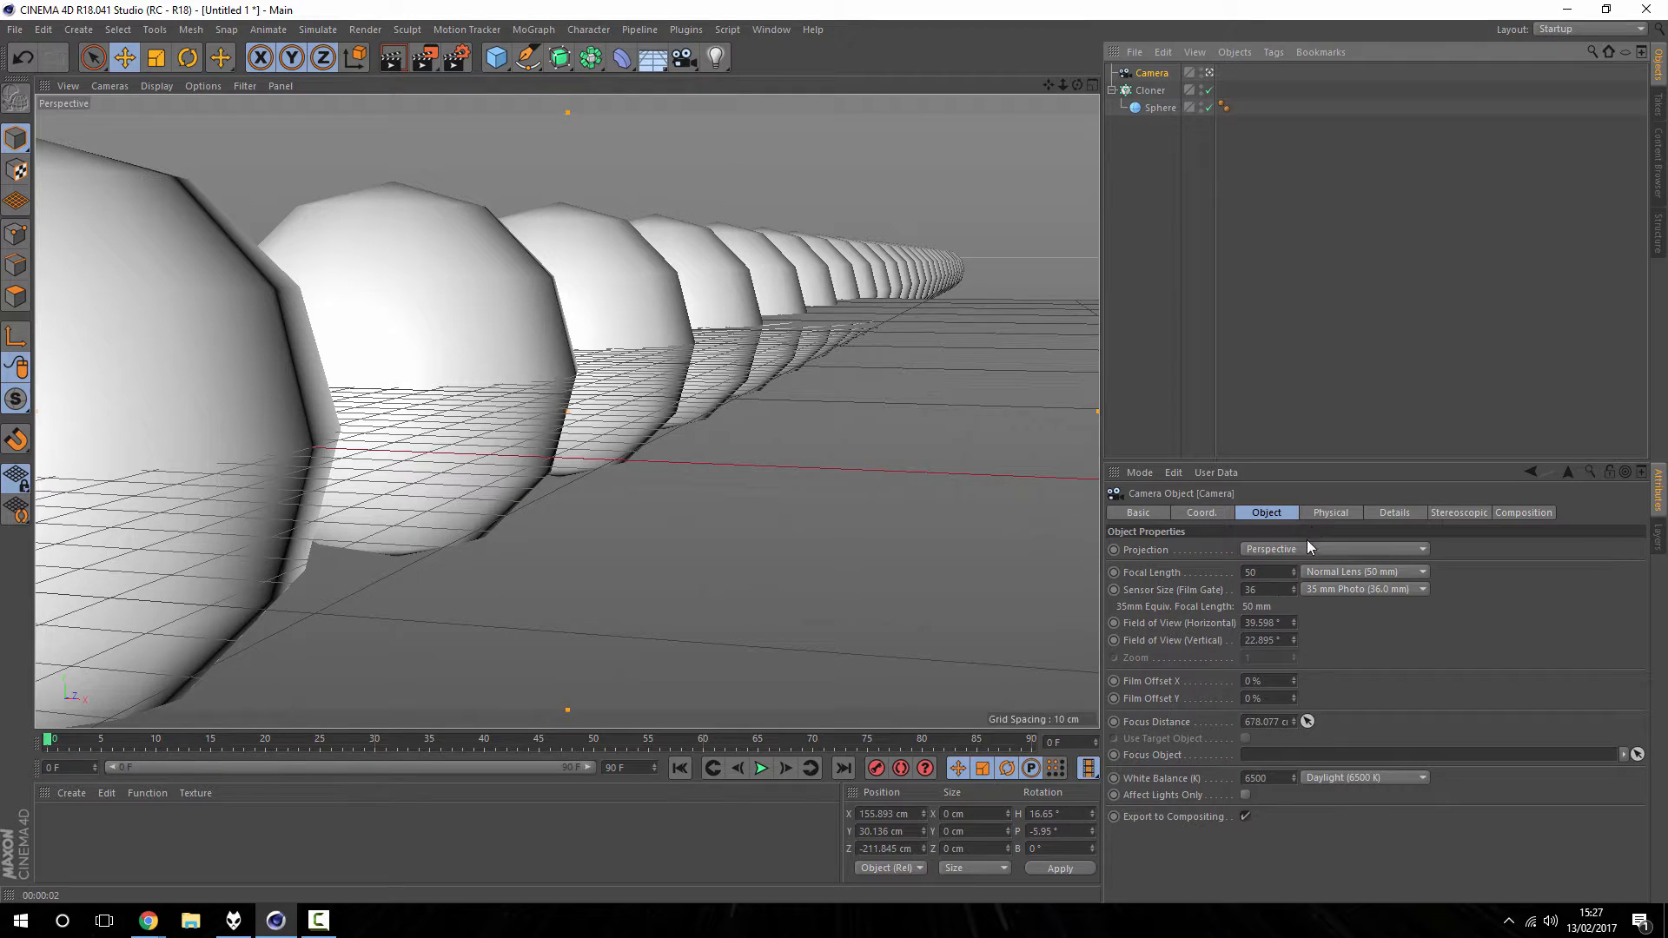
Step: Lower the camera's Physical F-Stop from f/2.0 to a custom 0.1
{"action": "left_click", "coordinate": [1330, 512]}
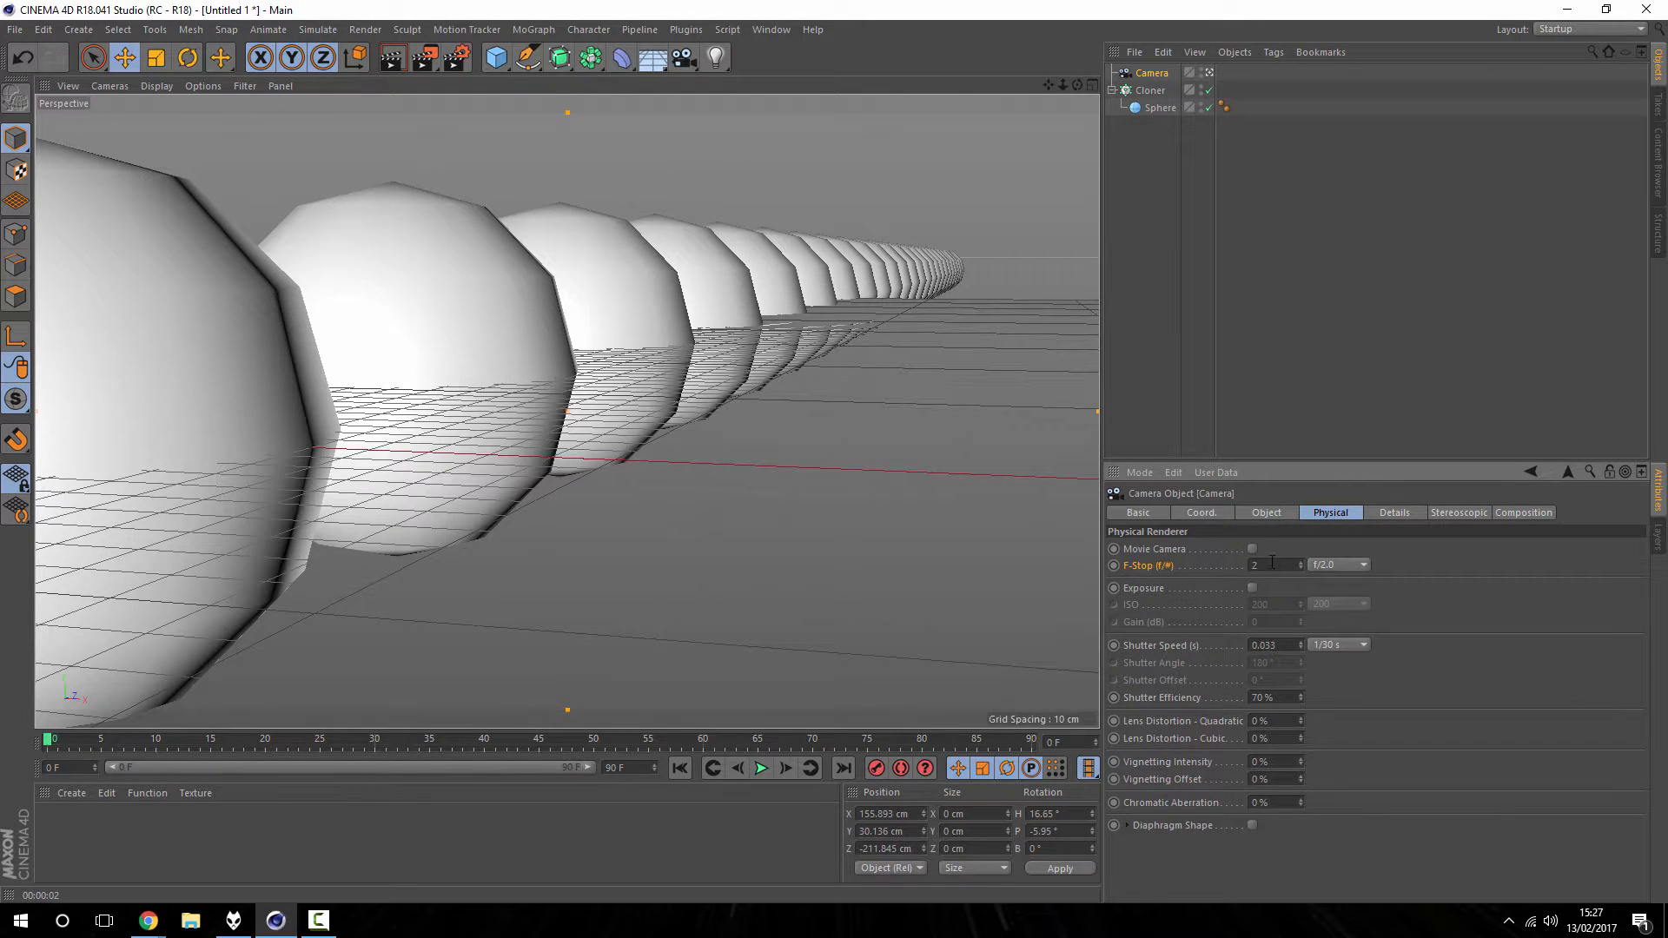
{"action": "left_click", "coordinate": [147, 920]}
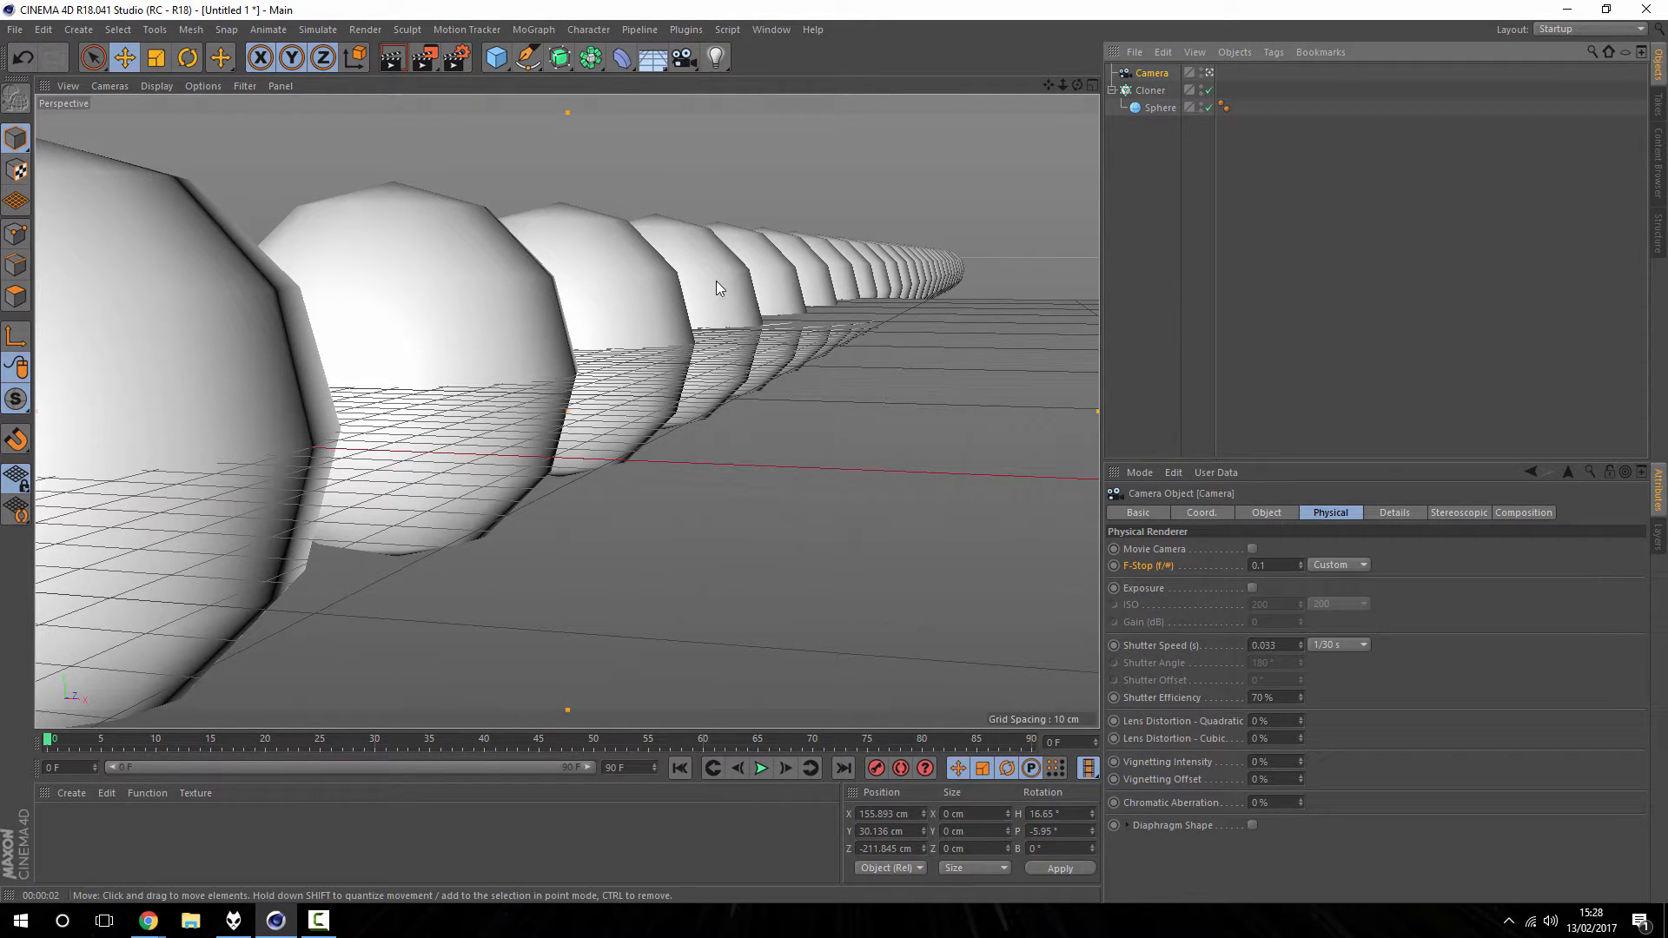
{"action": "mouse_move", "coordinate": [393, 57]}
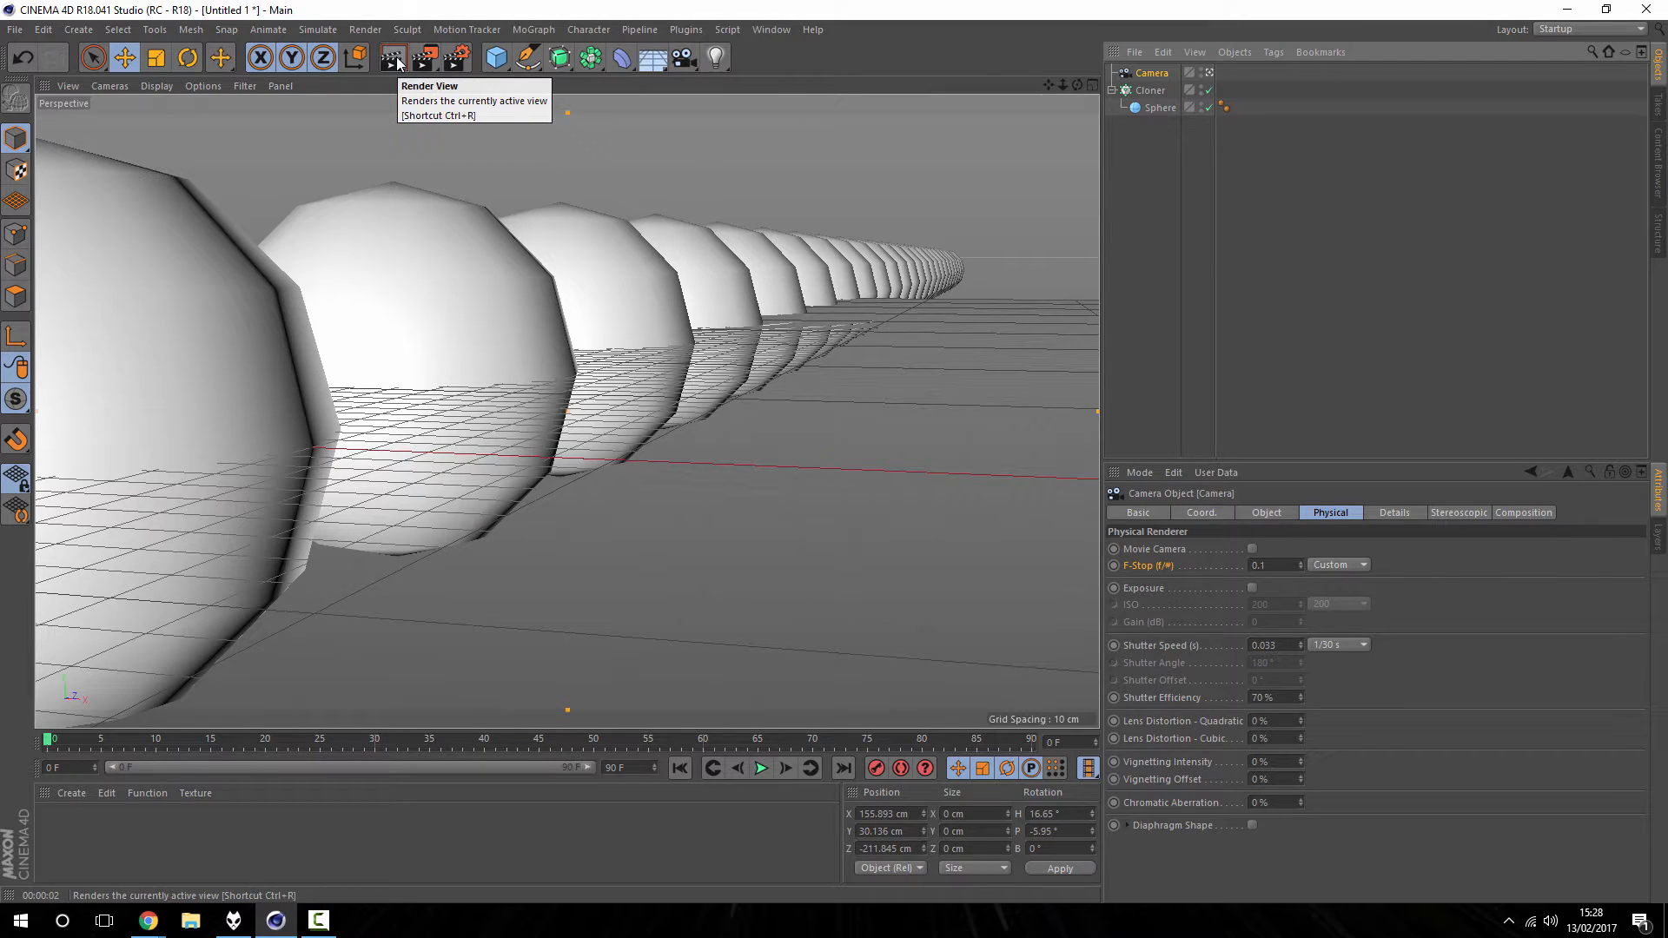
Step: Render the view at F-Stop 0.1, then again at 0.4 to check the milder blur
{"action": "left_click", "coordinate": [391, 57]}
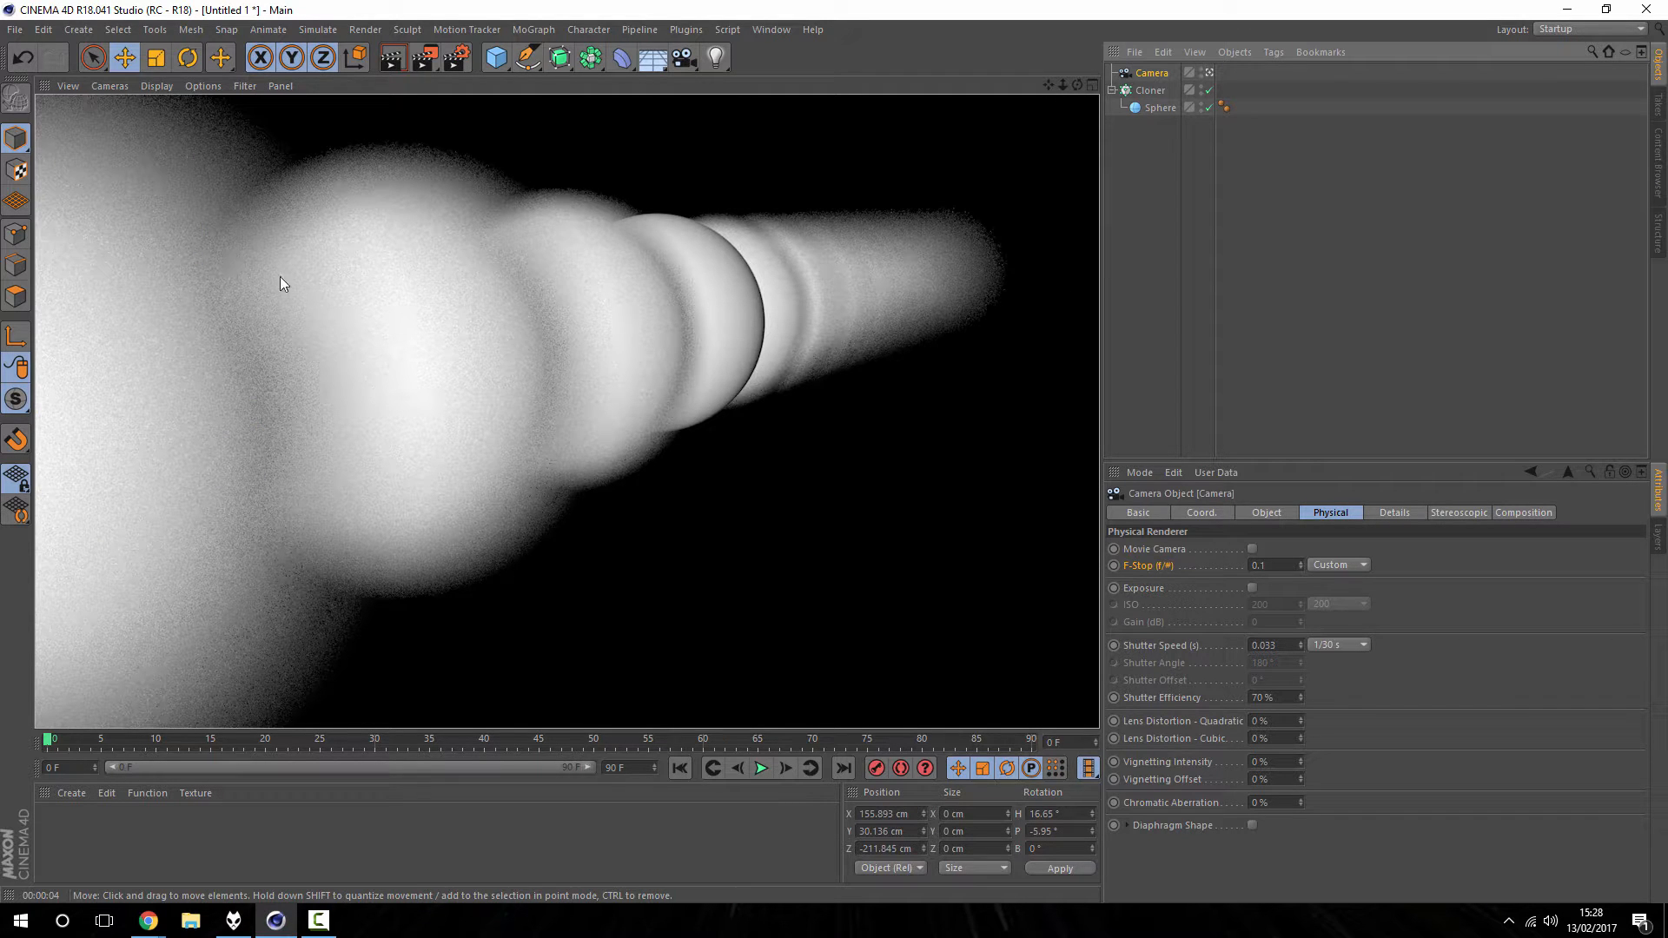
{"action": "mouse_move", "coordinate": [478, 335]}
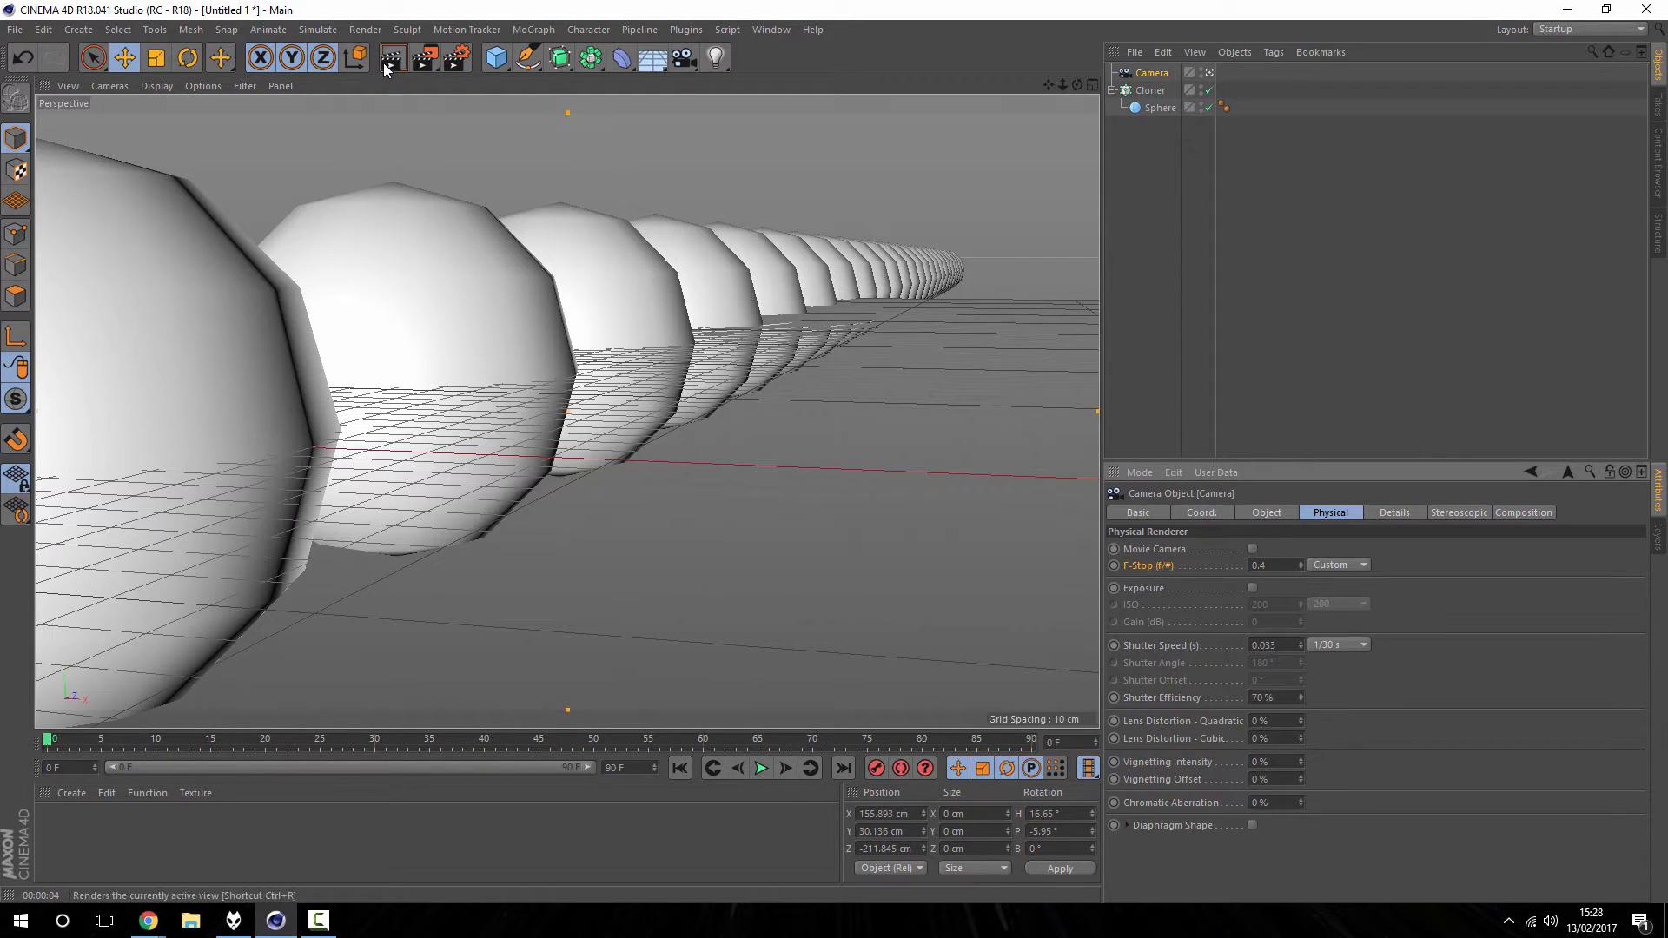
{"action": "left_click", "coordinate": [393, 57]}
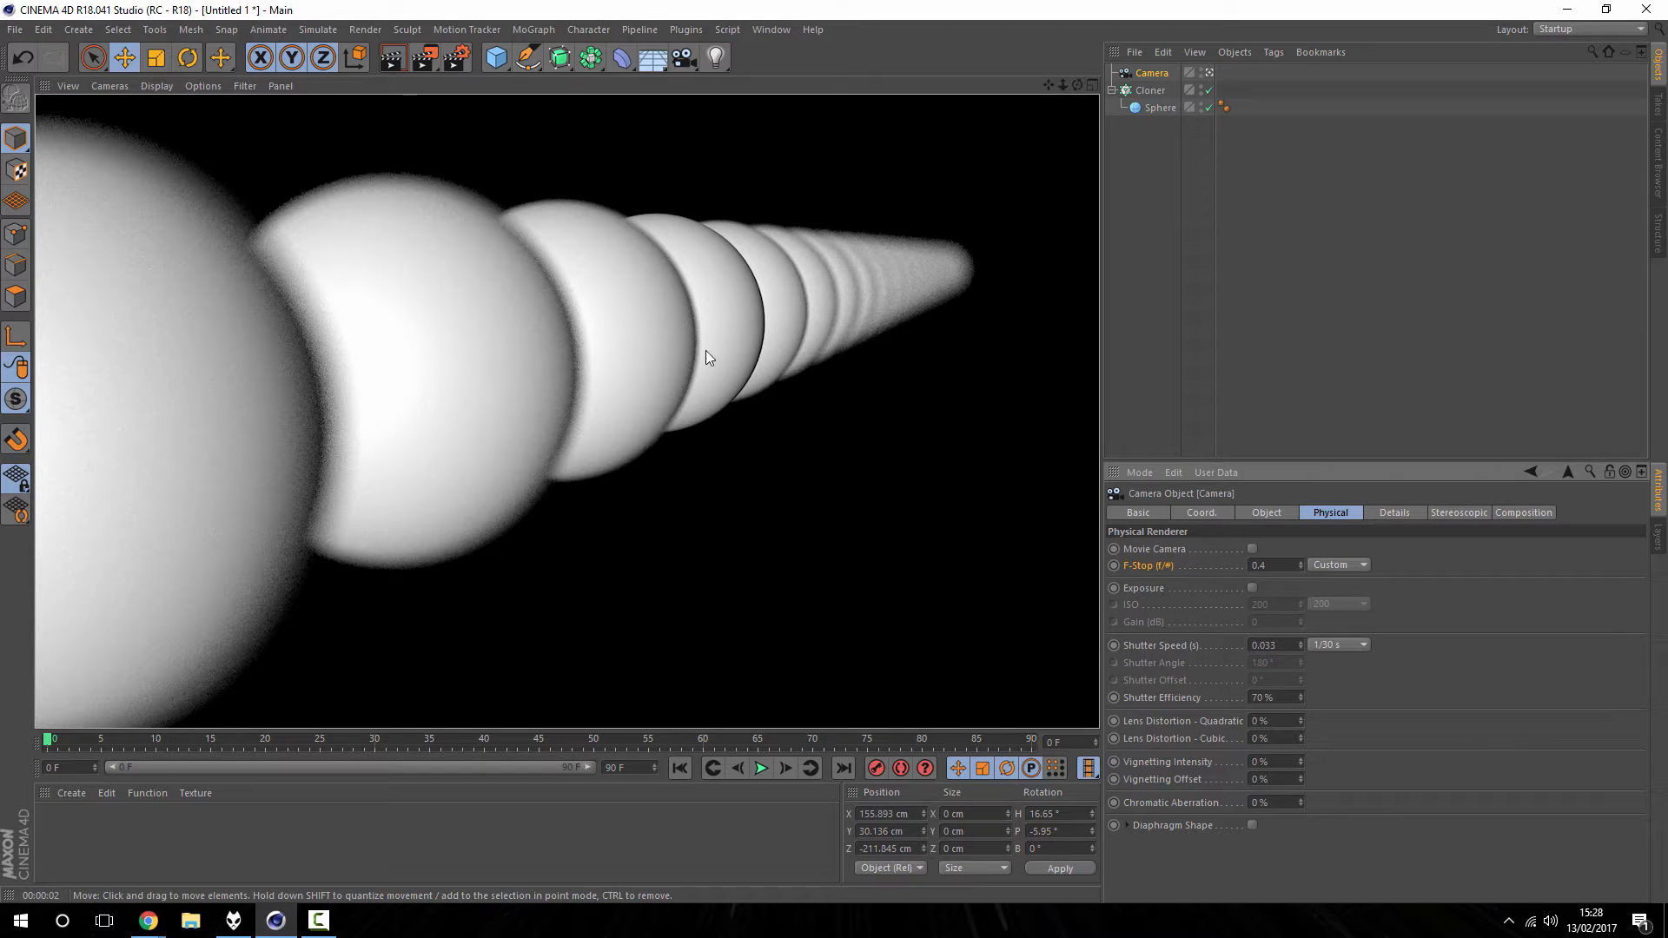
{"action": "mouse_move", "coordinate": [749, 203]}
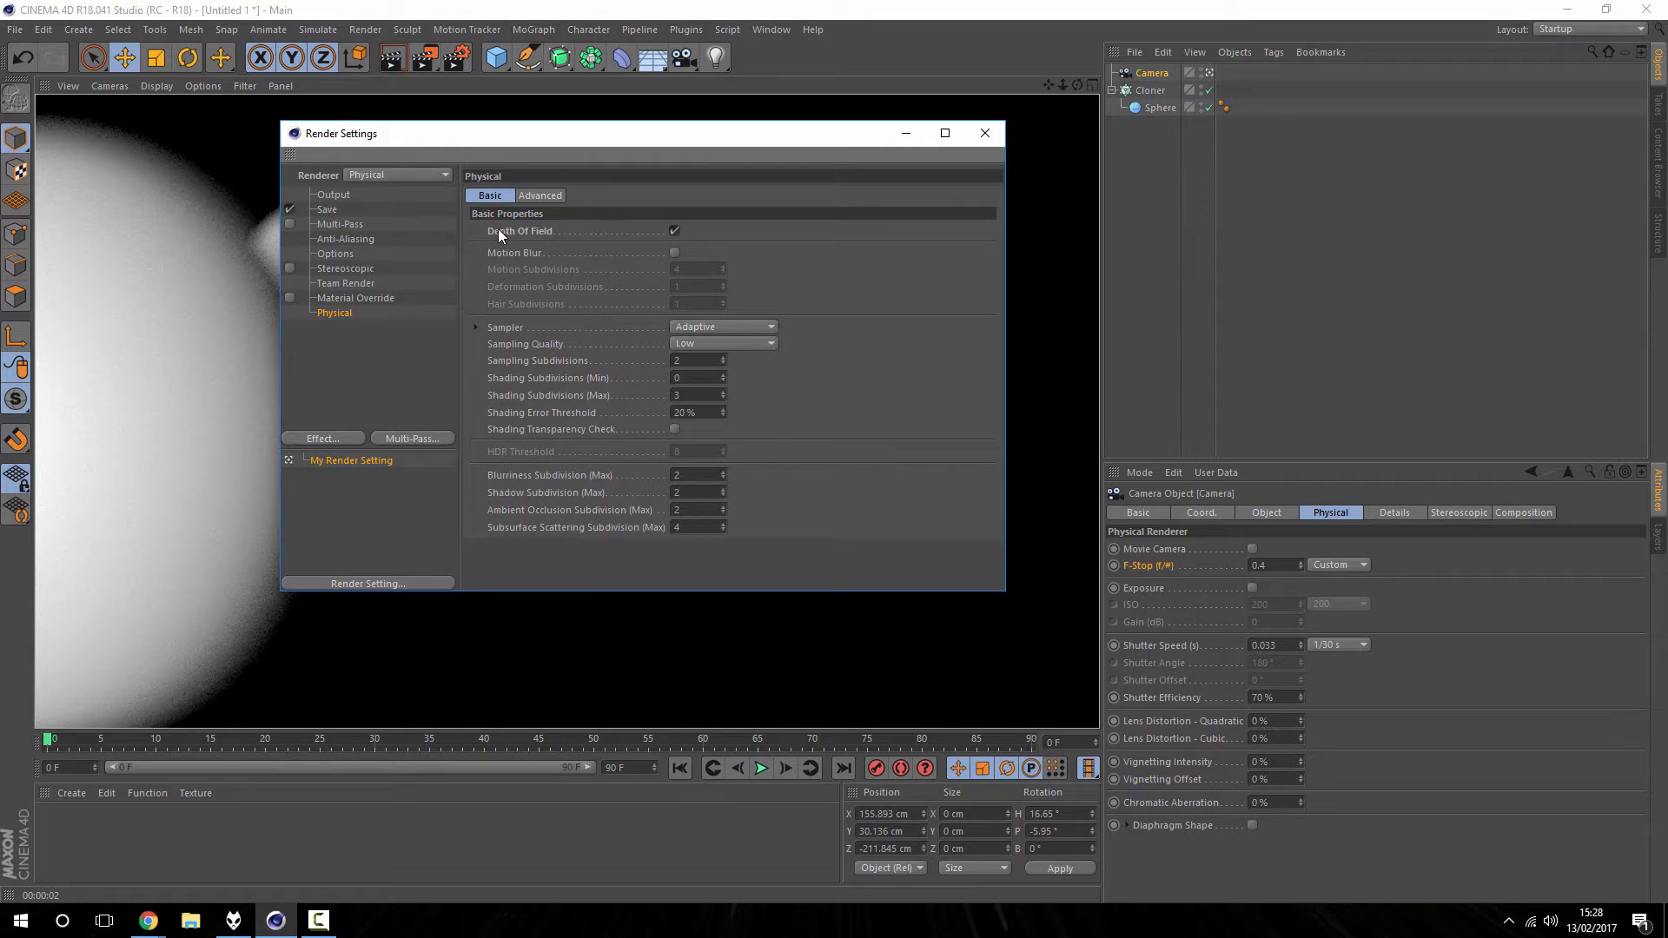
{"action": "mouse_move", "coordinate": [665, 332]}
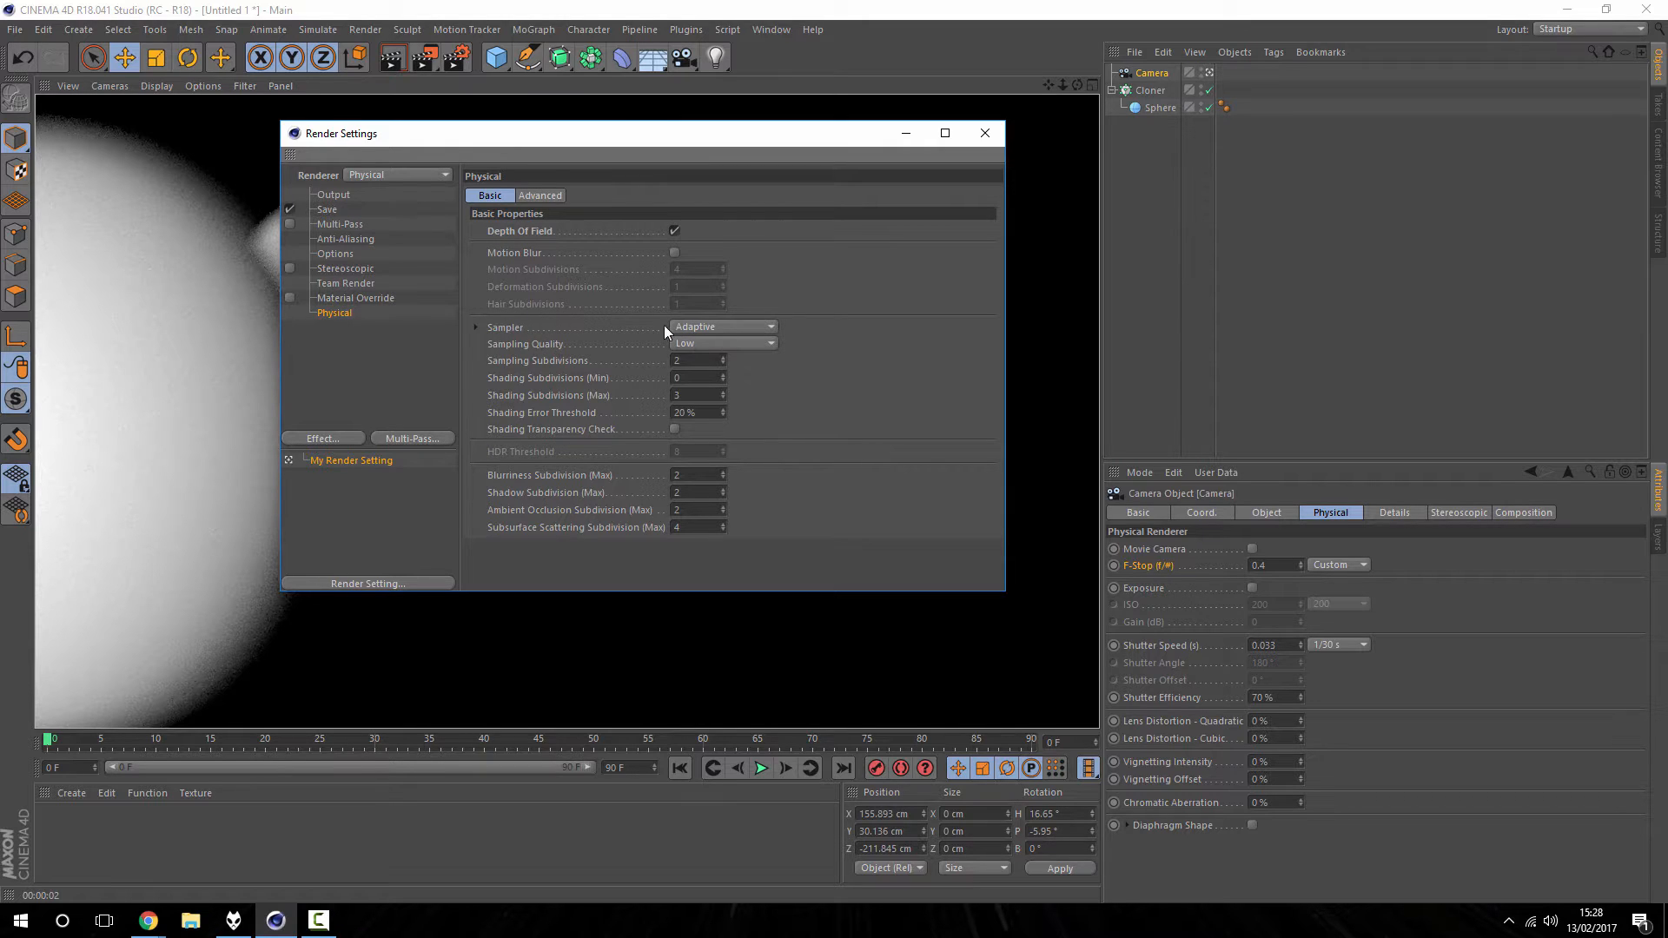
Step: Set the Physical renderer's Sampling Quality to High and render to the Picture Viewer
{"action": "left_click", "coordinate": [722, 342]}
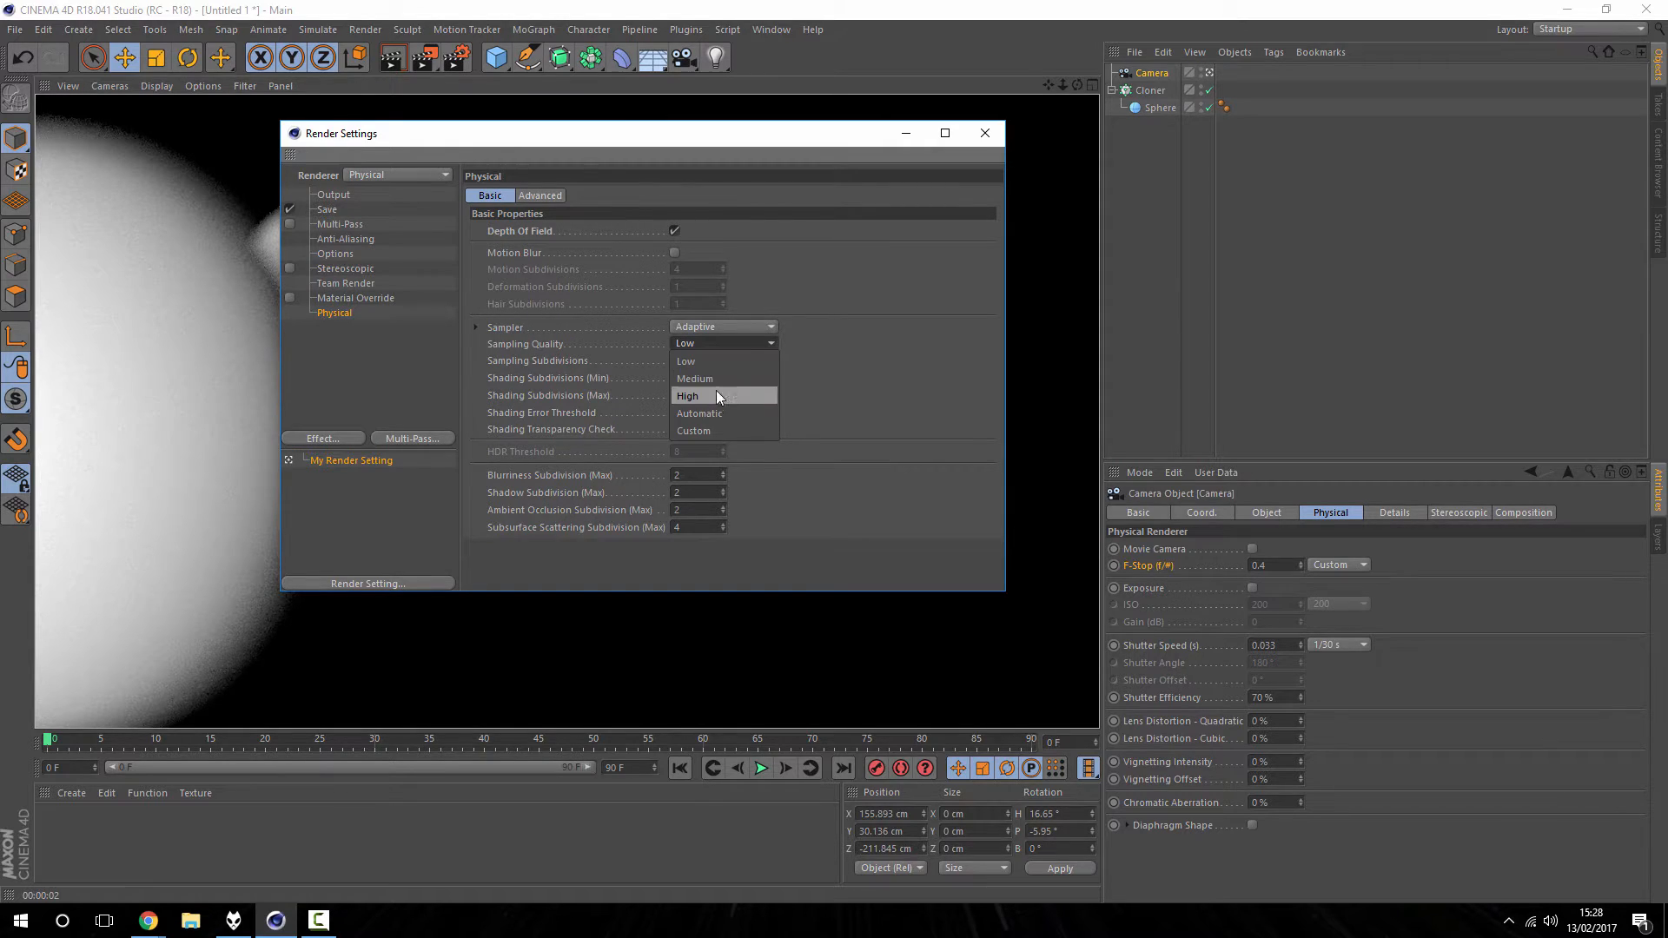
{"action": "left_click", "coordinate": [983, 133]}
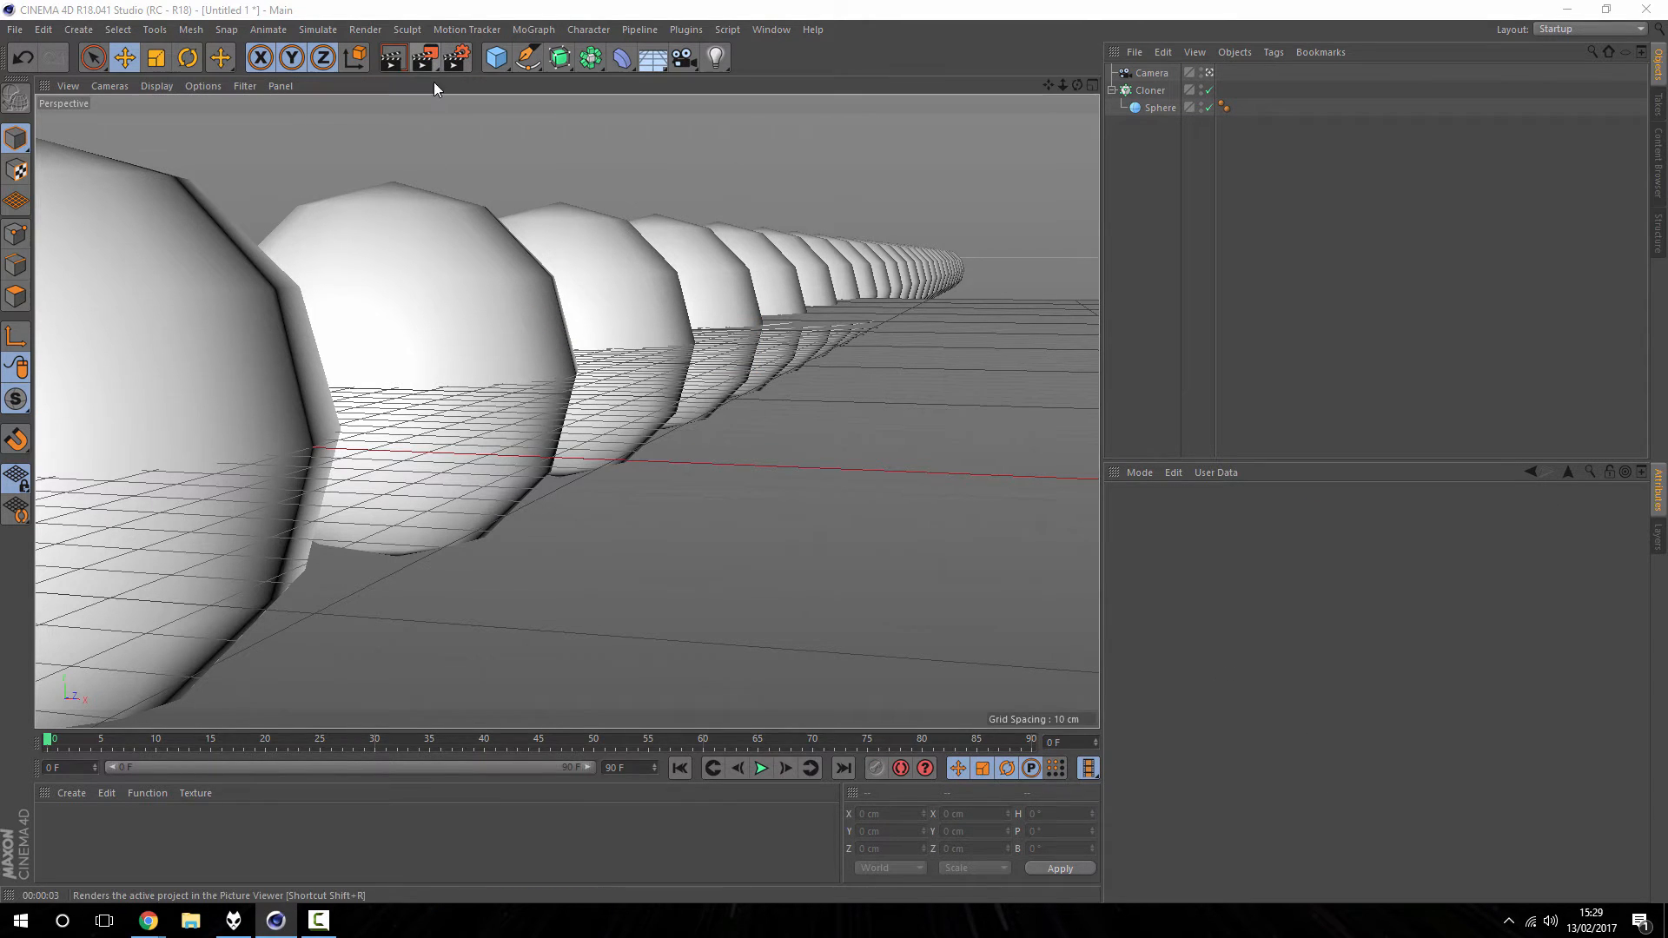
{"action": "left_click", "coordinate": [390, 58]}
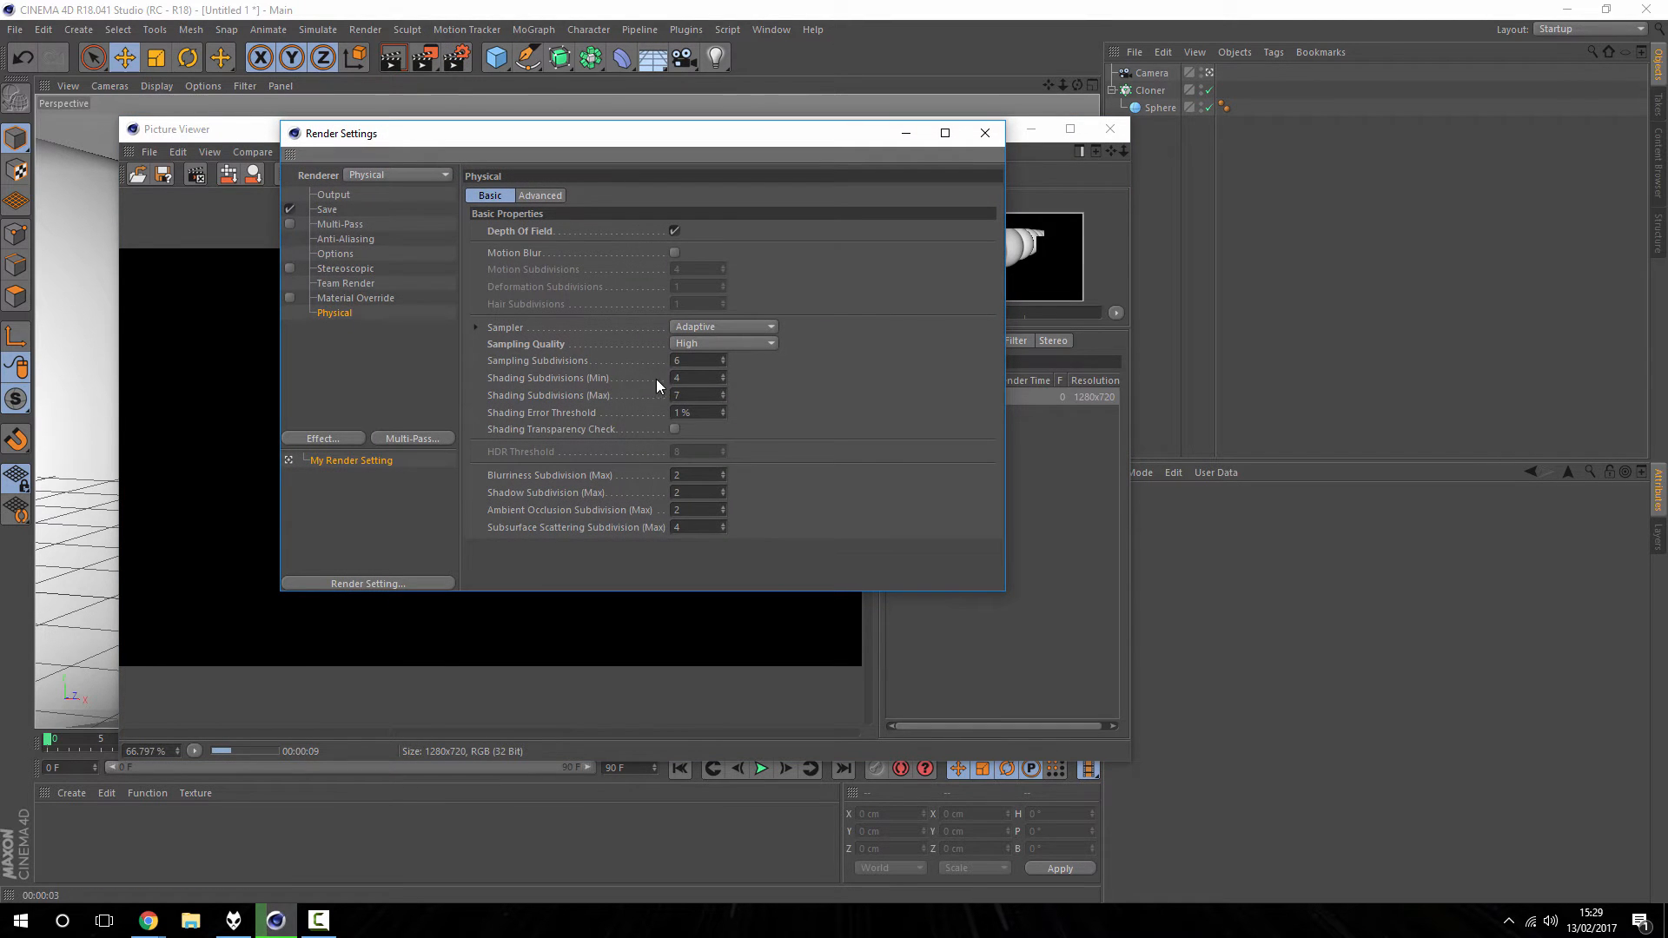
{"action": "left_click", "coordinate": [723, 342]}
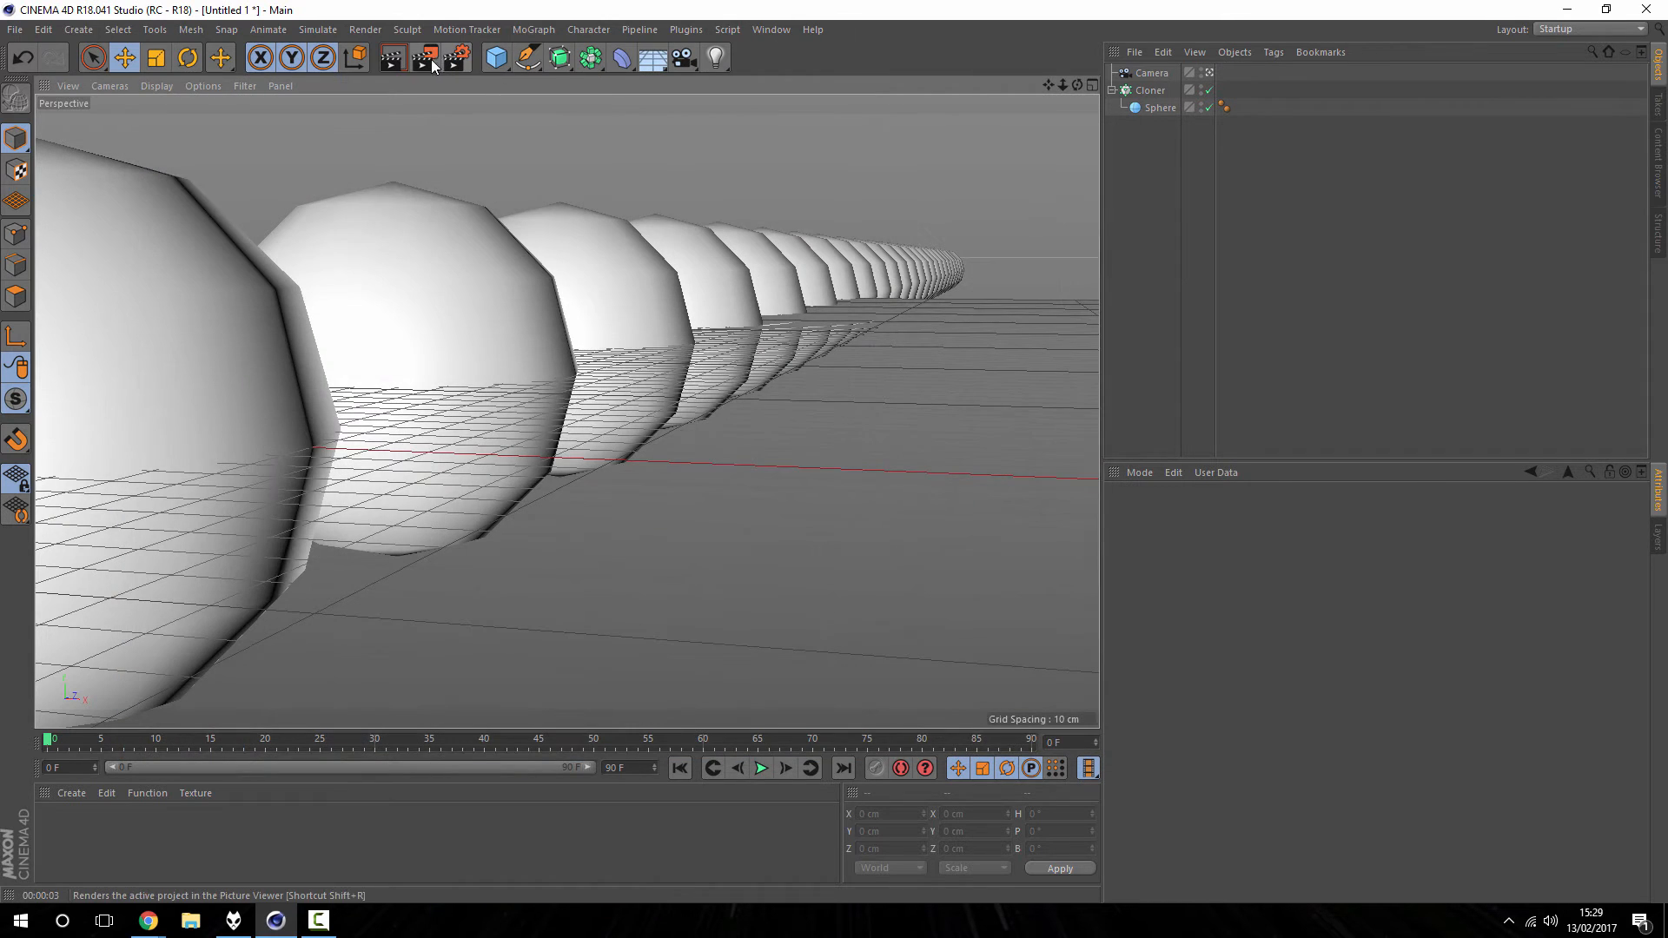
Step: Render again, view the 1280x720 result at 100% in a maximized Picture Viewer and compare History entries
{"action": "left_click", "coordinate": [423, 58]}
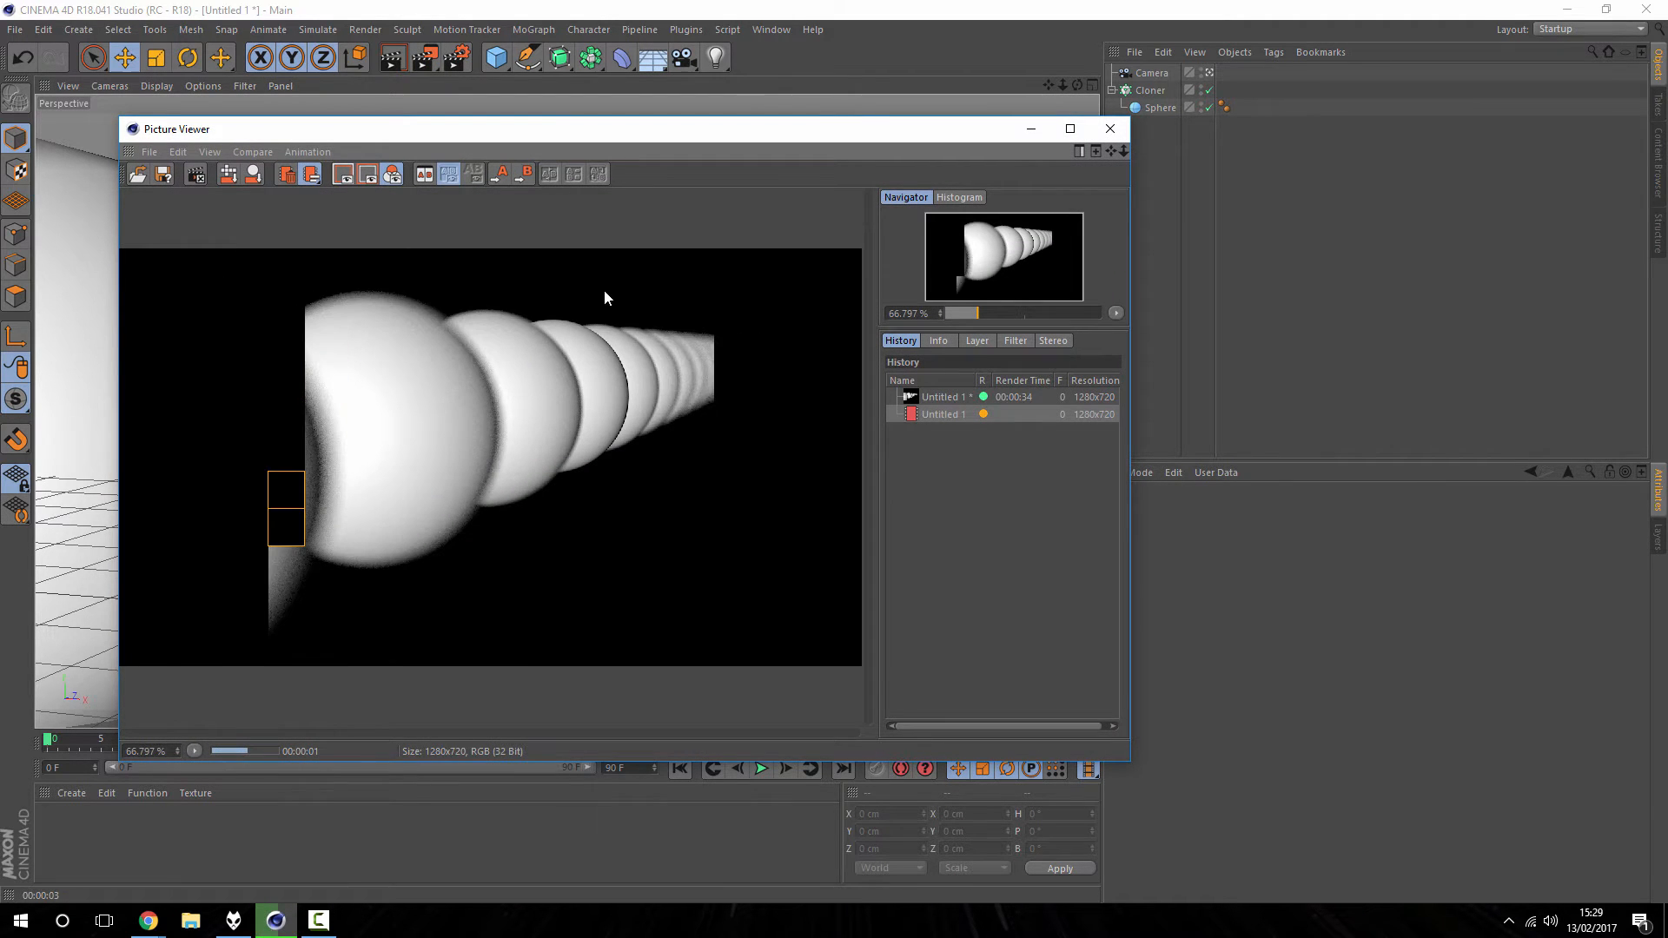
{"action": "left_click", "coordinate": [945, 414]}
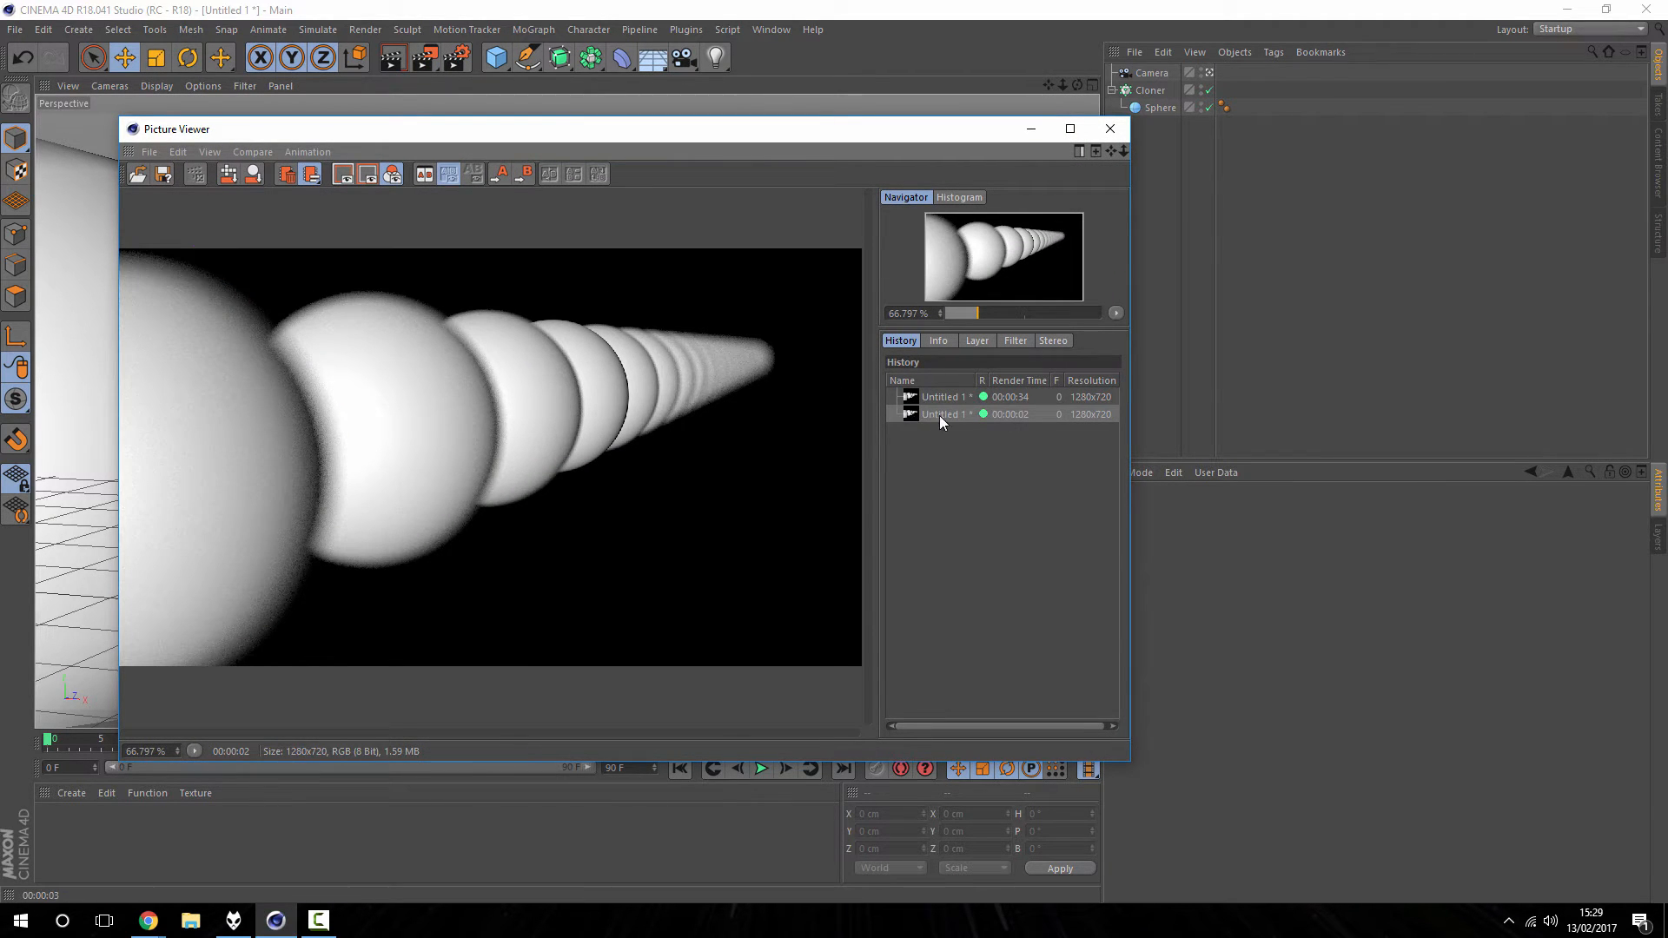
{"action": "left_click", "coordinate": [1070, 128]}
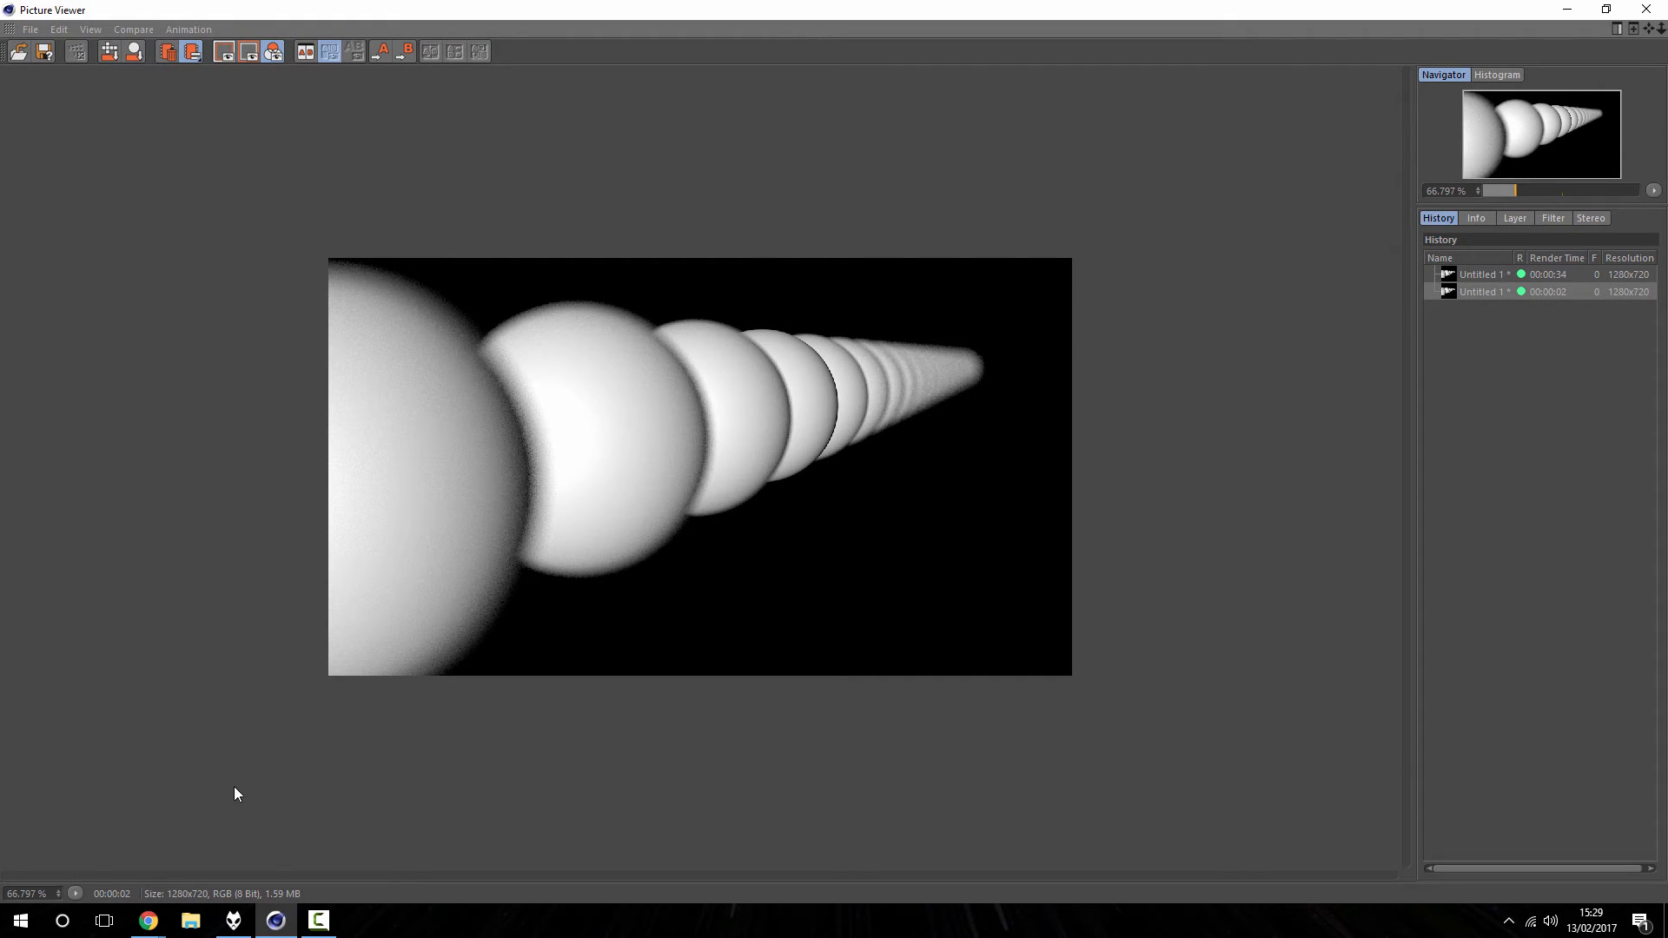
{"action": "scroll", "scroll_direction": "up", "scroll_amount": 3}
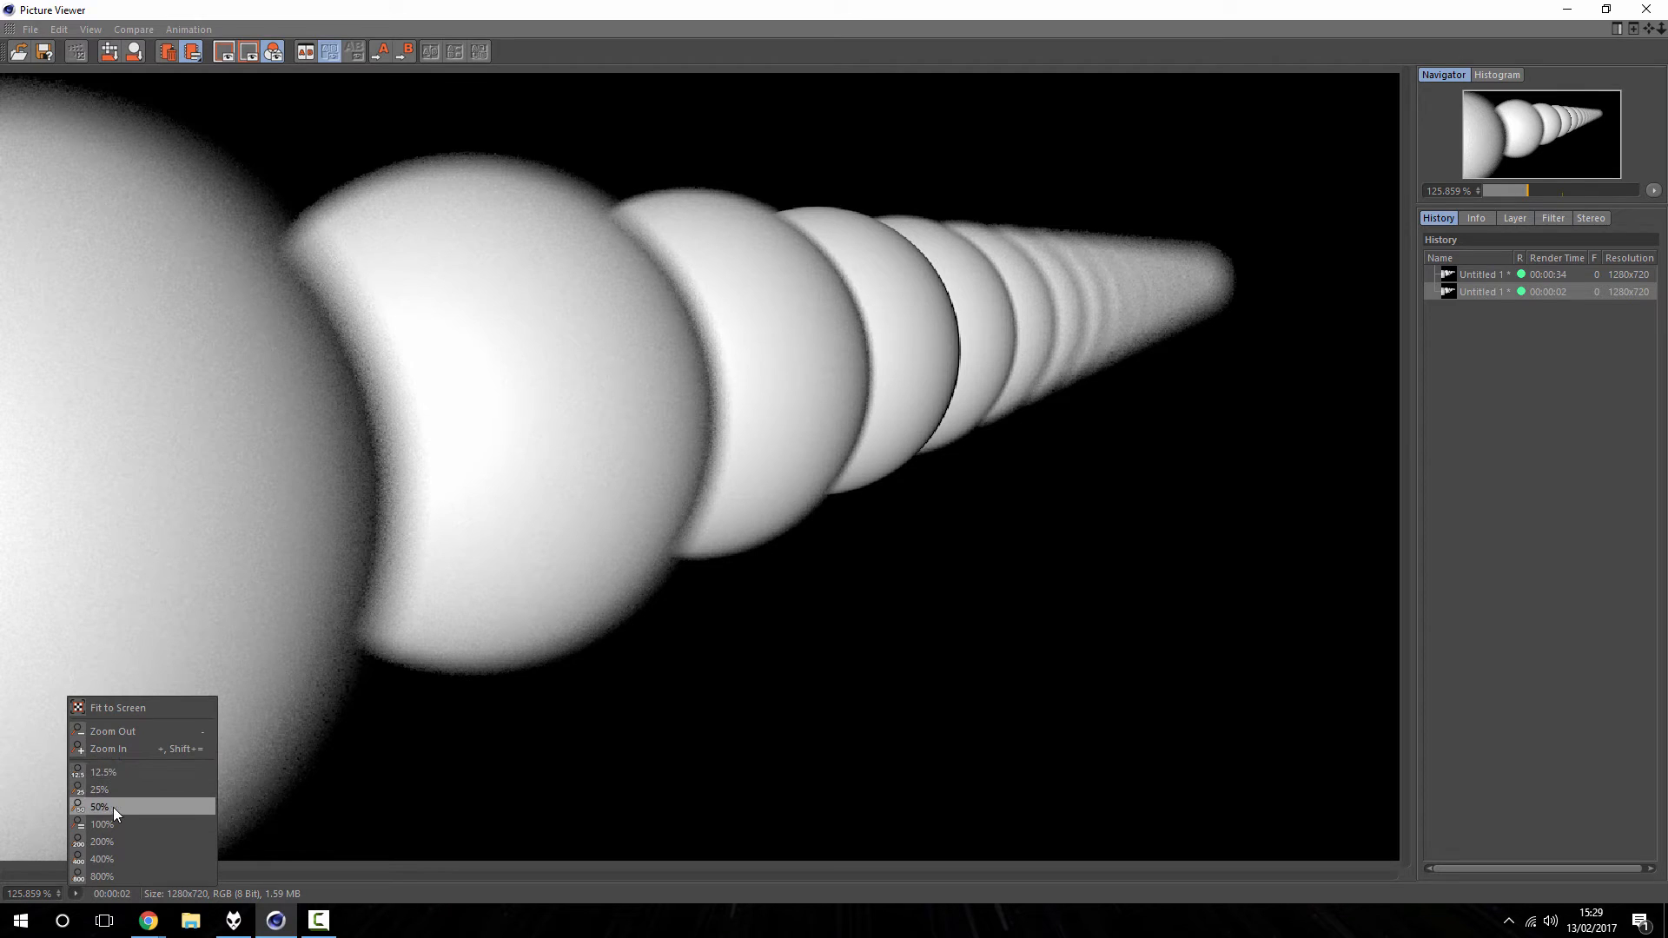
{"action": "left_click", "coordinate": [101, 825]}
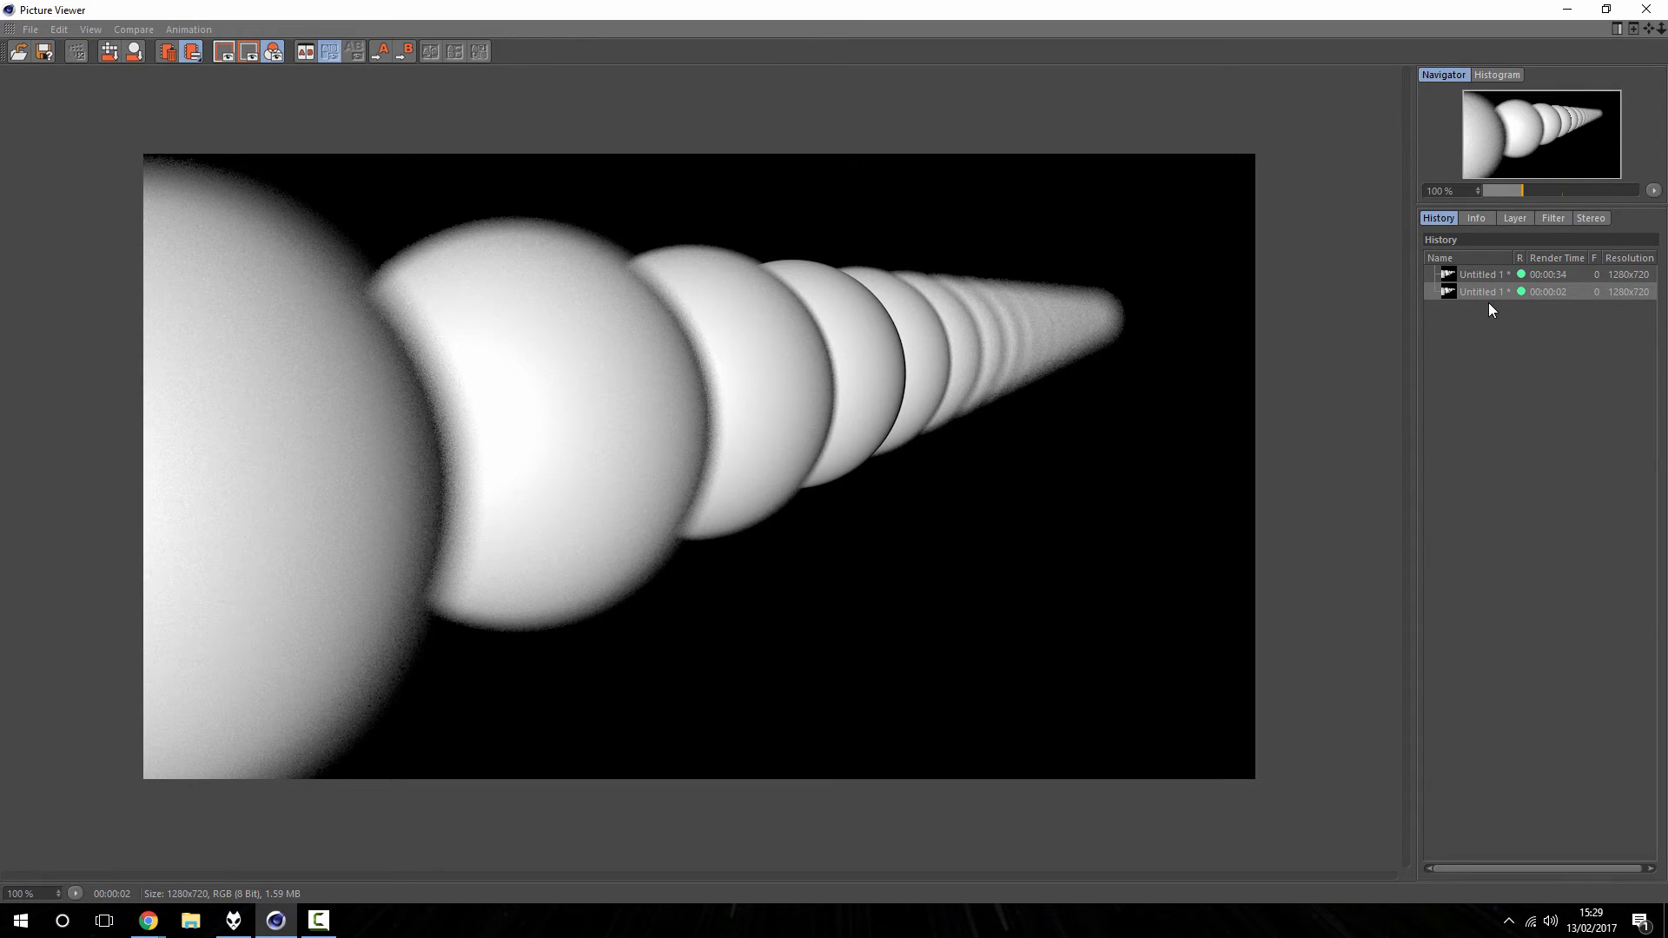
{"action": "left_click", "coordinate": [1482, 292]}
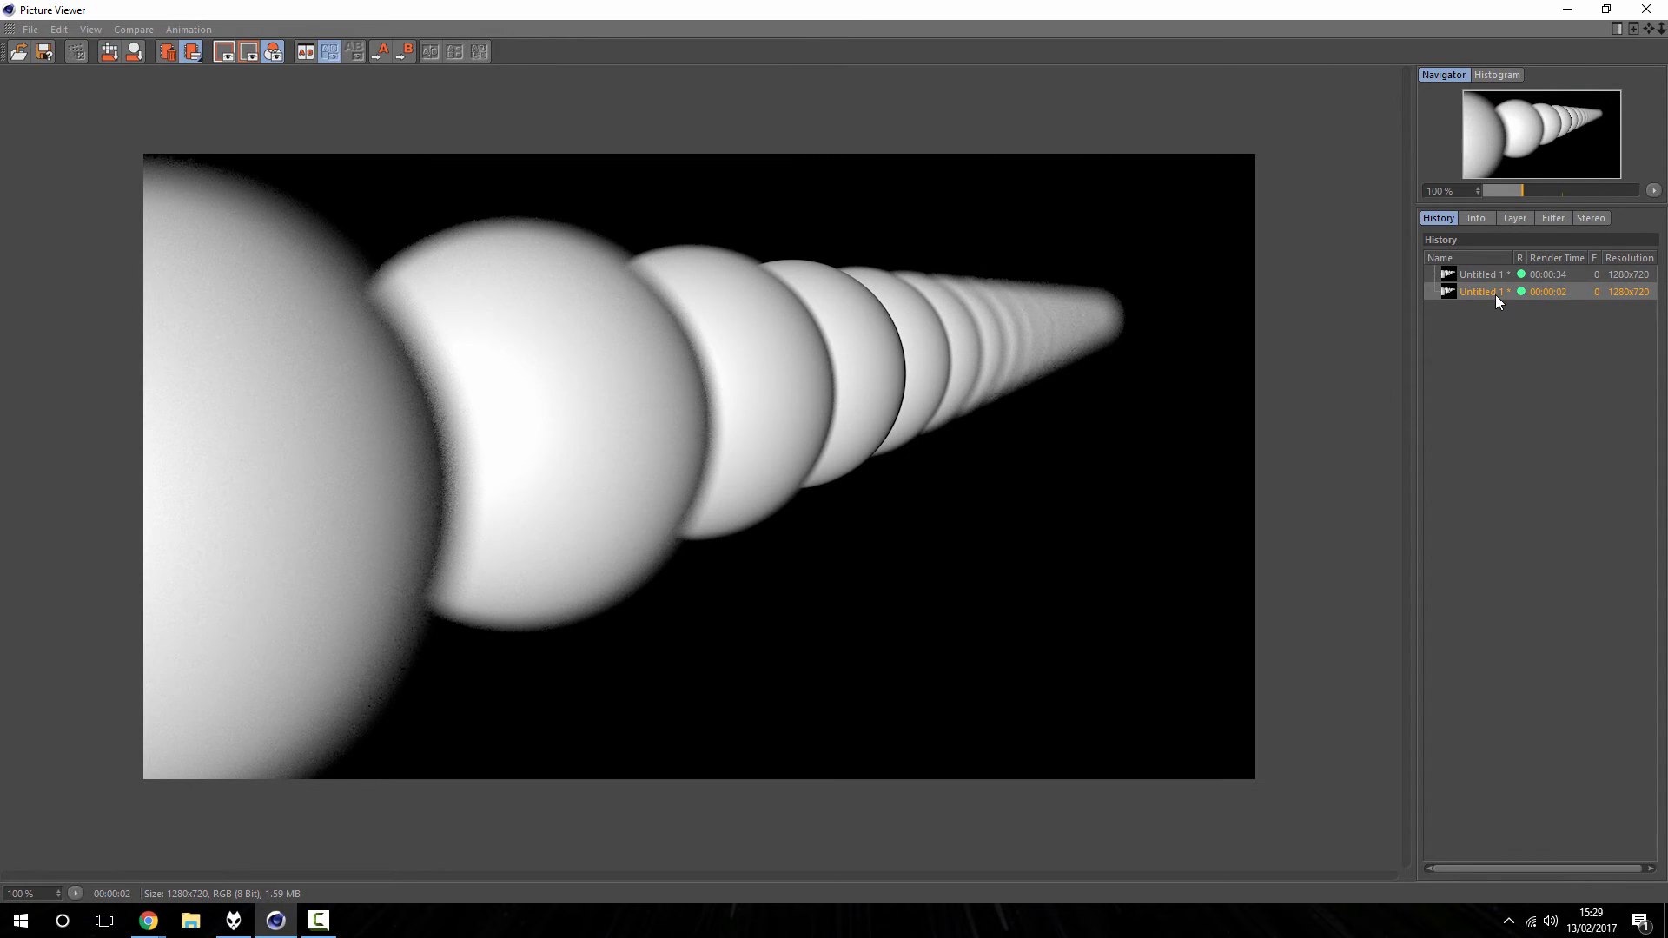
{"action": "mouse_move", "coordinate": [404, 358]}
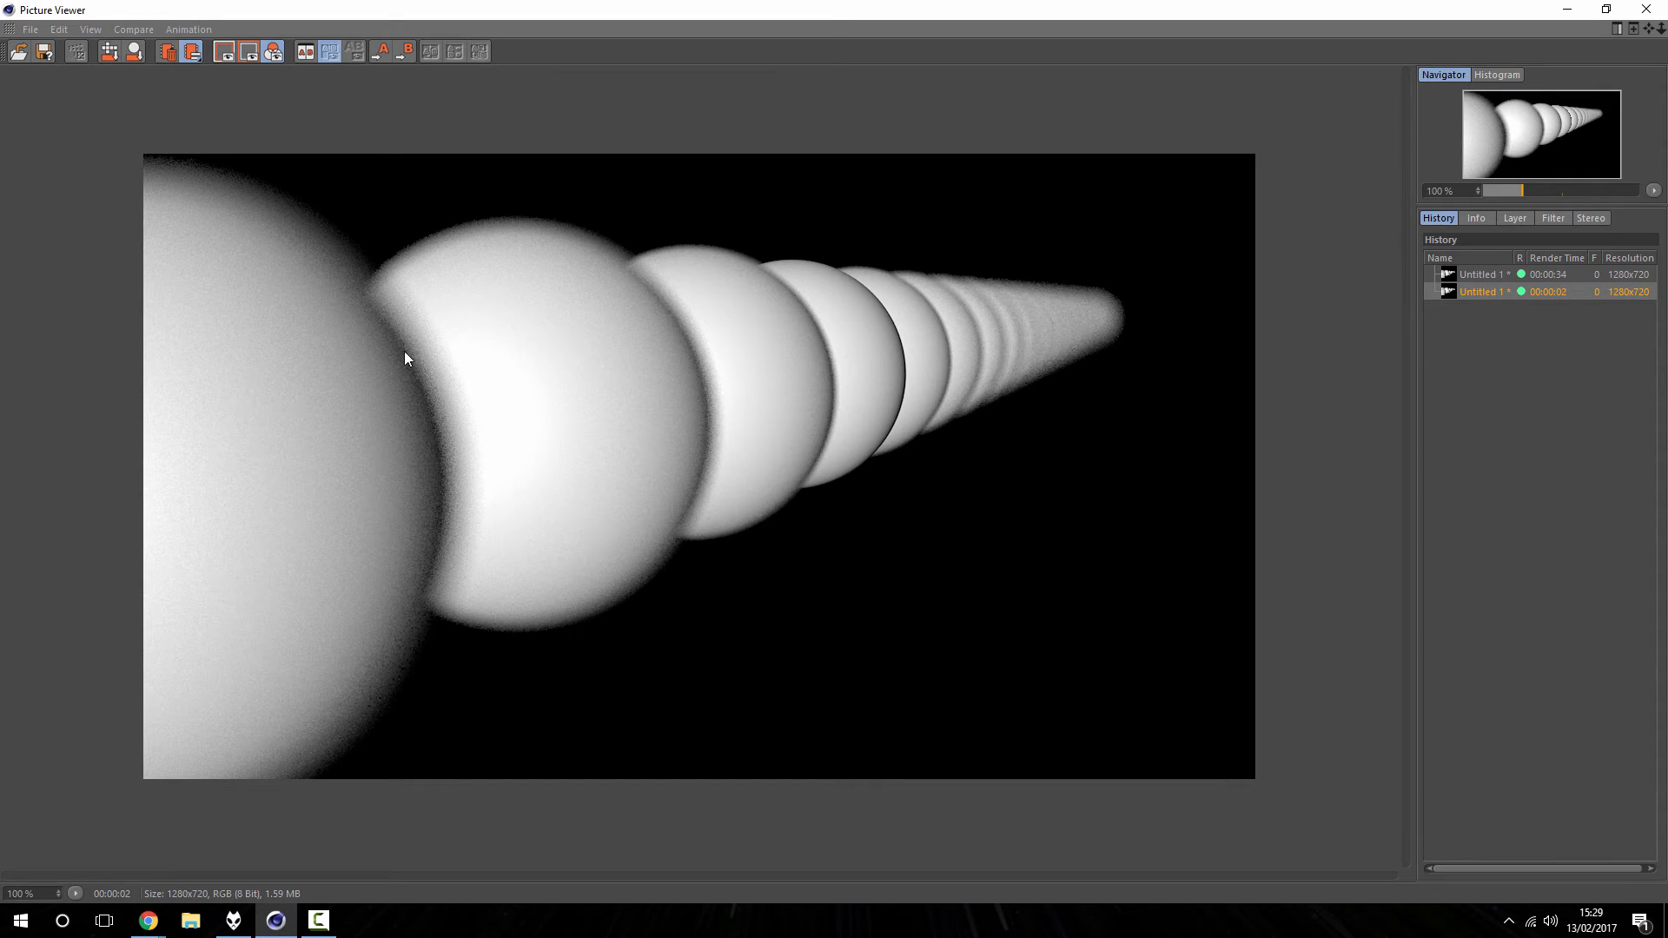
{"action": "mouse_move", "coordinate": [702, 465]}
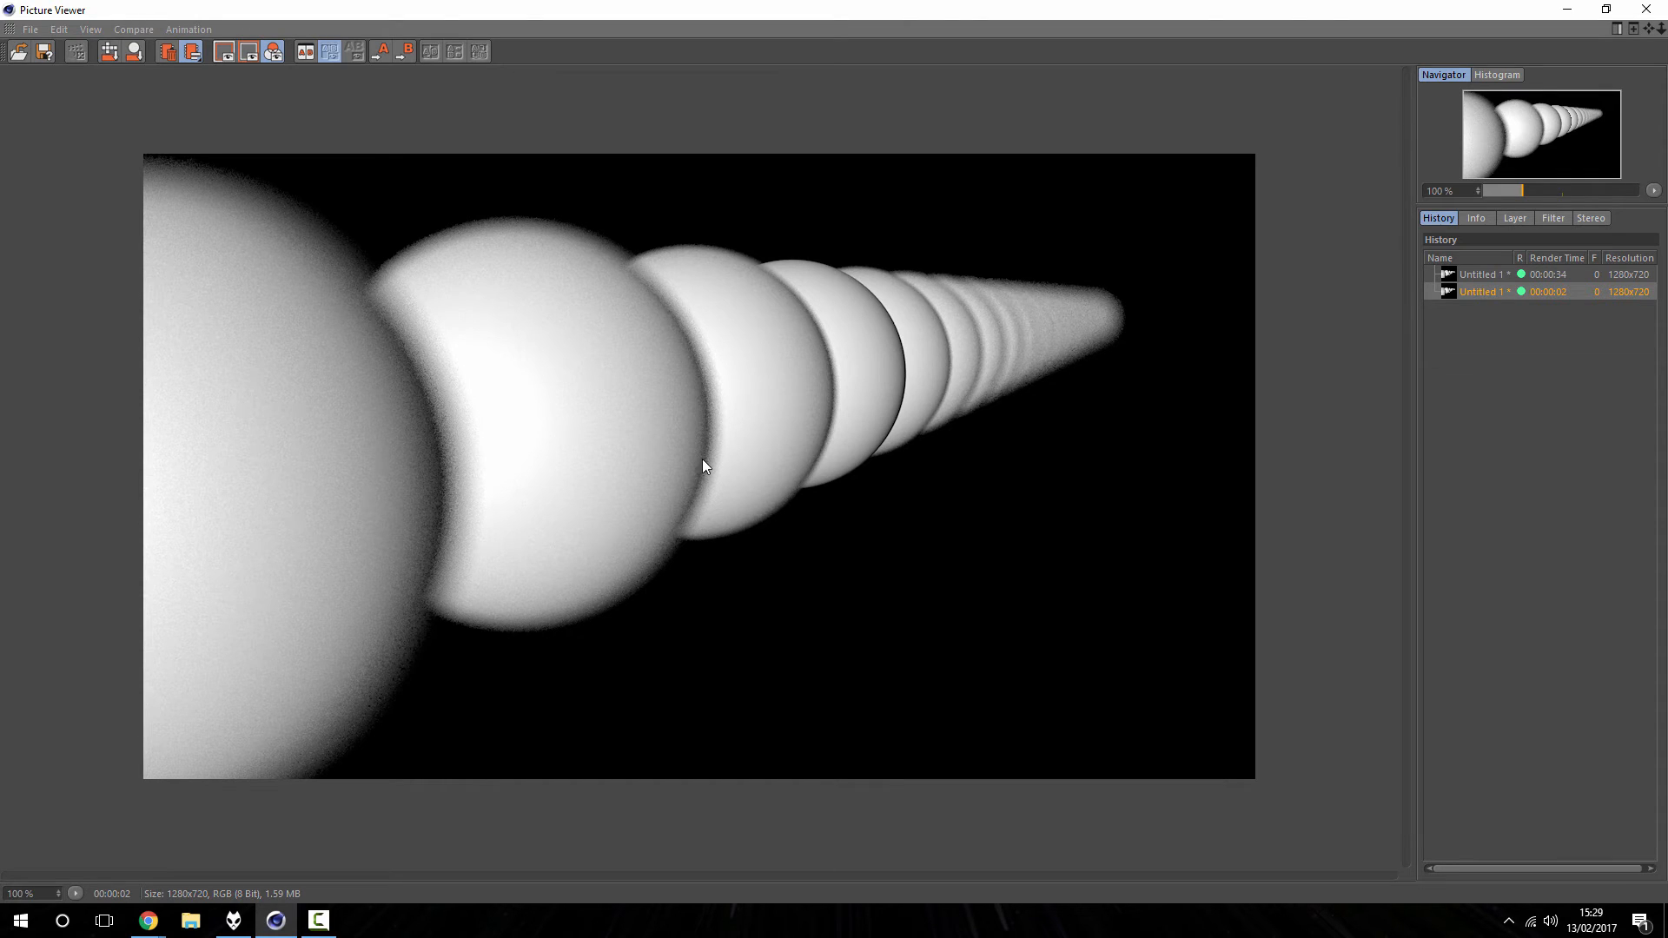
{"action": "mouse_move", "coordinate": [1465, 294]}
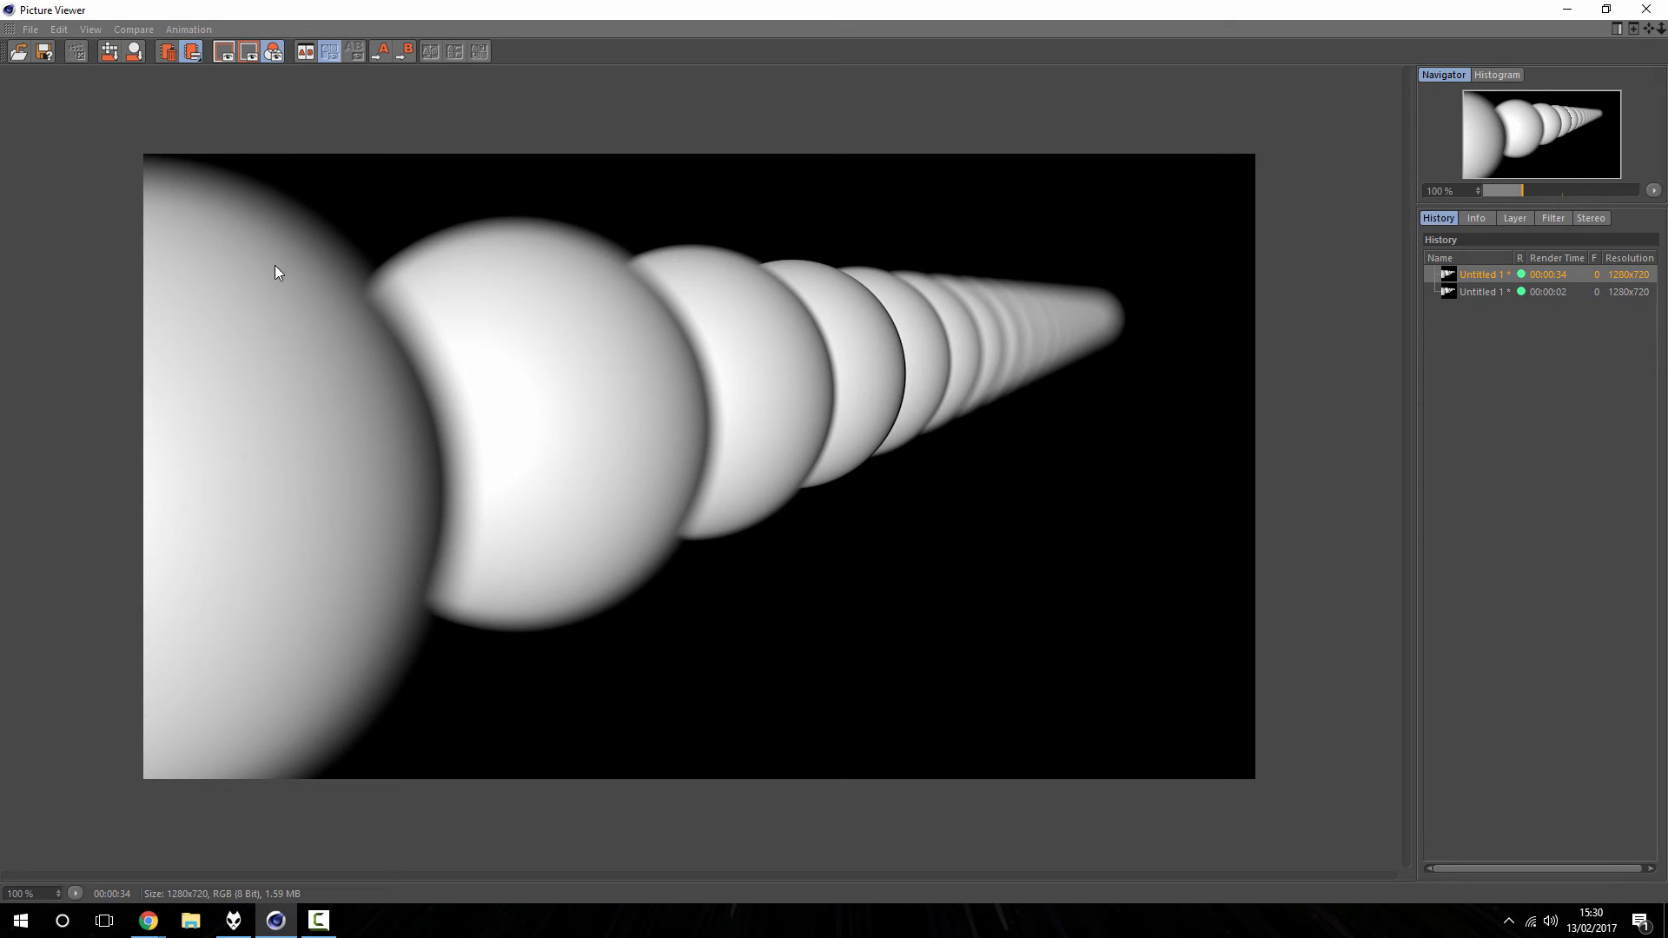
{"action": "mouse_move", "coordinate": [895, 440]}
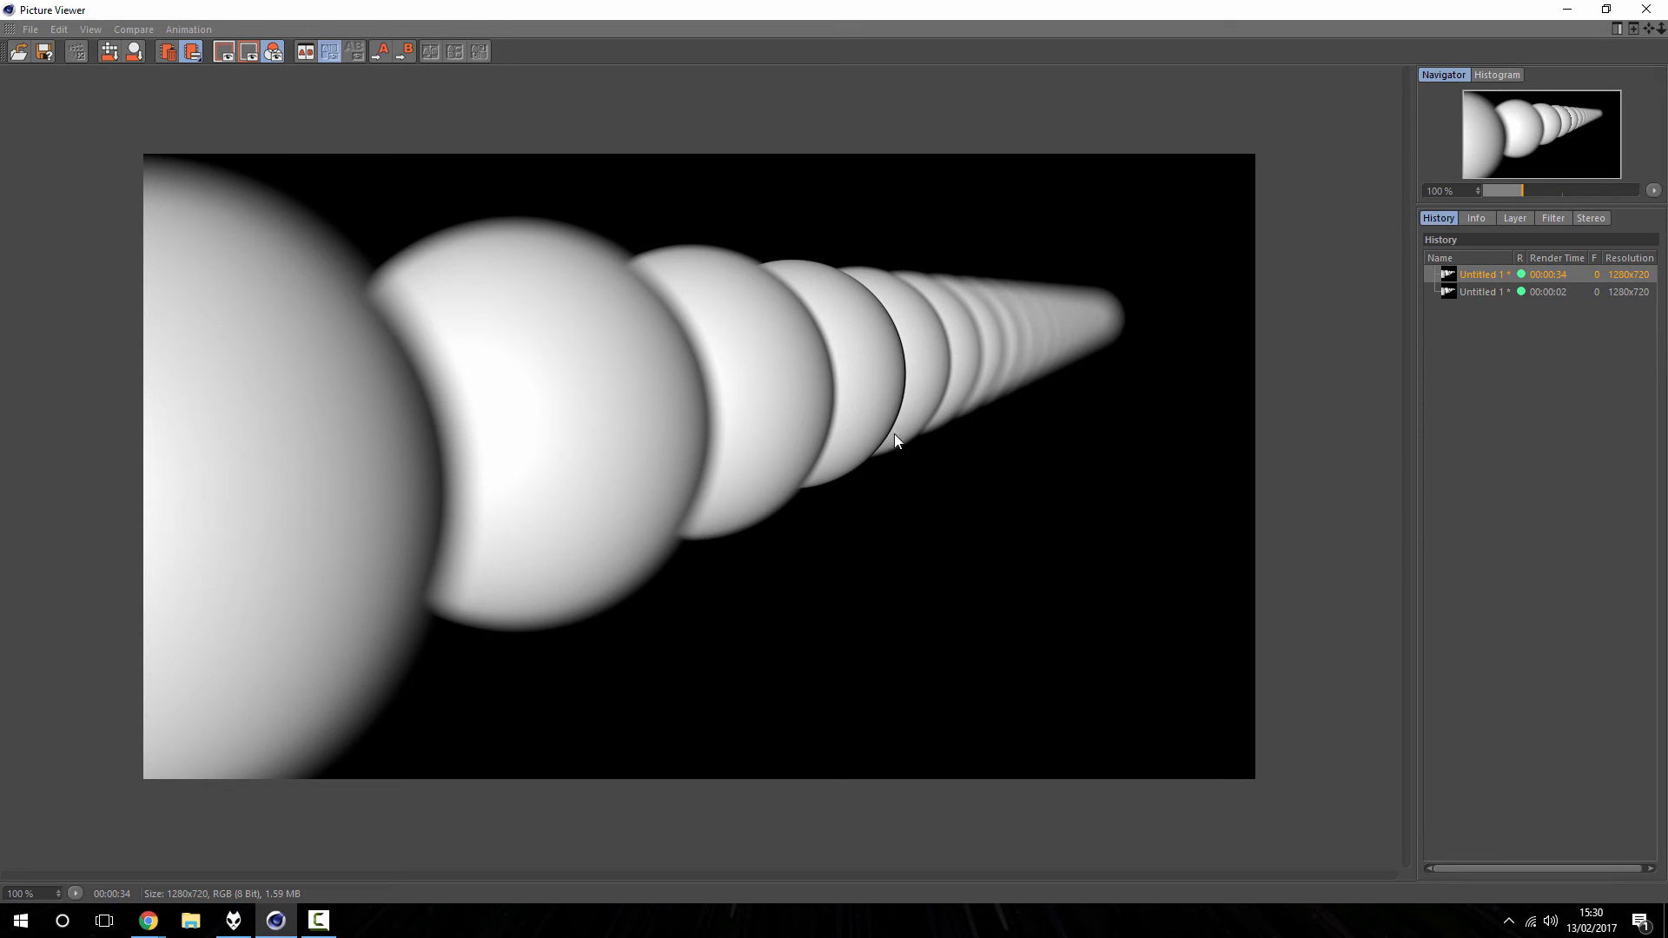
{"action": "mouse_move", "coordinate": [901, 278]}
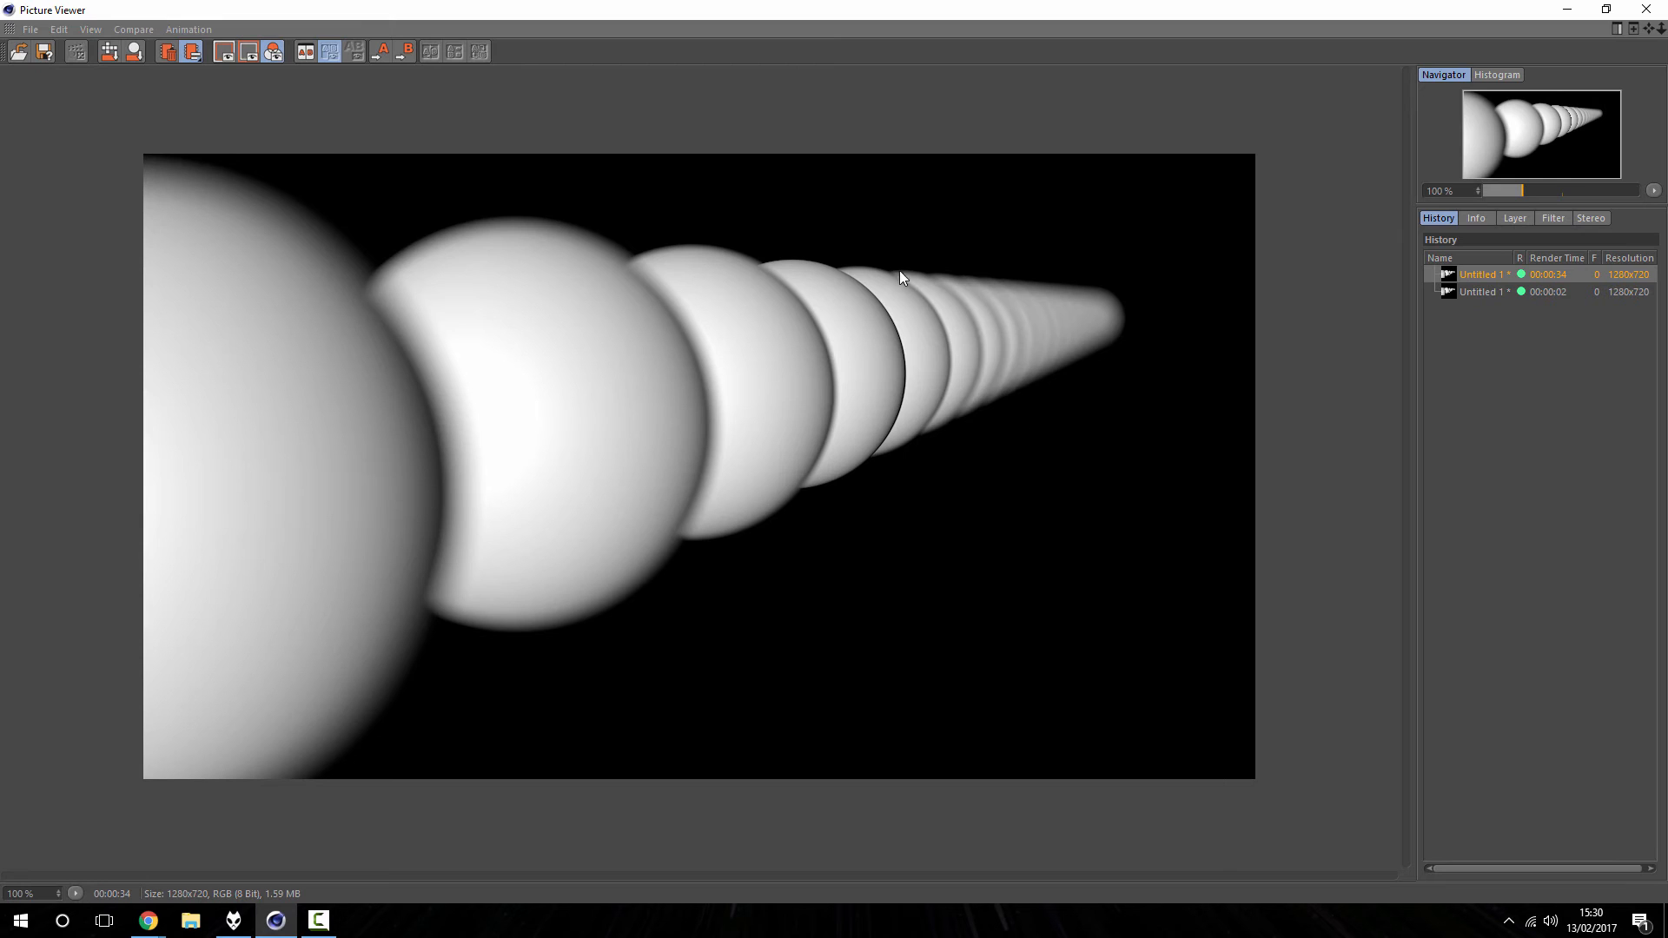
{"action": "mouse_move", "coordinate": [903, 345]}
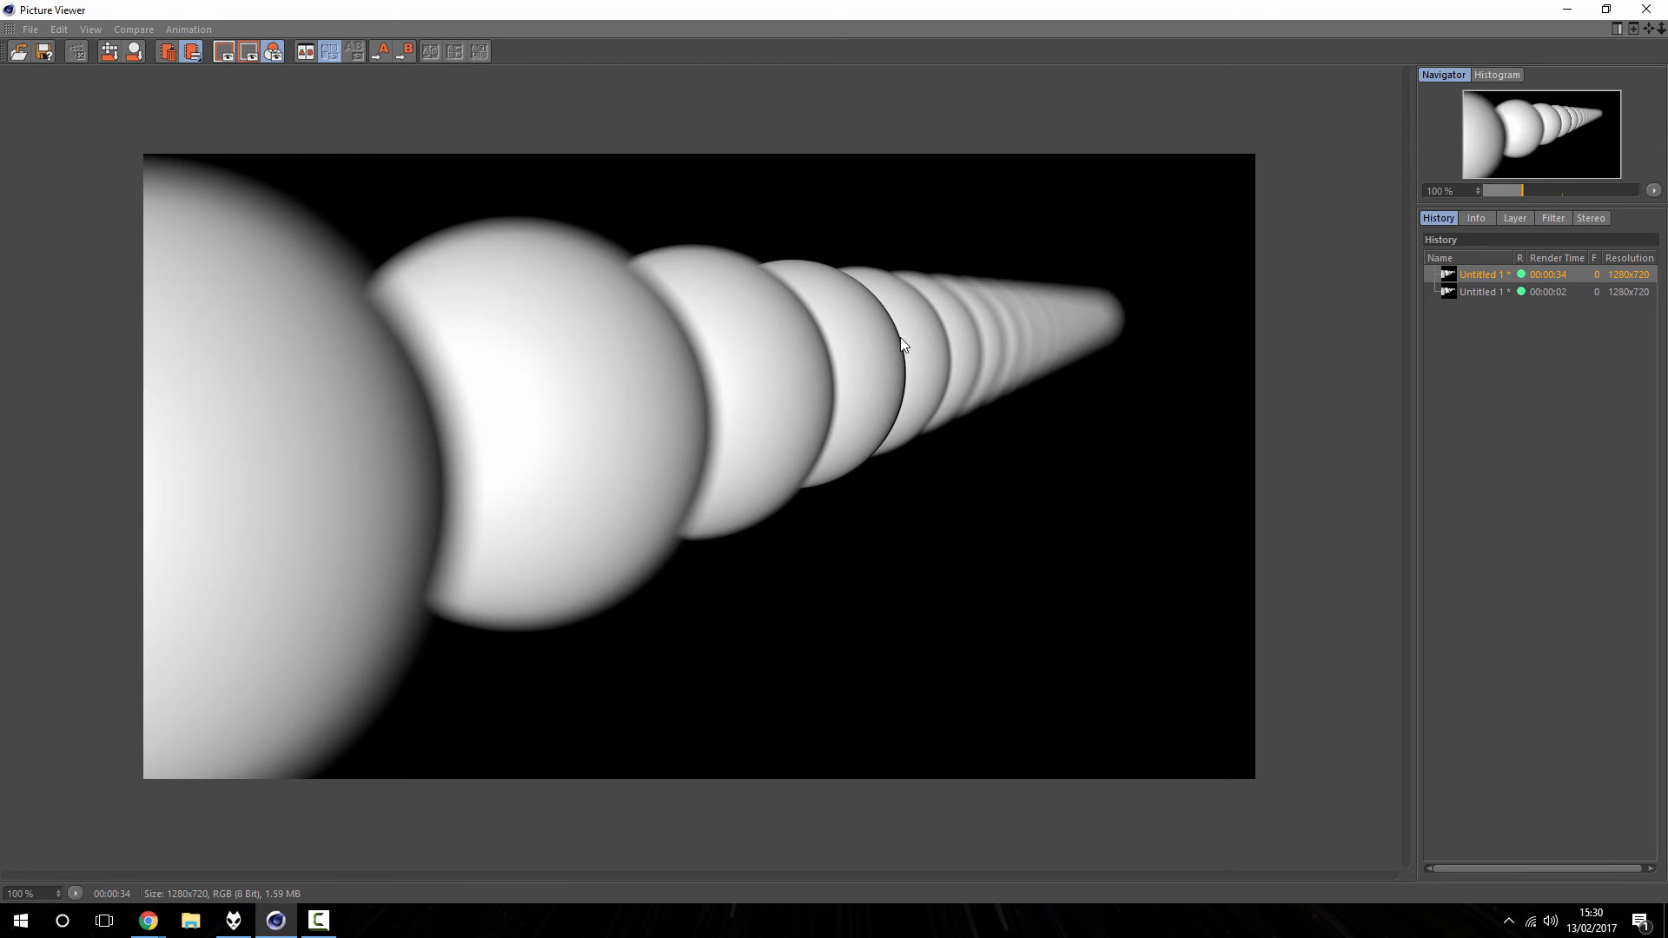
{"action": "mouse_move", "coordinate": [1089, 302]}
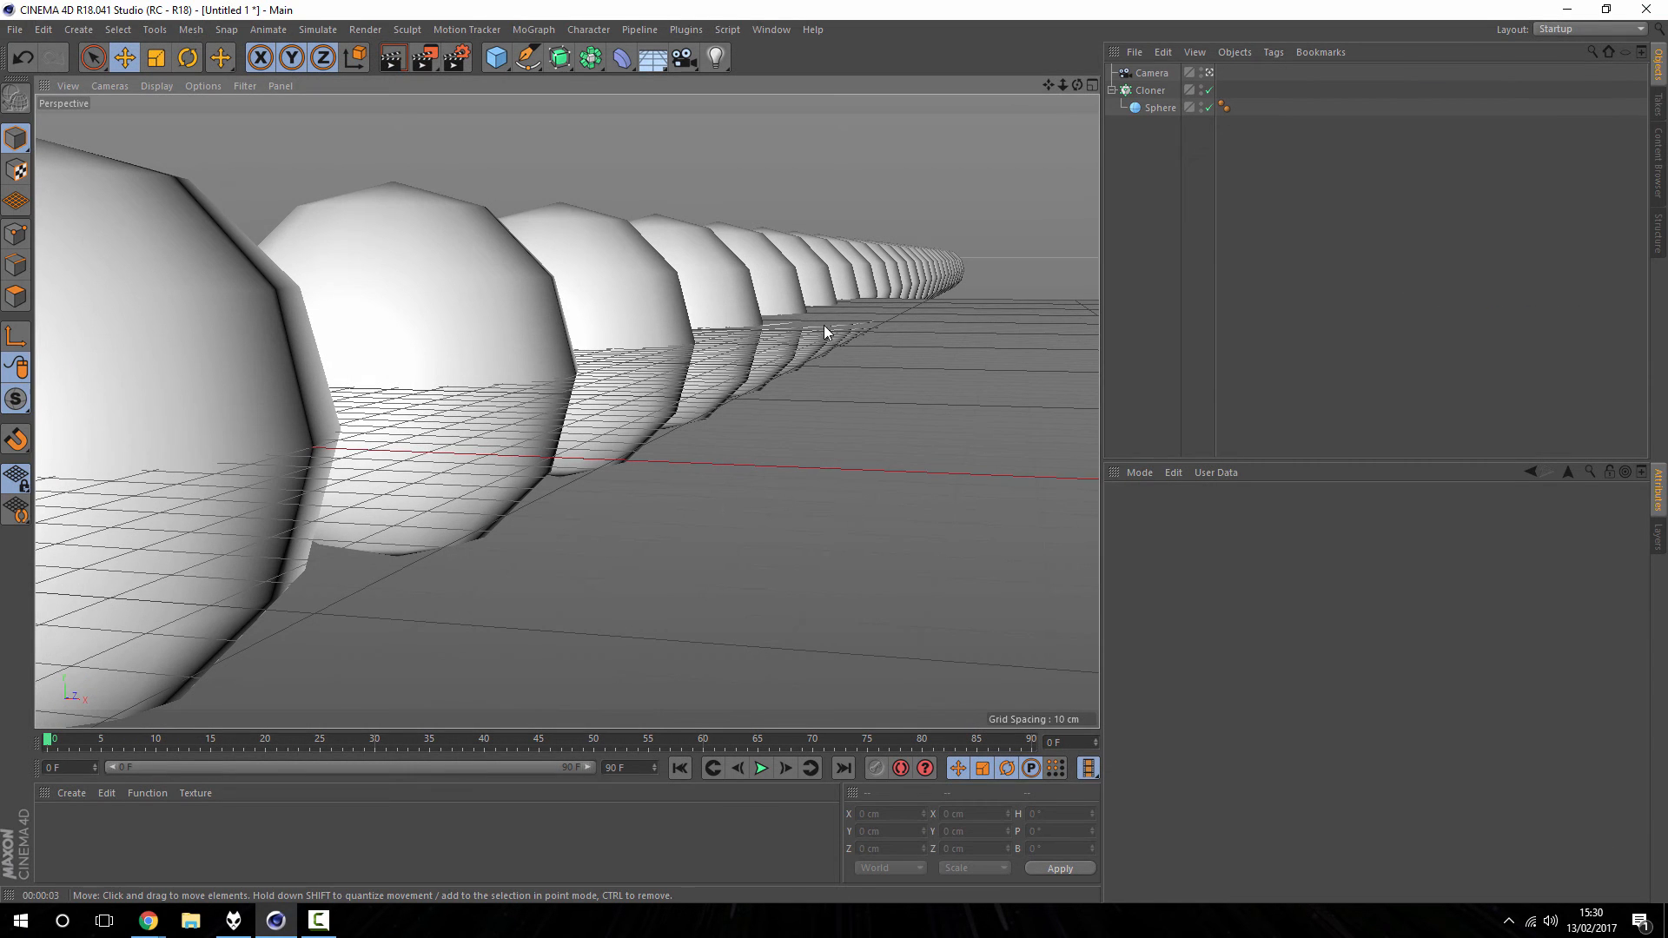
Step: Select the Camera to show its Physical settings with F-Stop 0.4
{"action": "left_click", "coordinate": [1151, 72]}
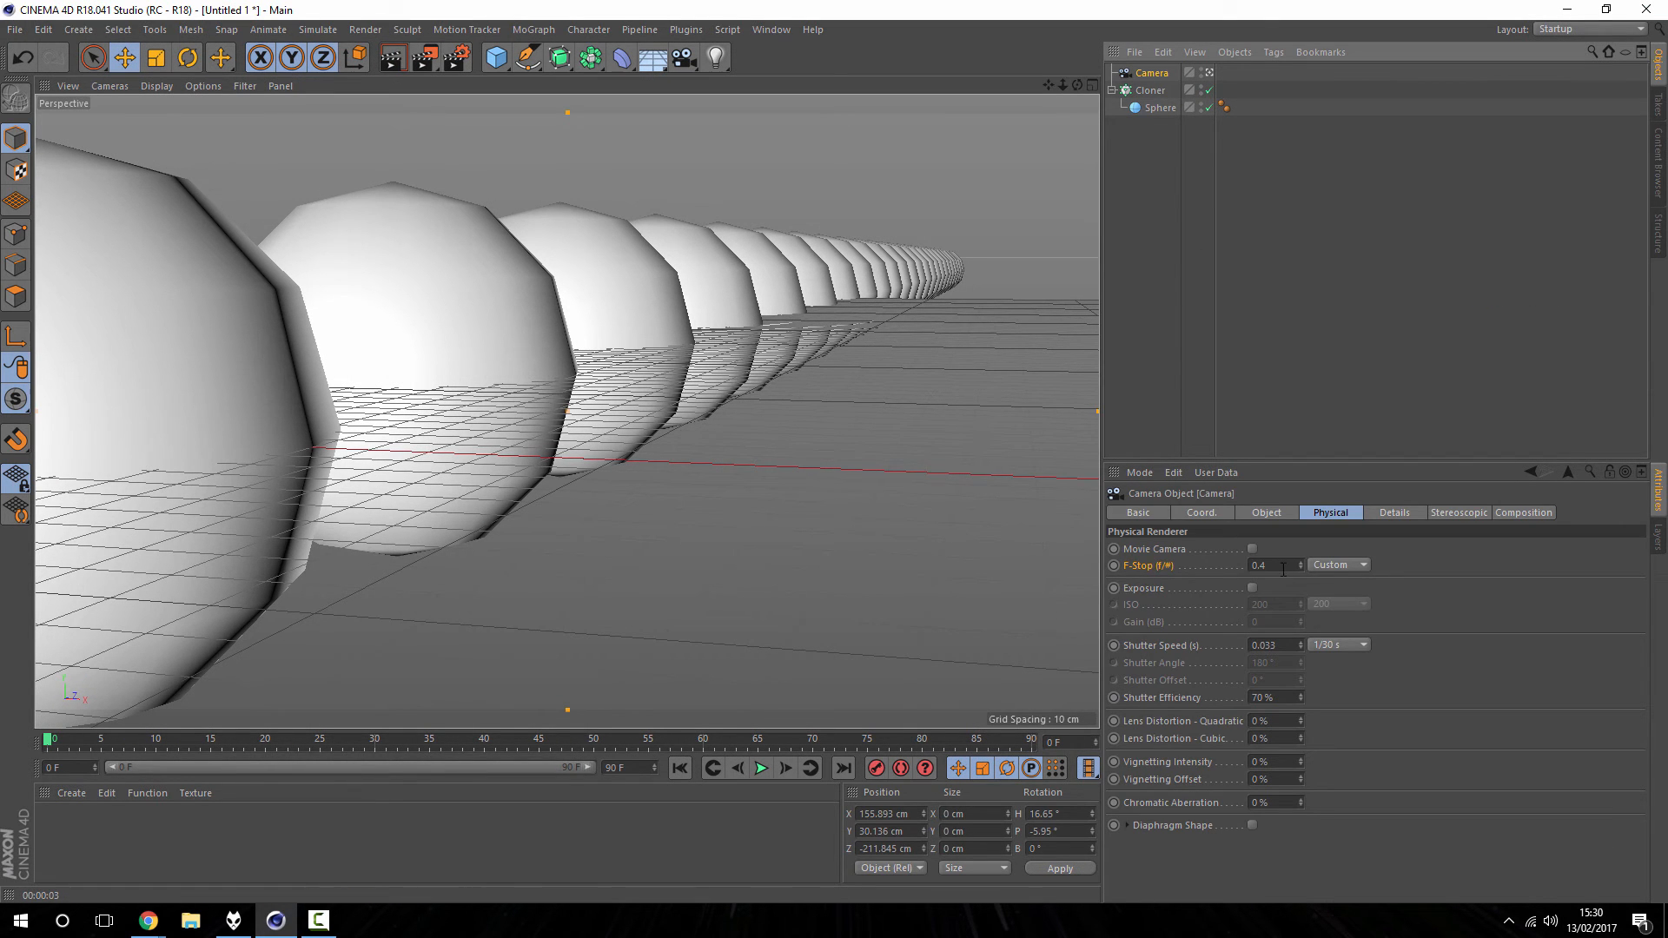
{"action": "mouse_move", "coordinate": [895, 421]}
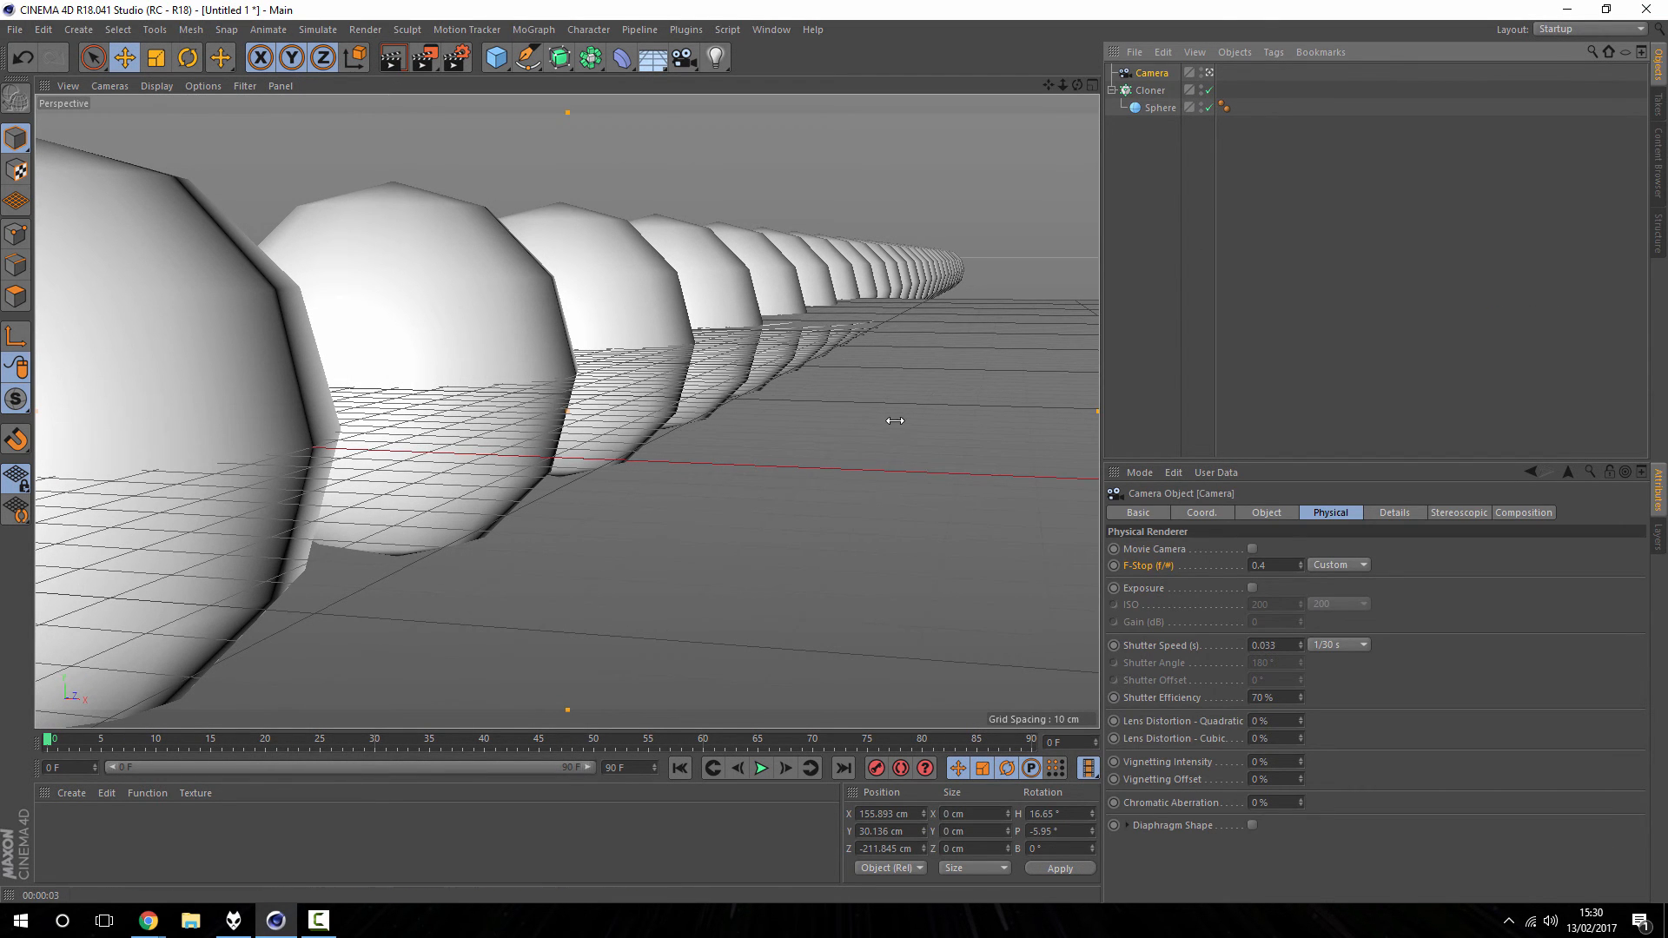
{"action": "mouse_move", "coordinate": [748, 364]}
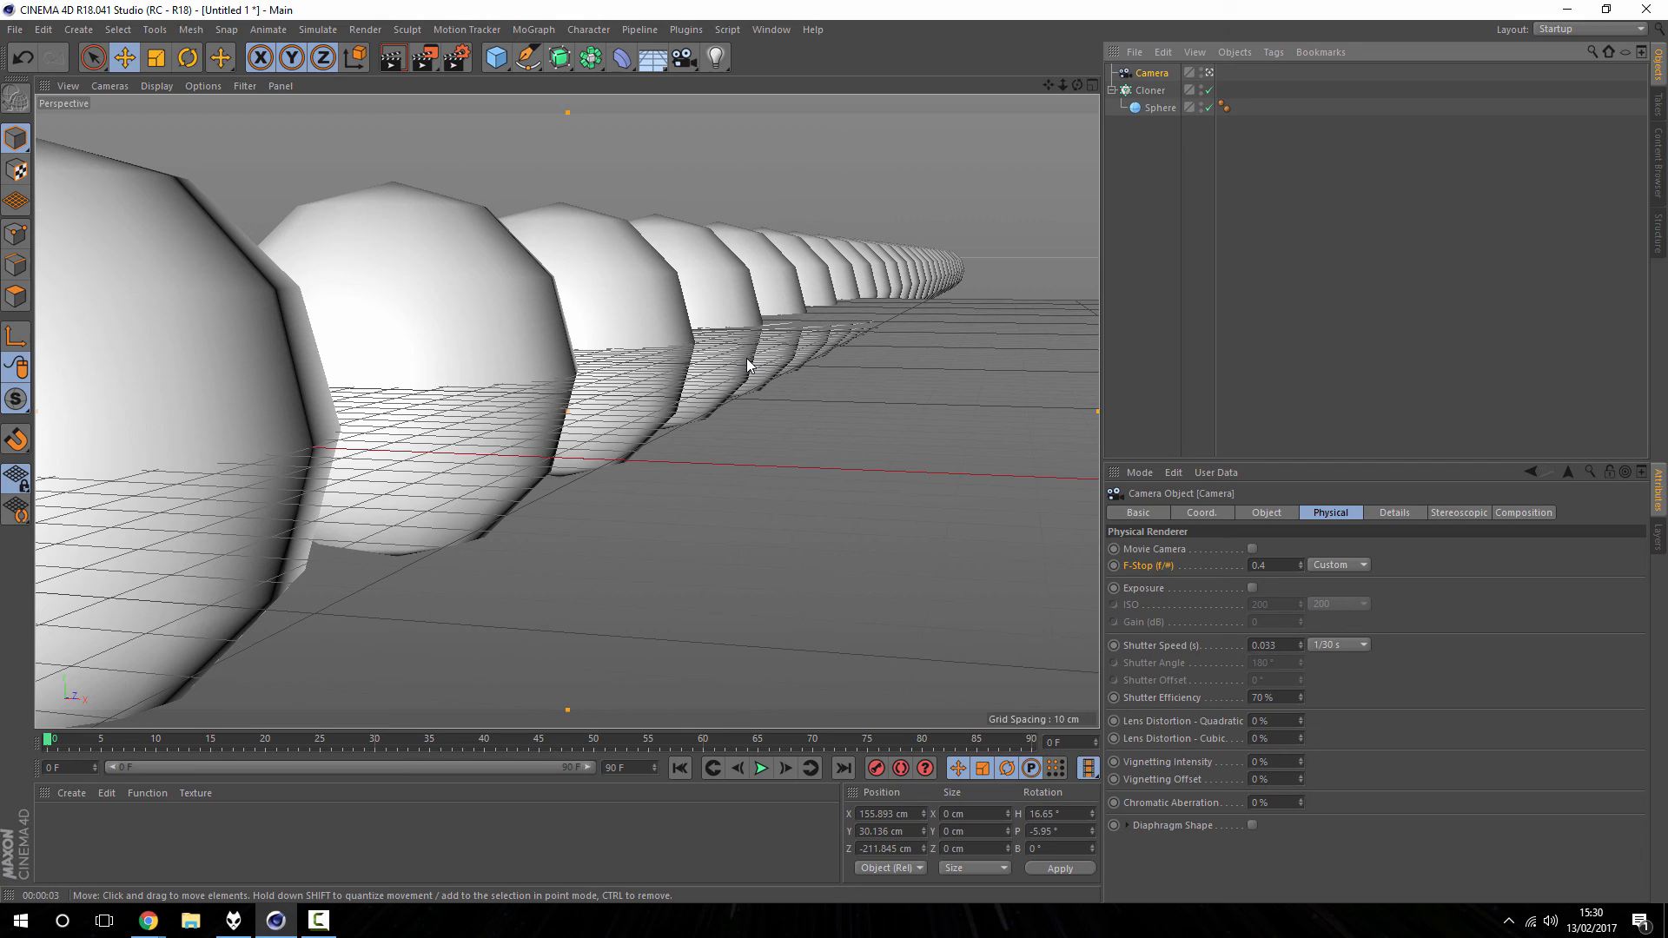
{"action": "mouse_move", "coordinate": [828, 308]}
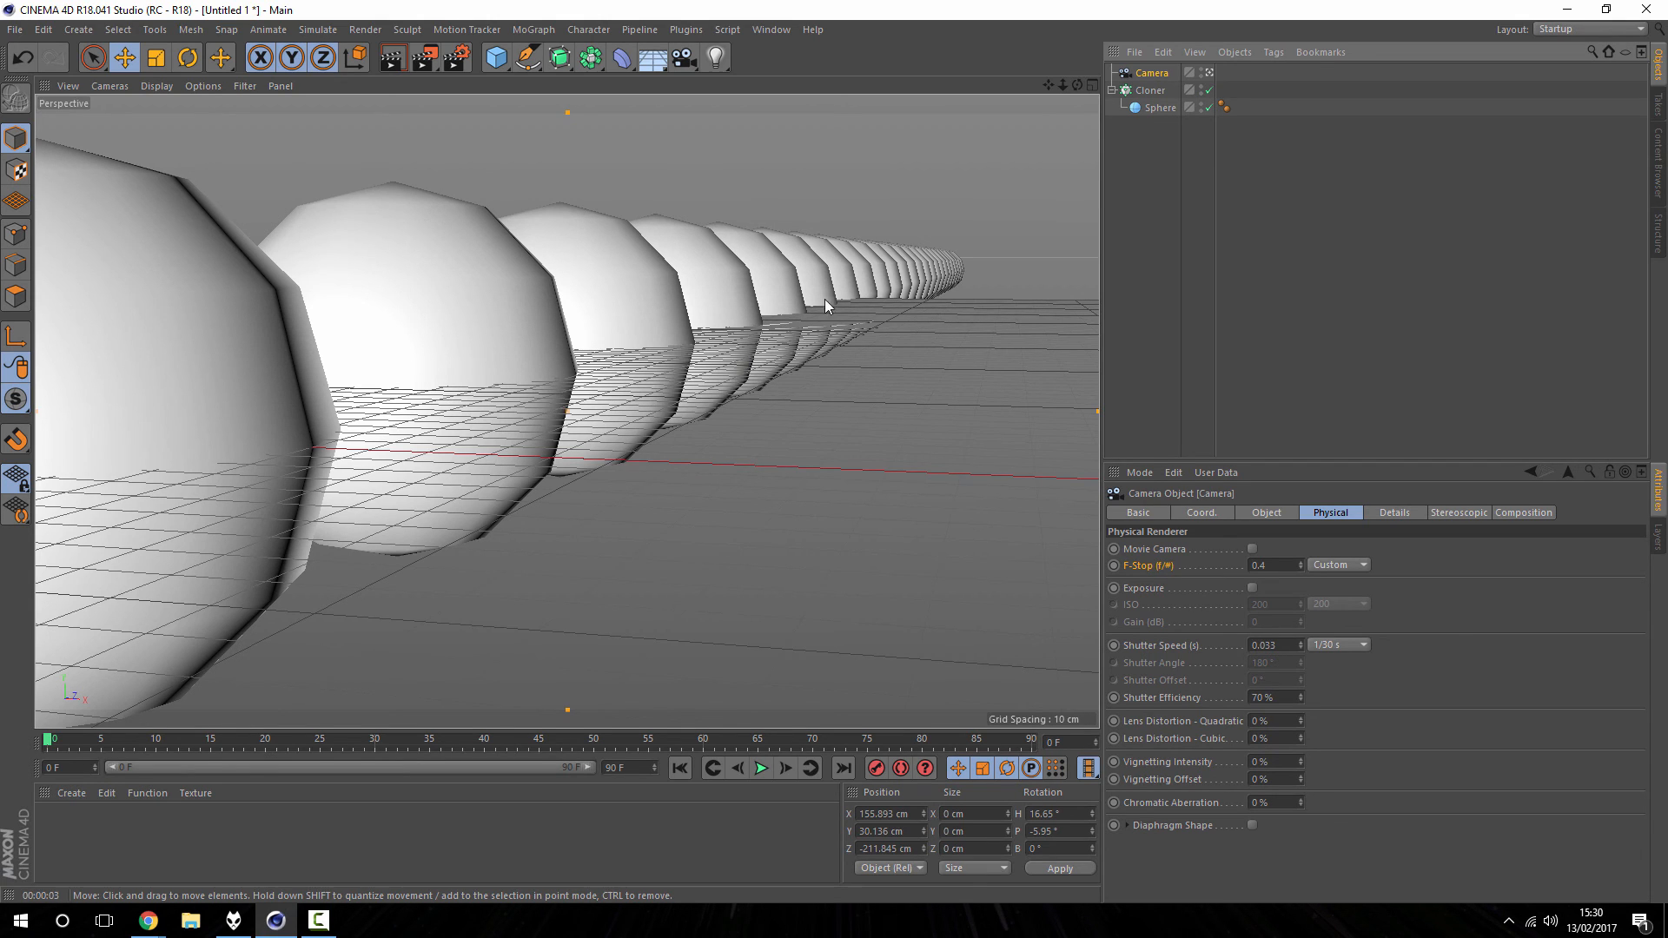
{"action": "mouse_move", "coordinate": [690, 217]}
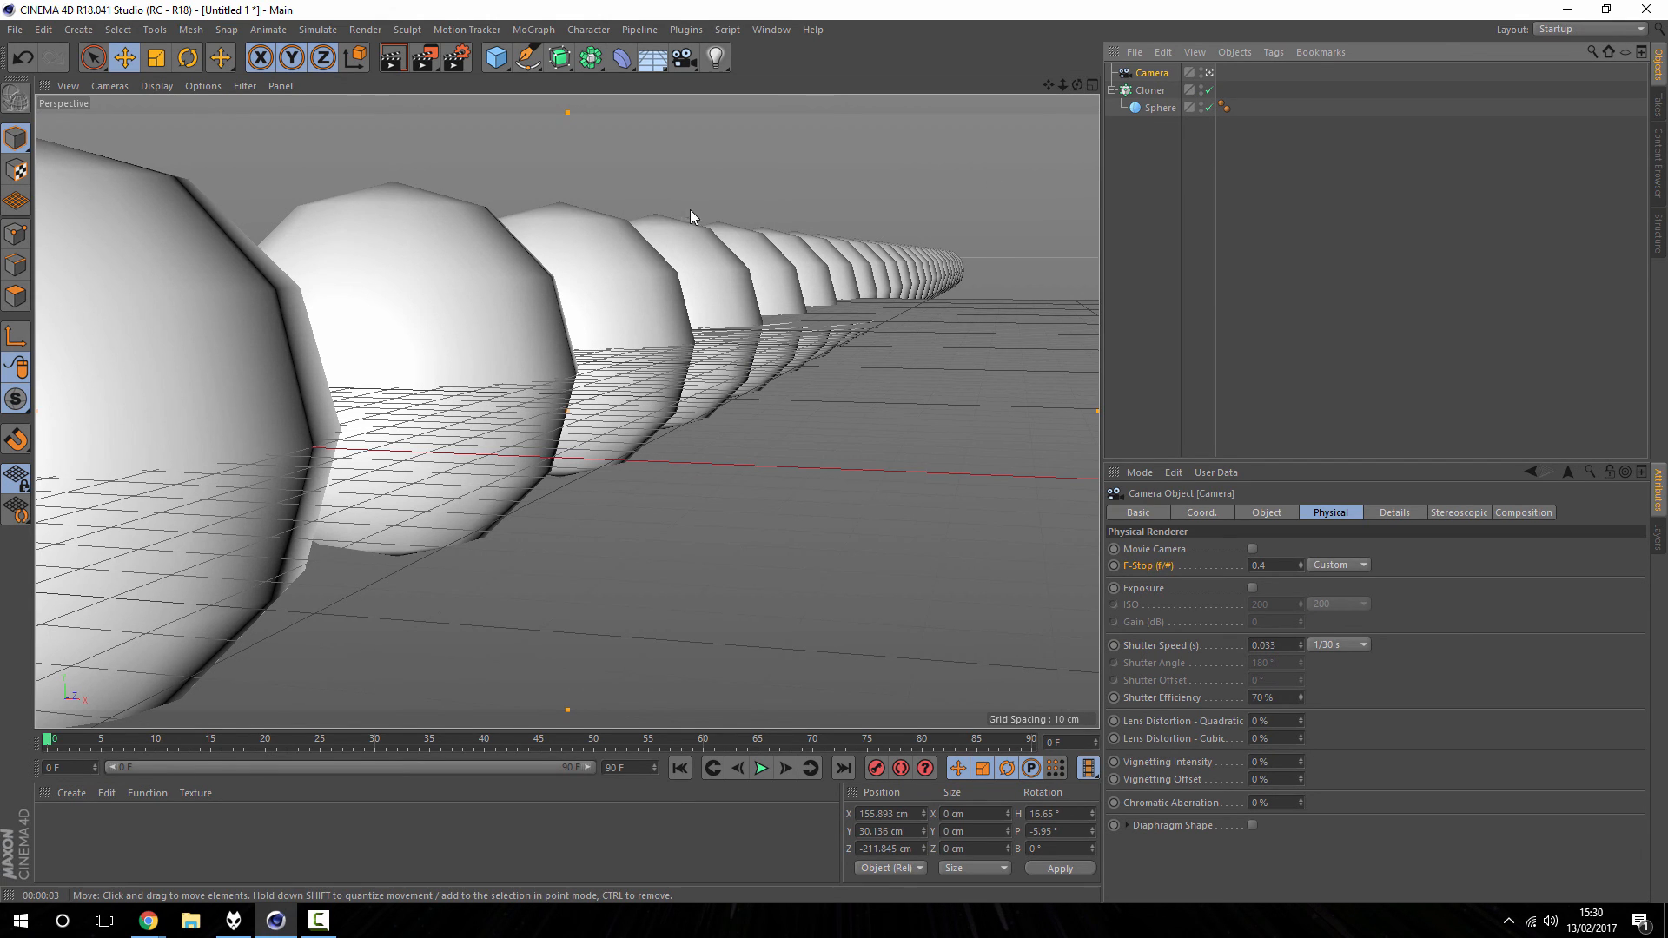
{"action": "mouse_move", "coordinate": [552, 171]}
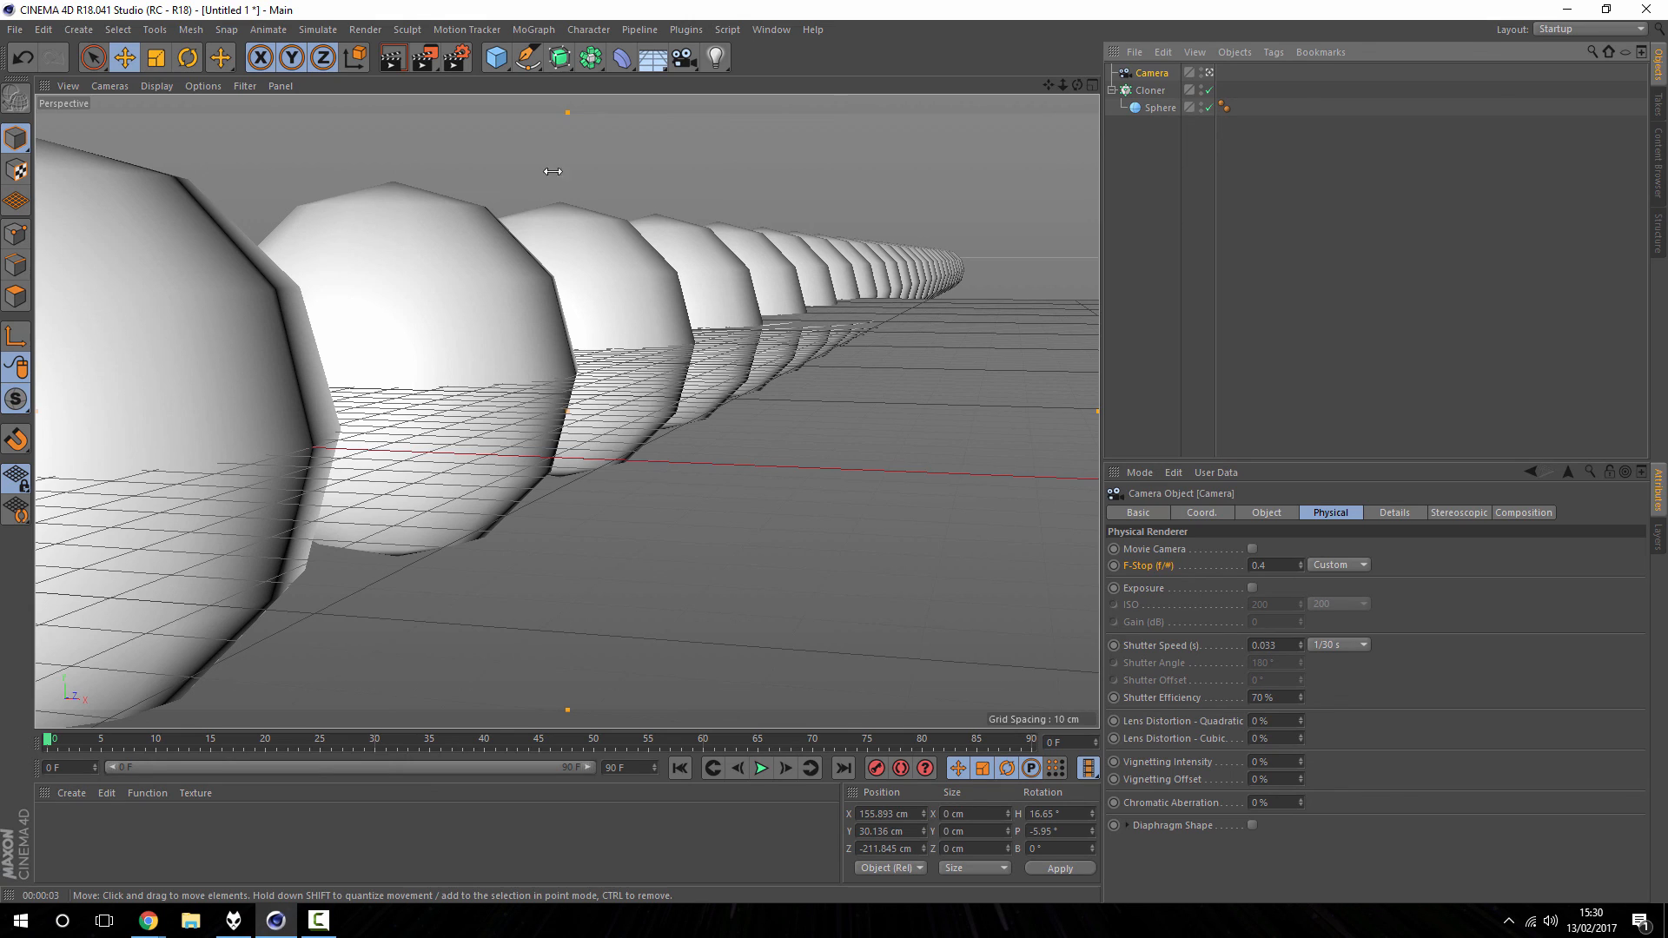
{"action": "mouse_move", "coordinate": [861, 236]}
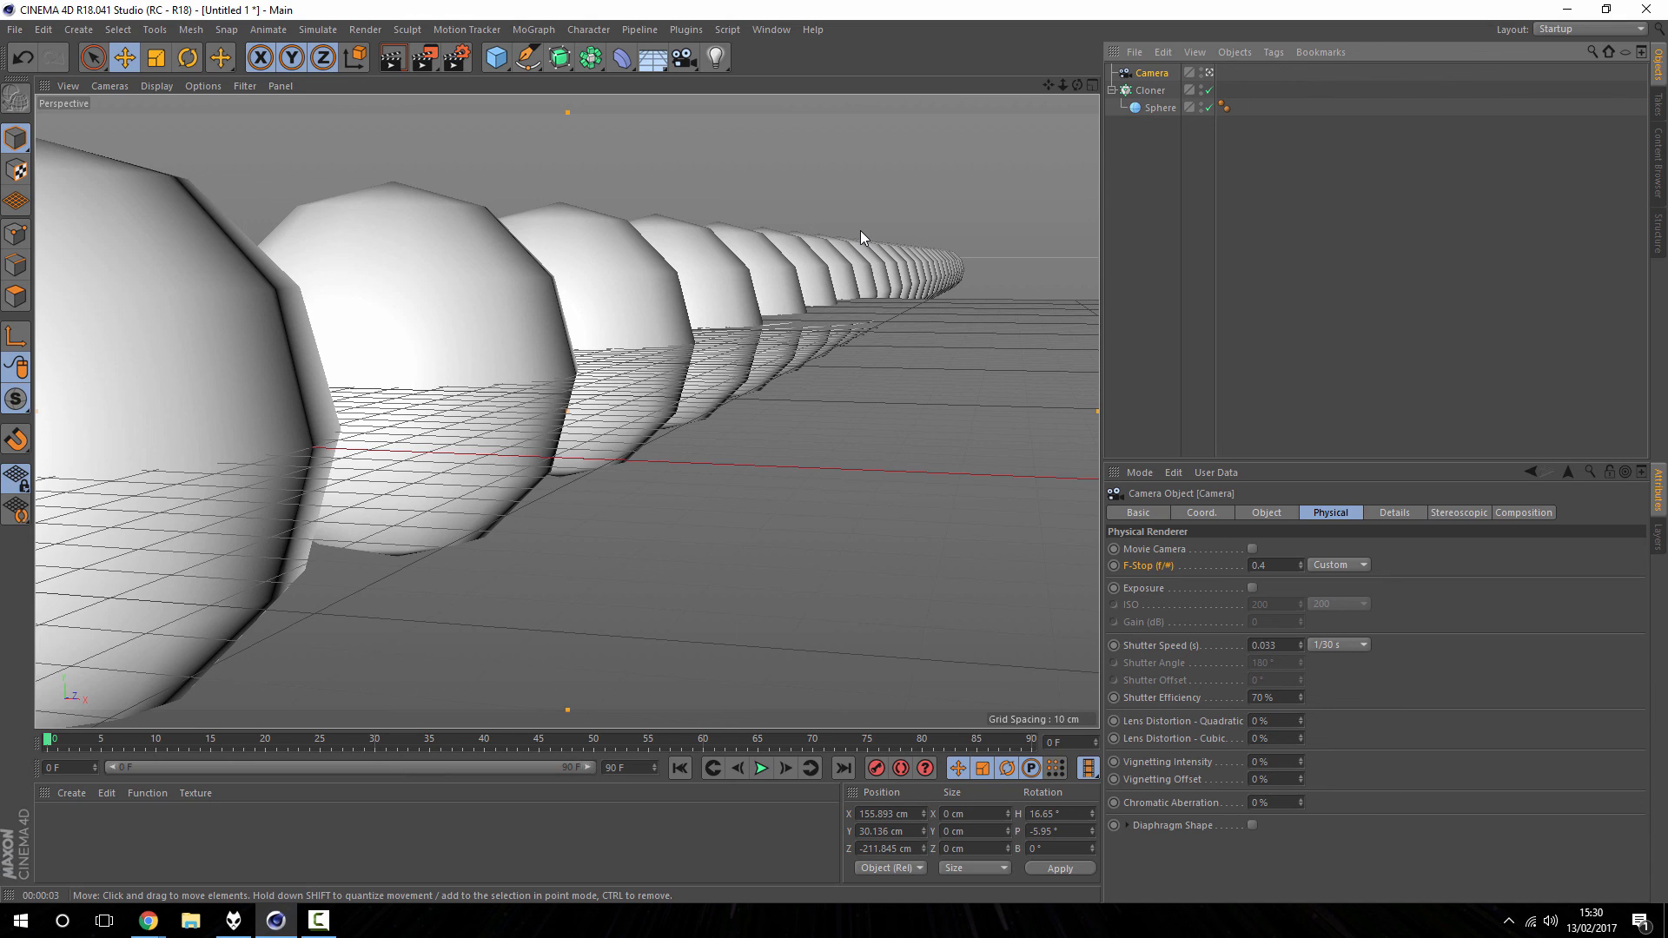
{"action": "mouse_move", "coordinate": [842, 226]}
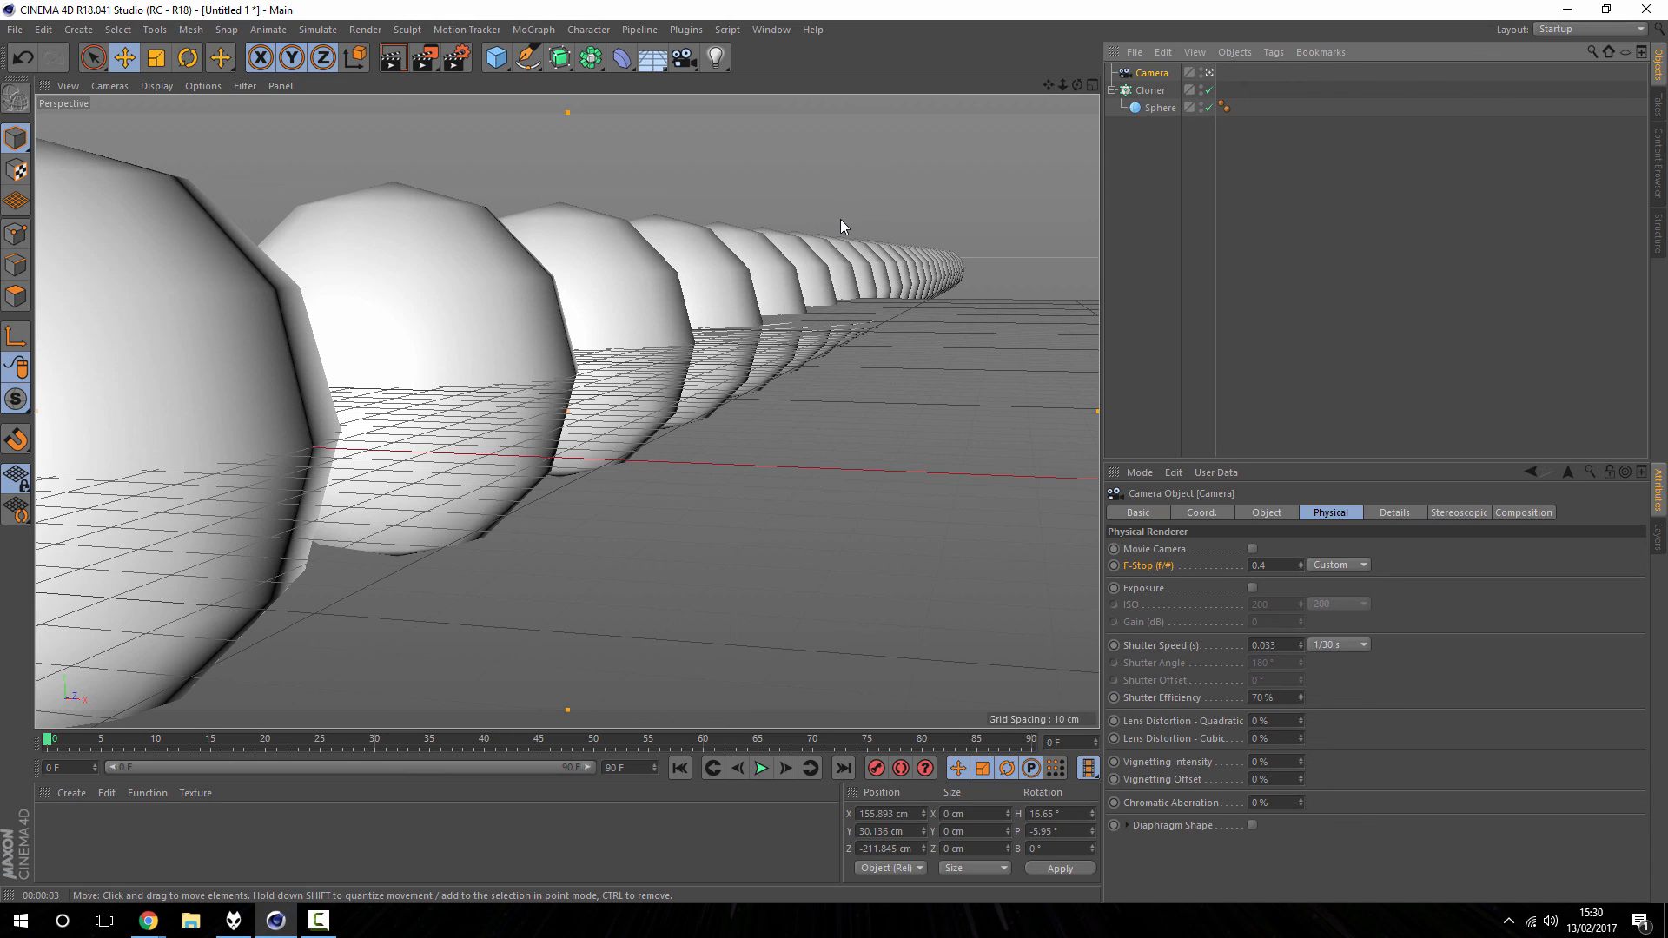